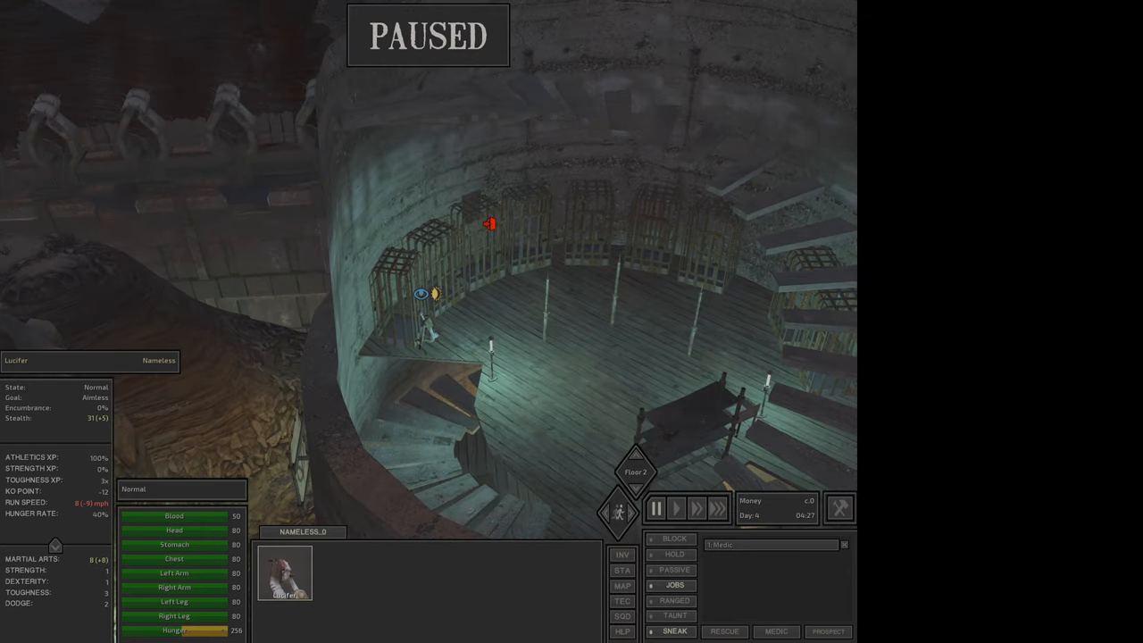
Resume the paused game with Lucifer's character sheet open.
click(676, 508)
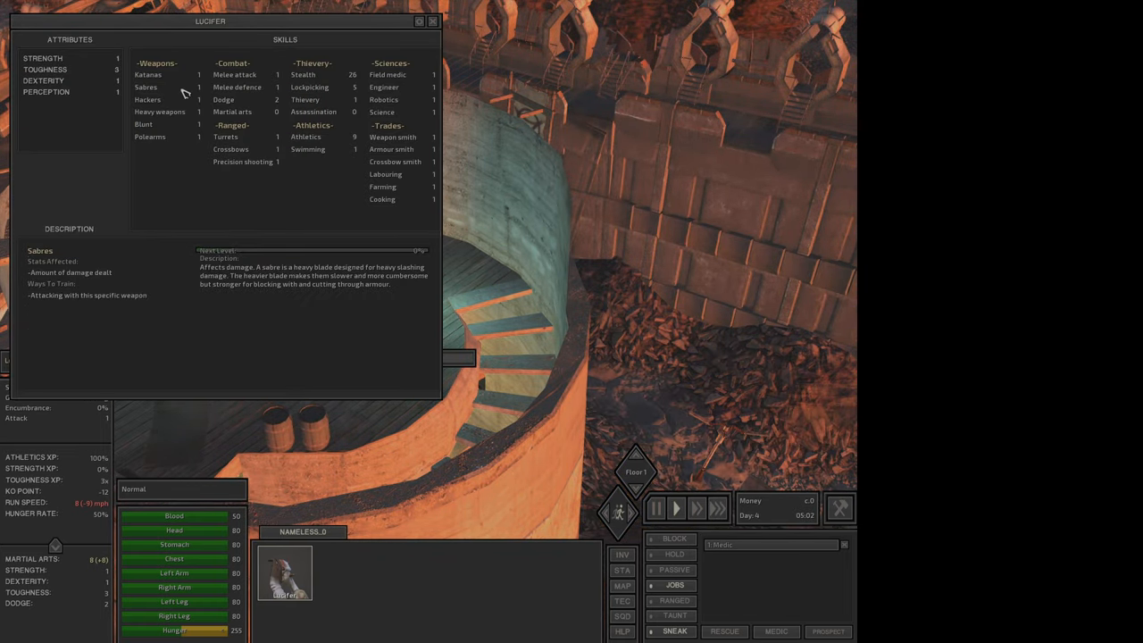
Read the Strength, Toughness, Katanas and Martial arts descriptions on Lucifer's sheet.
click(432, 21)
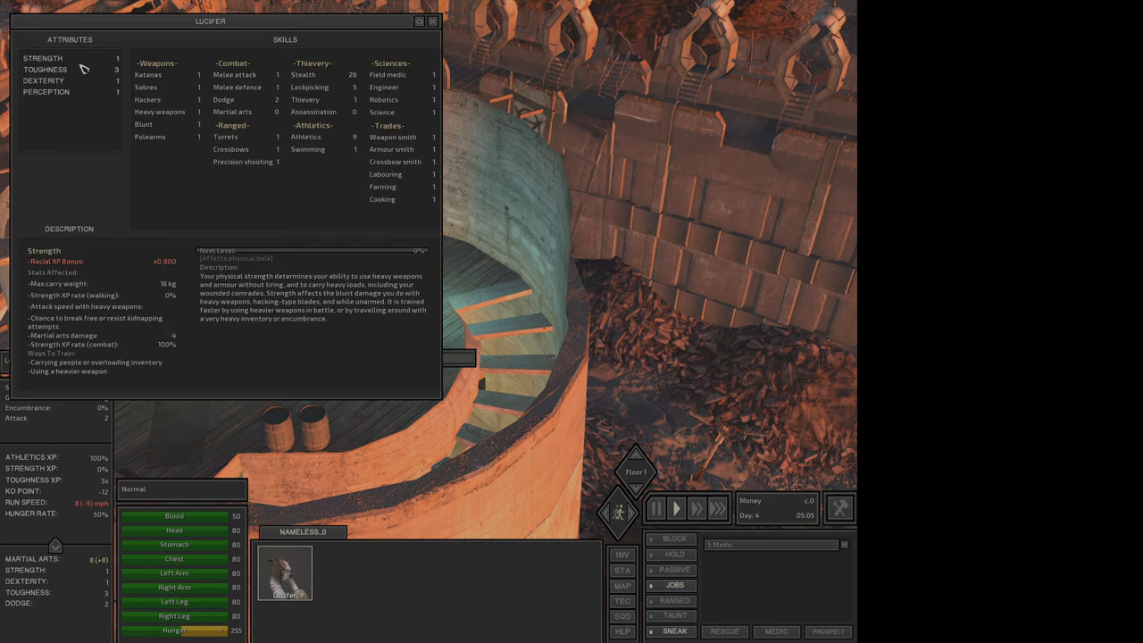
click(45, 69)
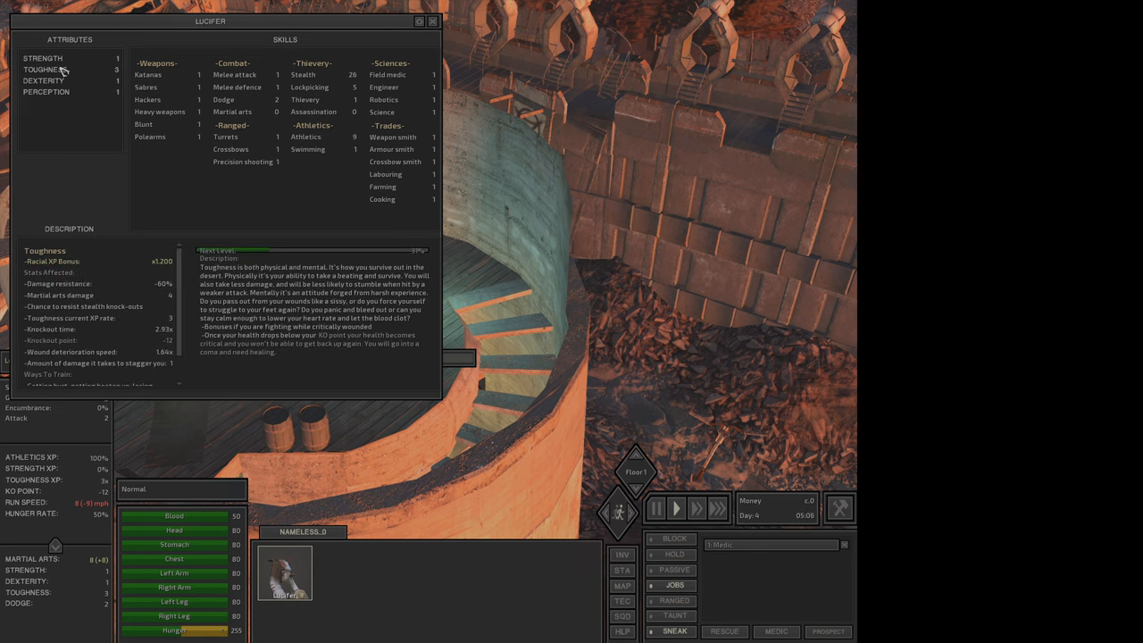
click(47, 92)
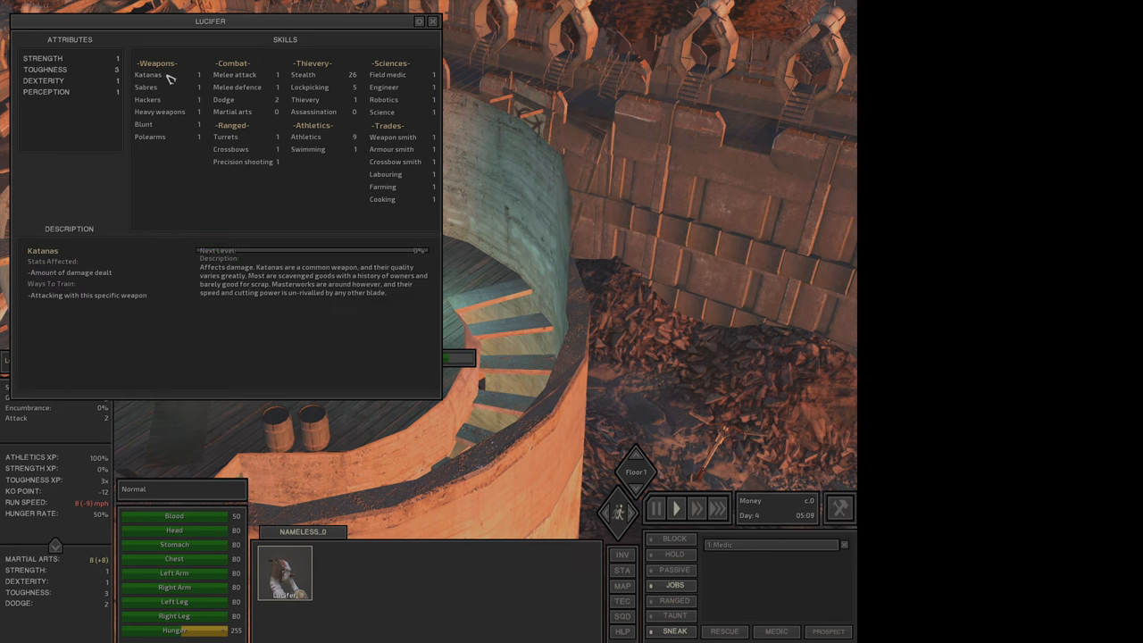
click(232, 111)
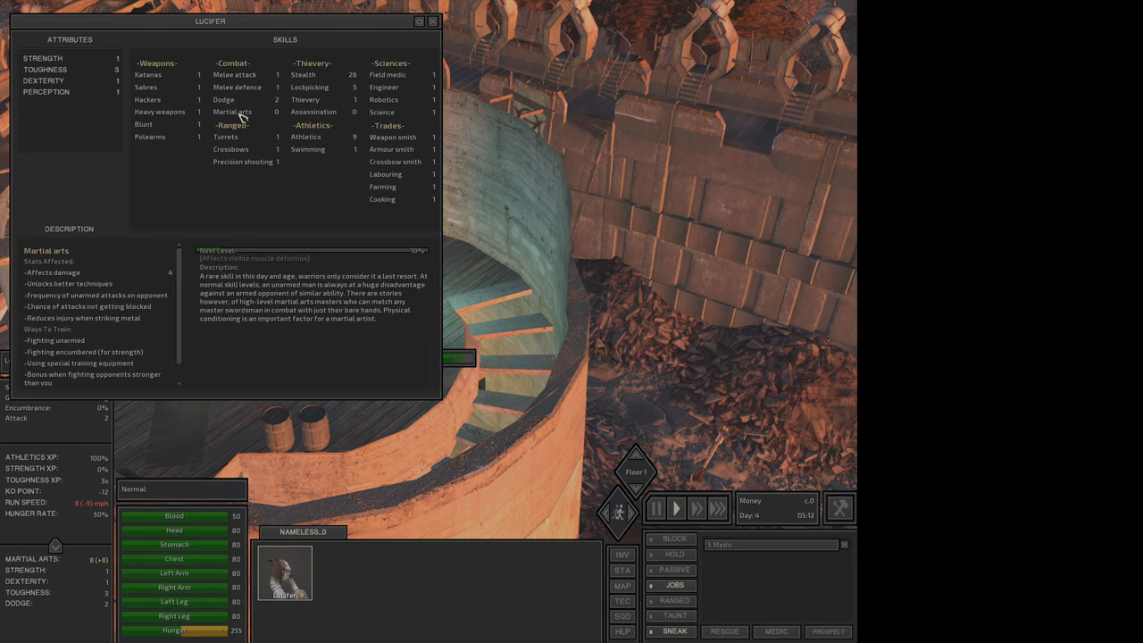
Read the Polearms and Martial arts entries, scroll the skills list, then close the character sheet.
click(242, 162)
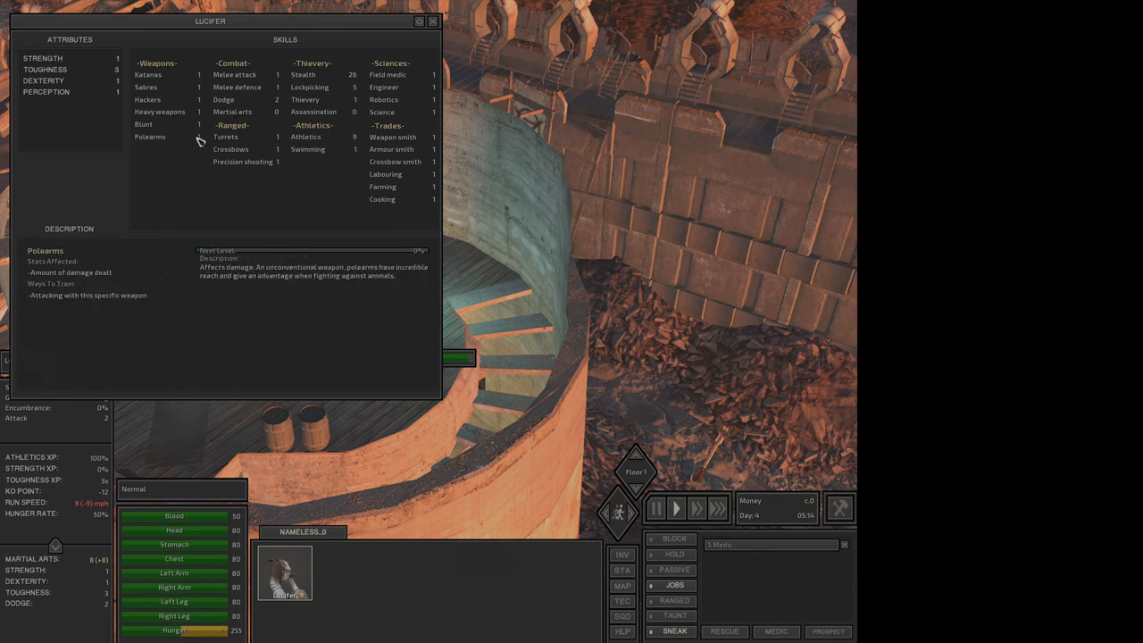
click(232, 112)
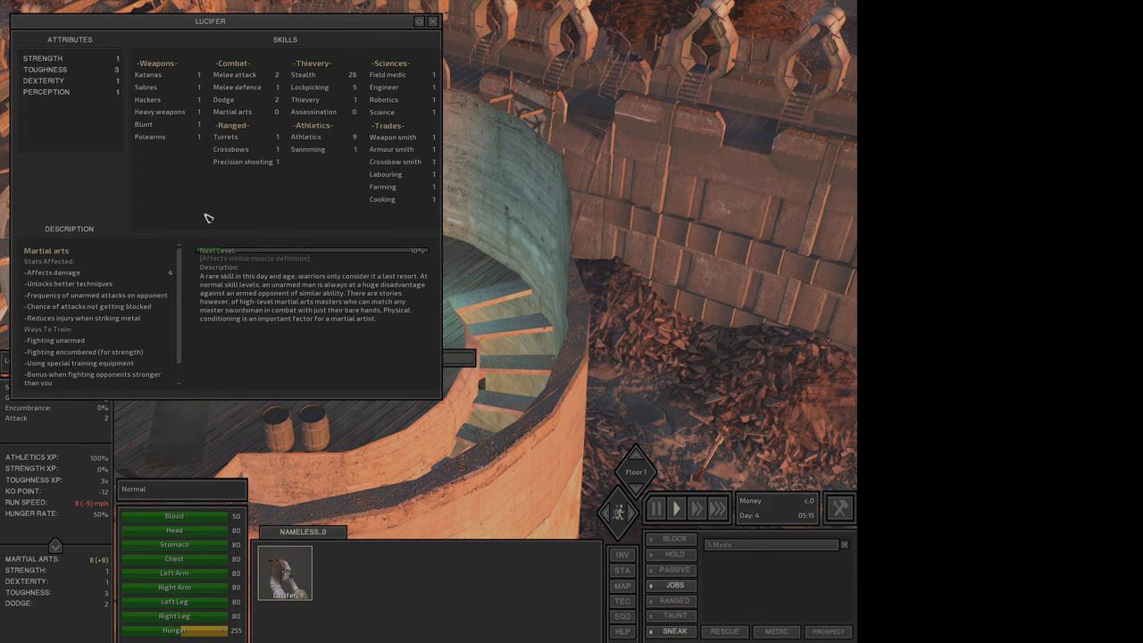
scroll(down, 3)
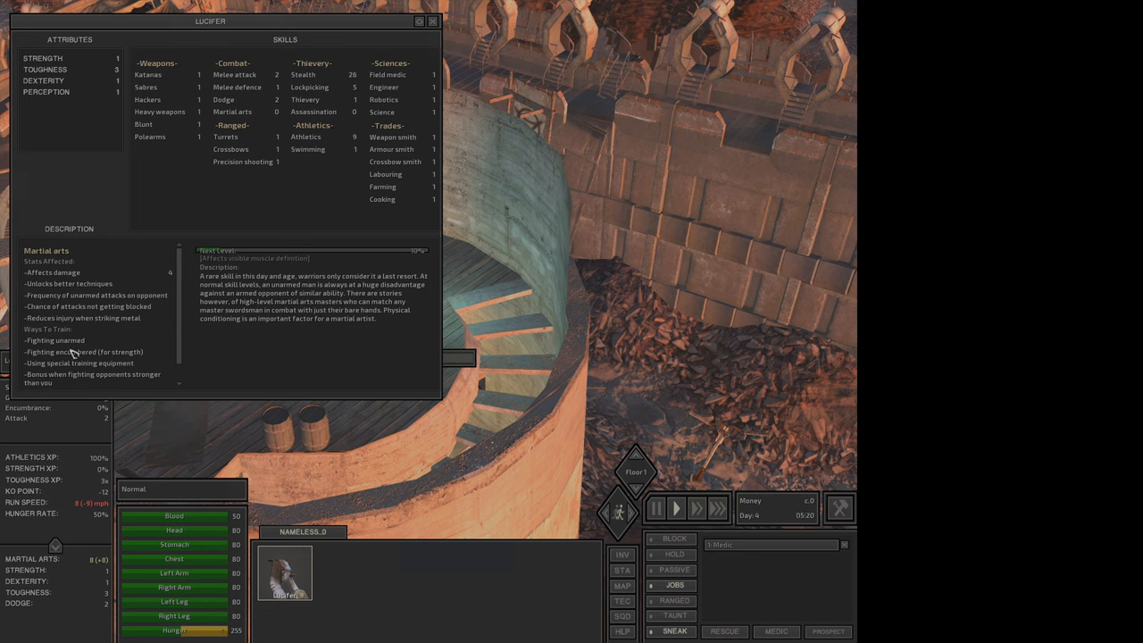
mouse_move(107, 357)
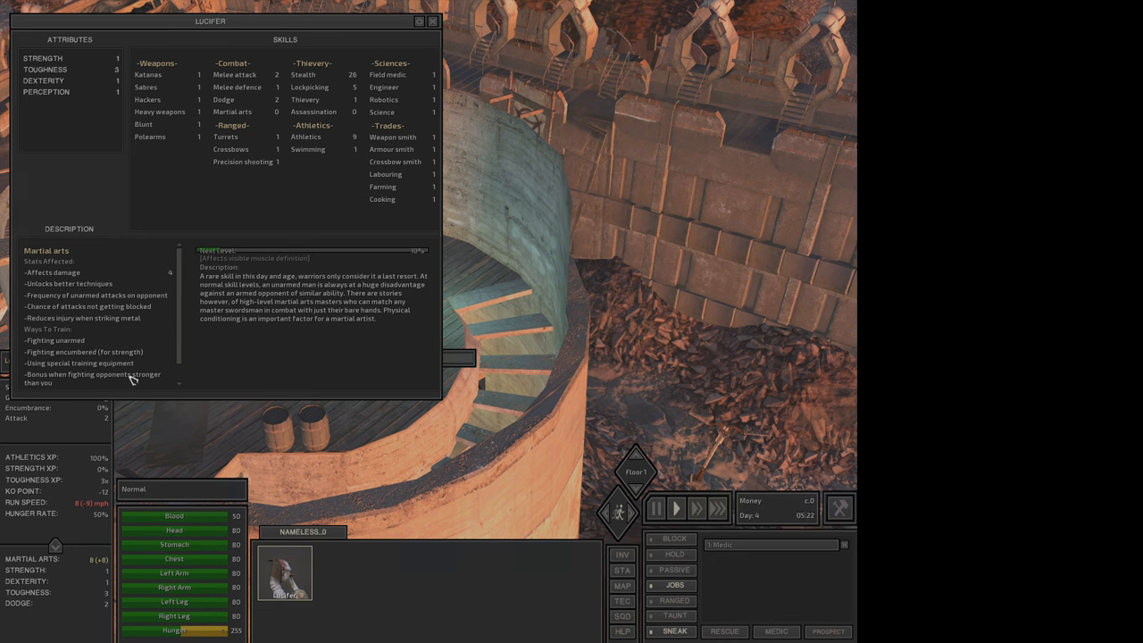
click(433, 20)
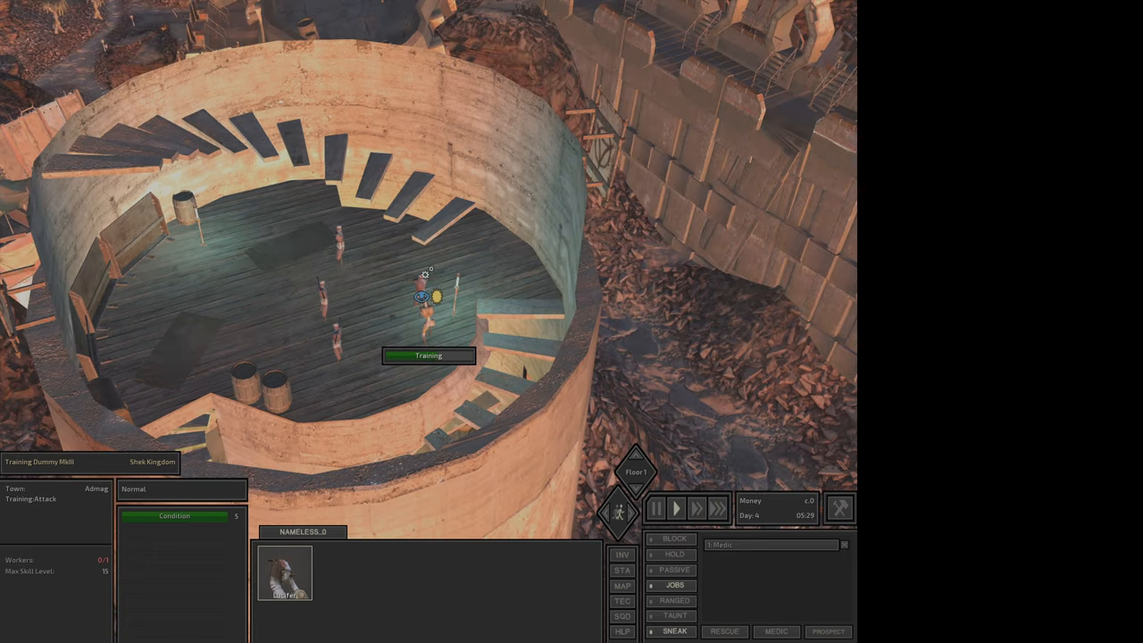
Select Lucifer and send him down to the ground outside the training tower.
click(284, 572)
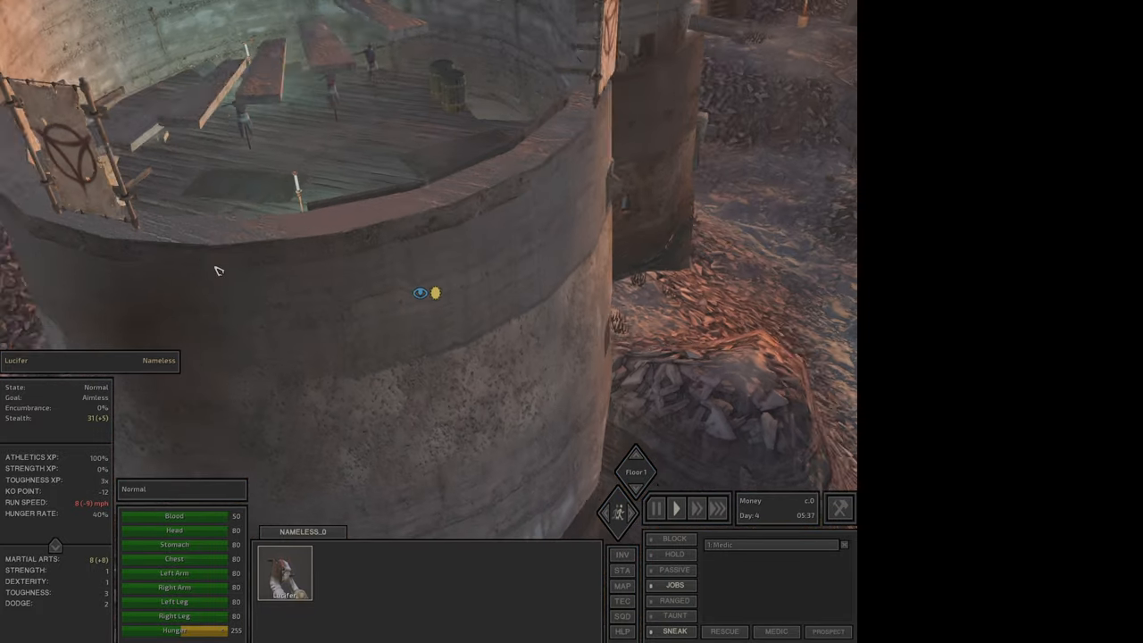
click(636, 502)
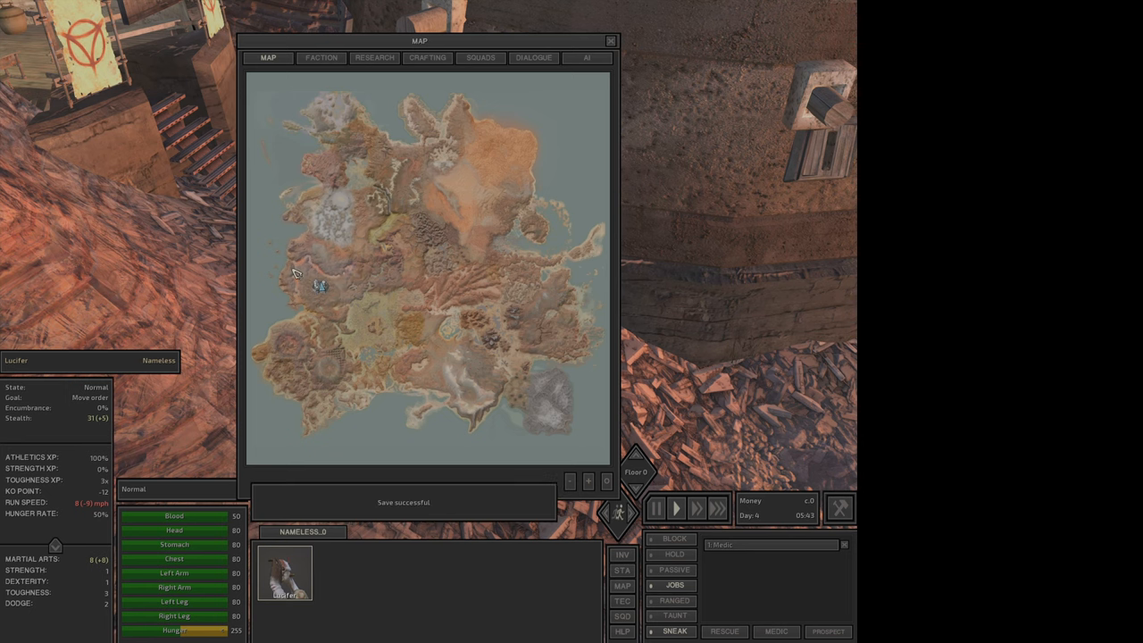
Review faction relations and research, then rename Lucifer's squad to Team 666.
click(321, 58)
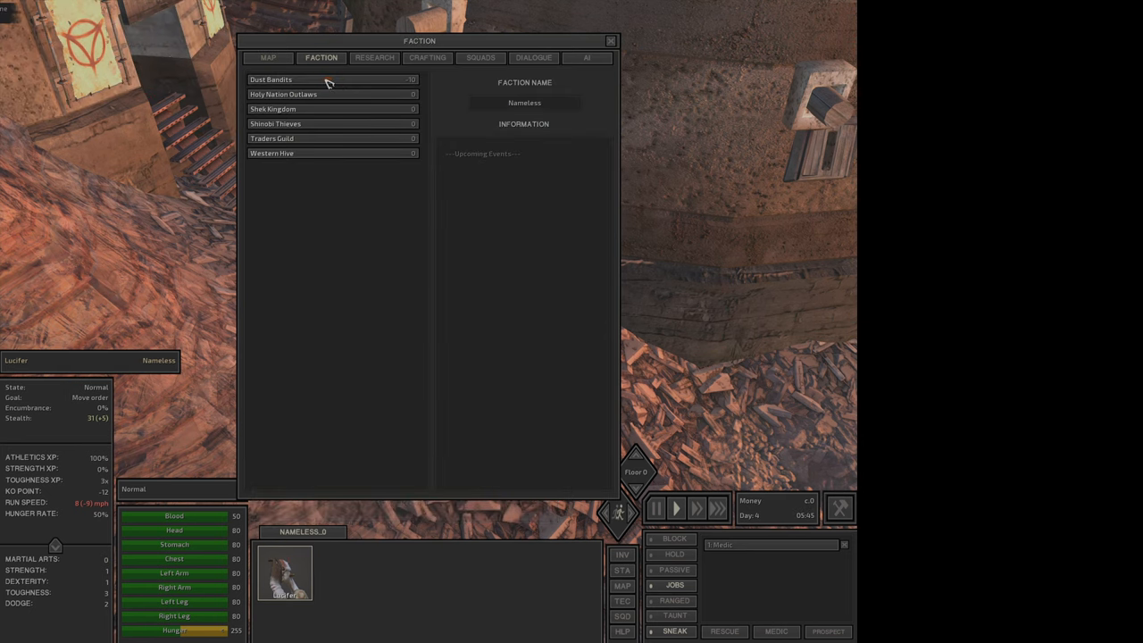
click(375, 57)
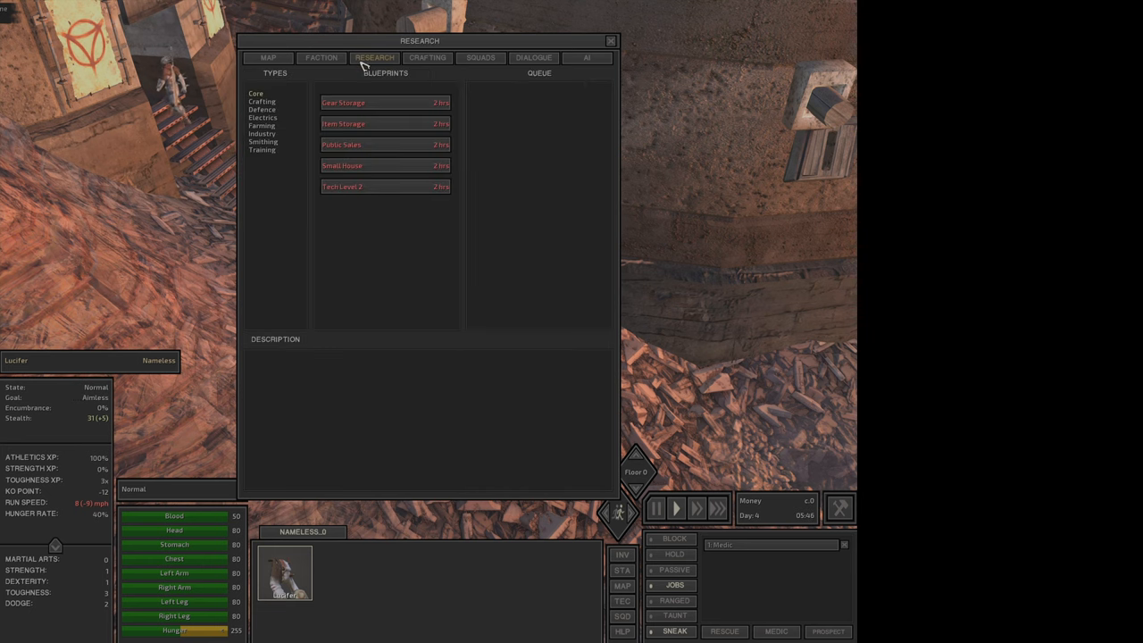
click(481, 57)
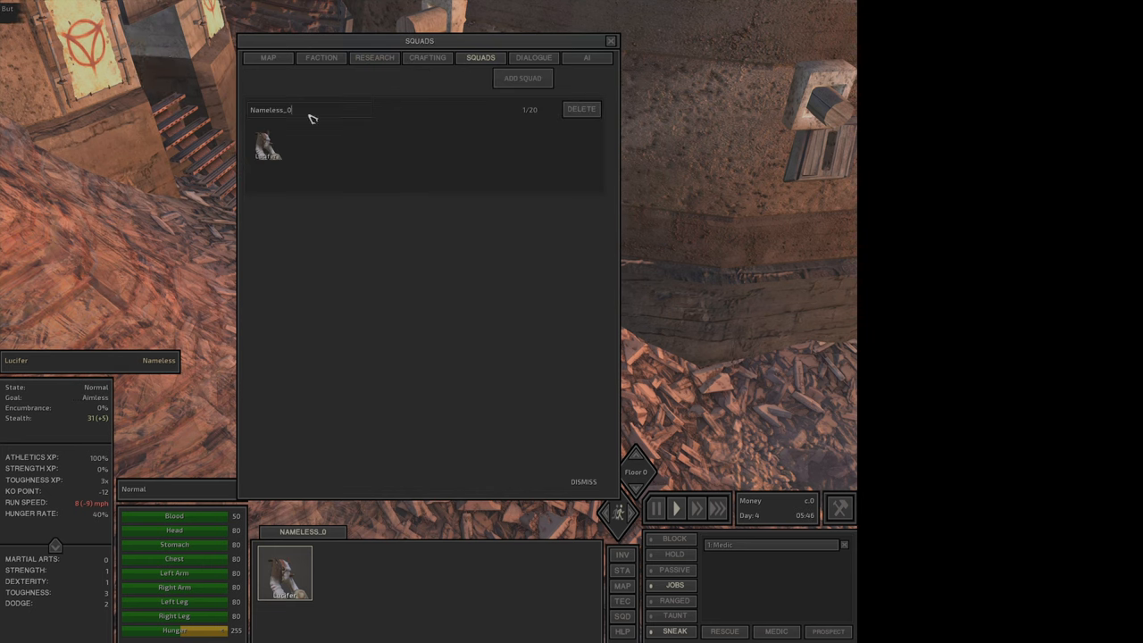
text(Team 666)
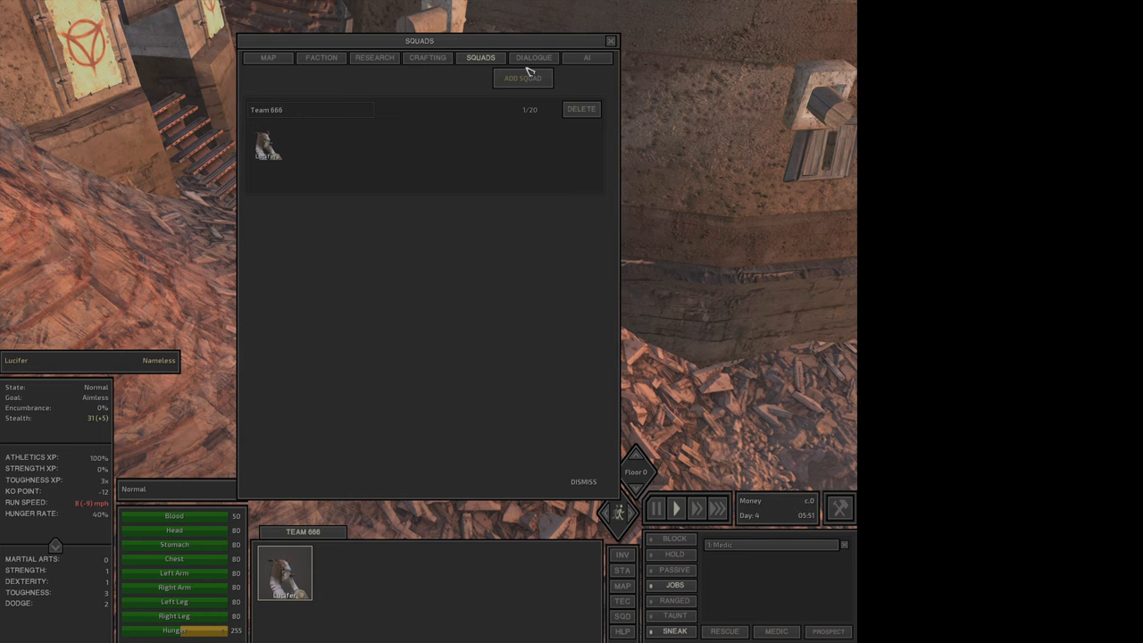
Review the dialogue log and AI behaviour settings, then return to the research blueprints.
click(533, 57)
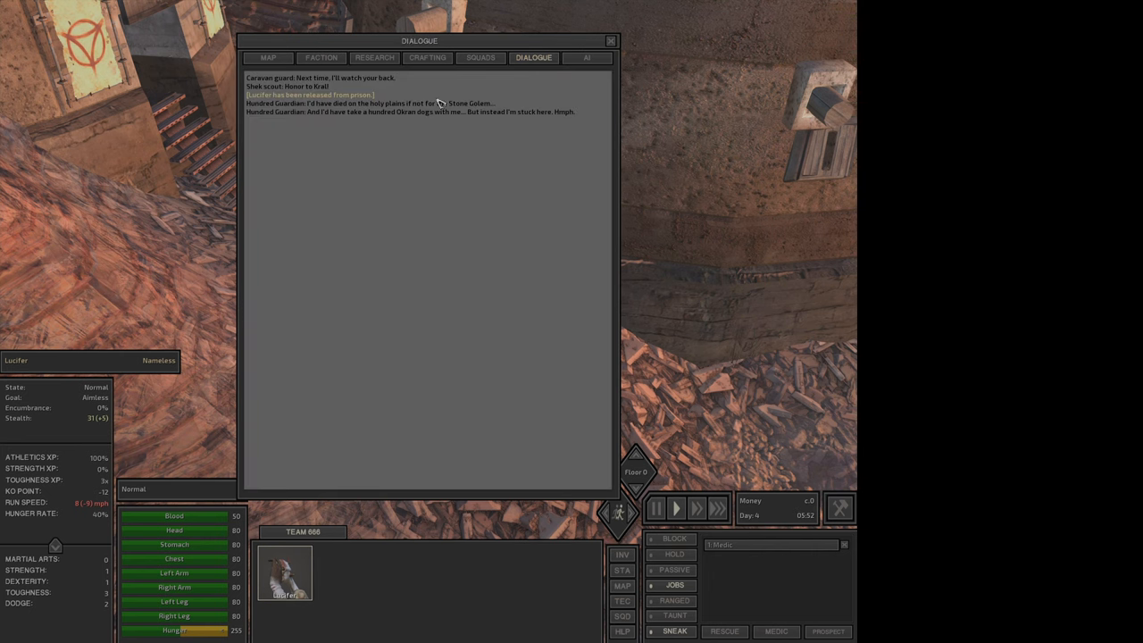
mouse_move(364, 102)
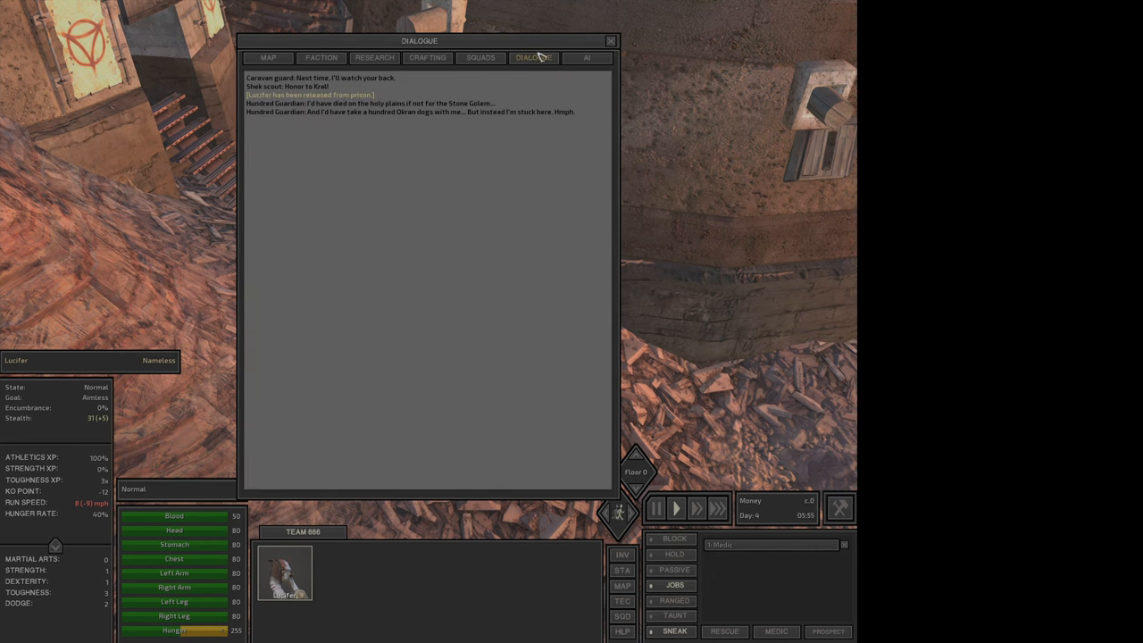
click(587, 57)
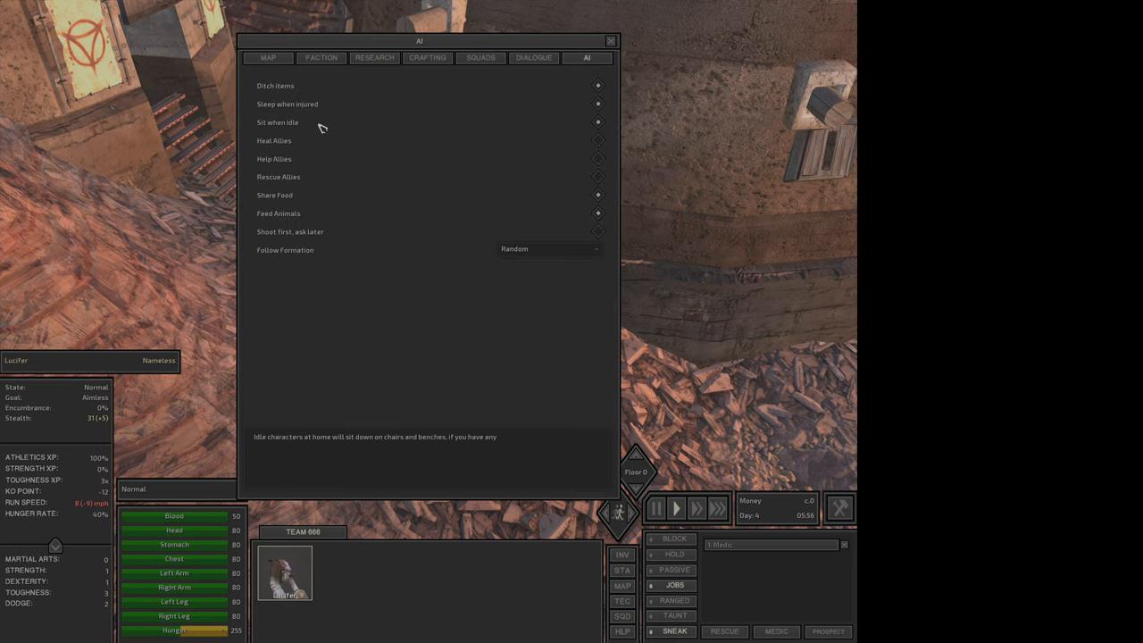
mouse_move(426, 269)
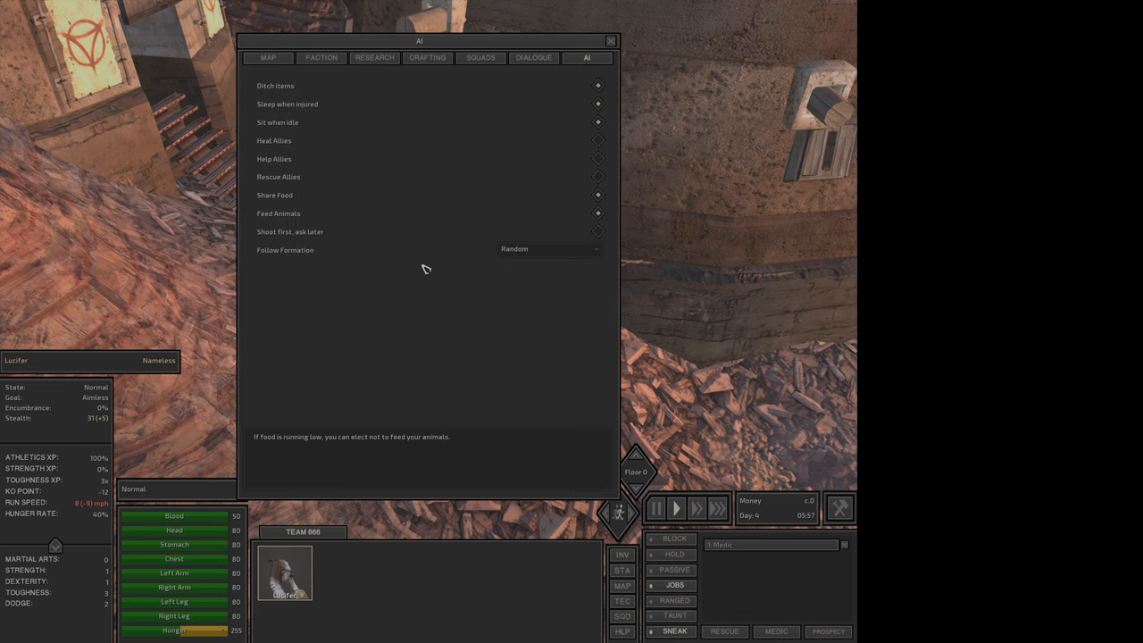
click(548, 249)
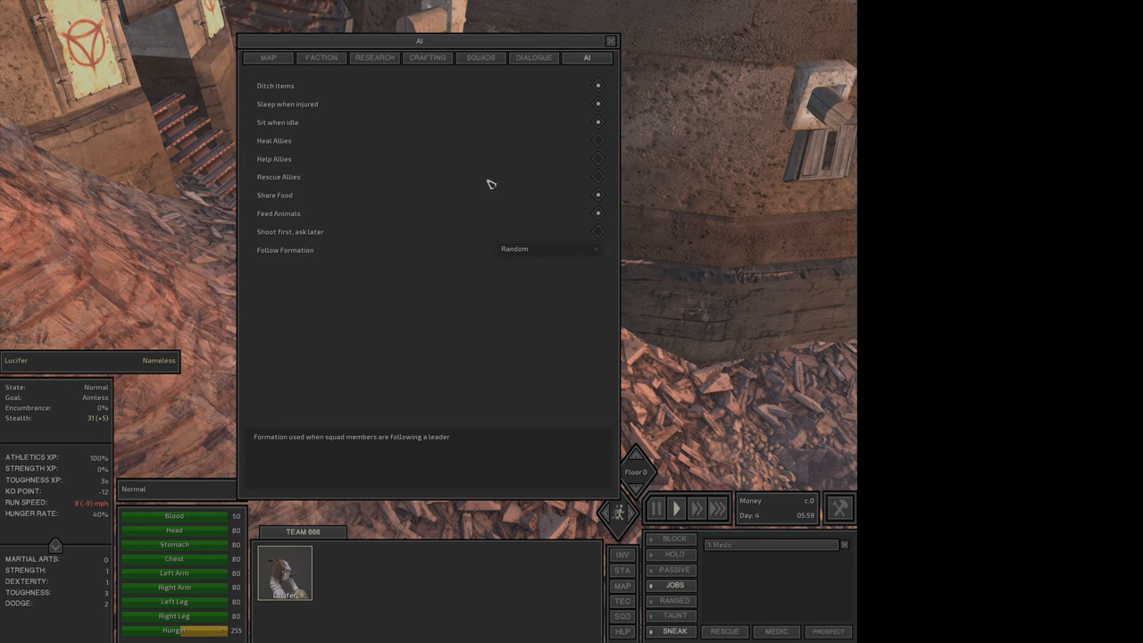
click(374, 57)
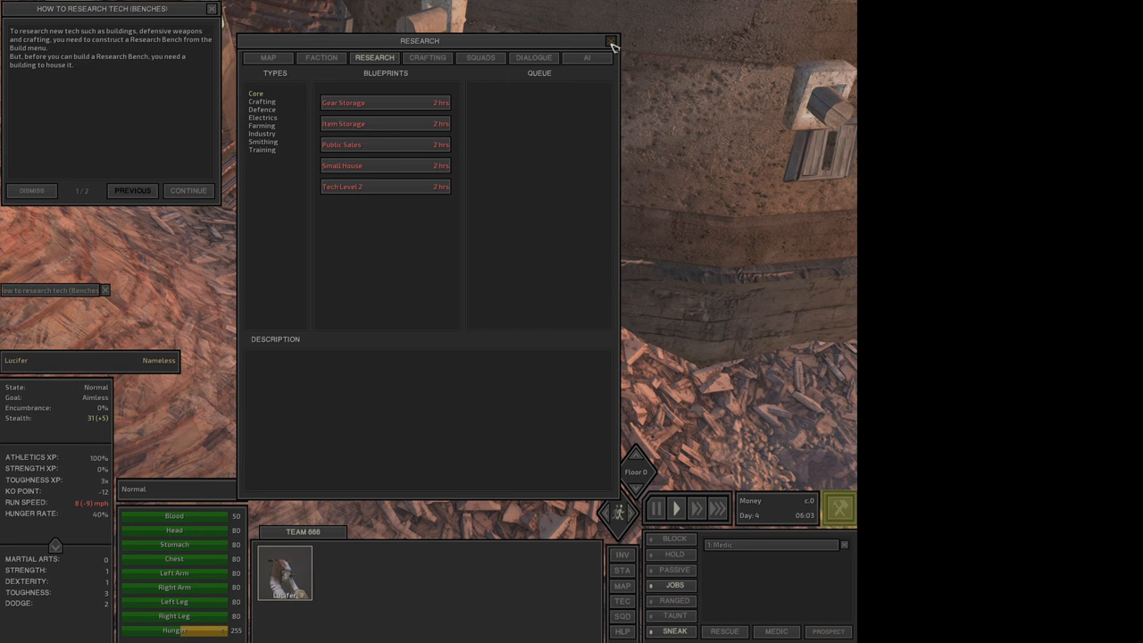
Close the information panel and advance the research tutorial tip.
click(613, 41)
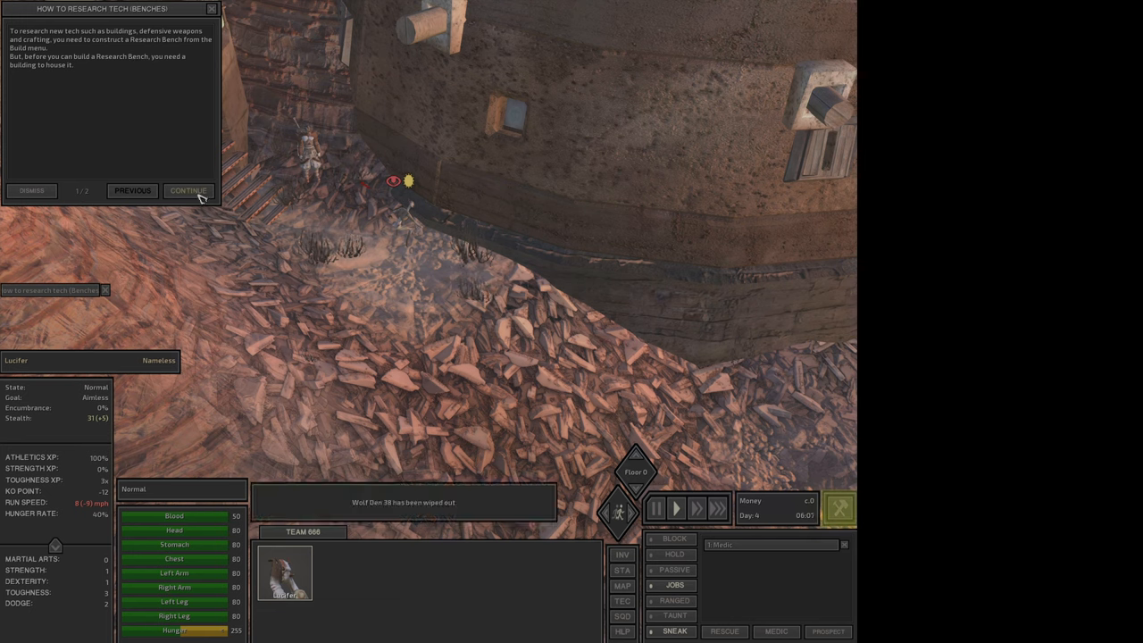
click(187, 190)
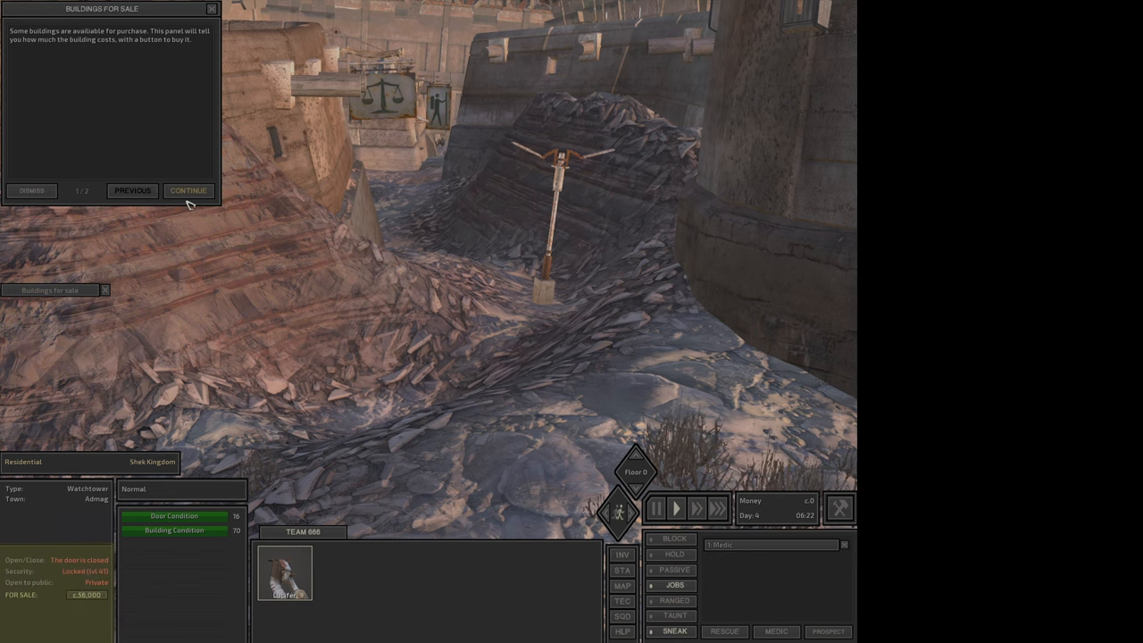
Finish page 2/2 of the buildings-for-sale tutorial and dismiss it.
click(188, 190)
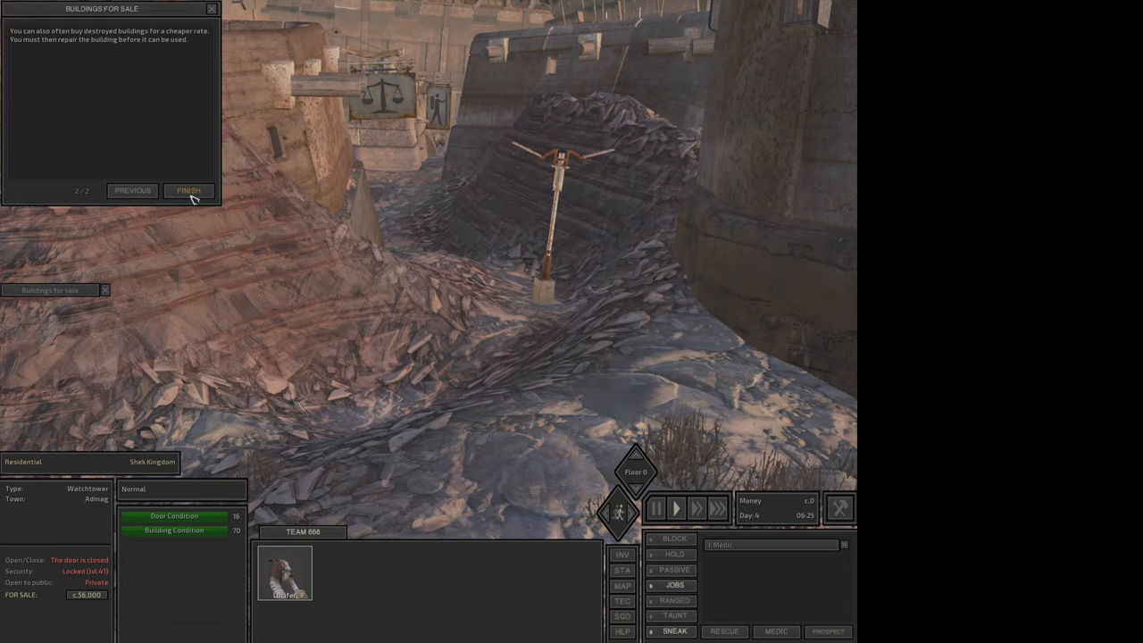
click(188, 190)
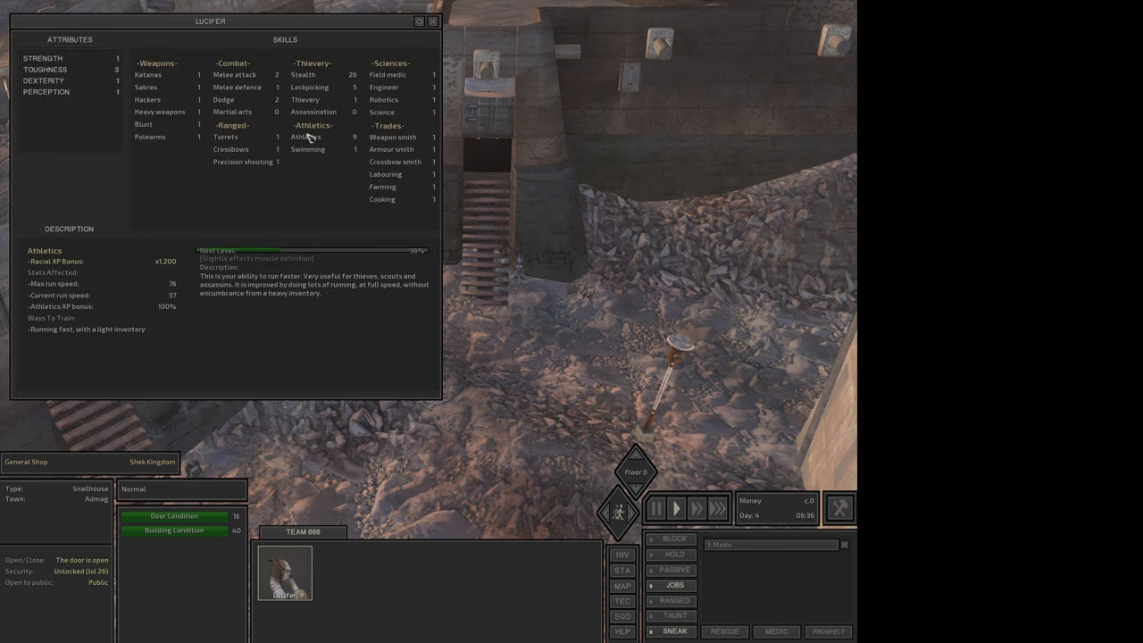
Read the Swimming skill description and close Lucifer's skill sheet.
click(309, 149)
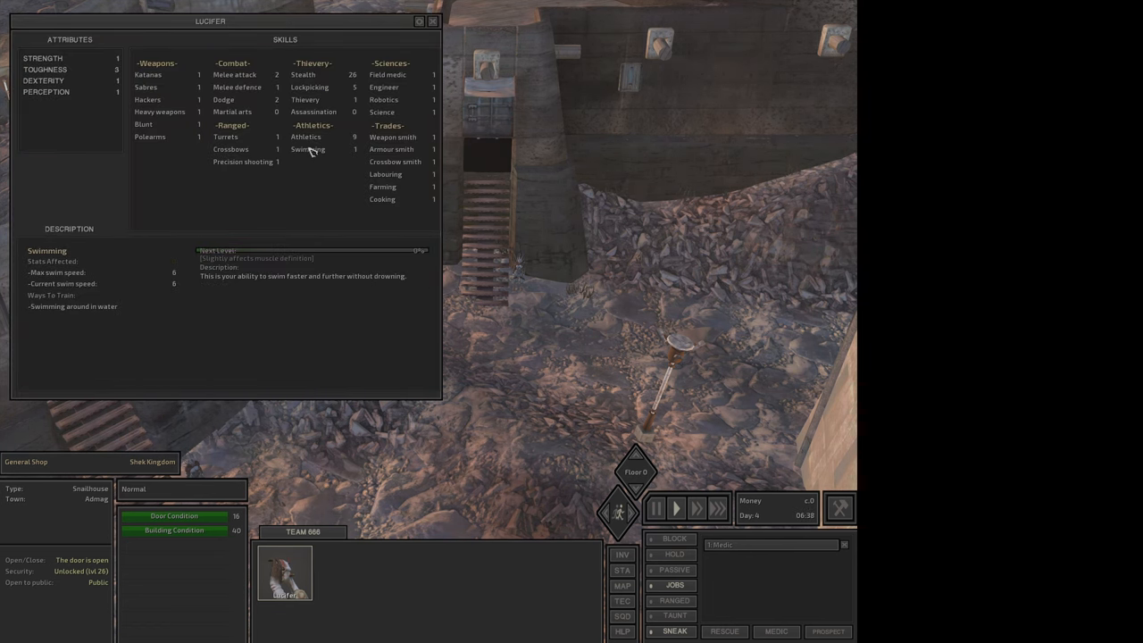
click(434, 21)
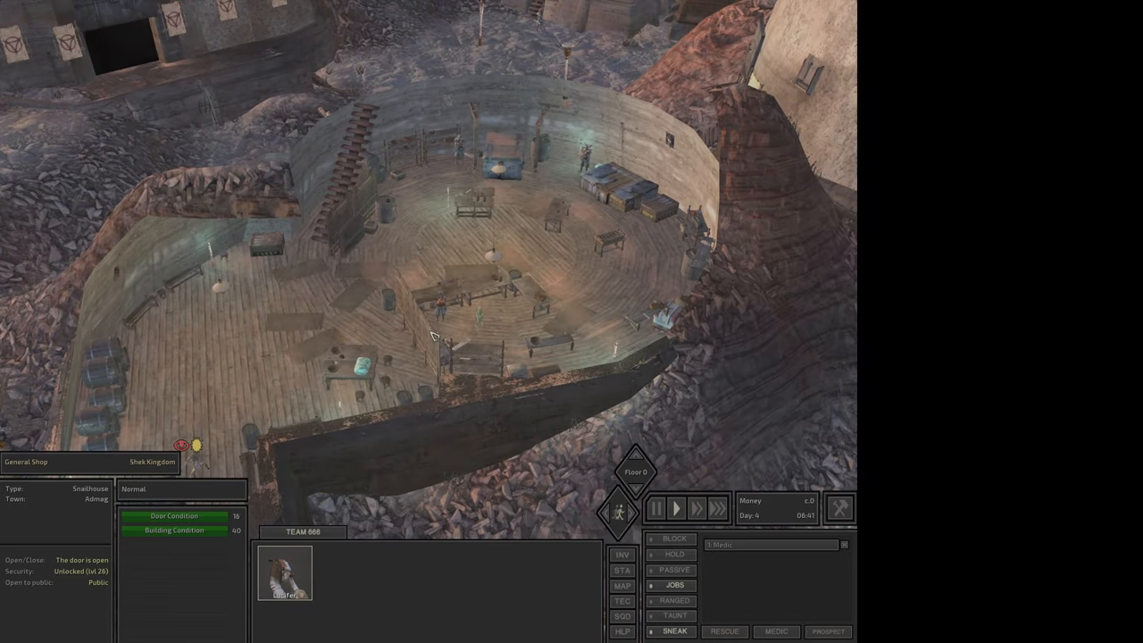
mouse_move(362, 358)
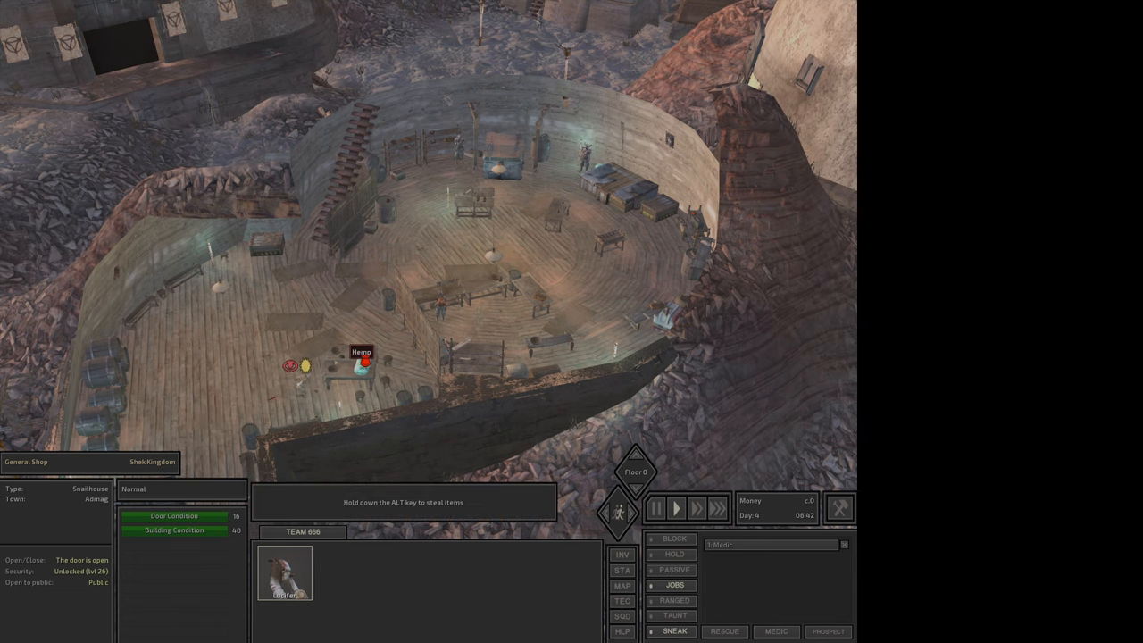
mouse_move(675, 617)
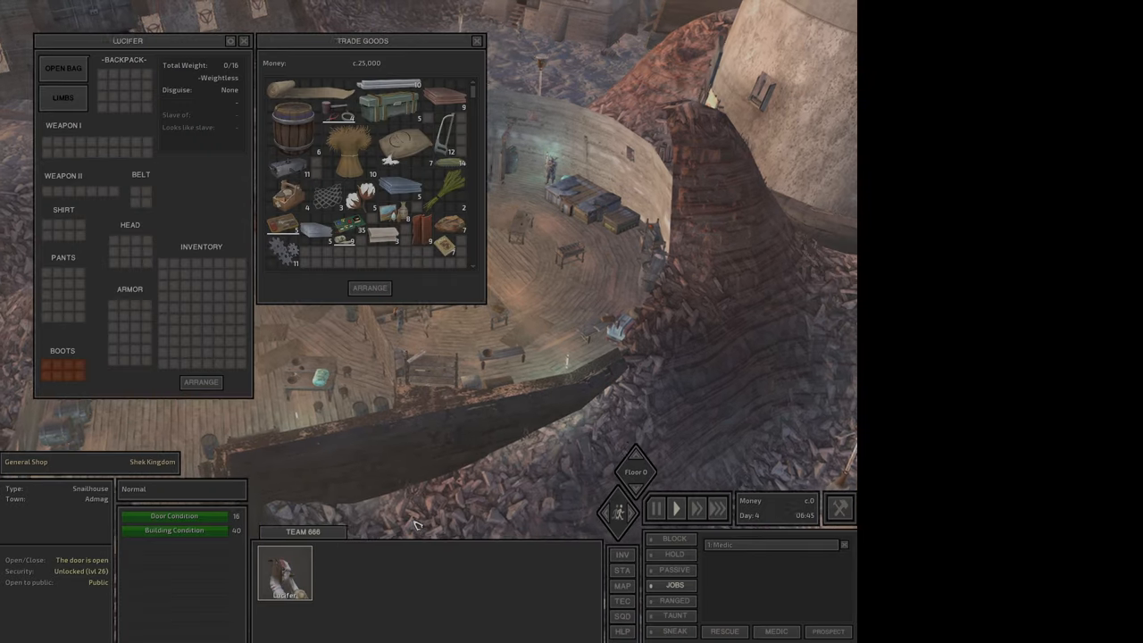
Pause the game while browsing the general shop's trade goods.
click(655, 508)
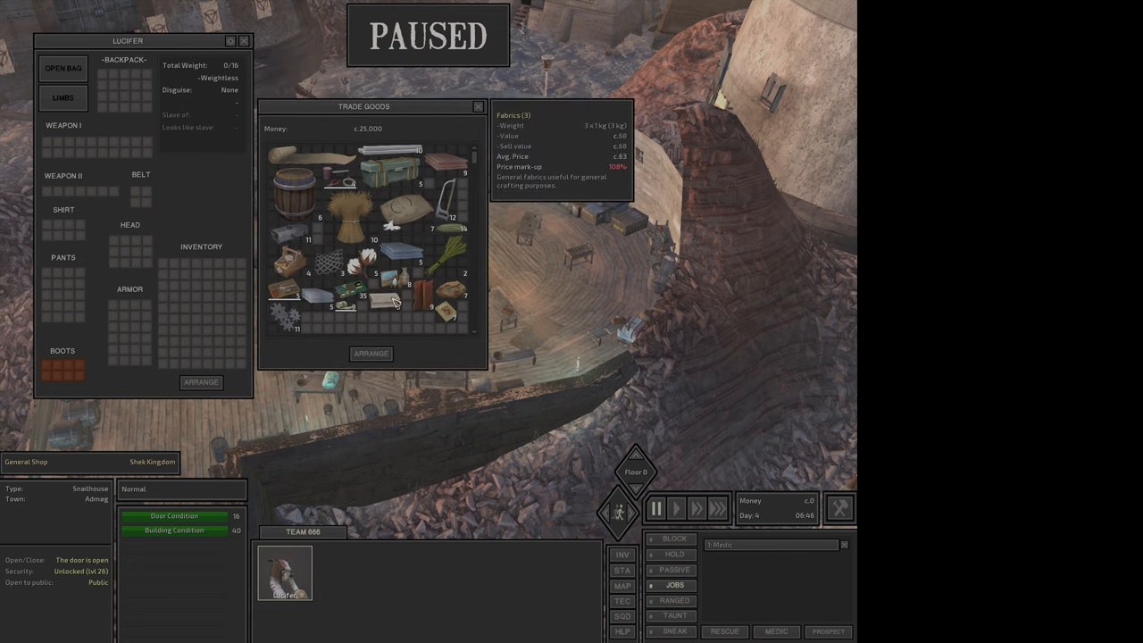
mouse_move(348, 222)
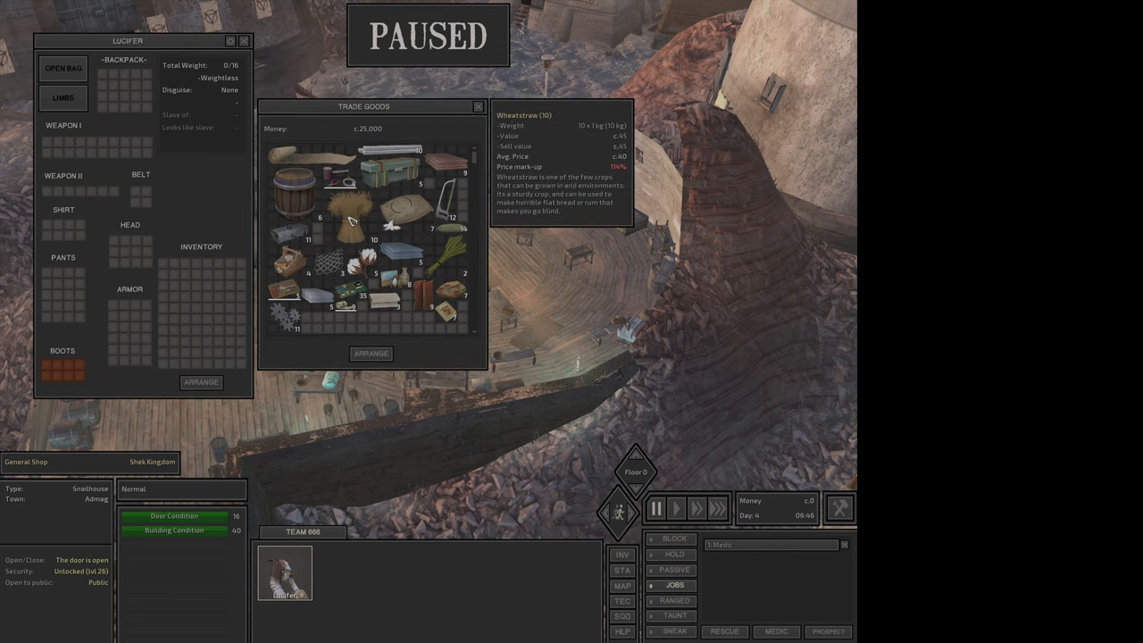
mouse_move(402, 223)
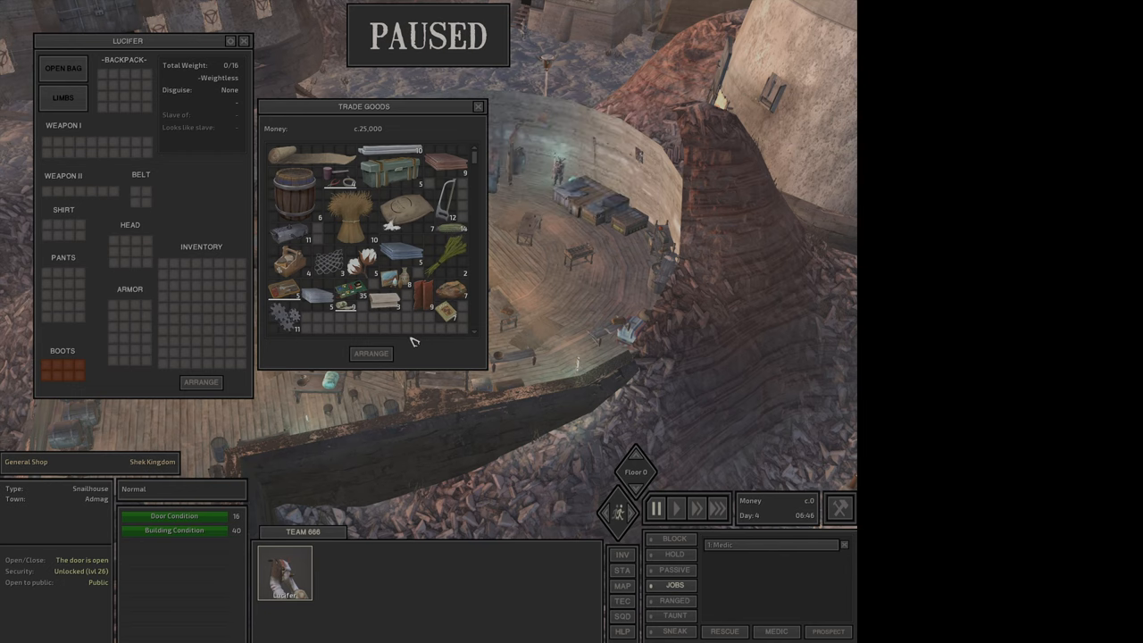
mouse_move(433, 307)
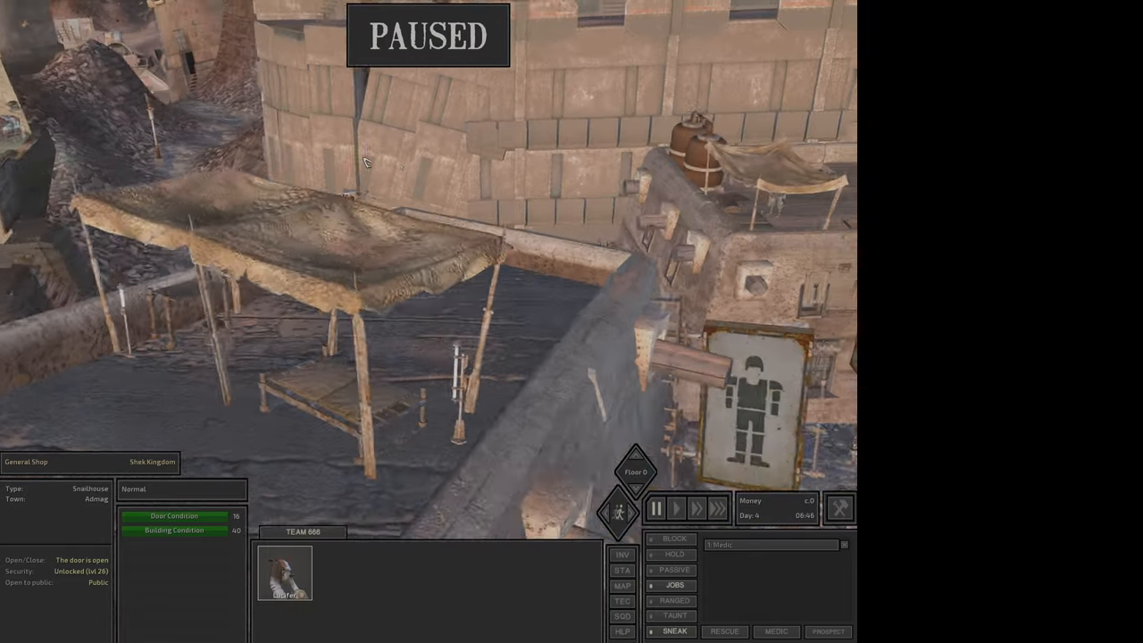
Walk Lucifer to the armour shop and agree to do business with the shopkeeper.
click(676, 508)
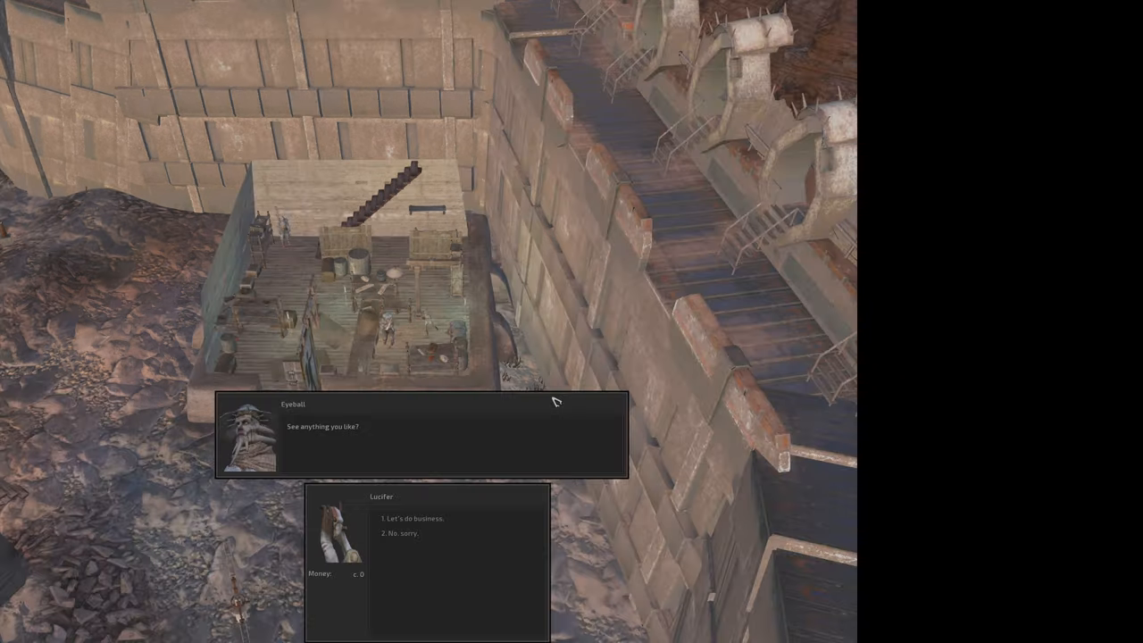
click(413, 518)
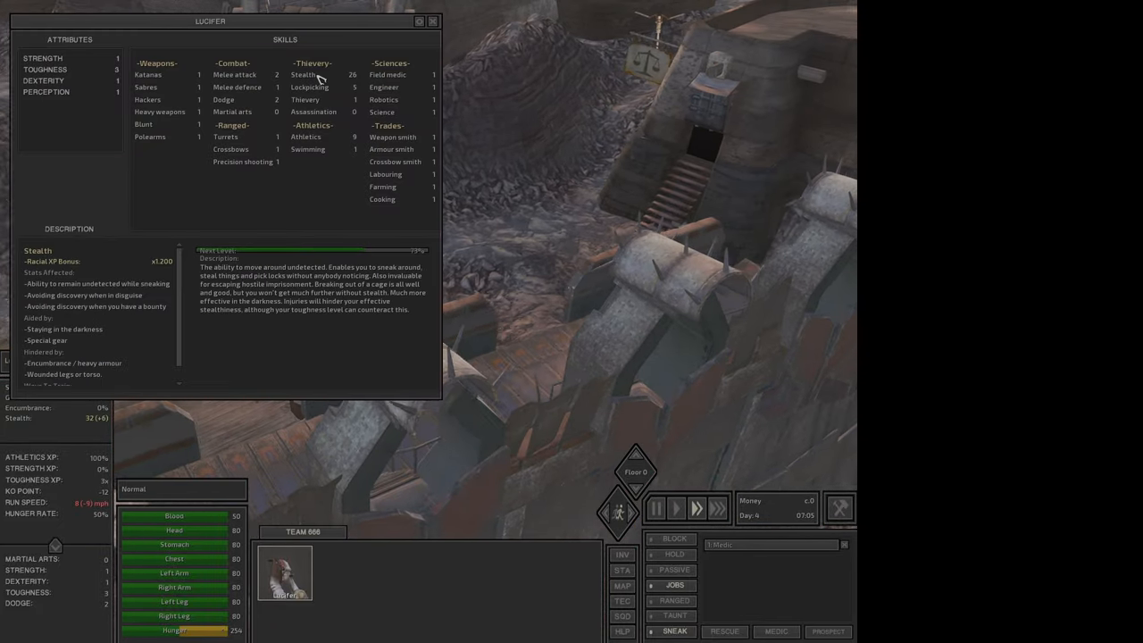
Read the Melee attack and Farming skill descriptions, then close the sheet.
click(234, 74)
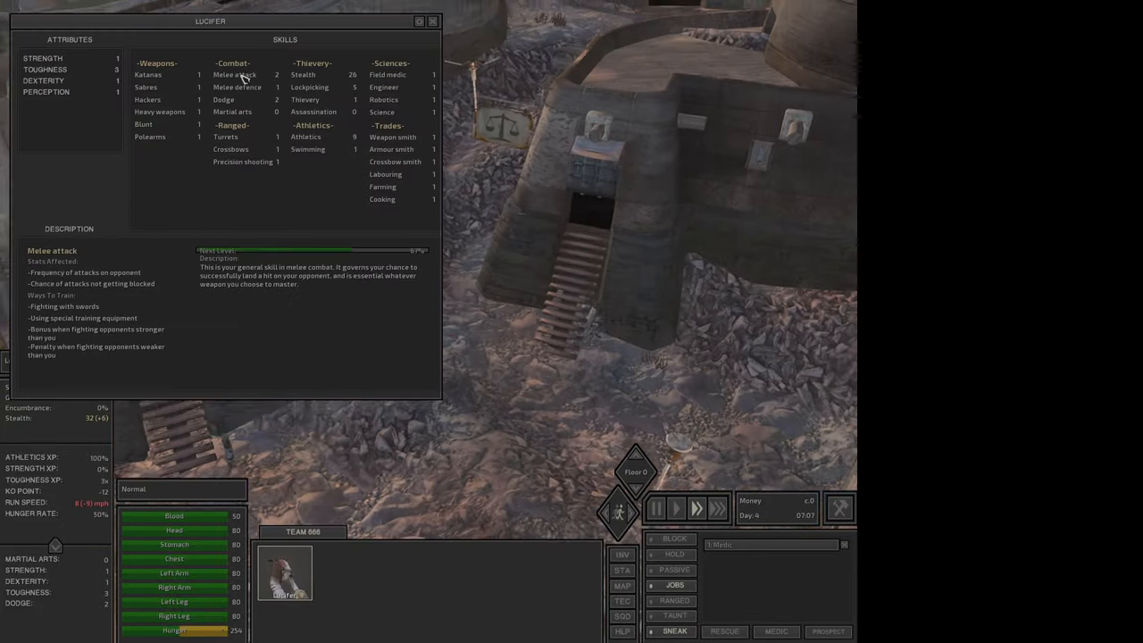
click(45, 69)
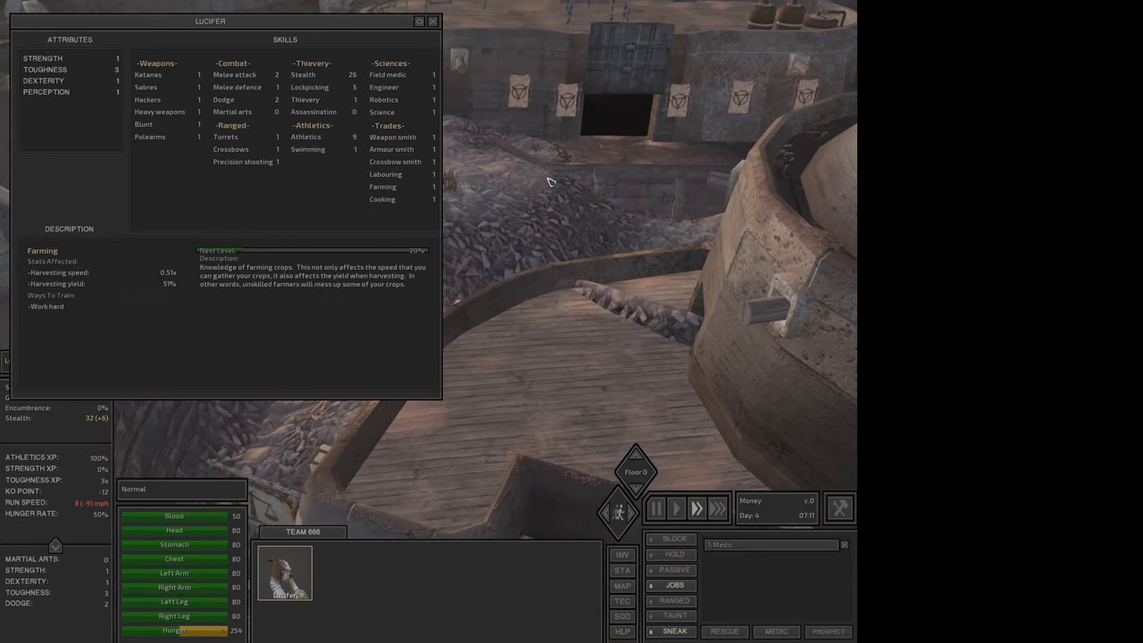
click(432, 21)
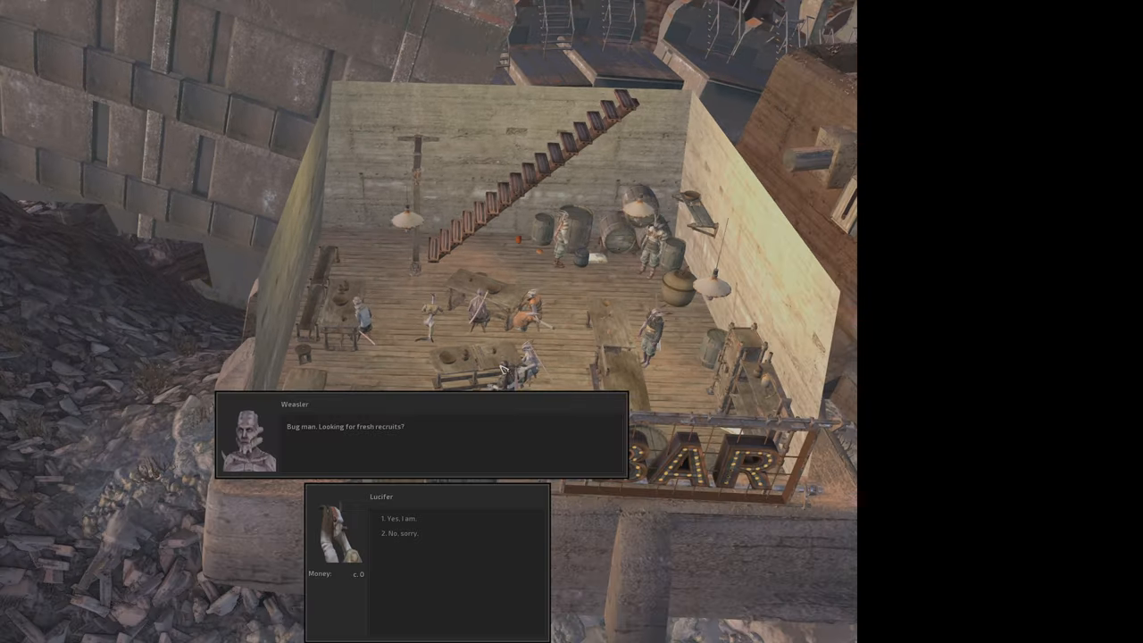
mouse_move(378, 437)
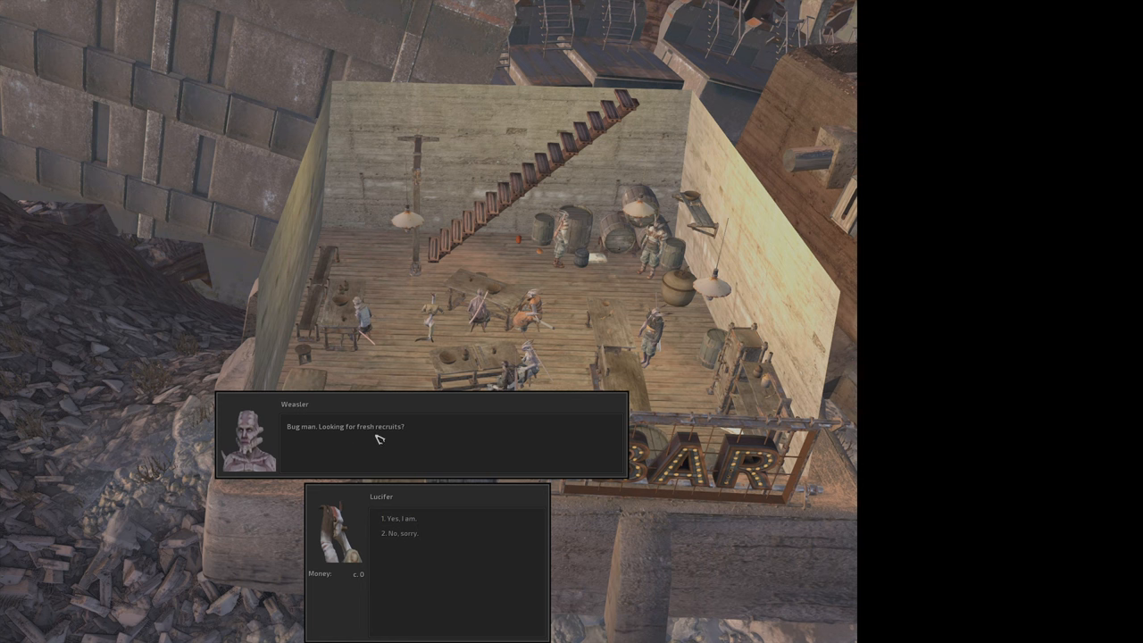
Hear Weasler's 3000 and Hep's 6000 Cats prices, decline both, and tell Spud Lucifer can handle a fight.
click(400, 519)
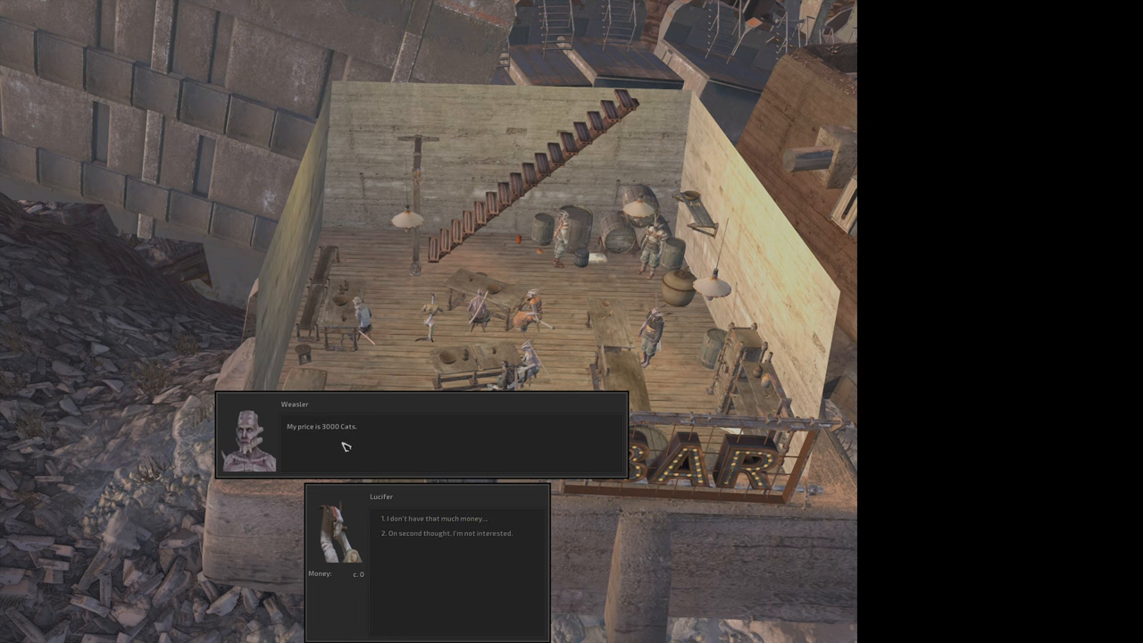
mouse_move(356, 409)
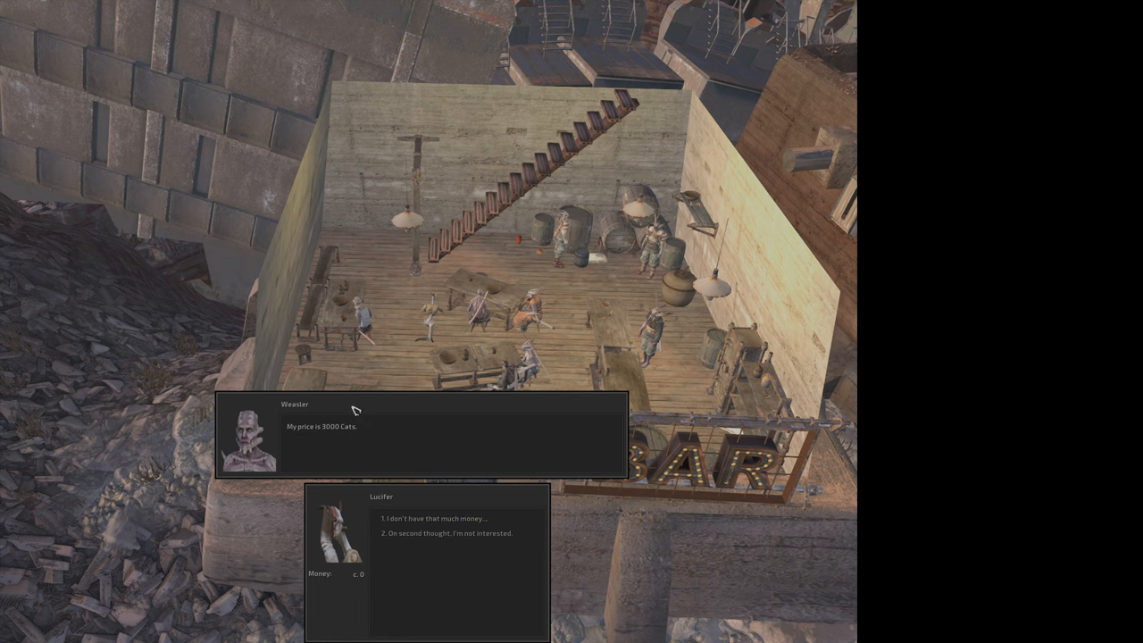
mouse_move(364, 432)
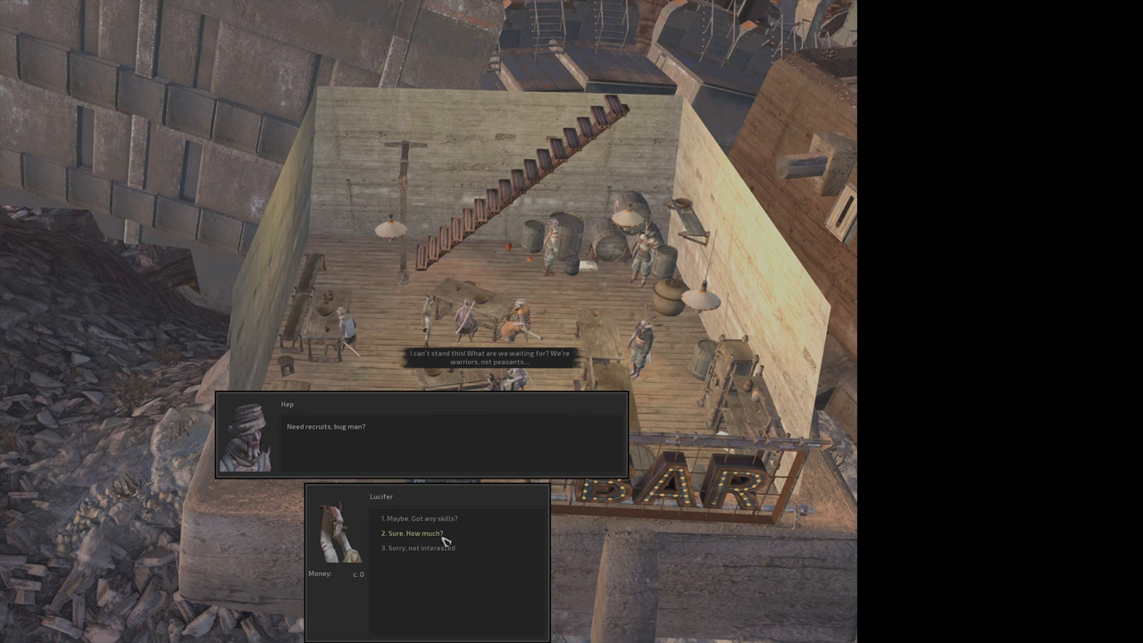
click(416, 533)
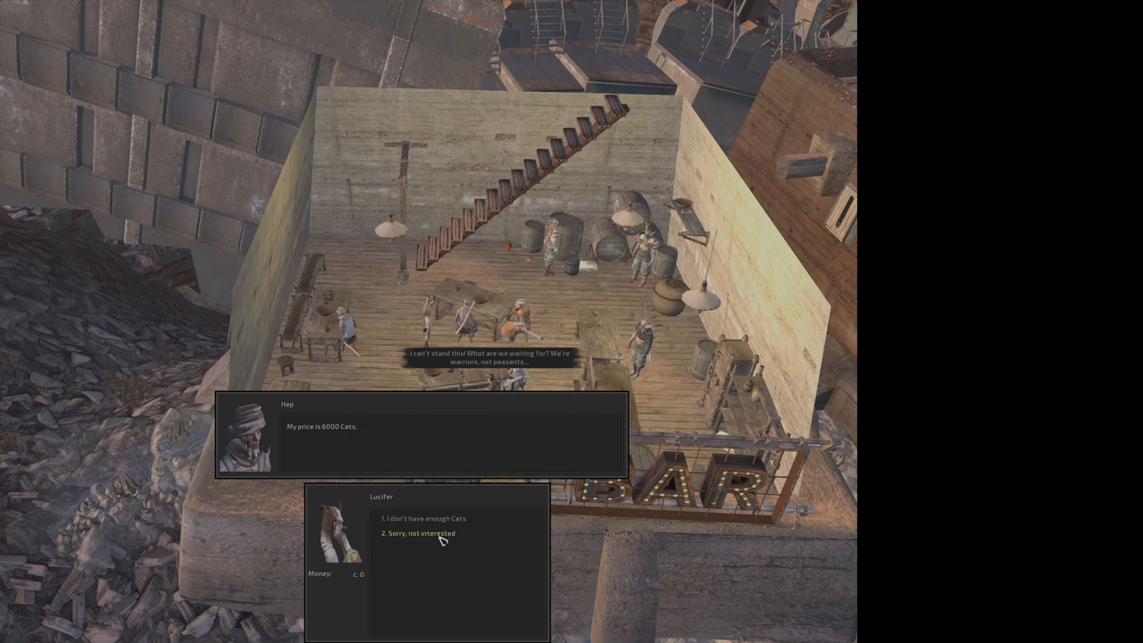
click(425, 533)
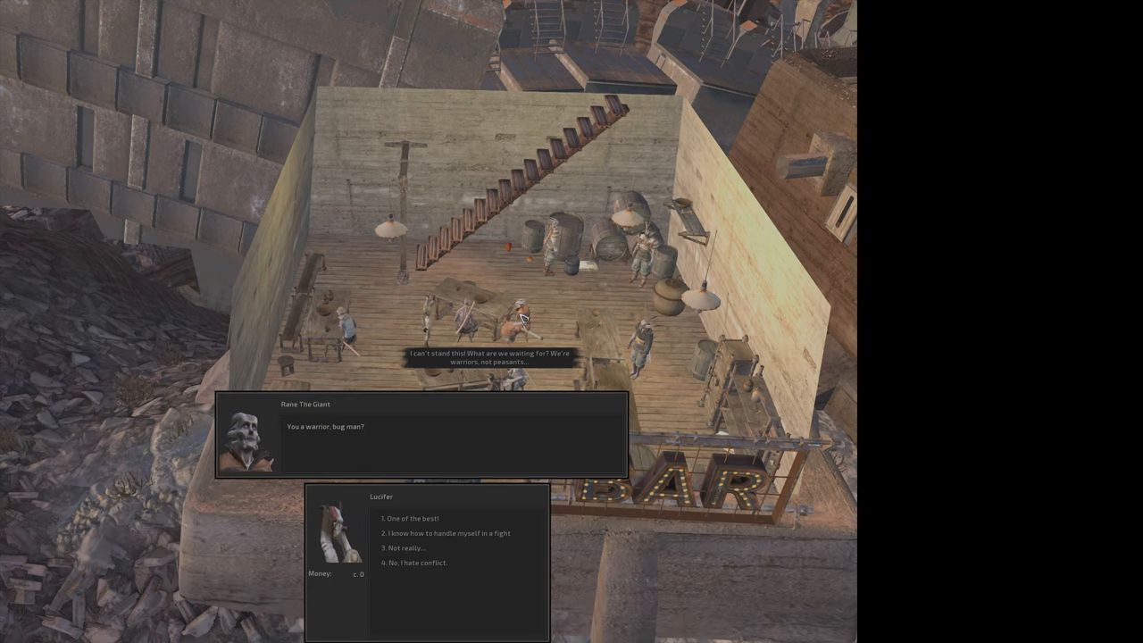
mouse_move(289, 434)
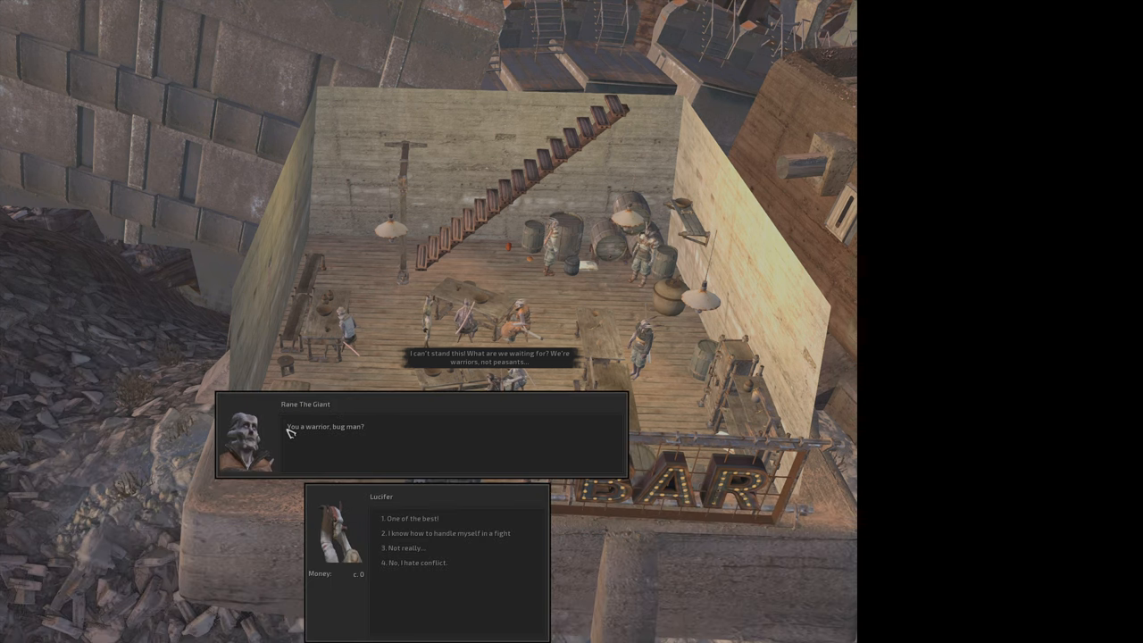
mouse_move(424, 529)
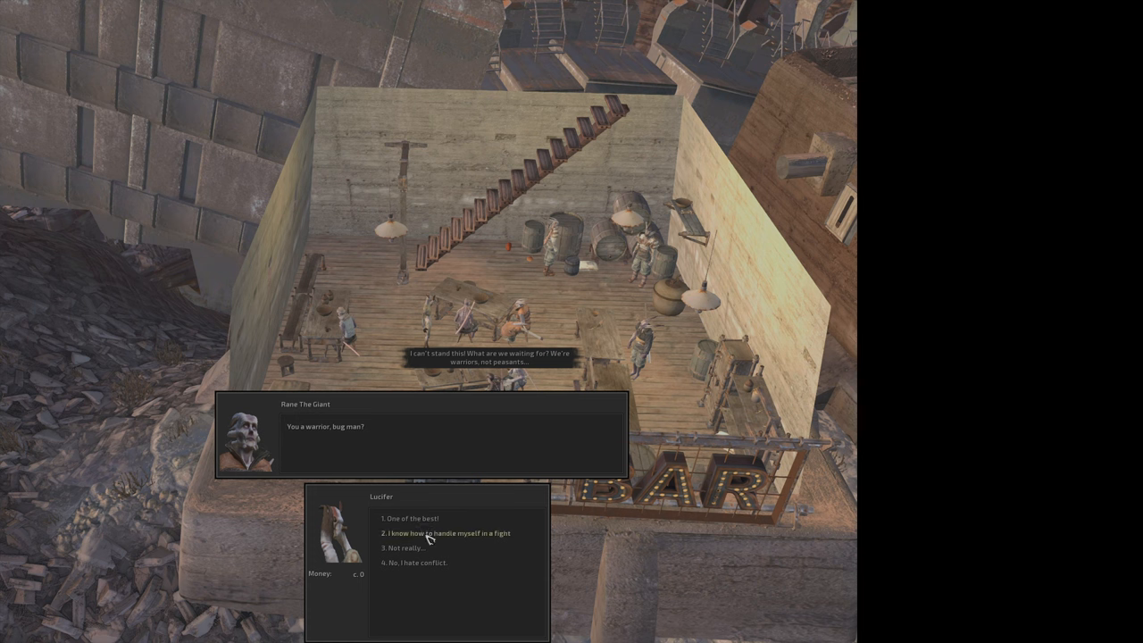
click(447, 534)
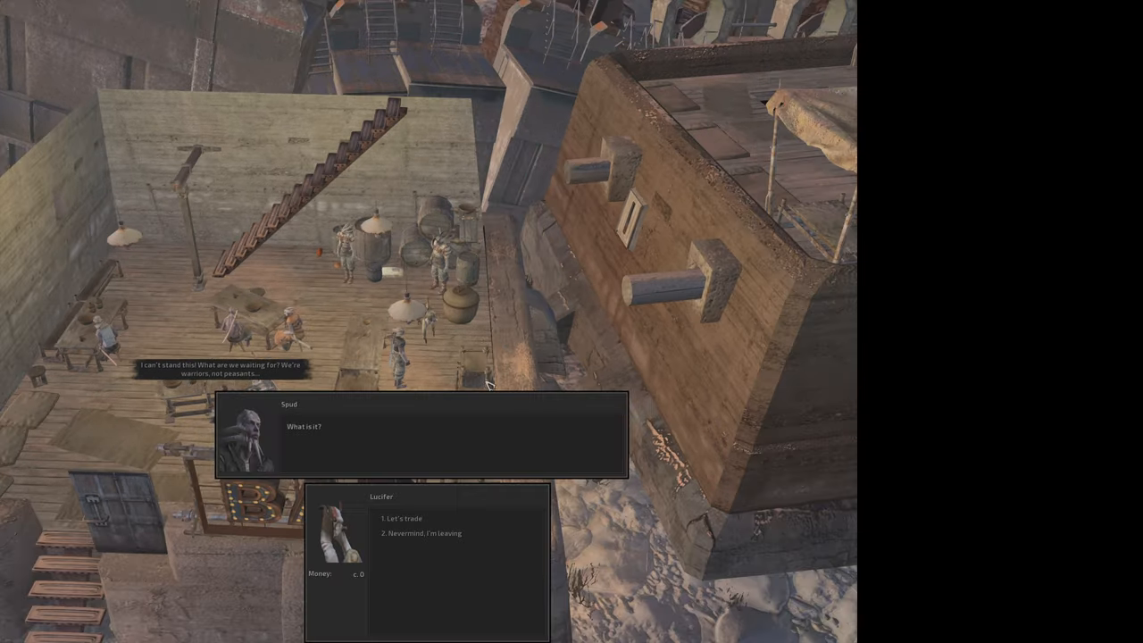
mouse_move(353, 259)
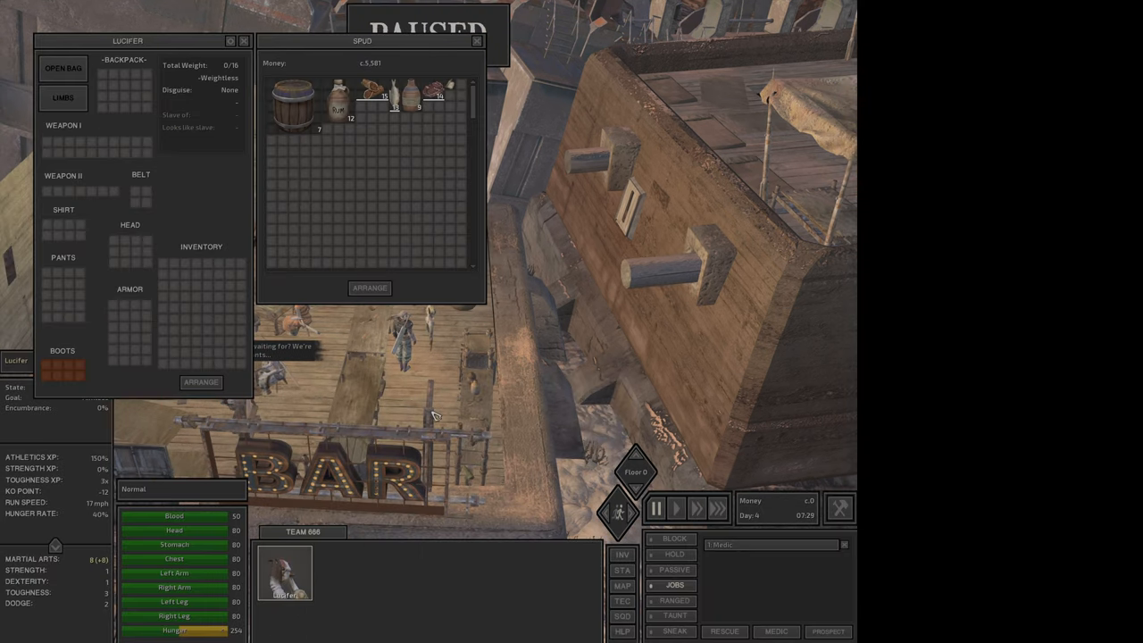
mouse_move(317, 121)
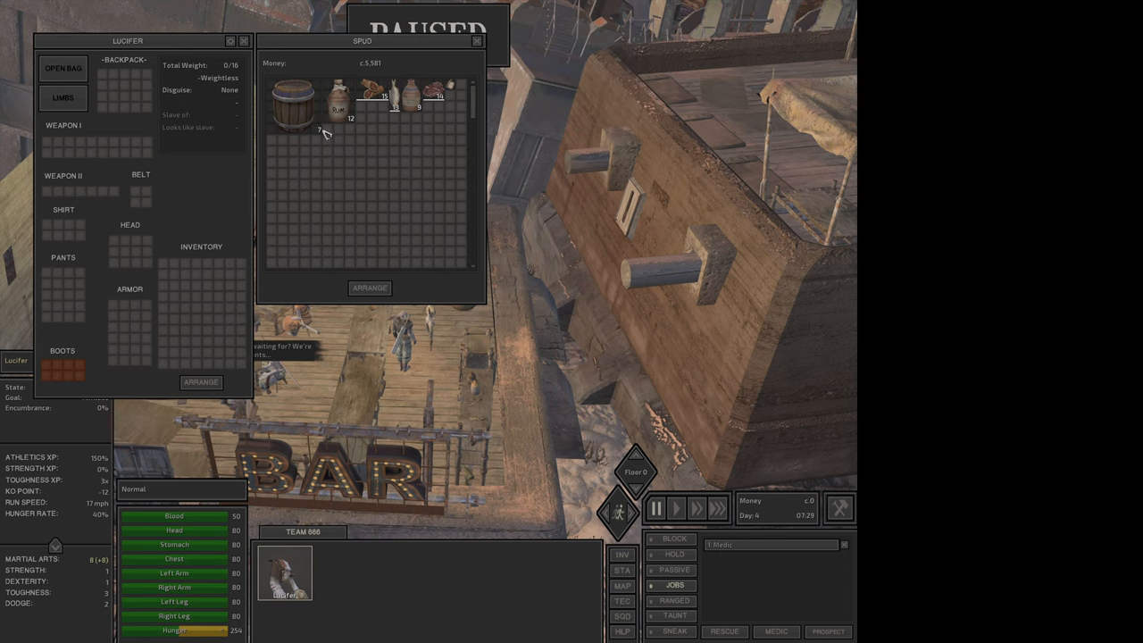
mouse_move(338, 105)
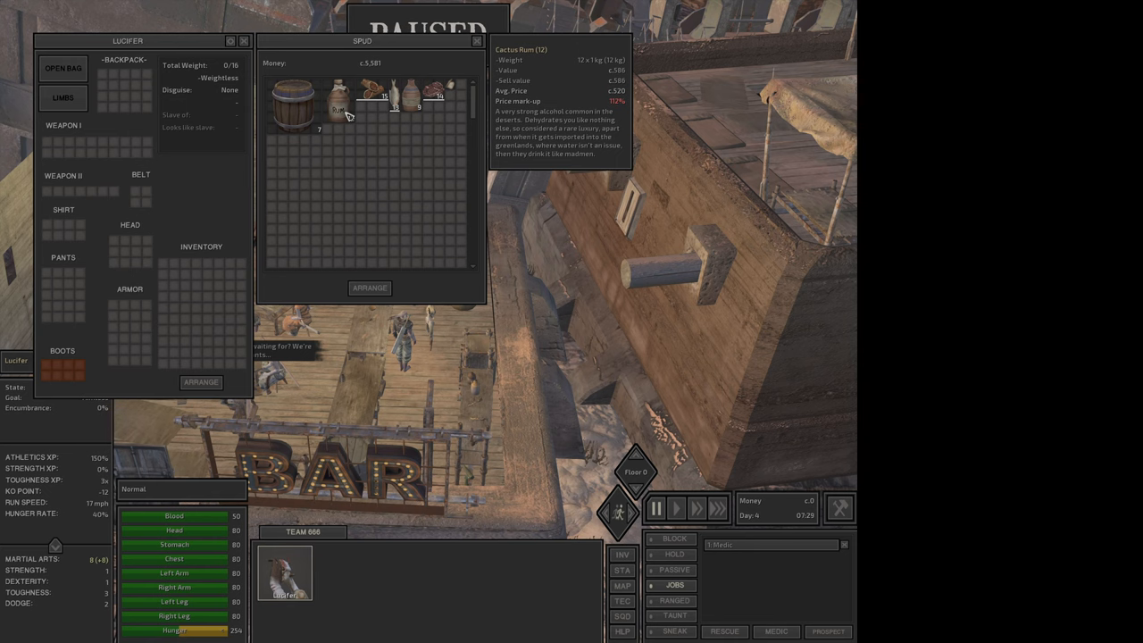
mouse_move(380, 96)
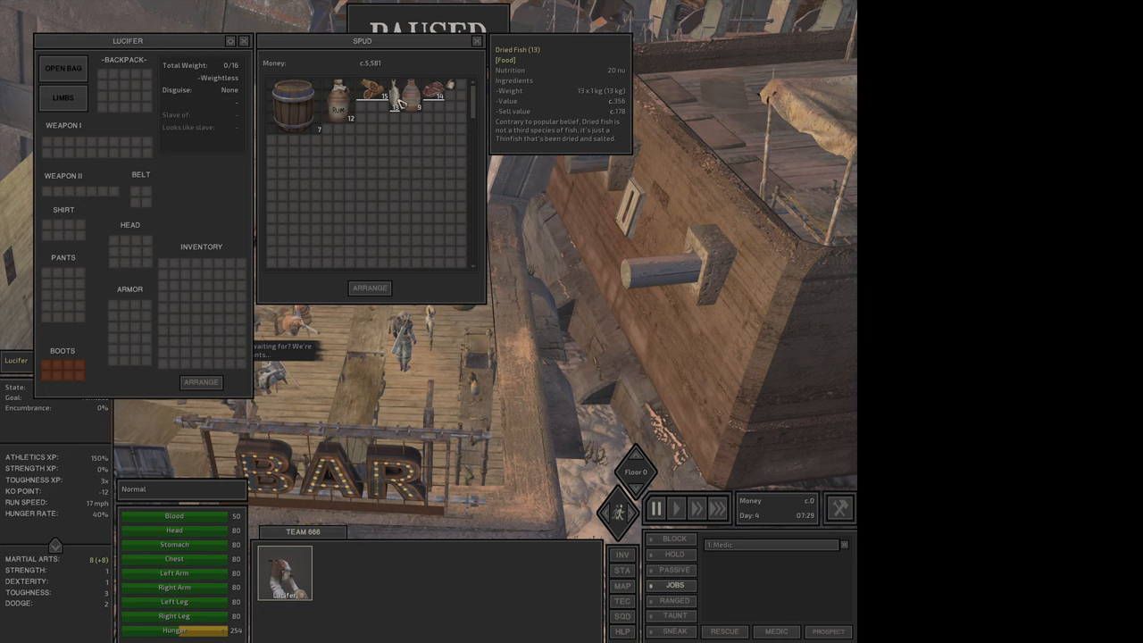
mouse_move(418, 98)
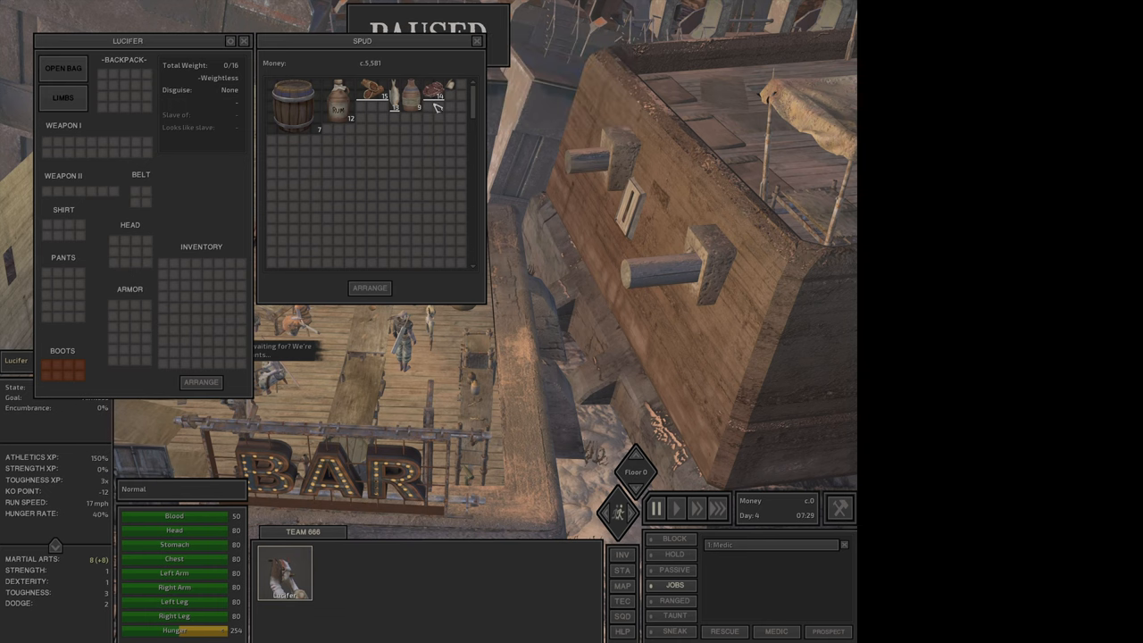
mouse_move(438, 97)
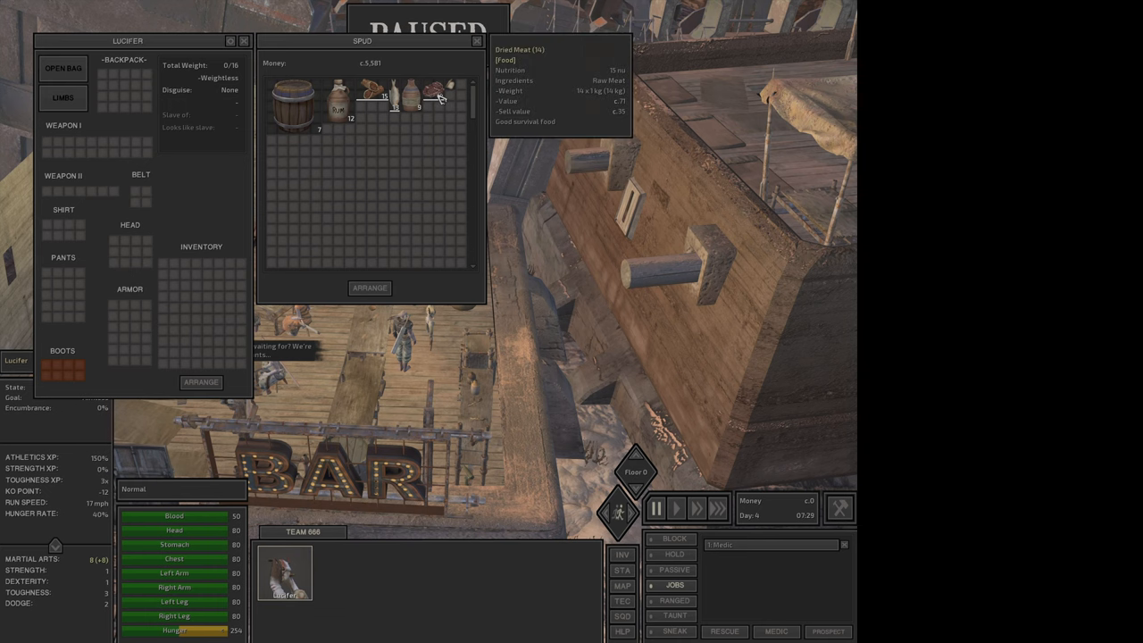
mouse_move(451, 95)
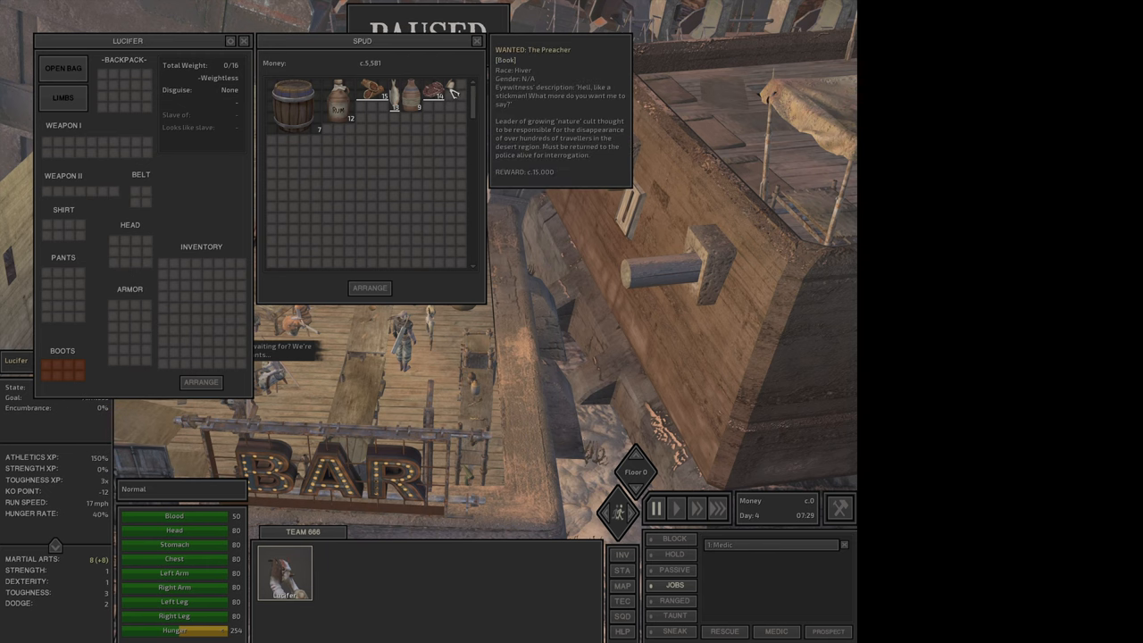
mouse_move(438, 95)
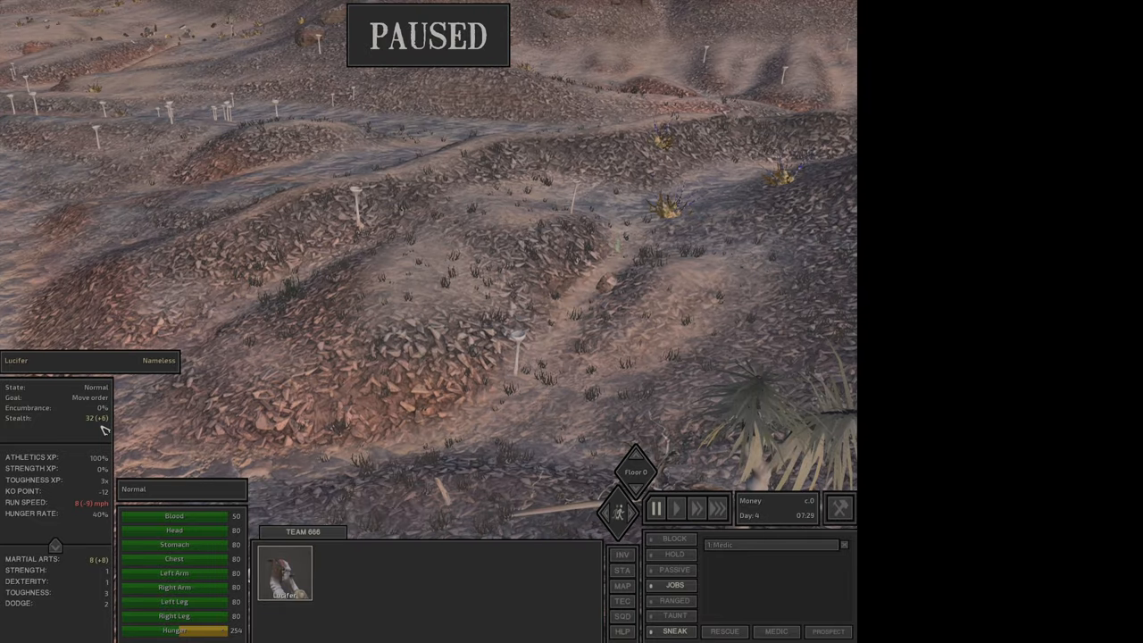
mouse_move(31, 491)
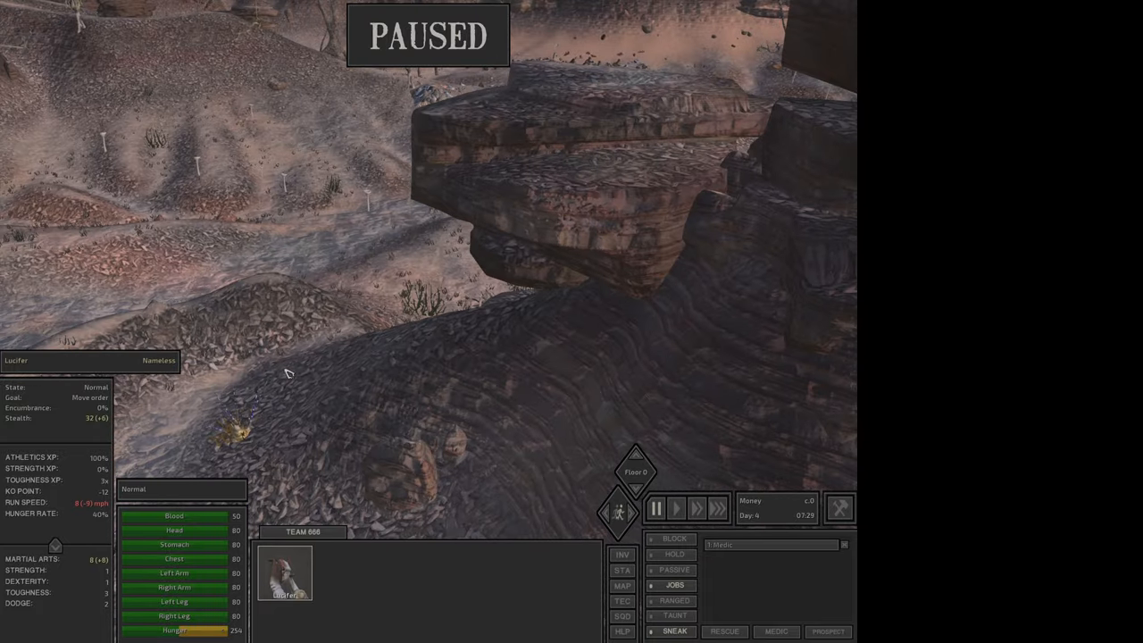
Send Lucifer across the desert and set him working the nearby ore deposit.
click(696, 507)
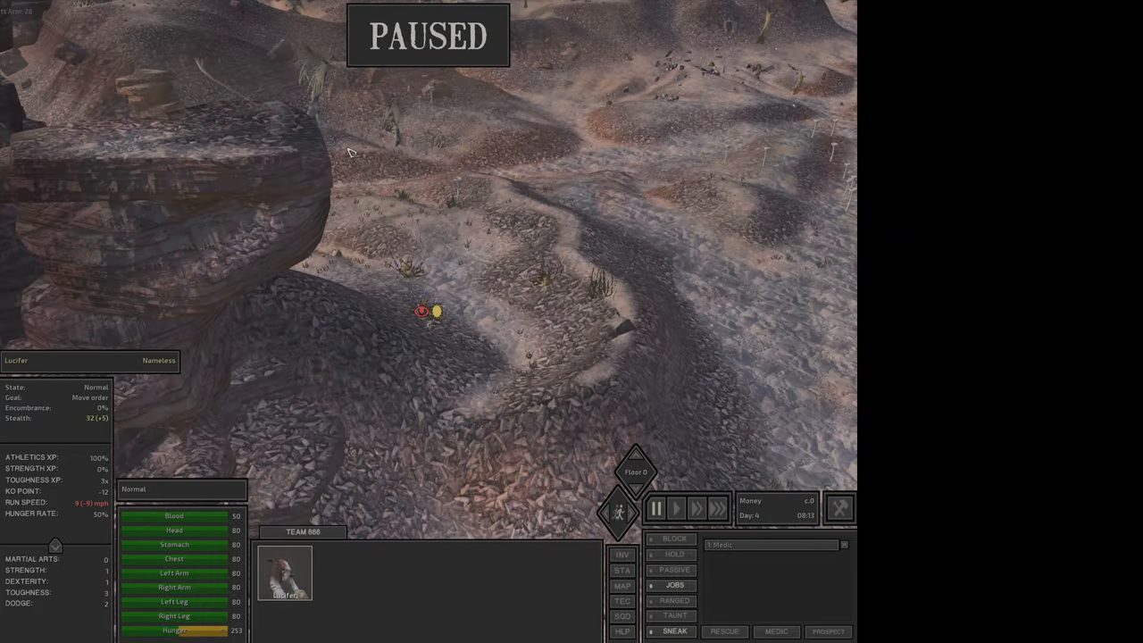
click(676, 508)
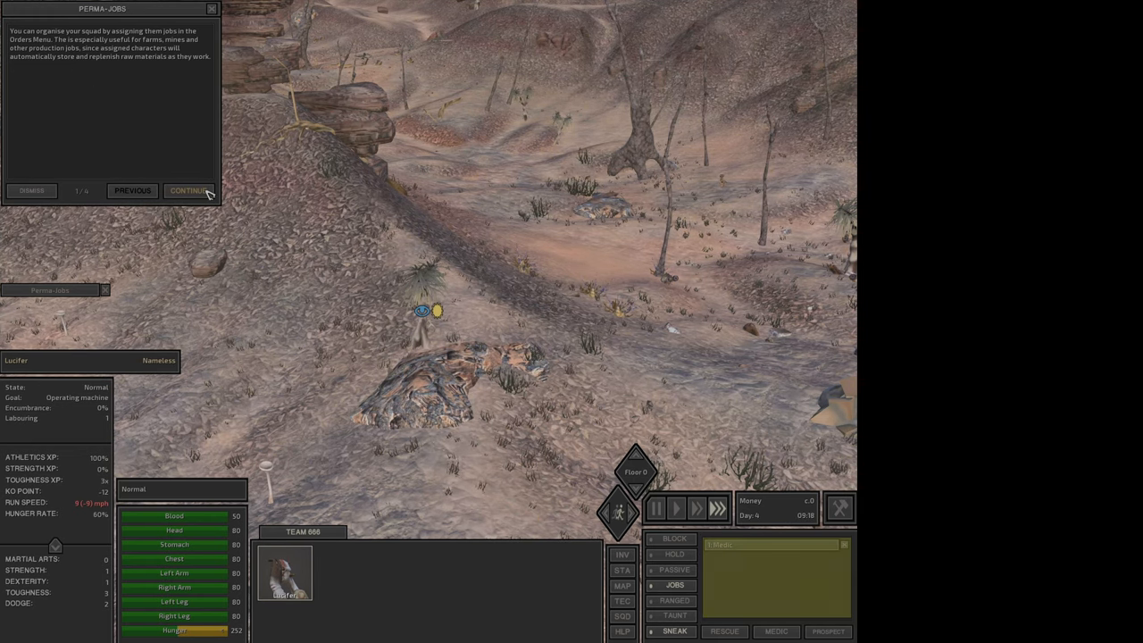
Step through the perma-jobs tutorial, take the raw iron from the deposit, and dismiss the tutorial.
click(188, 190)
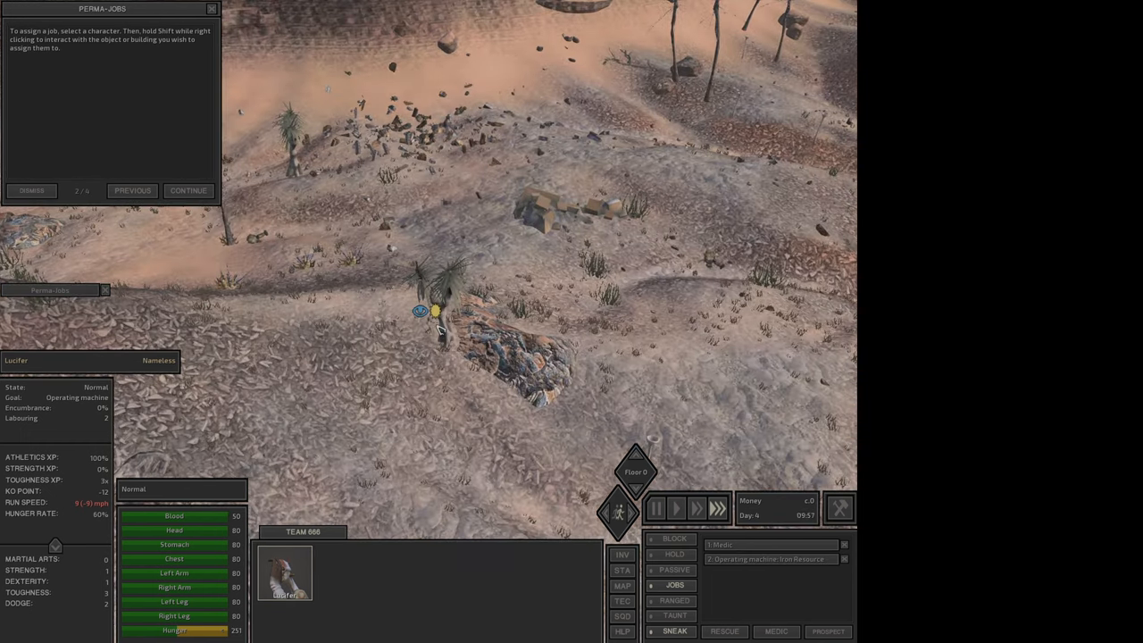
click(188, 190)
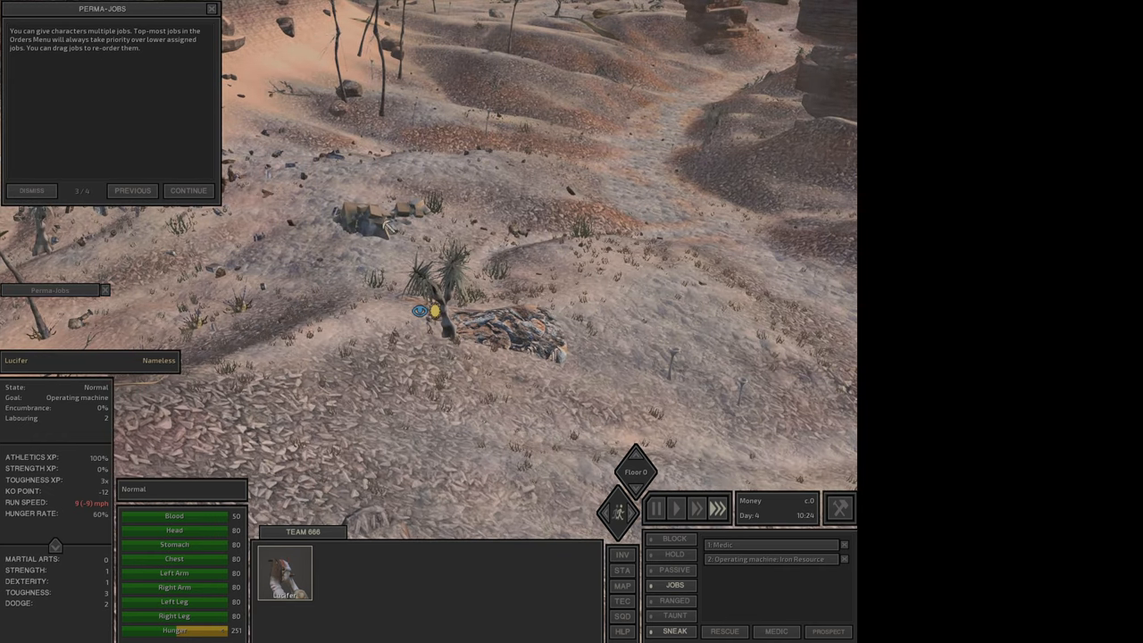
click(674, 585)
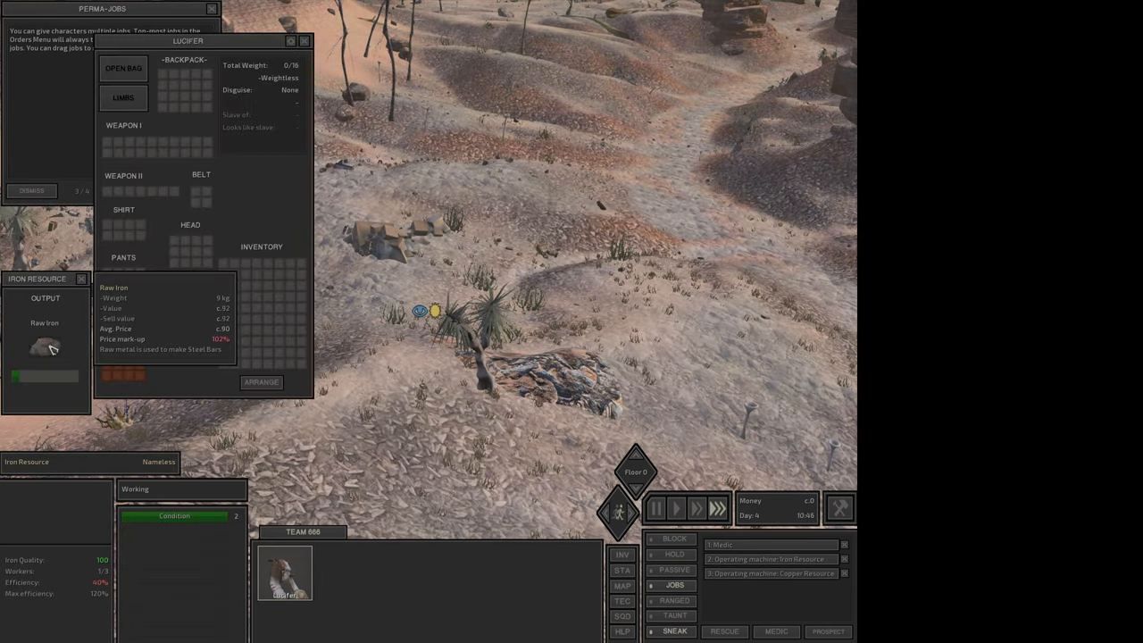
click(304, 41)
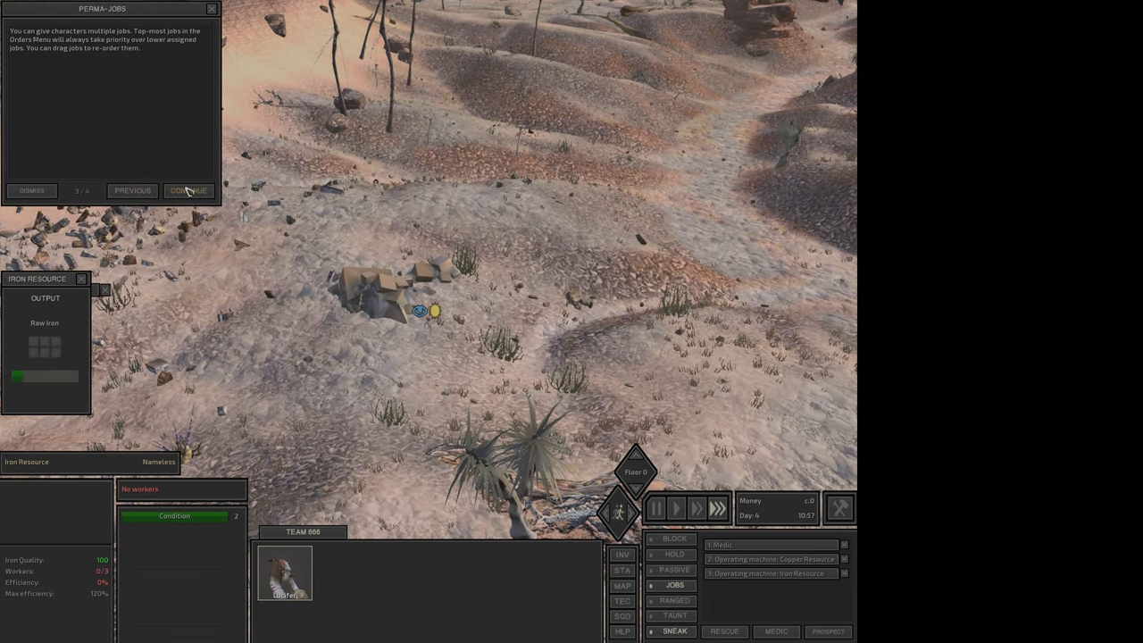
click(188, 190)
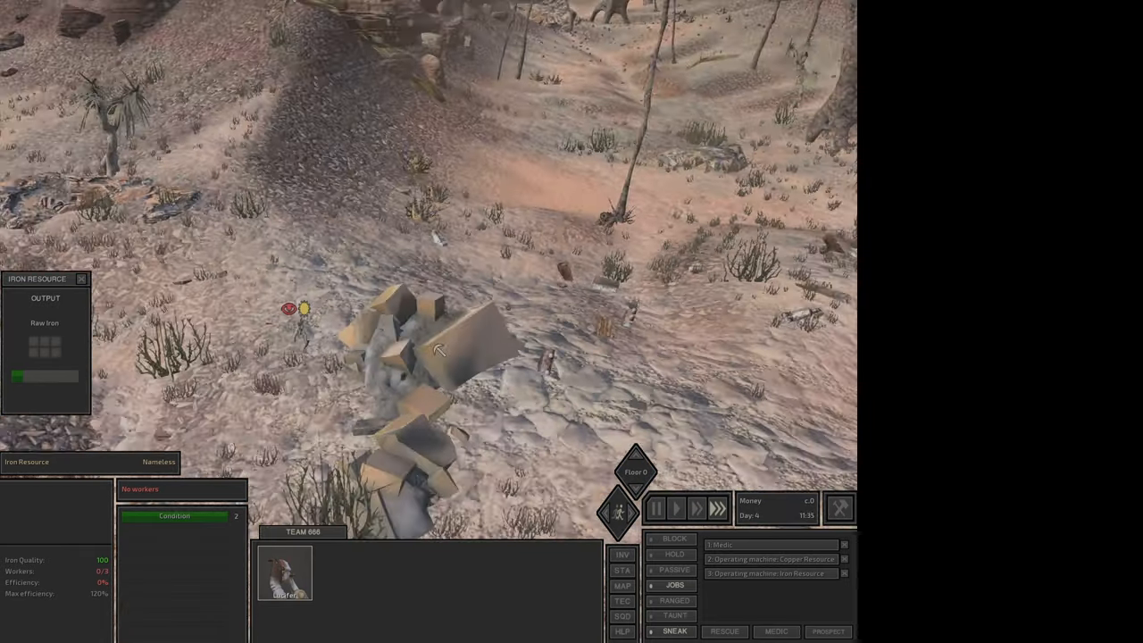
Glance at the passing Shek scout, then check Lucifer's inventory and the copper deposit output.
click(656, 508)
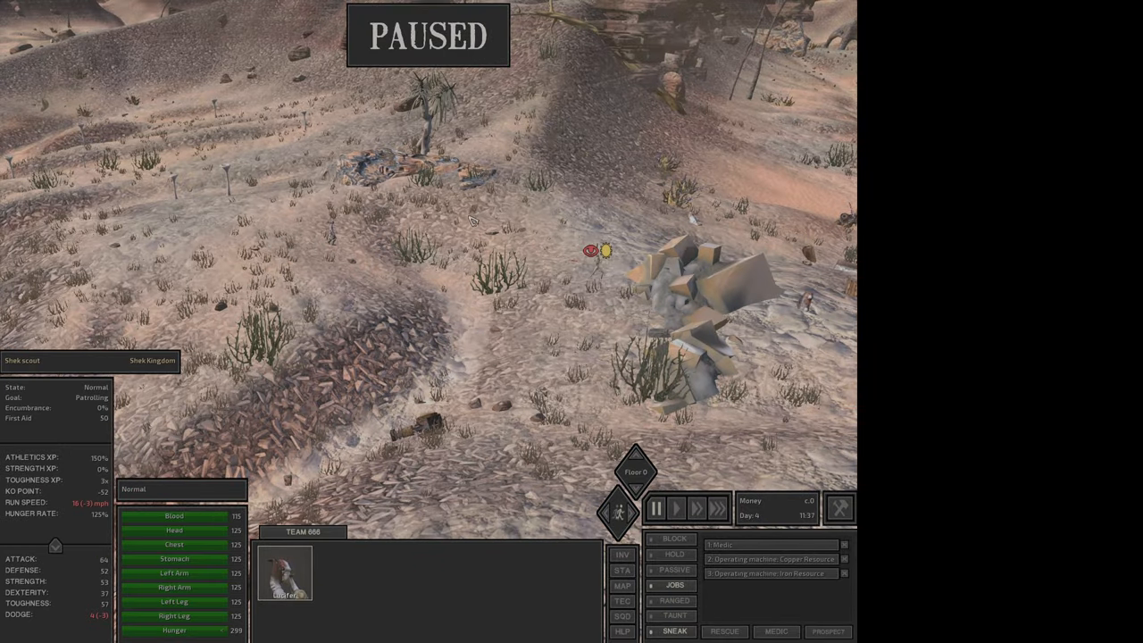
click(676, 508)
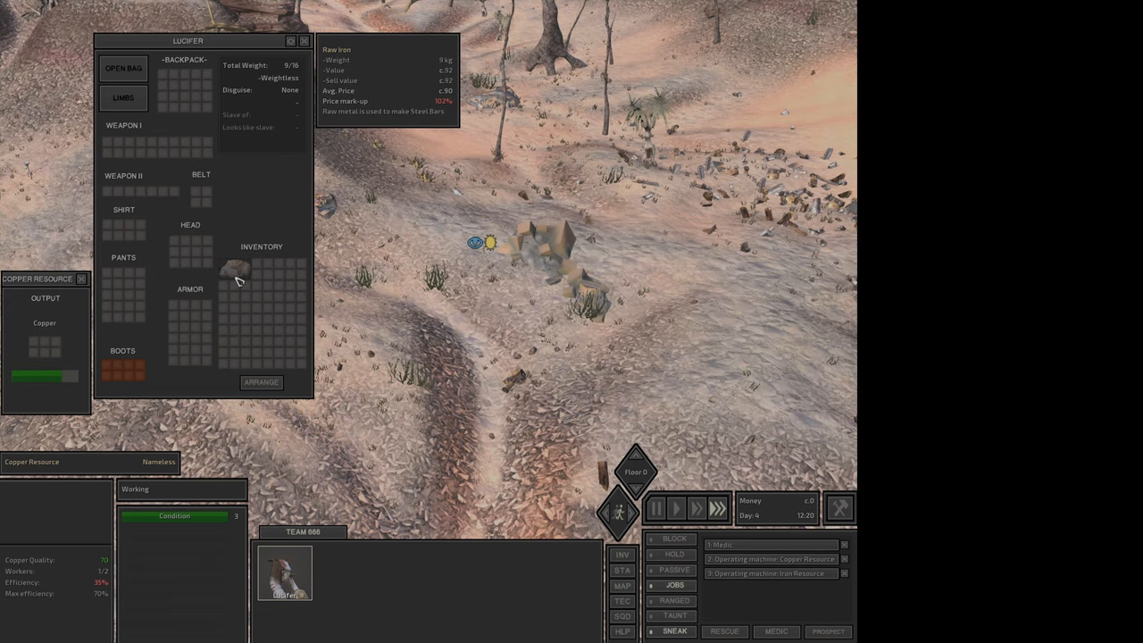
Take the mined copper into Lucifer's inventory alongside the raw iron and close the inventory.
click(304, 41)
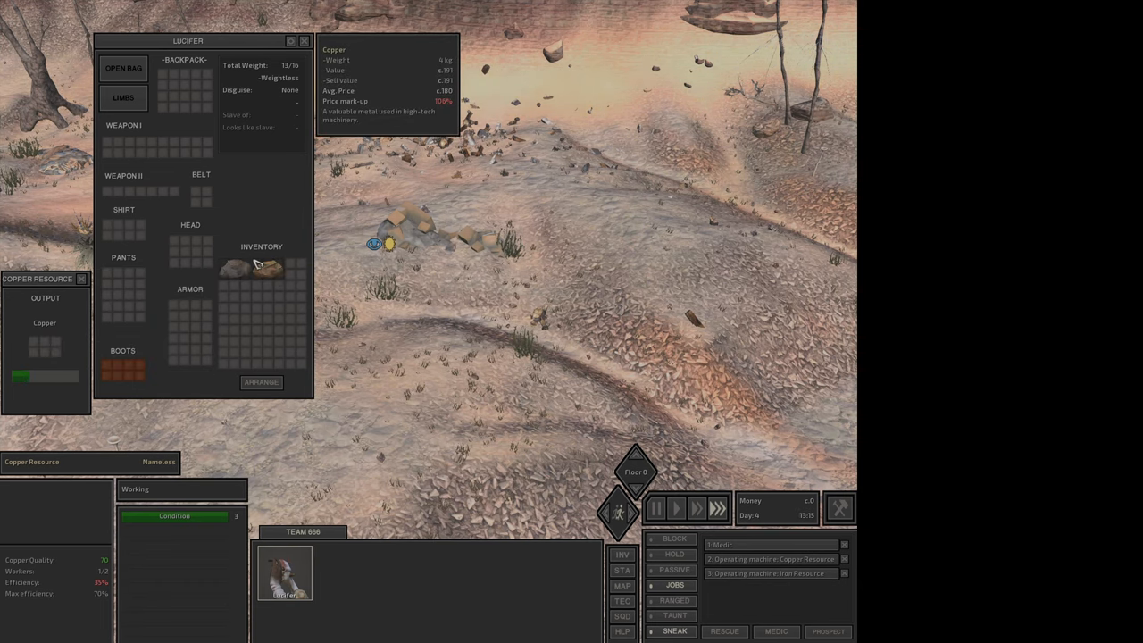
mouse_move(236, 271)
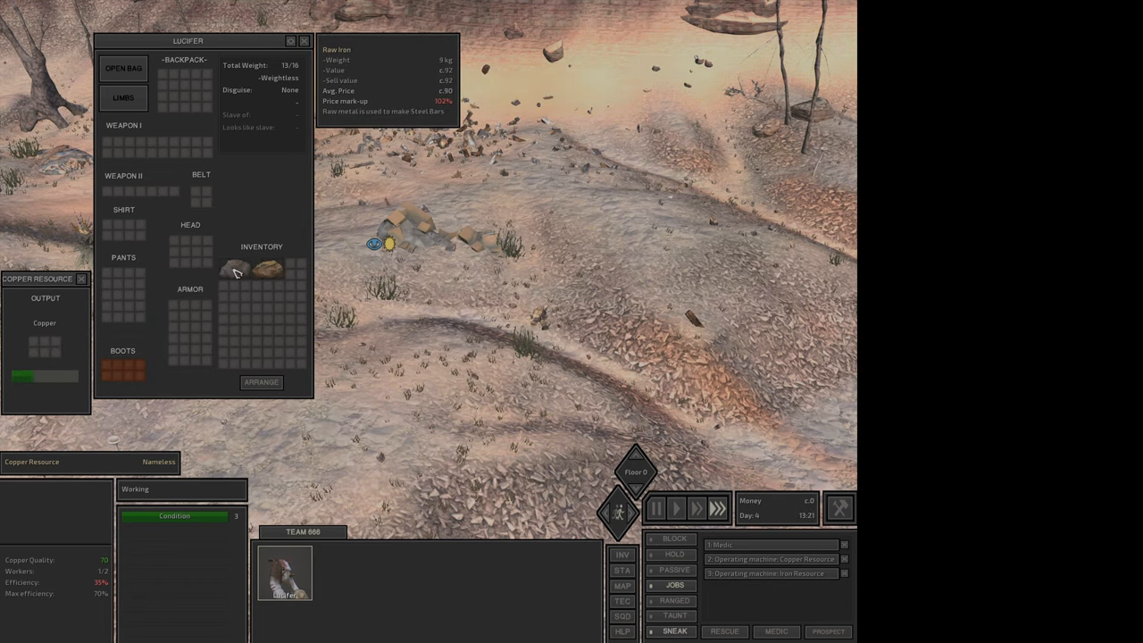
mouse_move(271, 270)
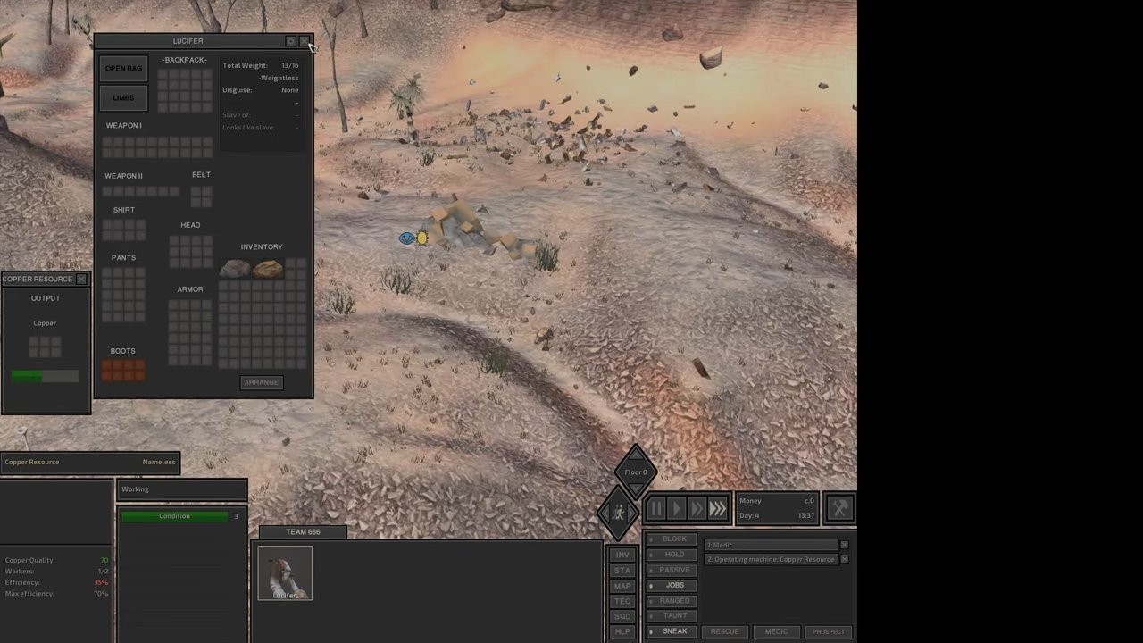
click(304, 41)
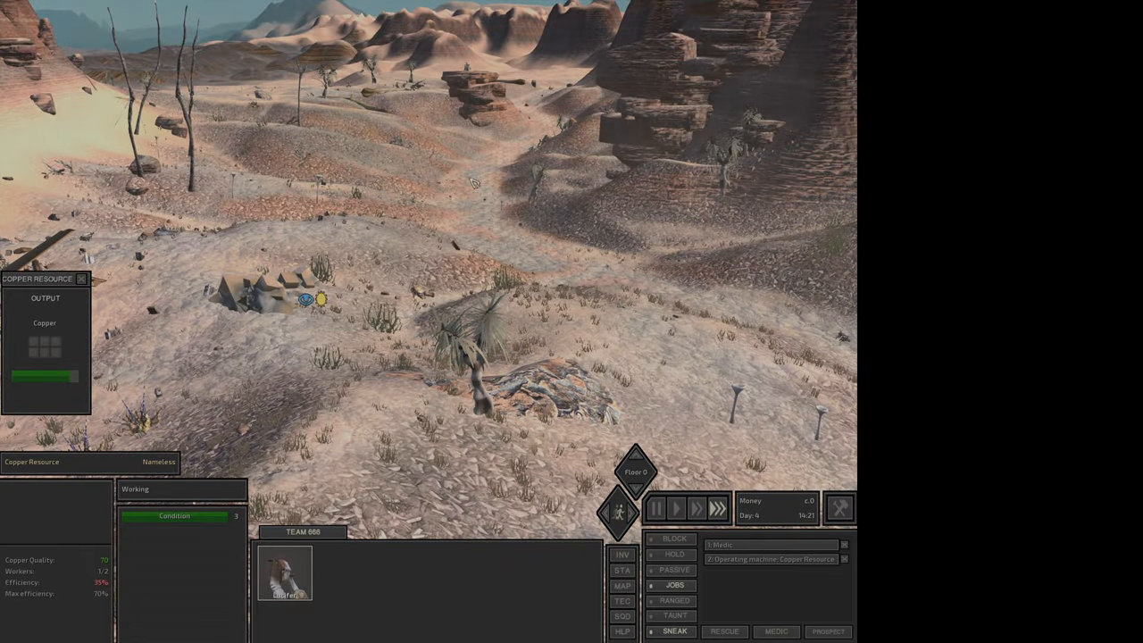
View the world map, return to check Lucifer's inventory, and close it again.
click(623, 586)
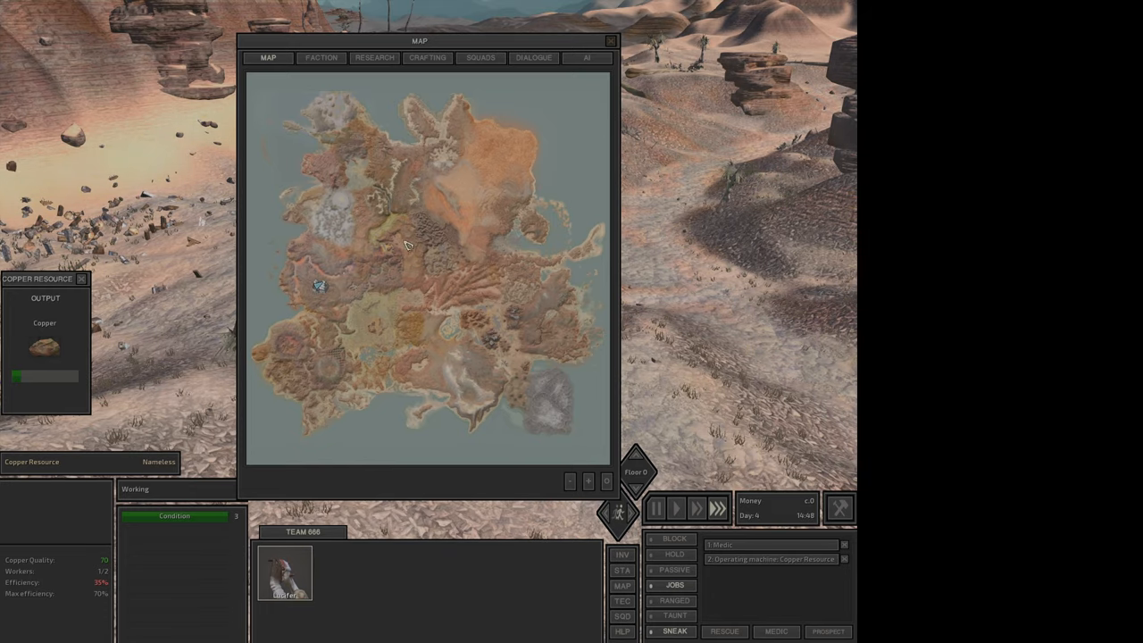
click(611, 41)
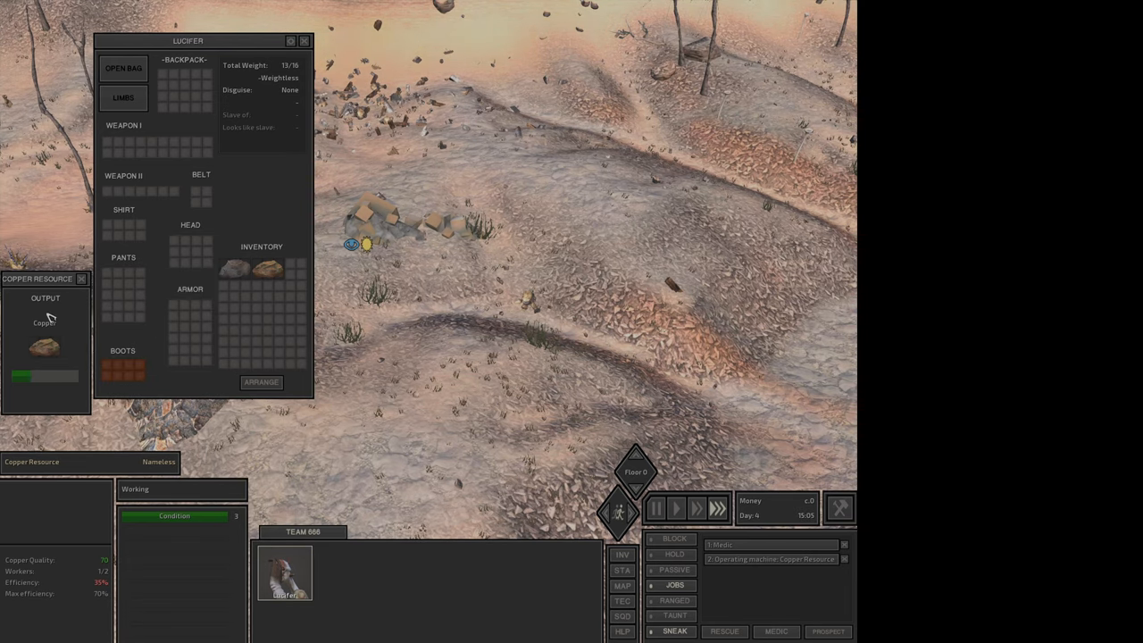
click(304, 41)
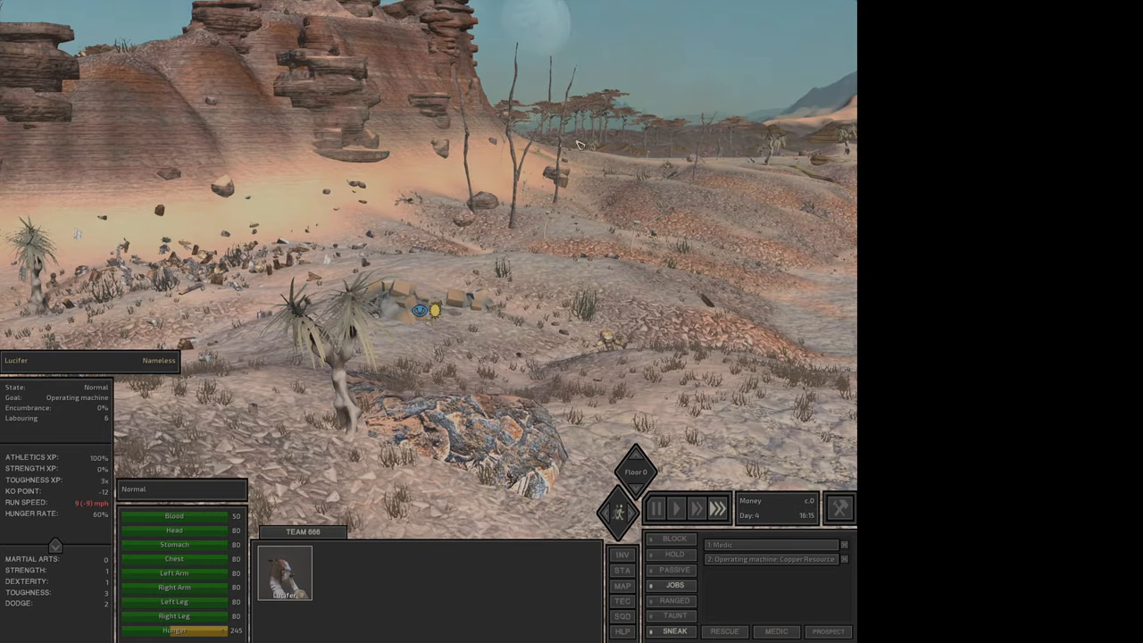
Check copper's value in Lucifer's inventory and the deposit output, then close the inventory.
click(622, 586)
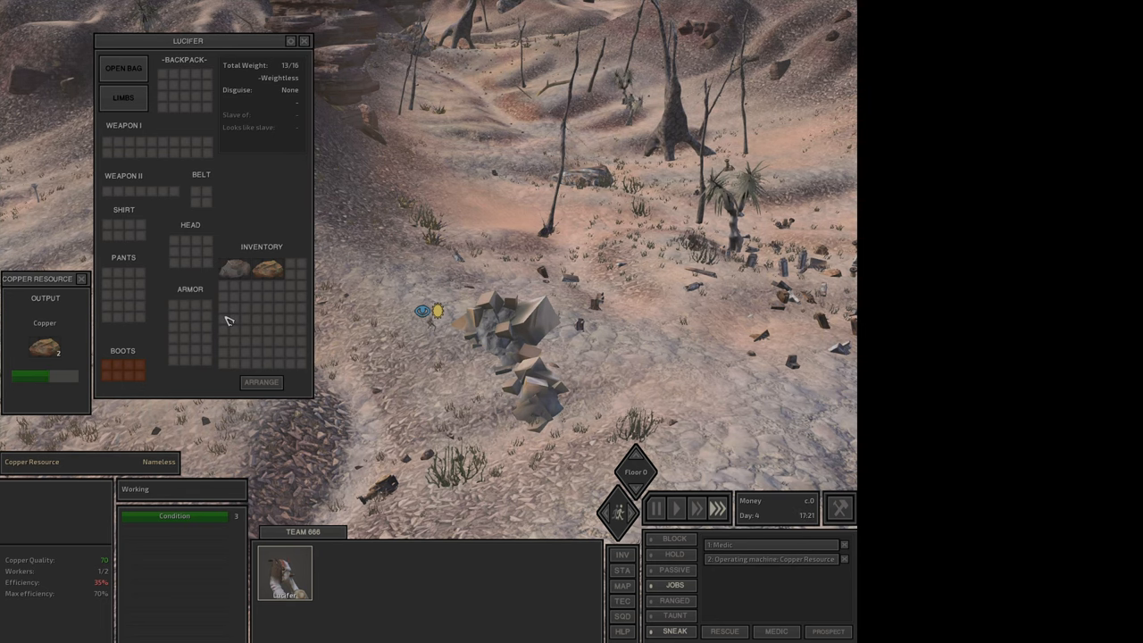
mouse_move(228, 362)
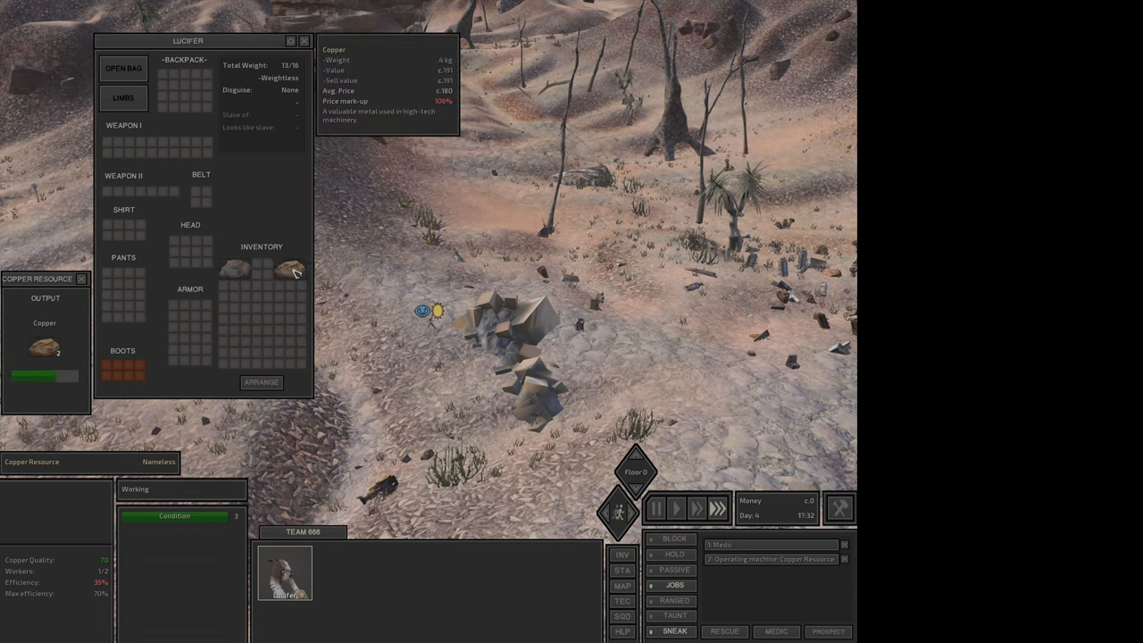
mouse_move(58, 323)
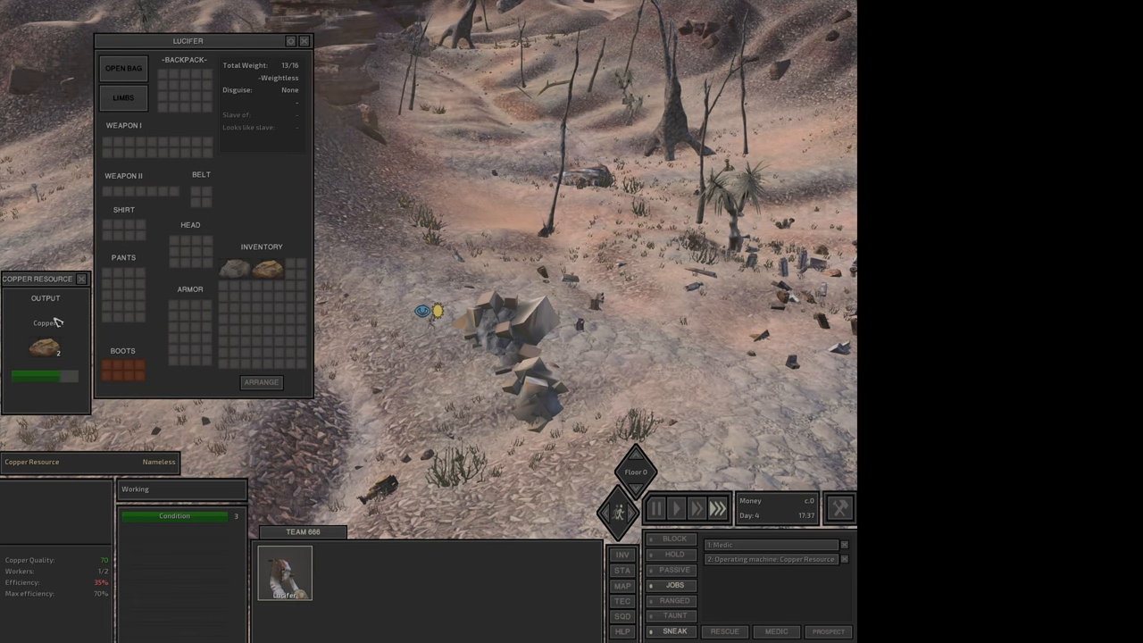
mouse_move(38, 348)
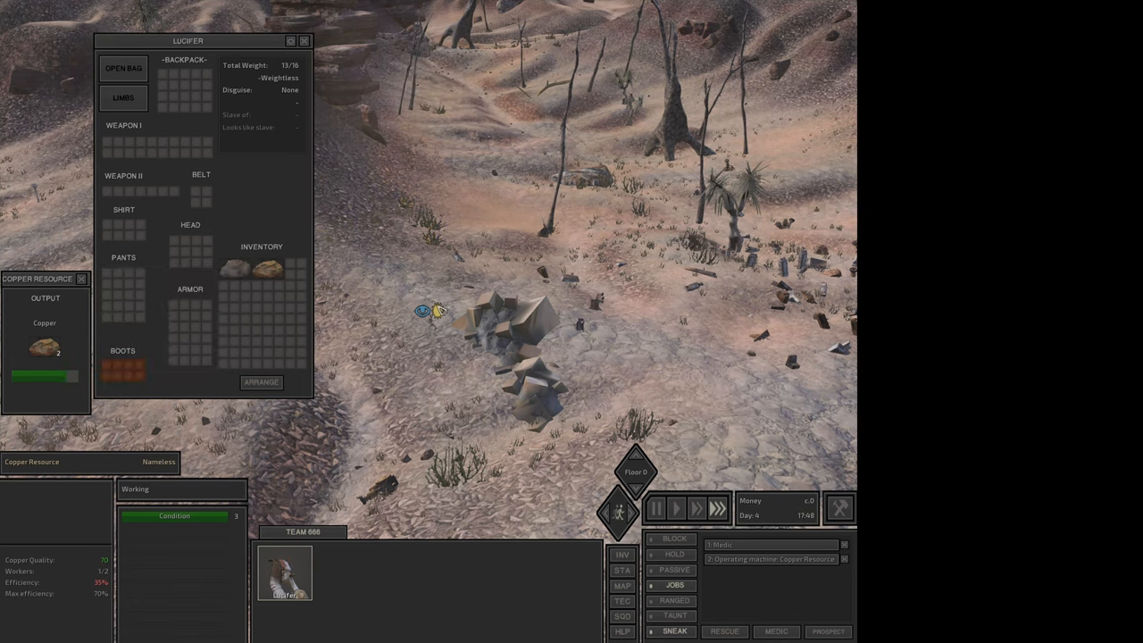
click(303, 41)
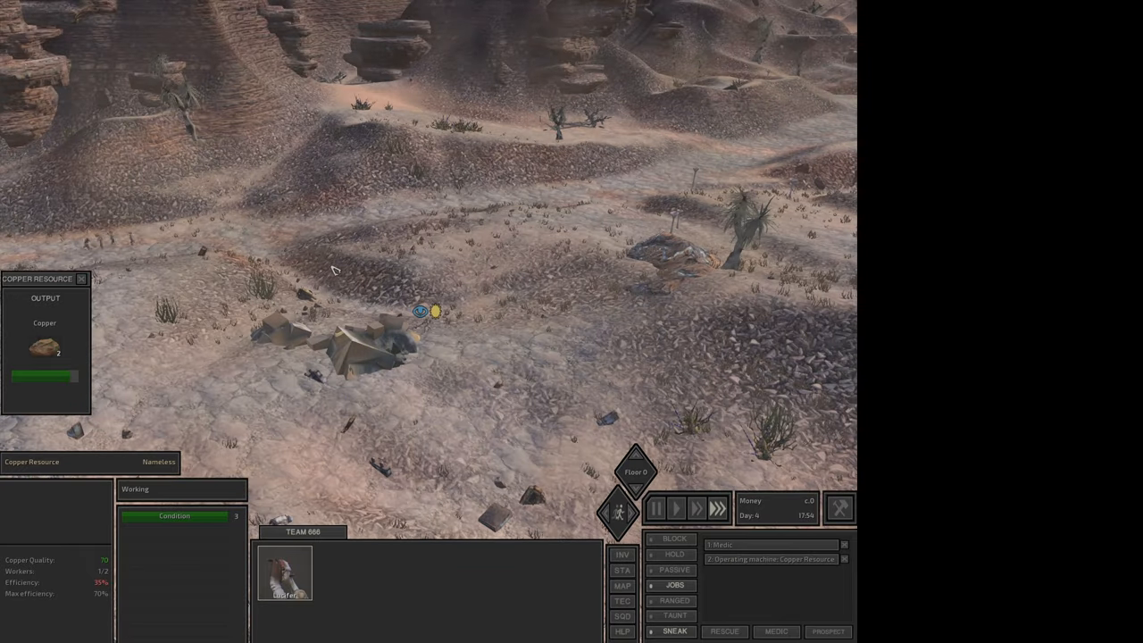
Inspect the nearby Shek scout's stats while Lucifer keeps mining.
click(654, 508)
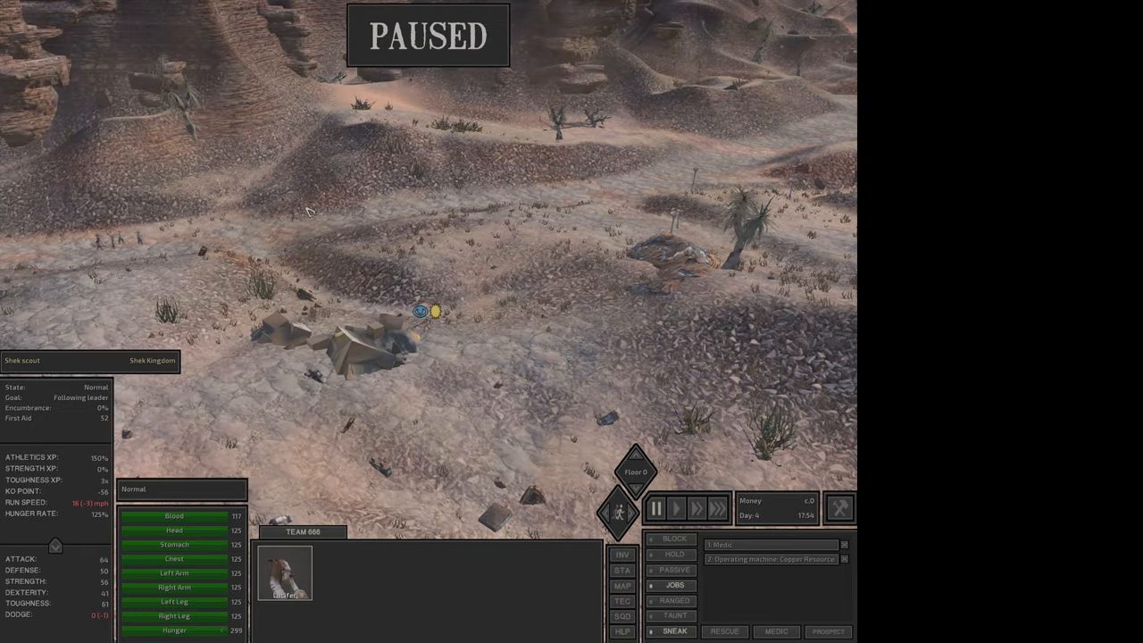
mouse_move(174, 544)
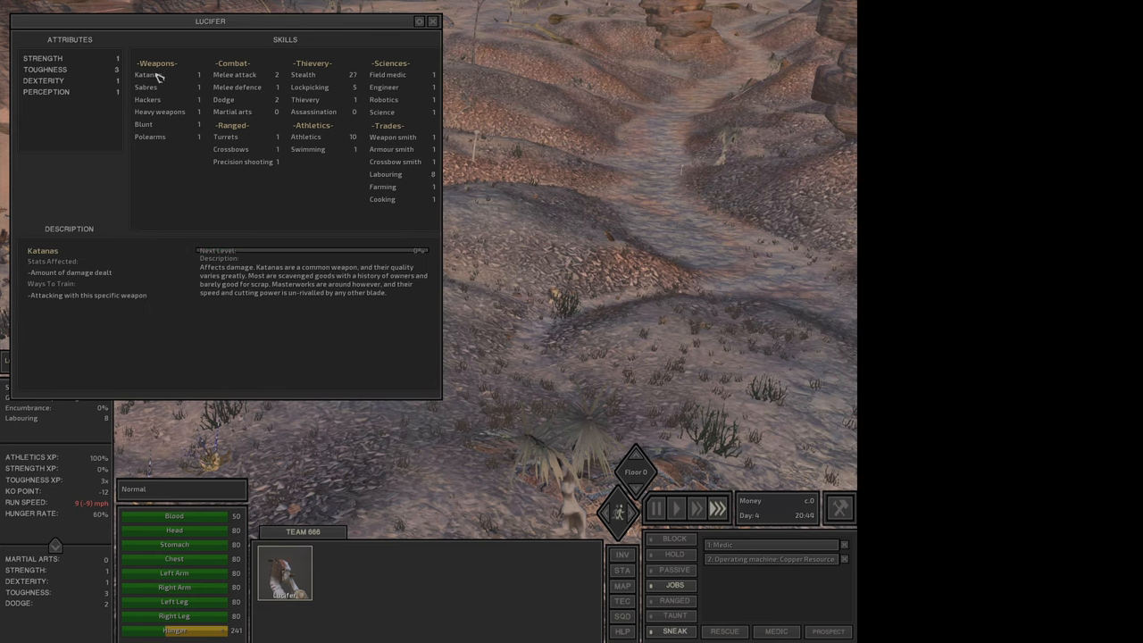
Read the Strength, Toughness, Perception, Dexterity, Melee, Polearms, Dodge, Martial arts and Assassination descriptions, then close the sheet.
click(43, 58)
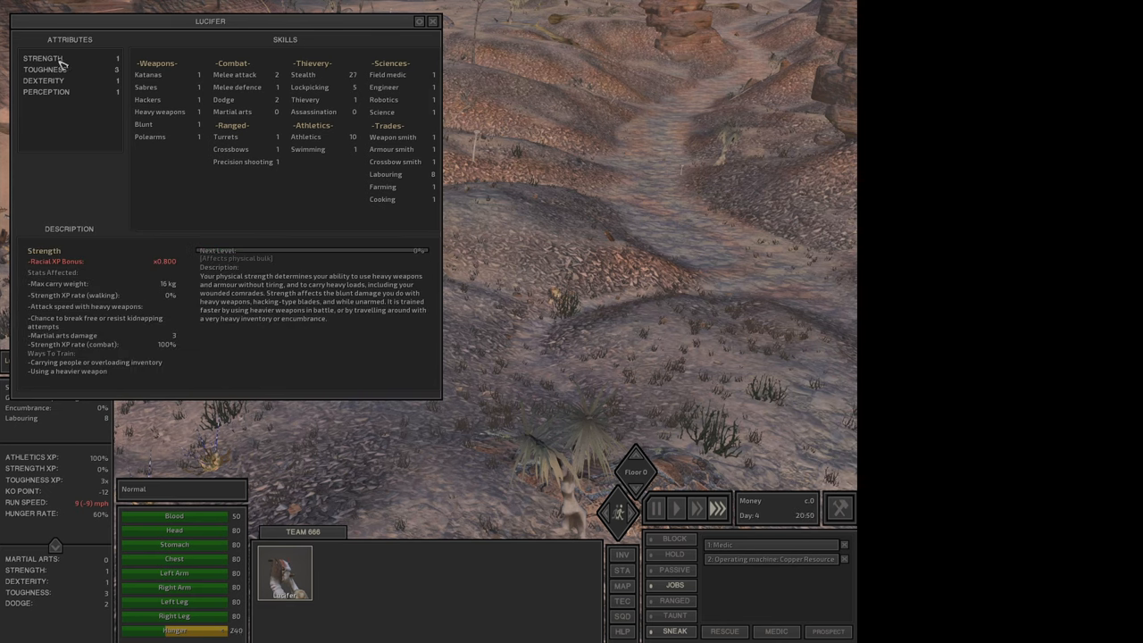
click(43, 70)
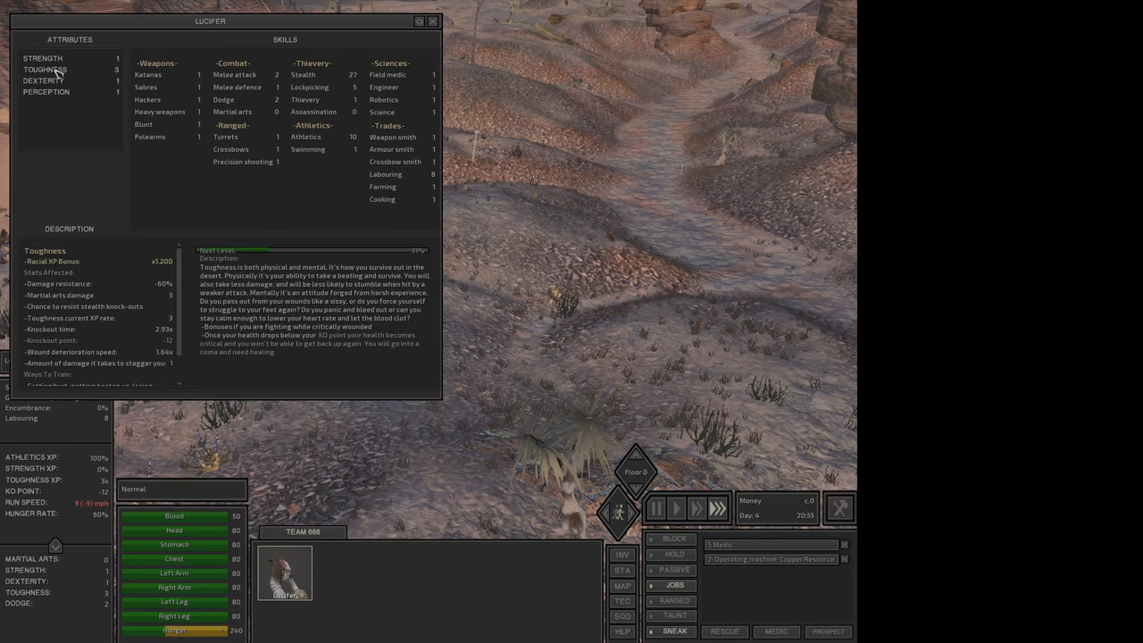
click(45, 92)
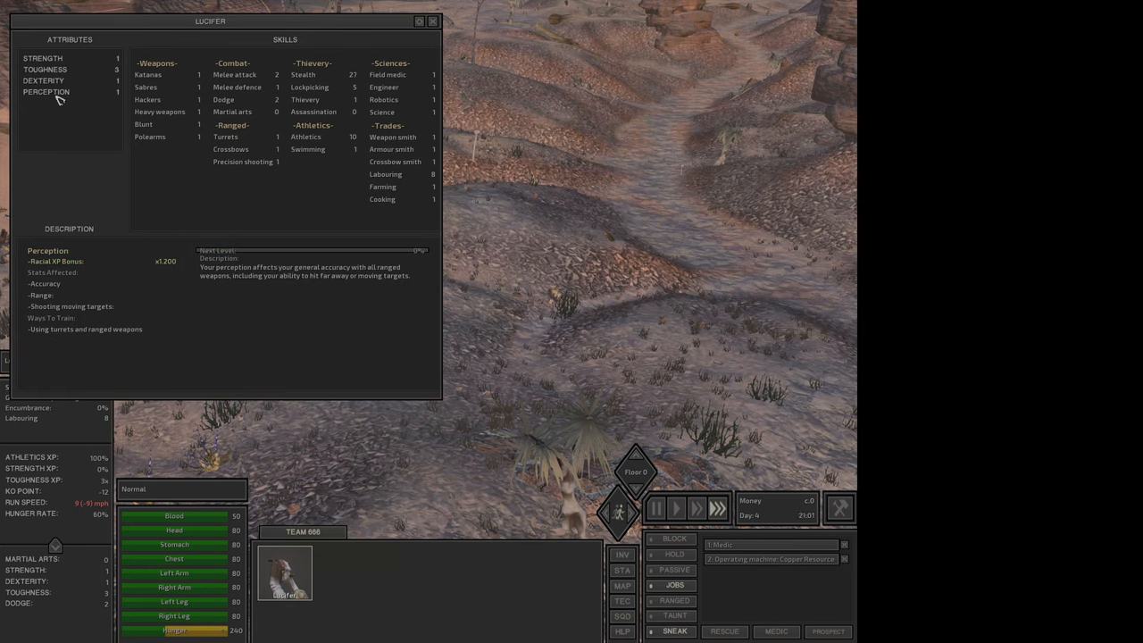
click(43, 80)
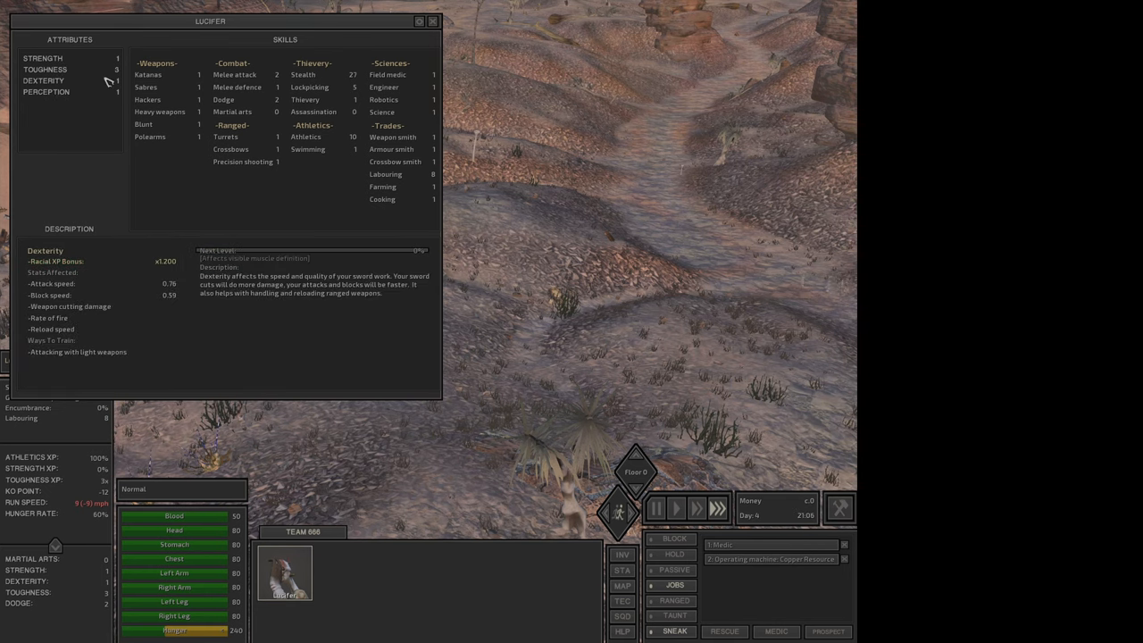
click(235, 74)
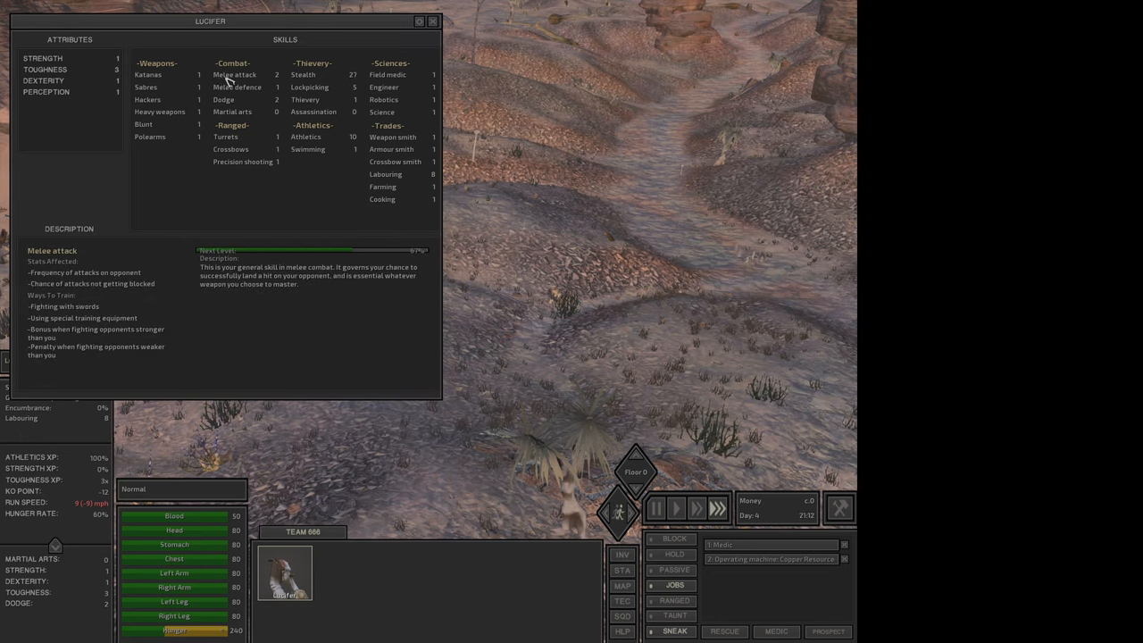
click(145, 87)
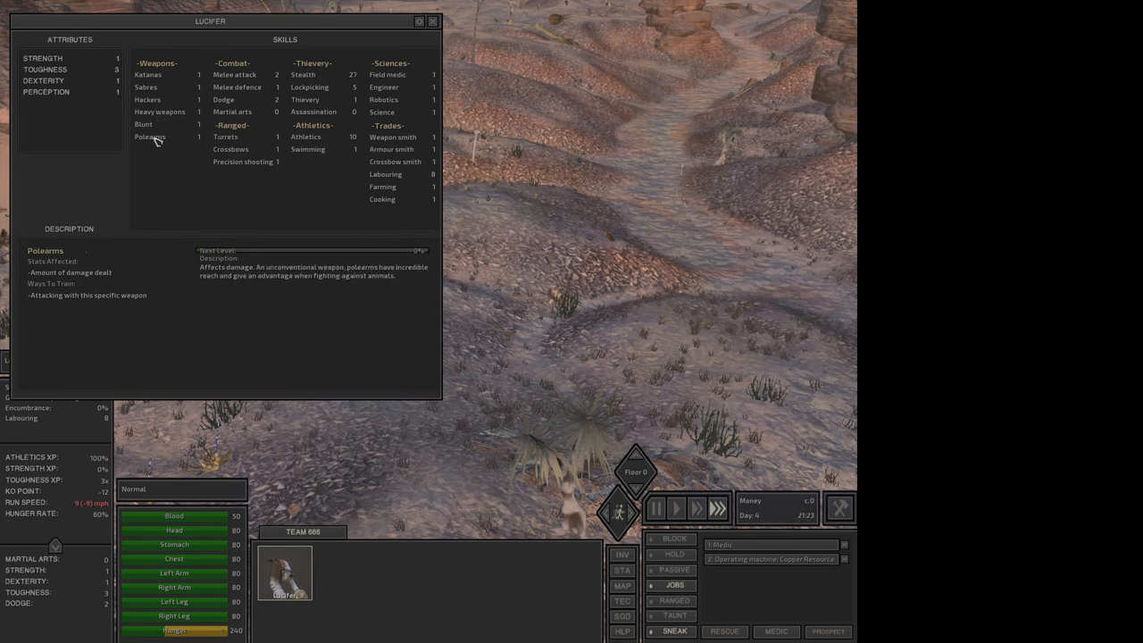
click(224, 99)
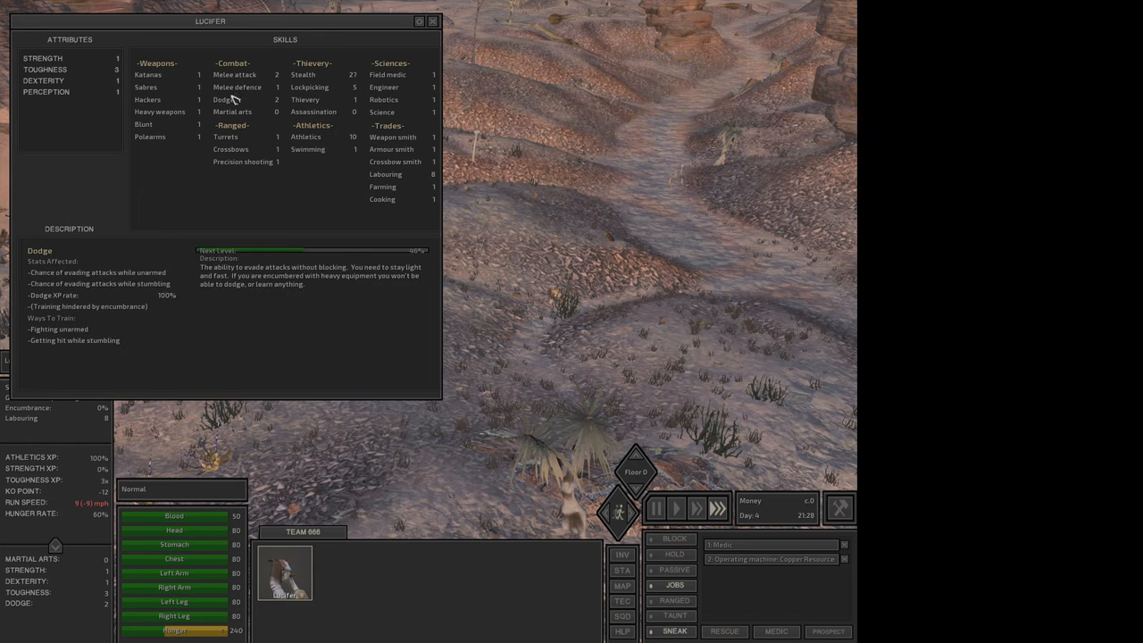
click(232, 112)
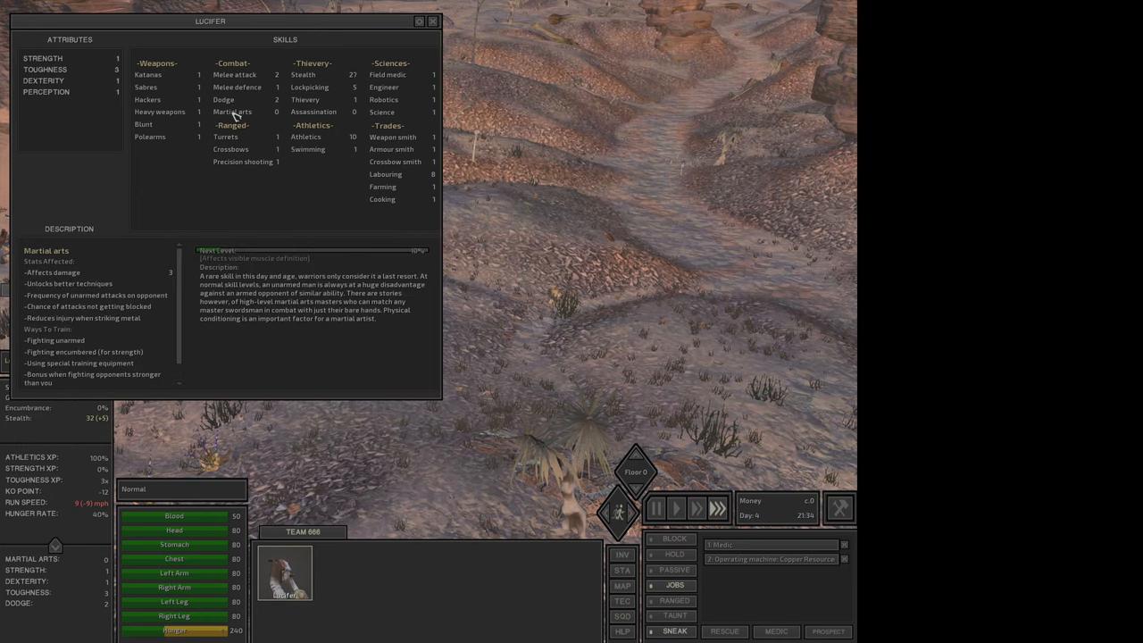
click(225, 100)
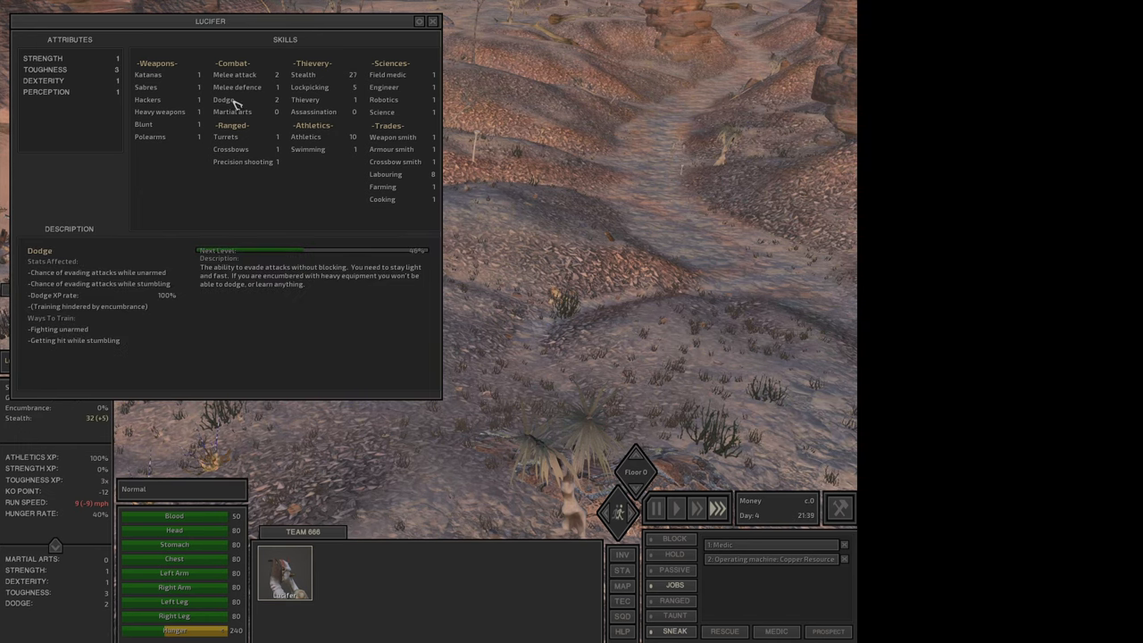
click(232, 112)
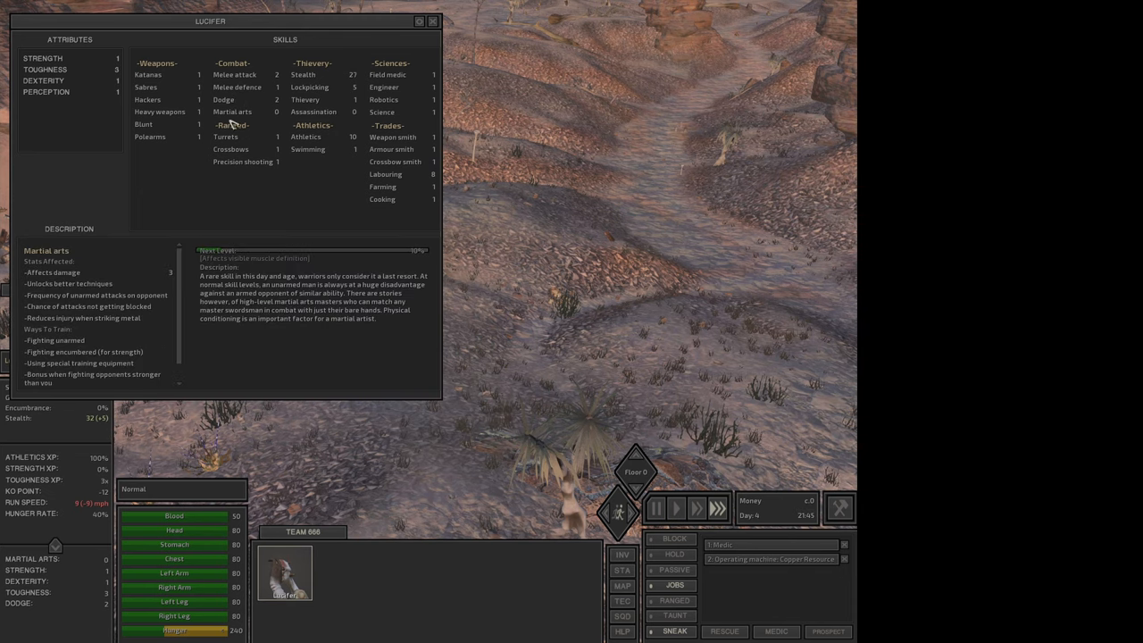
click(242, 162)
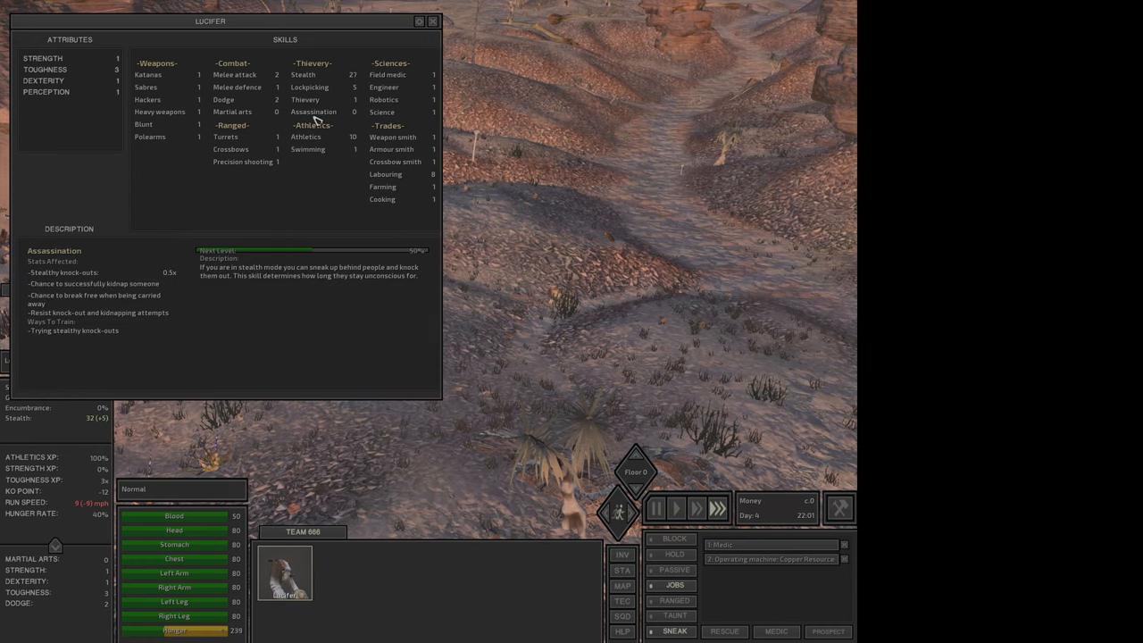
click(432, 21)
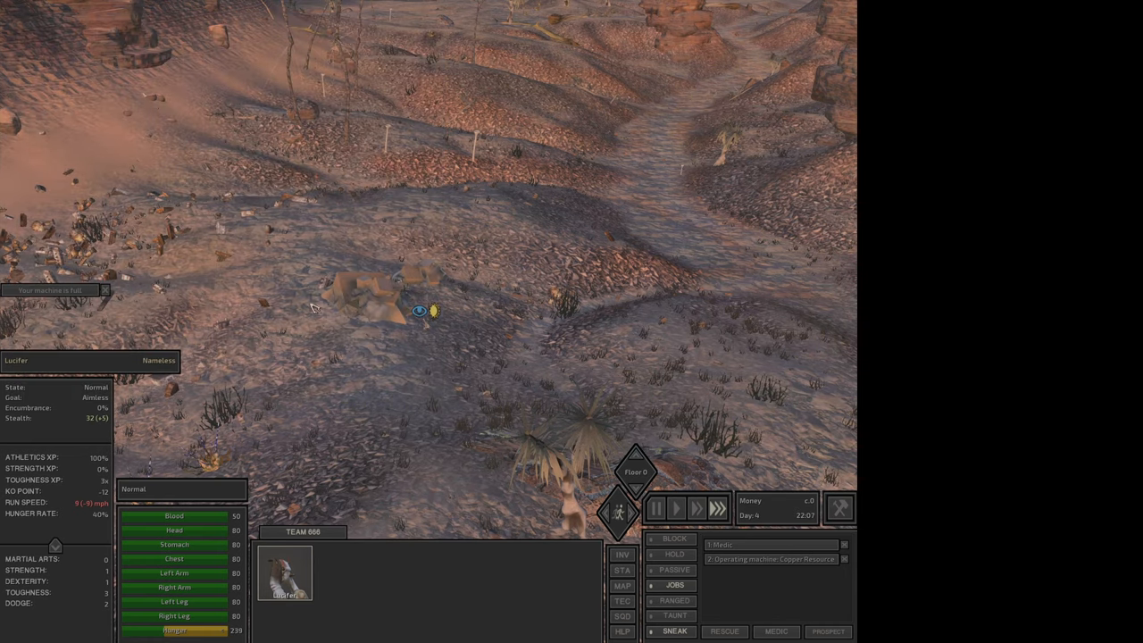
Read through the machine-full notice about storage boxes and dismiss it.
click(50, 290)
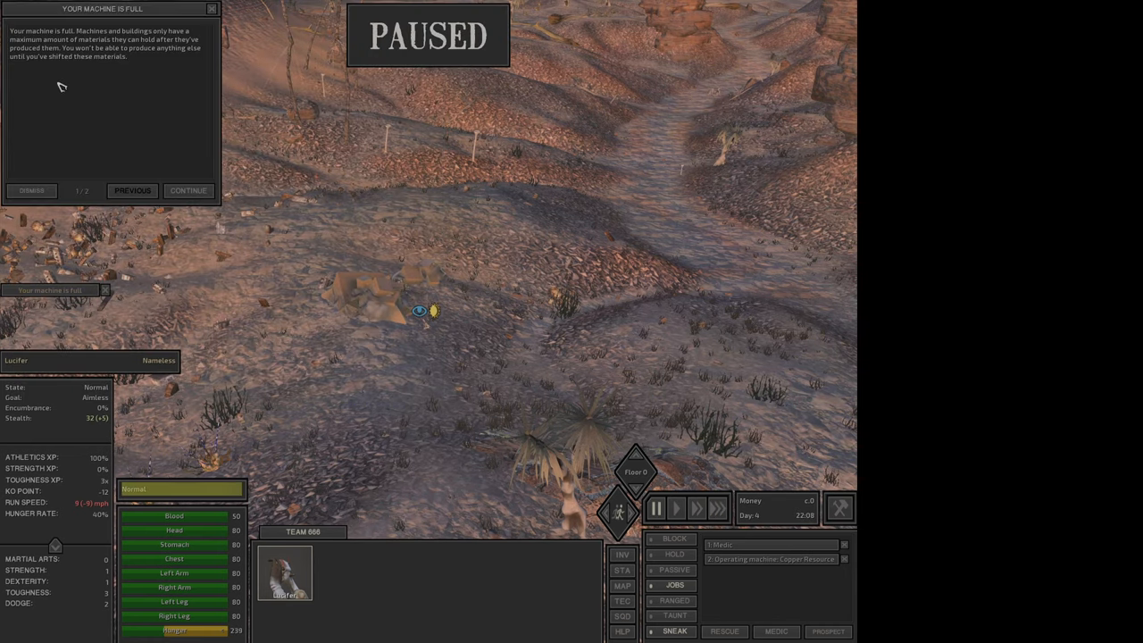
mouse_move(106, 76)
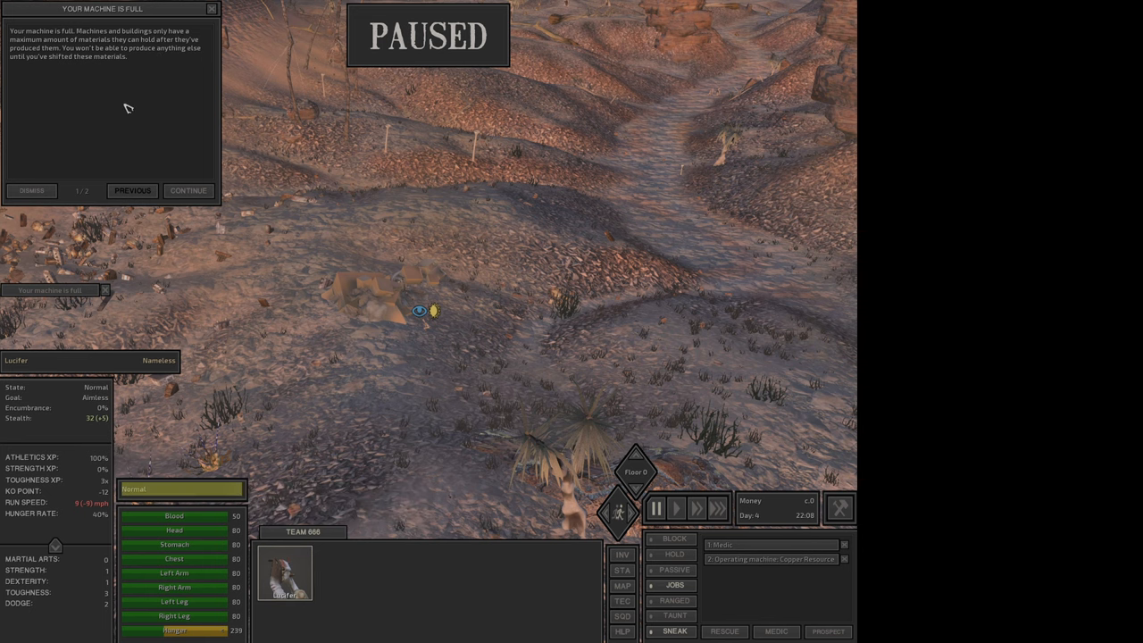
mouse_move(131, 73)
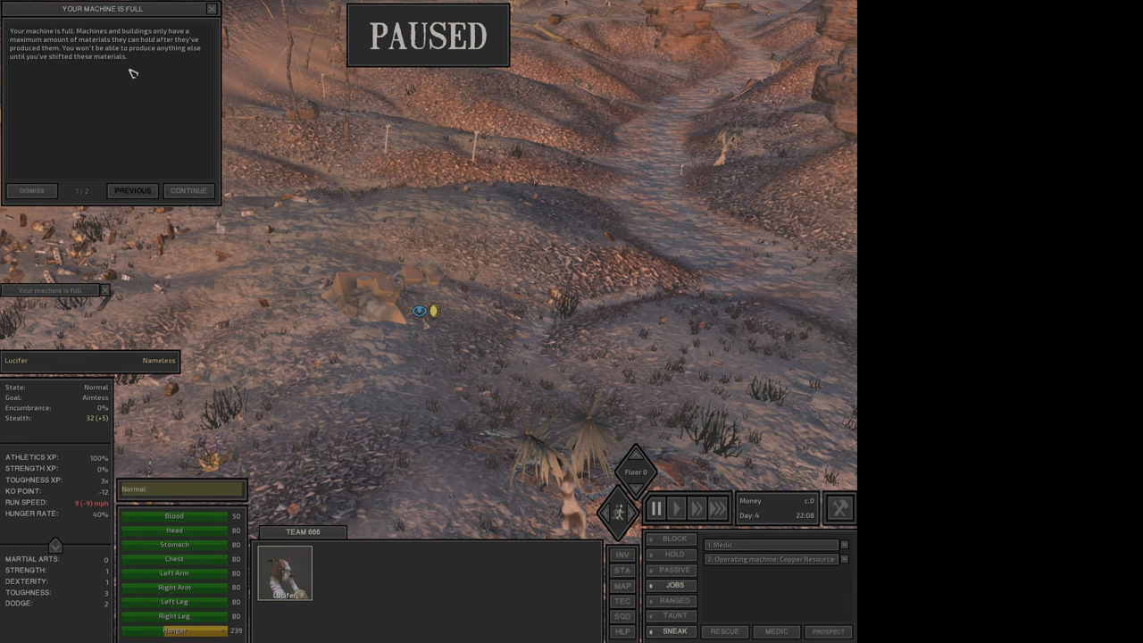
click(188, 190)
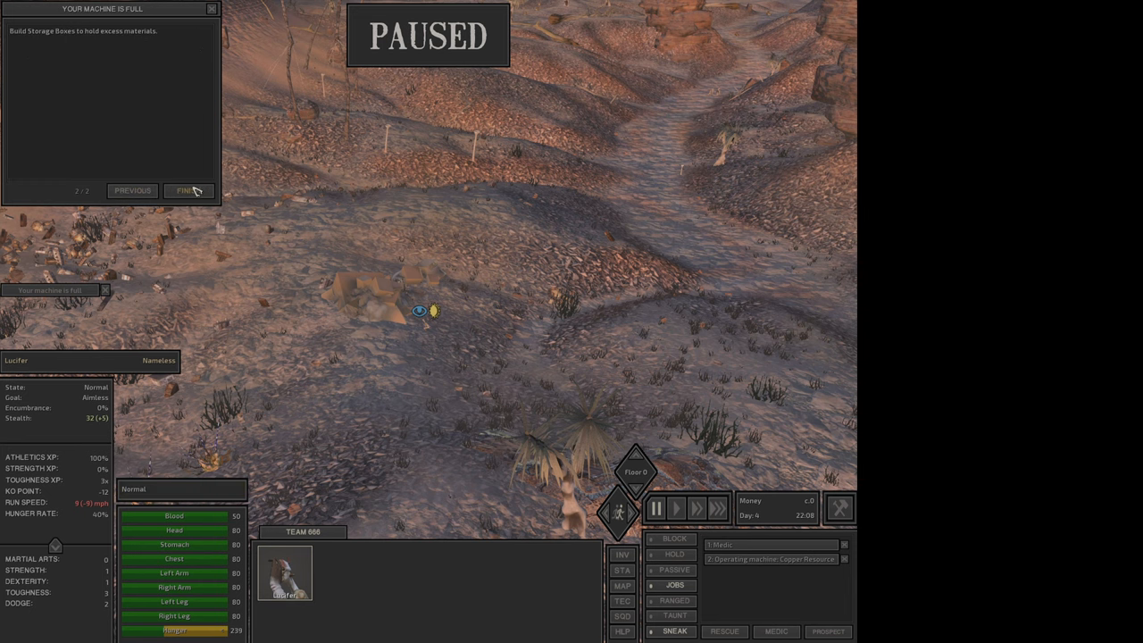
click(187, 190)
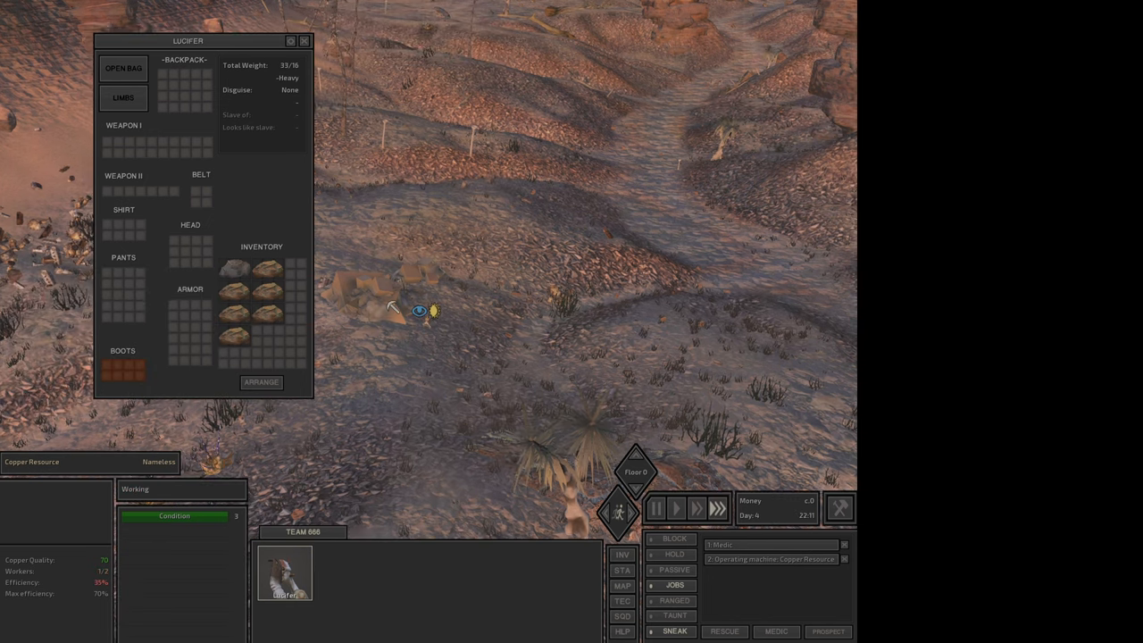
Select Lucifer to check his overloaded 33 of 16 weight, then dismiss the inventory.
click(304, 41)
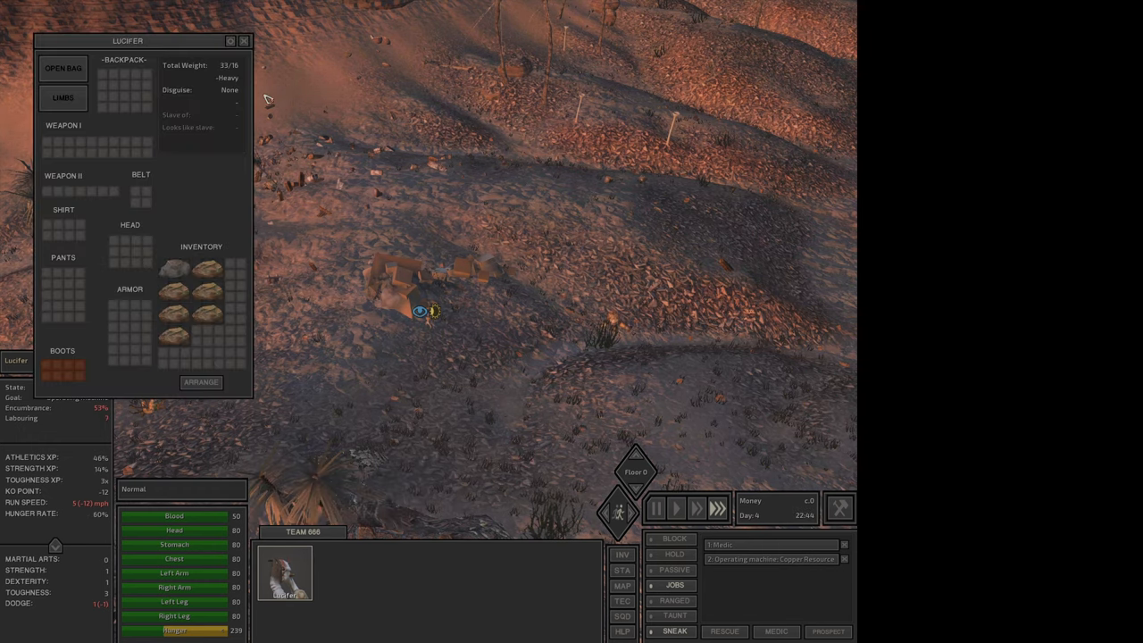
click(243, 41)
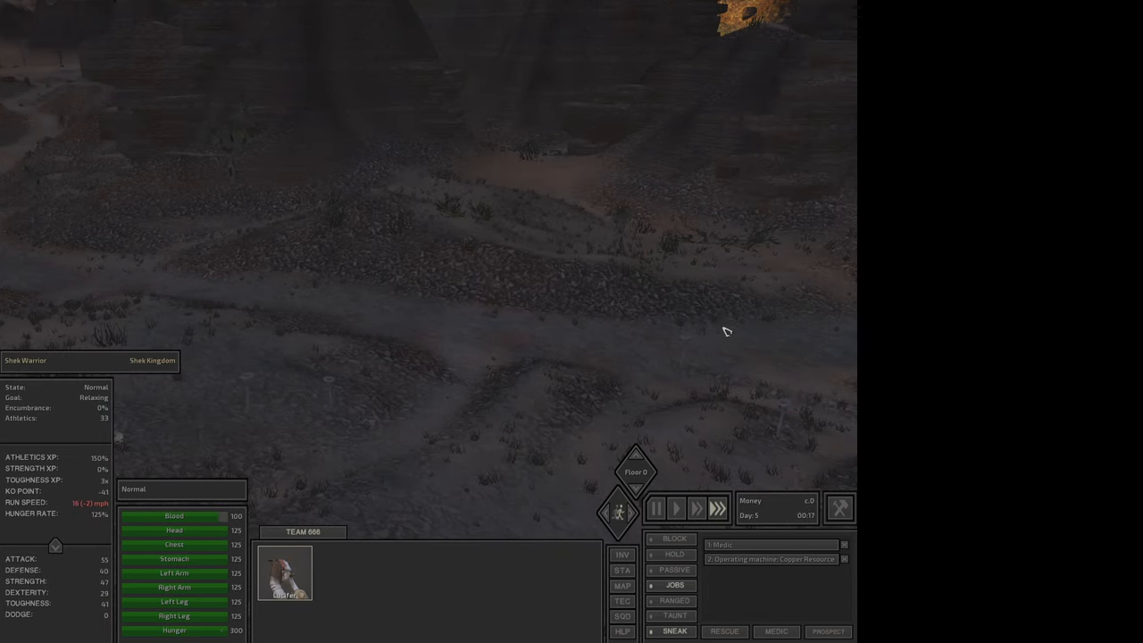
mouse_move(219, 522)
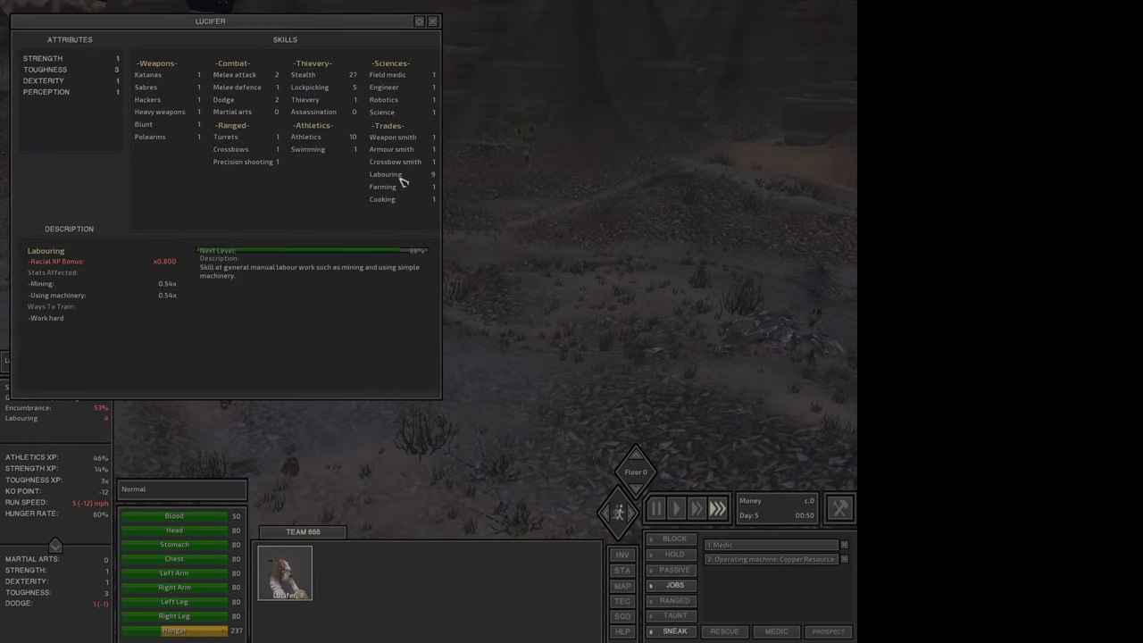
Dismiss Lucifer's skills overview to return to the copper mining site.
click(432, 20)
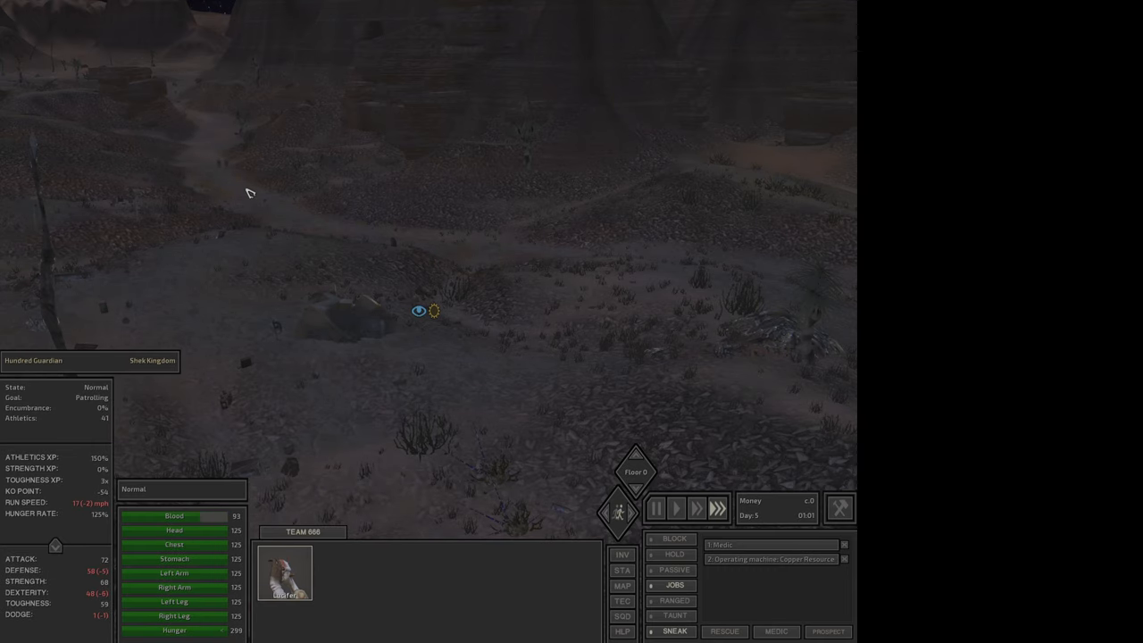
mouse_move(277, 234)
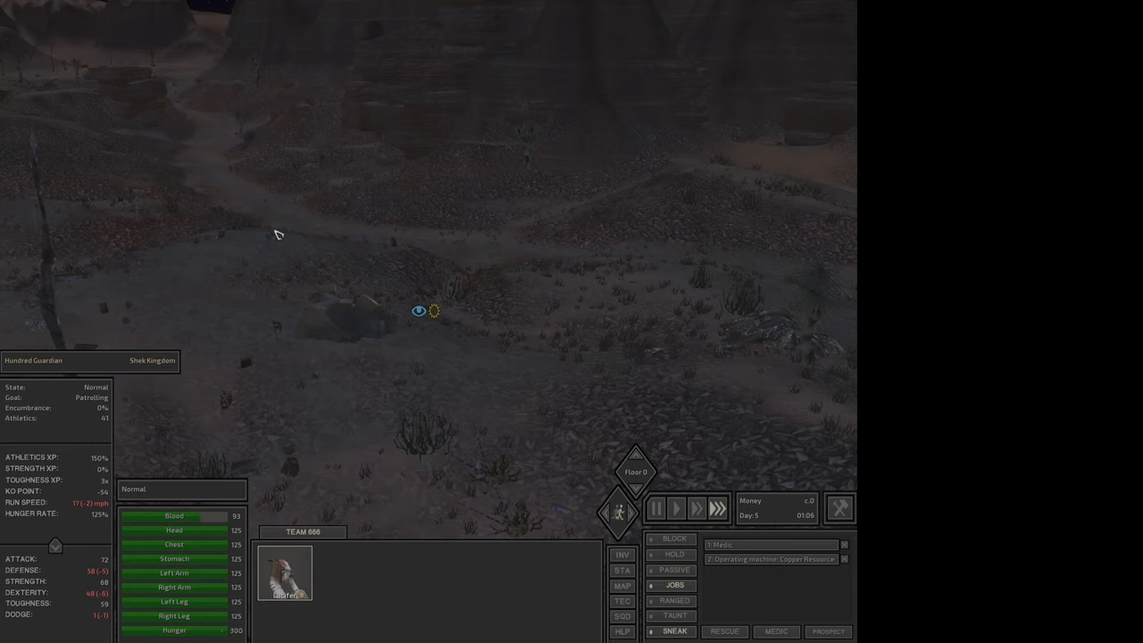
mouse_move(364, 354)
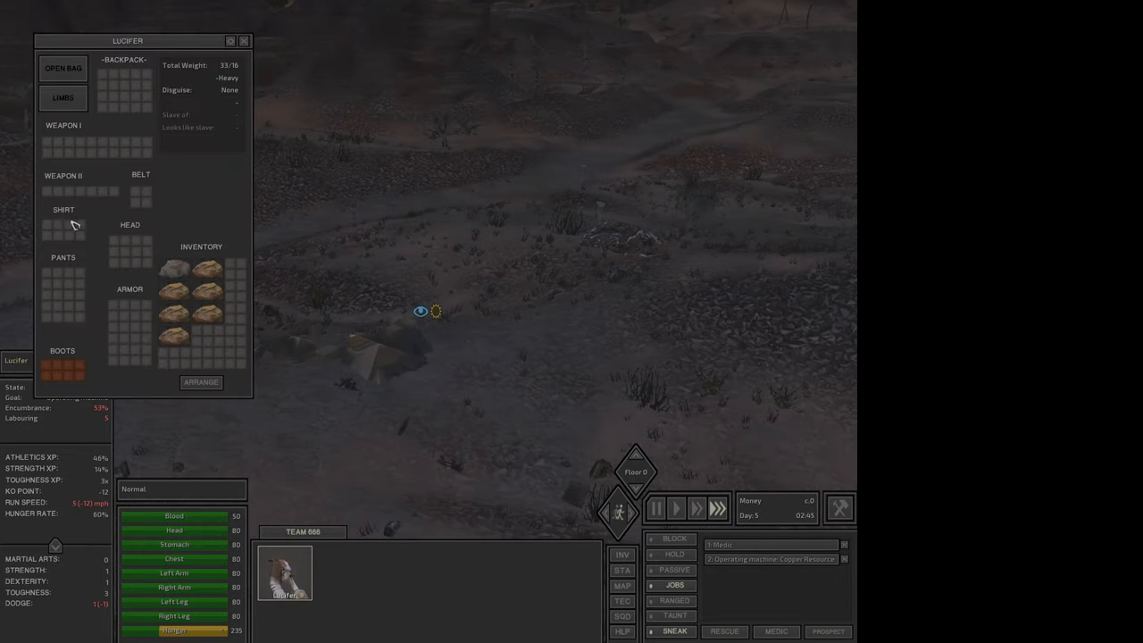
mouse_move(69, 372)
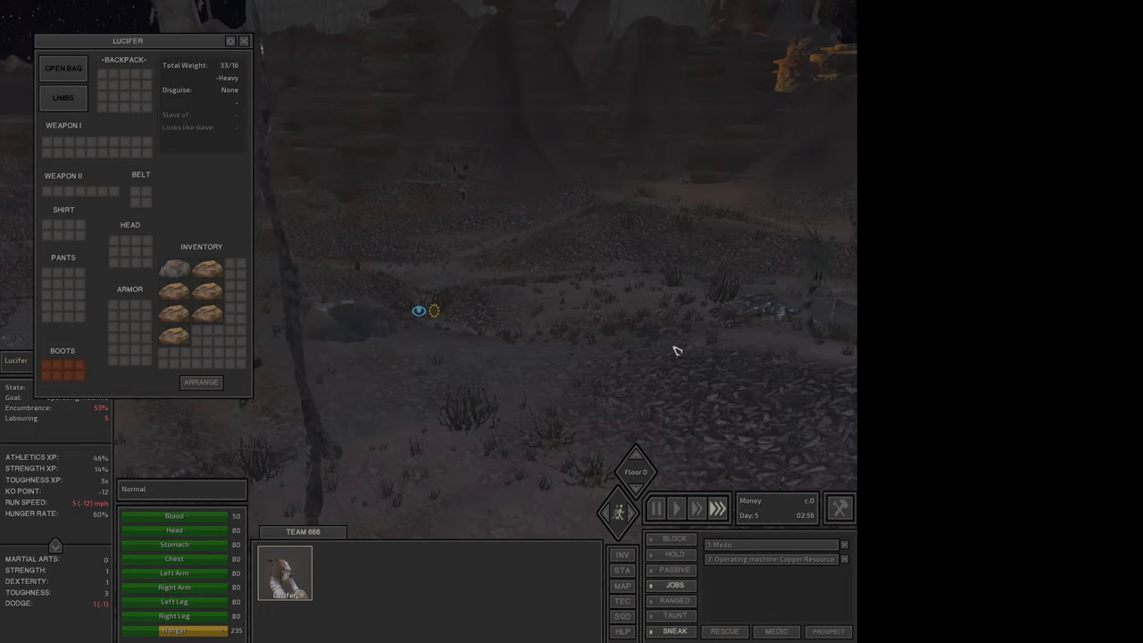
Review Lucifer's inventory and skills (Labouring 11), then order him away from the mine.
click(243, 40)
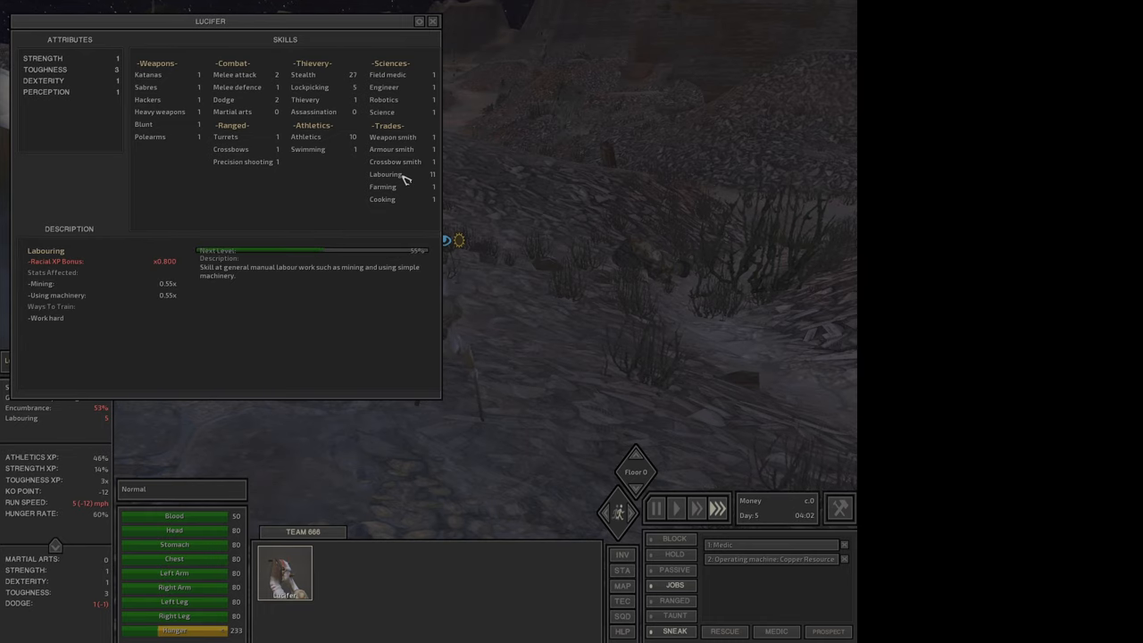
click(433, 21)
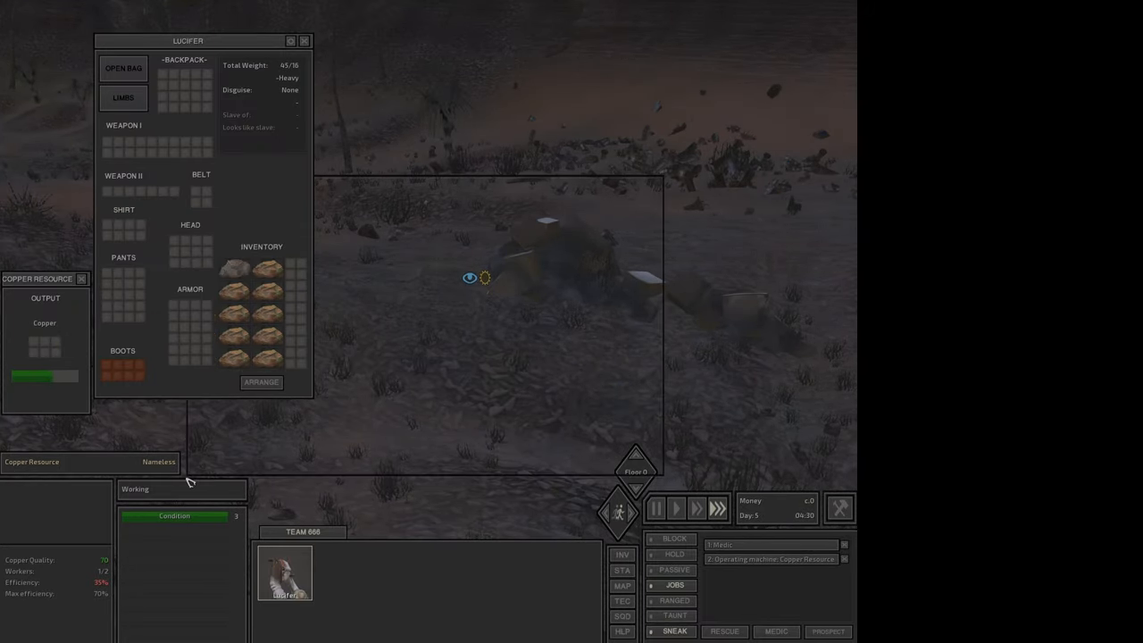
click(304, 41)
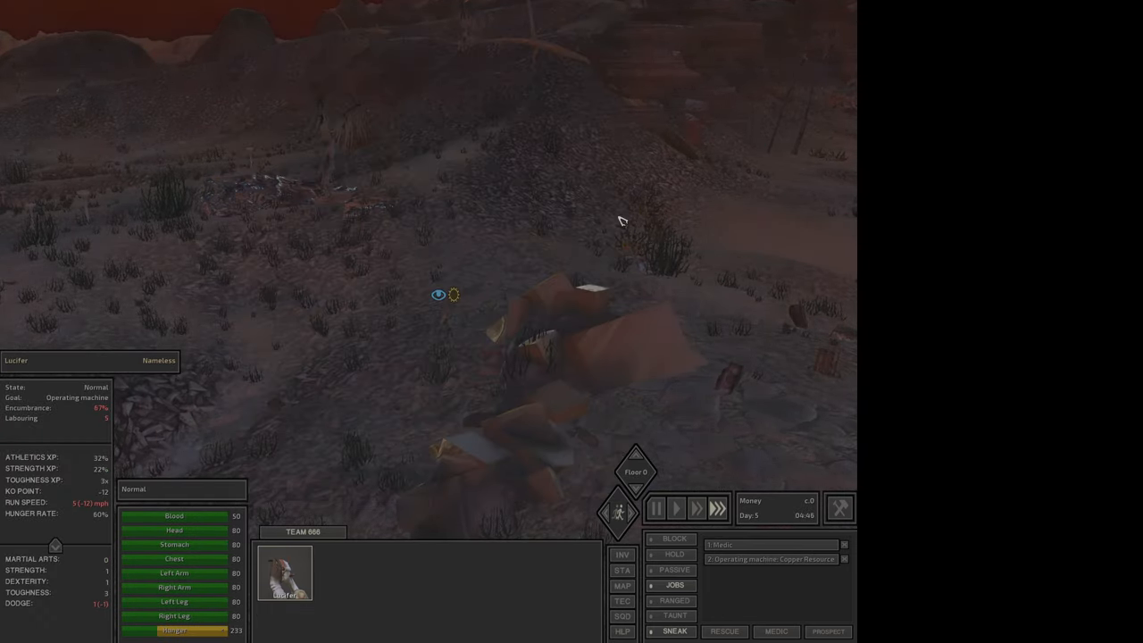
click(622, 586)
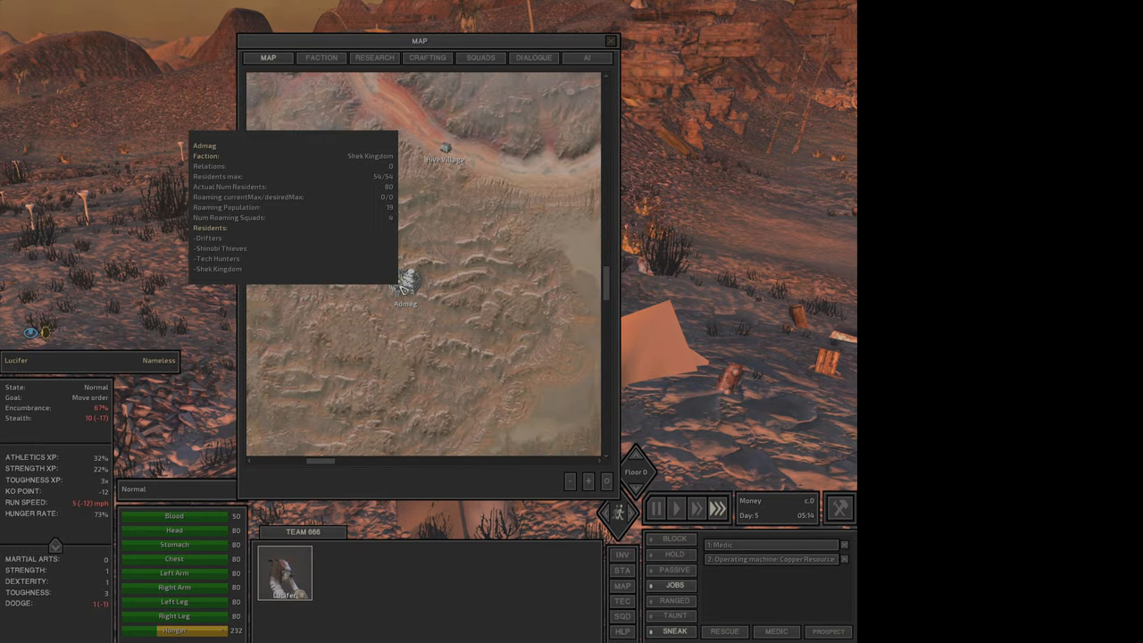
Send Lucifer toward Admag with the mined copper and dismiss his skills overview.
click(610, 41)
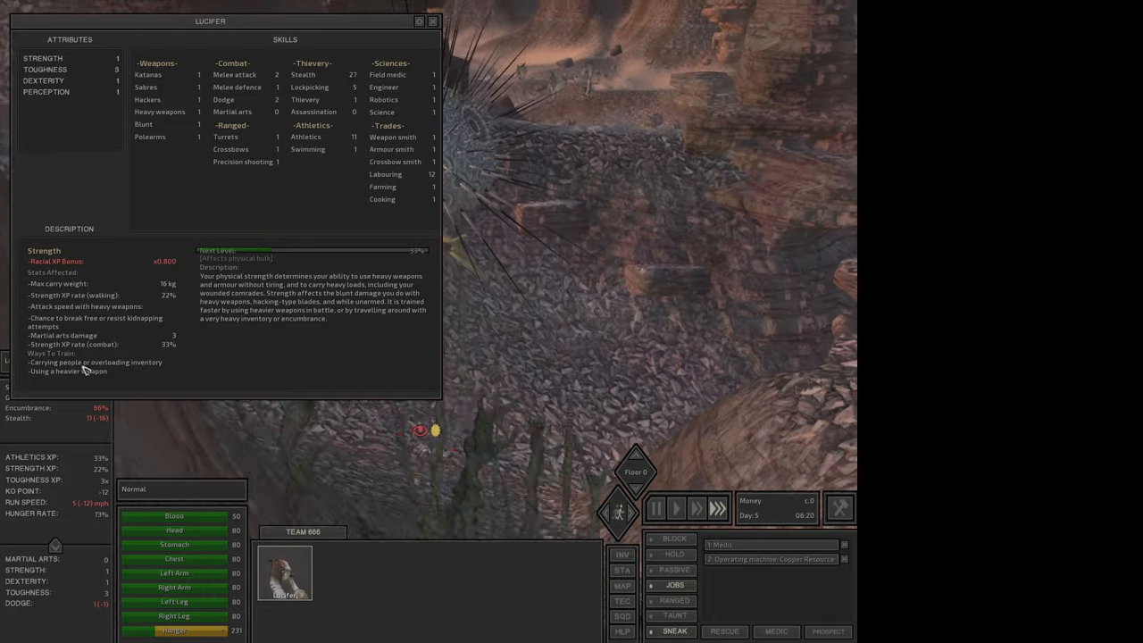
click(432, 21)
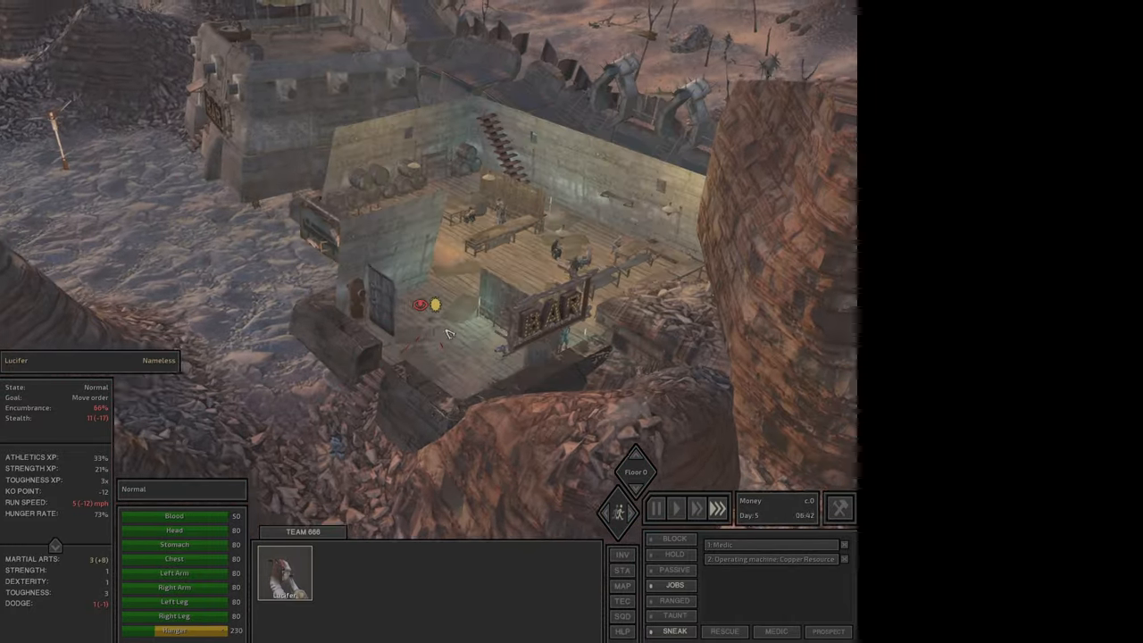
Walk Lucifer into Admag's bar and pause the game there.
click(655, 507)
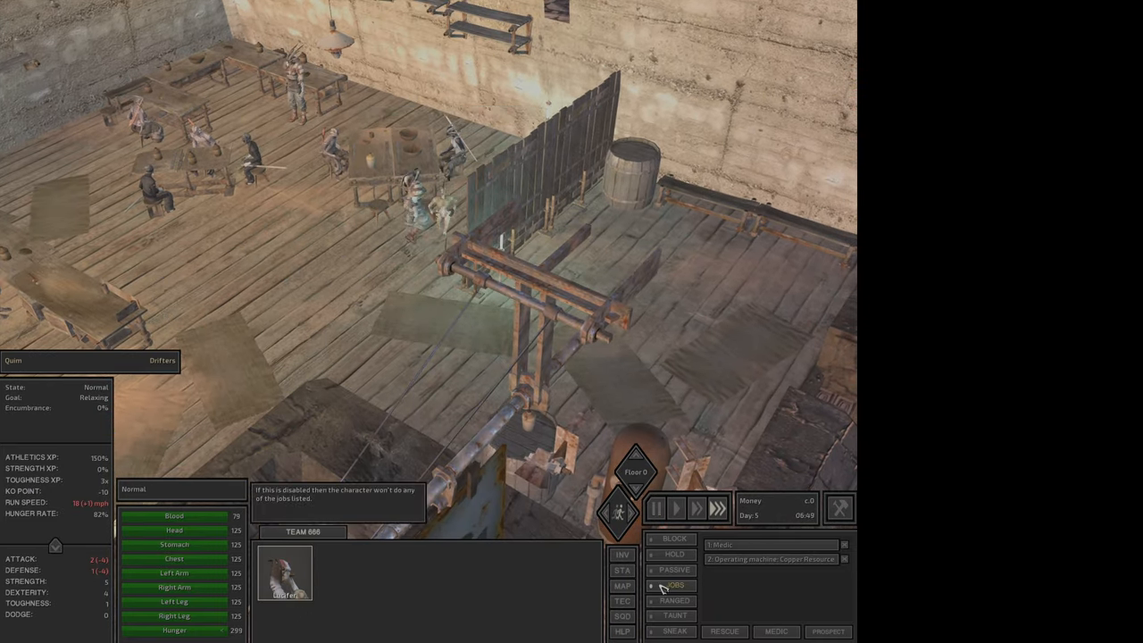
click(655, 507)
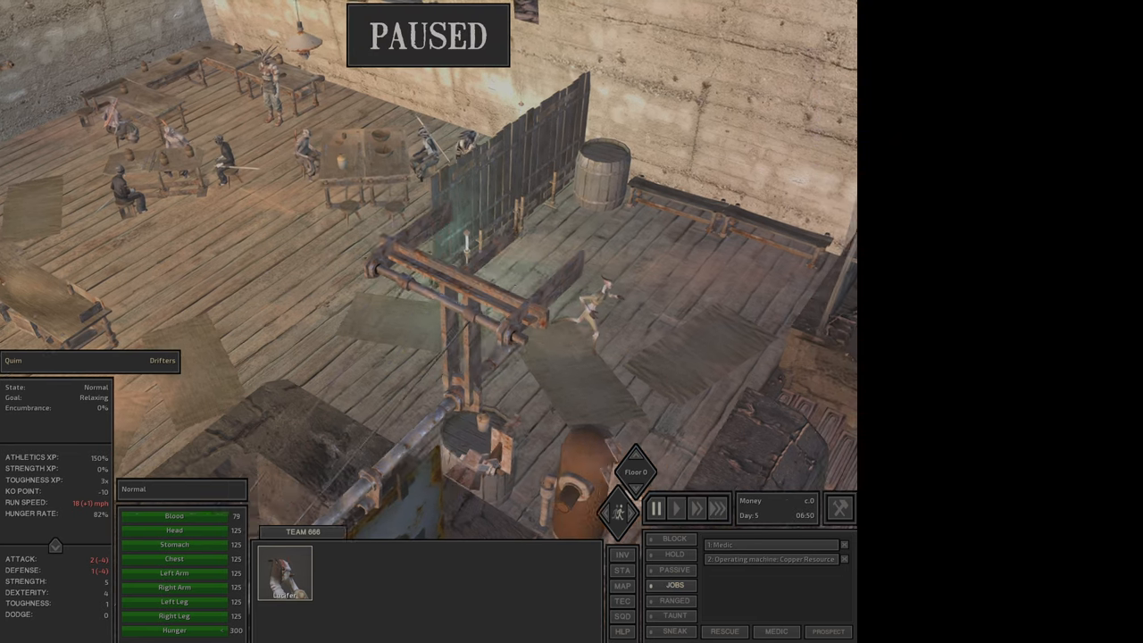
mouse_move(674, 539)
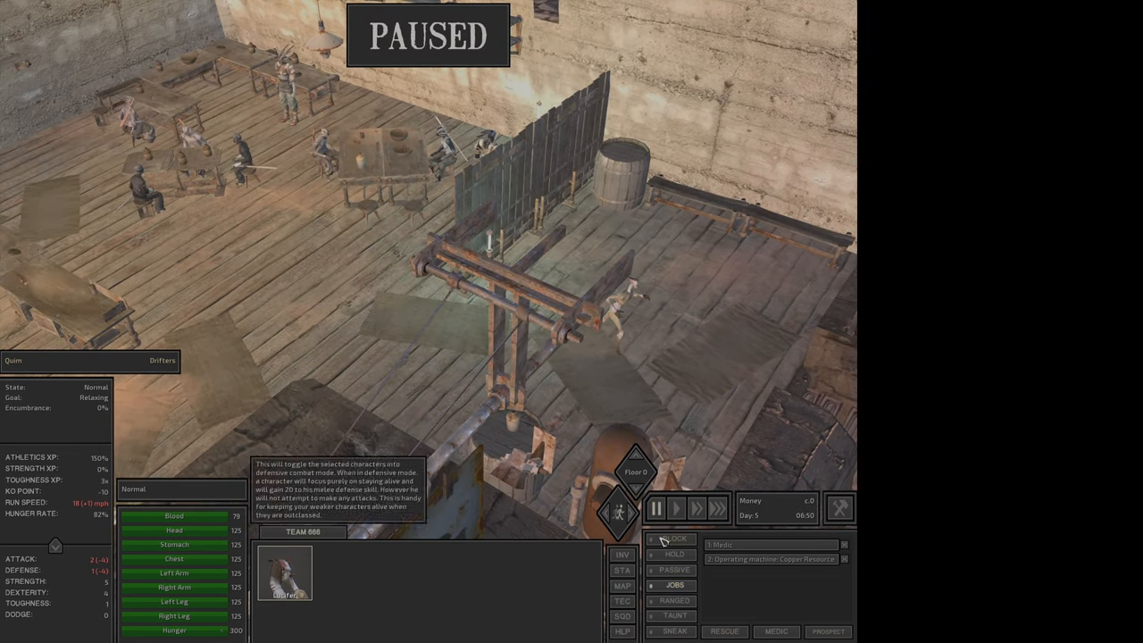
mouse_move(674, 632)
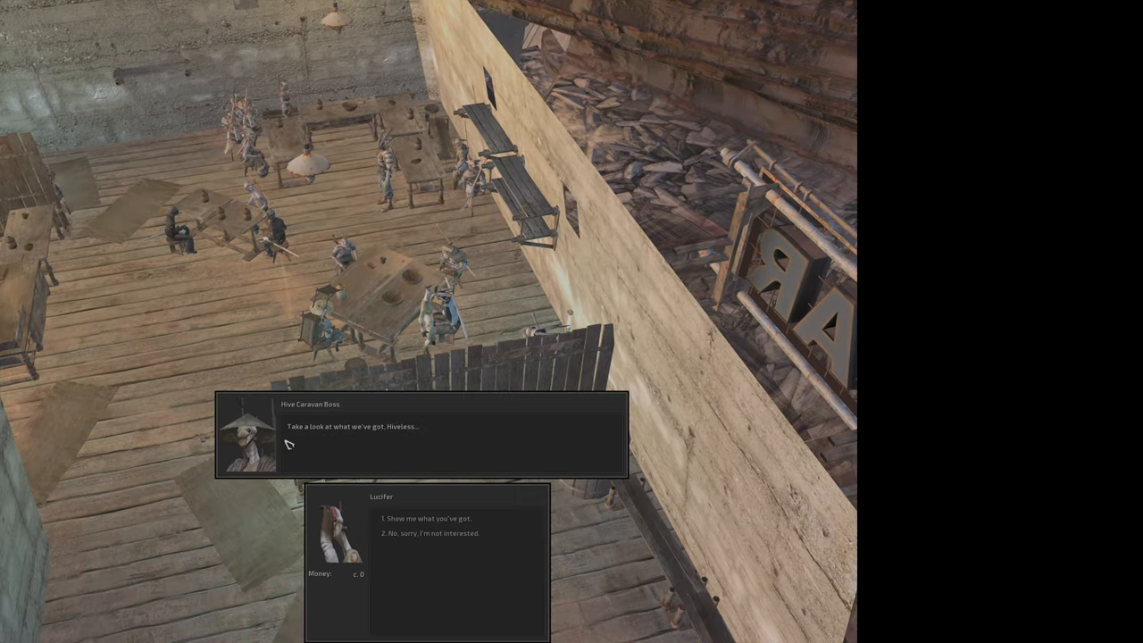
Sell all the copper ore to the Hive caravan boss, ending with about 1,811 cats.
click(427, 519)
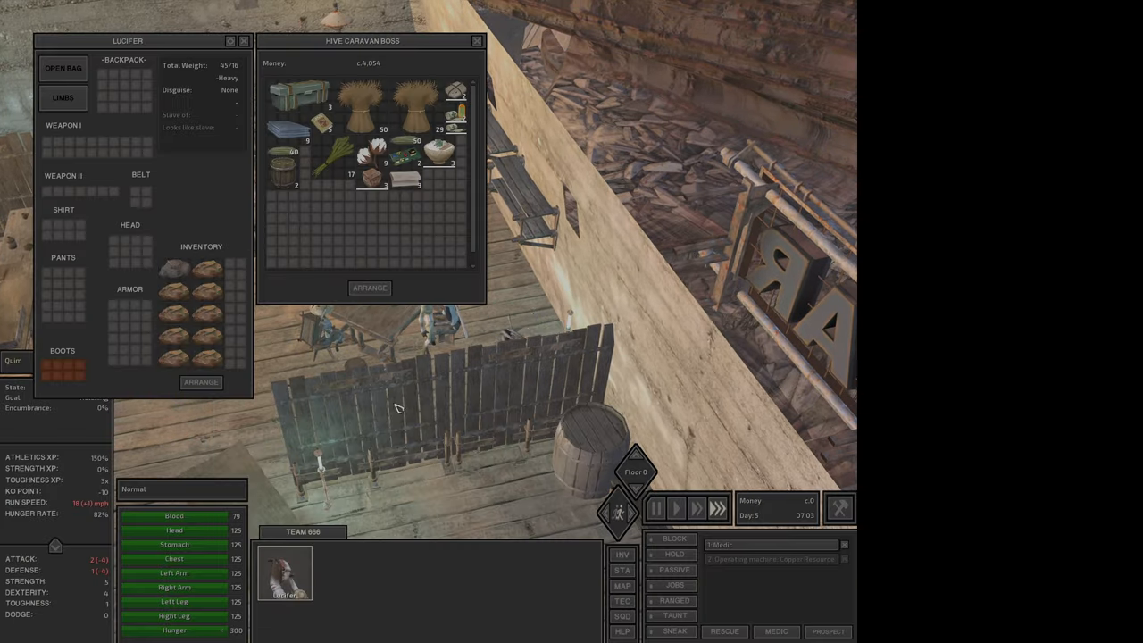
click(656, 508)
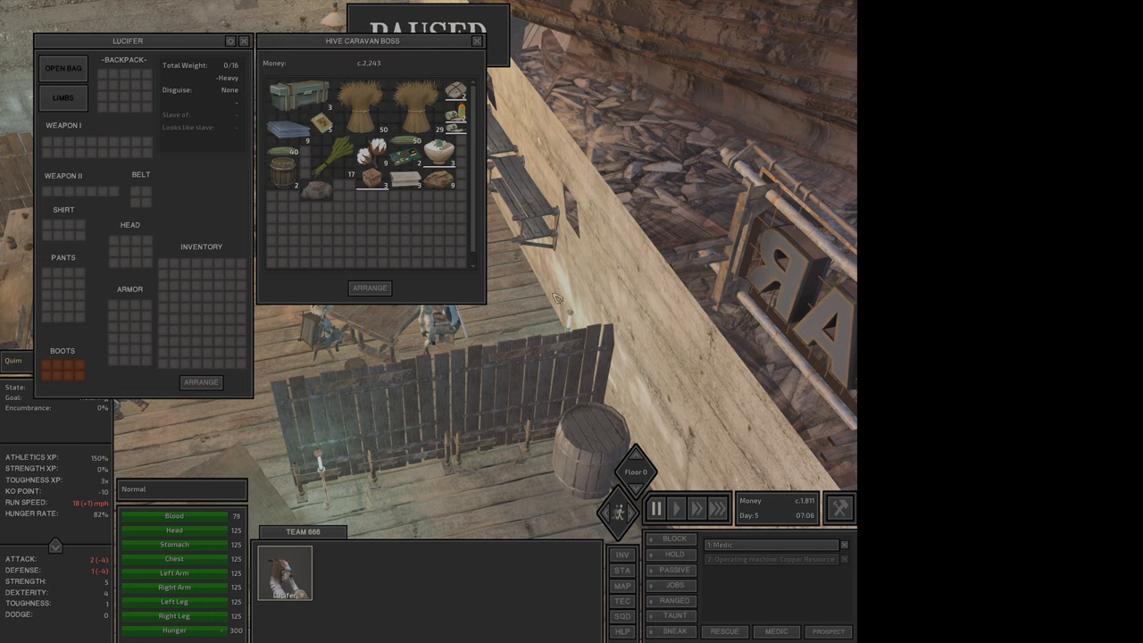
mouse_move(440, 153)
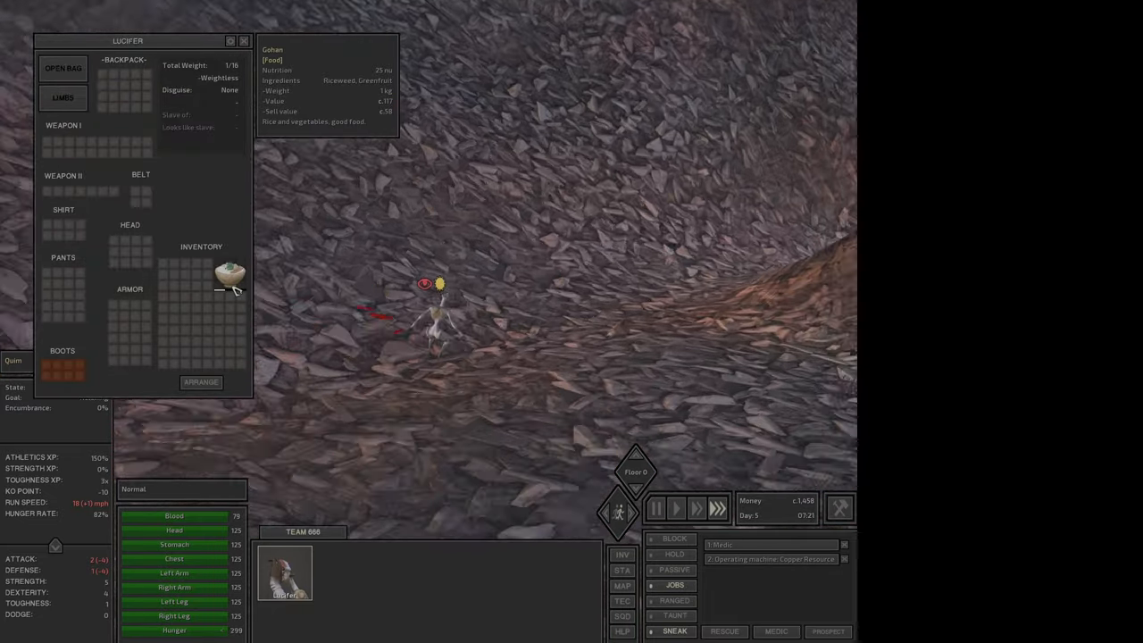
Send Lucifer back to the copper deposit to resume mining with an empty load.
click(243, 41)
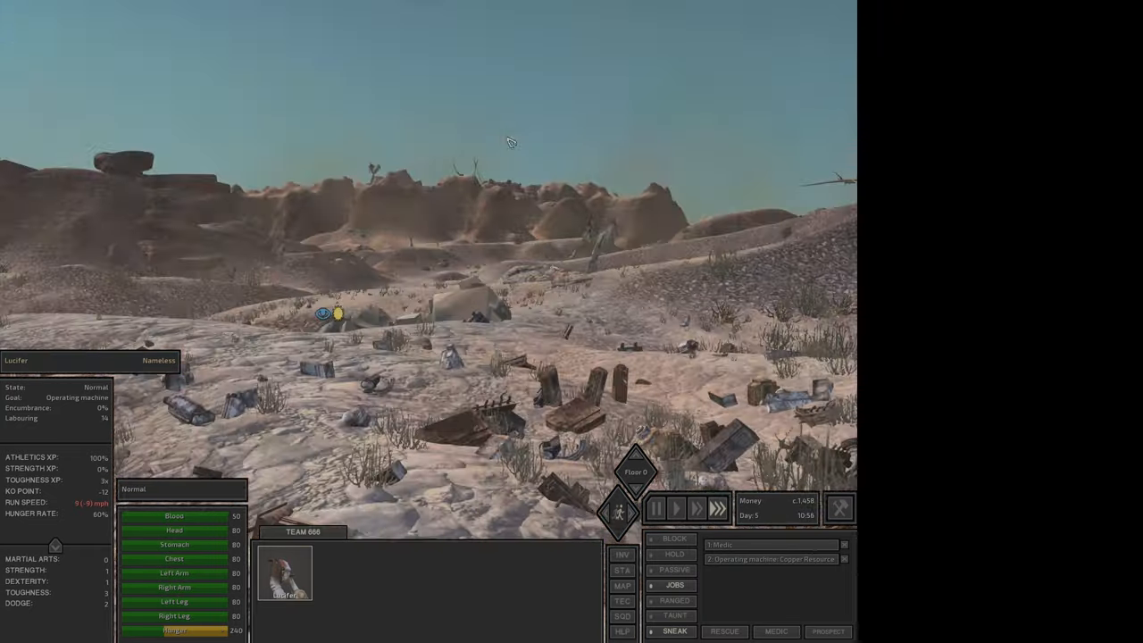
Check Admag on the world map, then close the map beside the copper output.
click(623, 586)
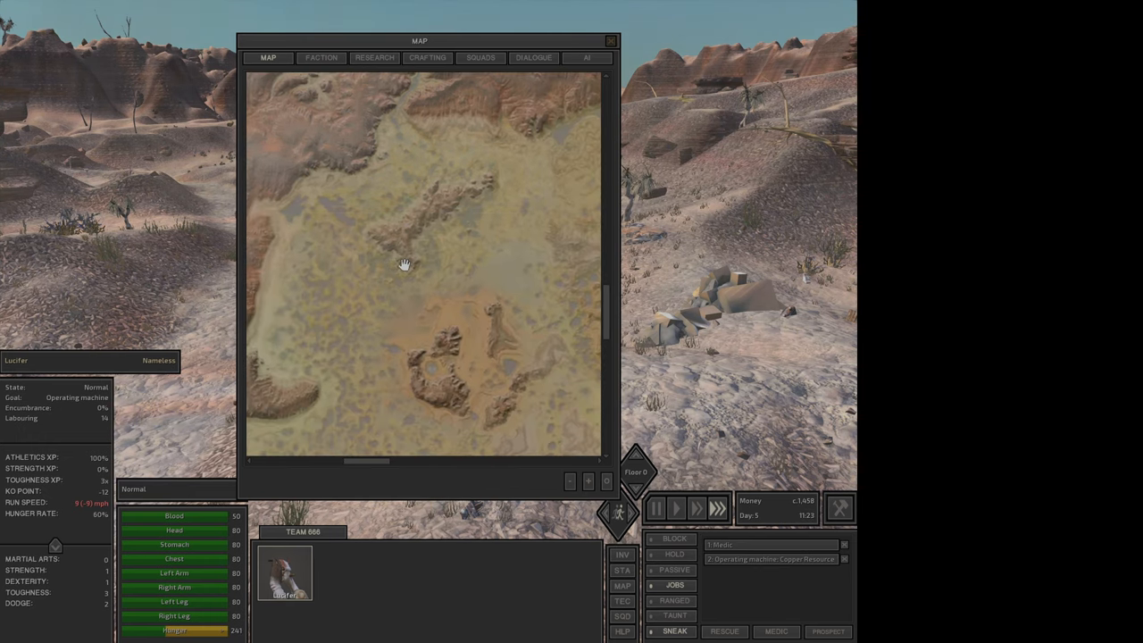
mouse_move(449, 322)
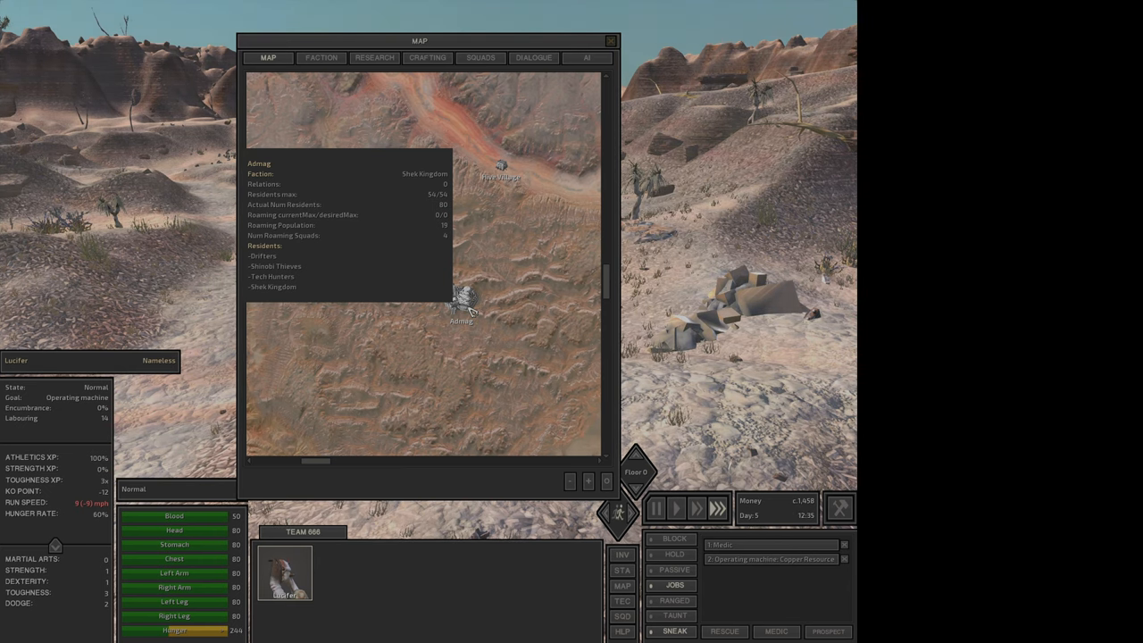
click(611, 41)
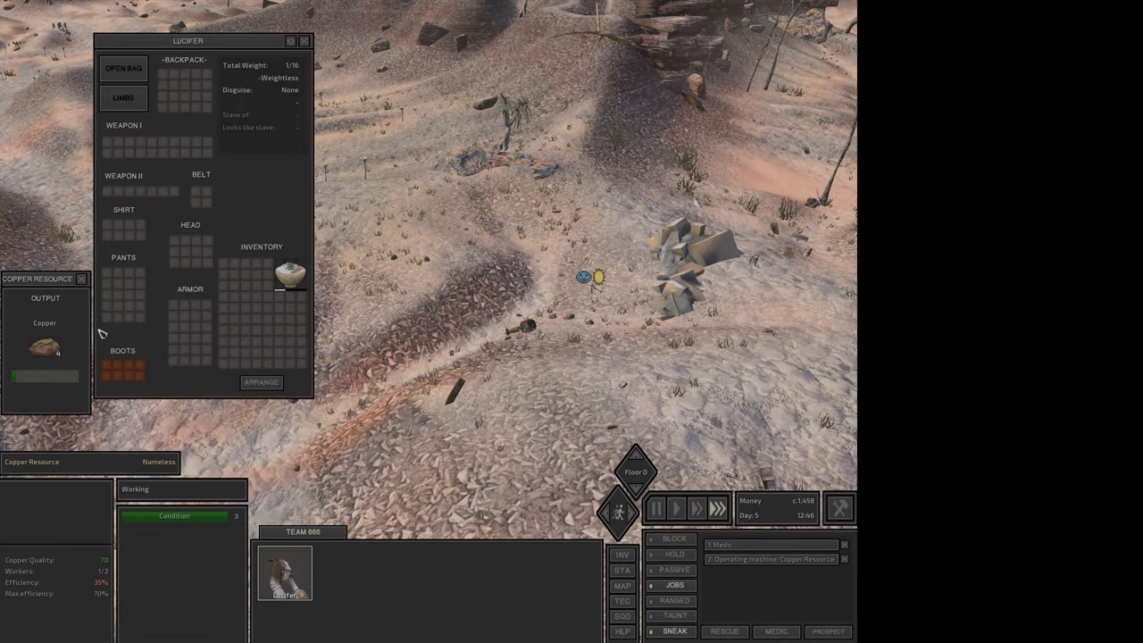
mouse_move(43, 349)
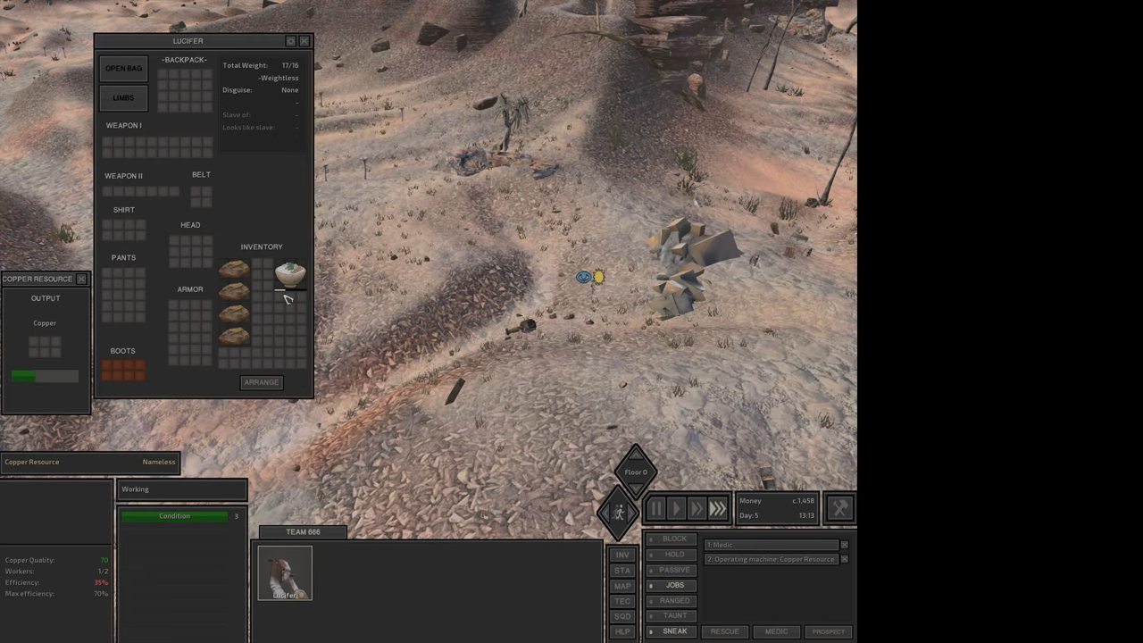
mouse_move(288, 273)
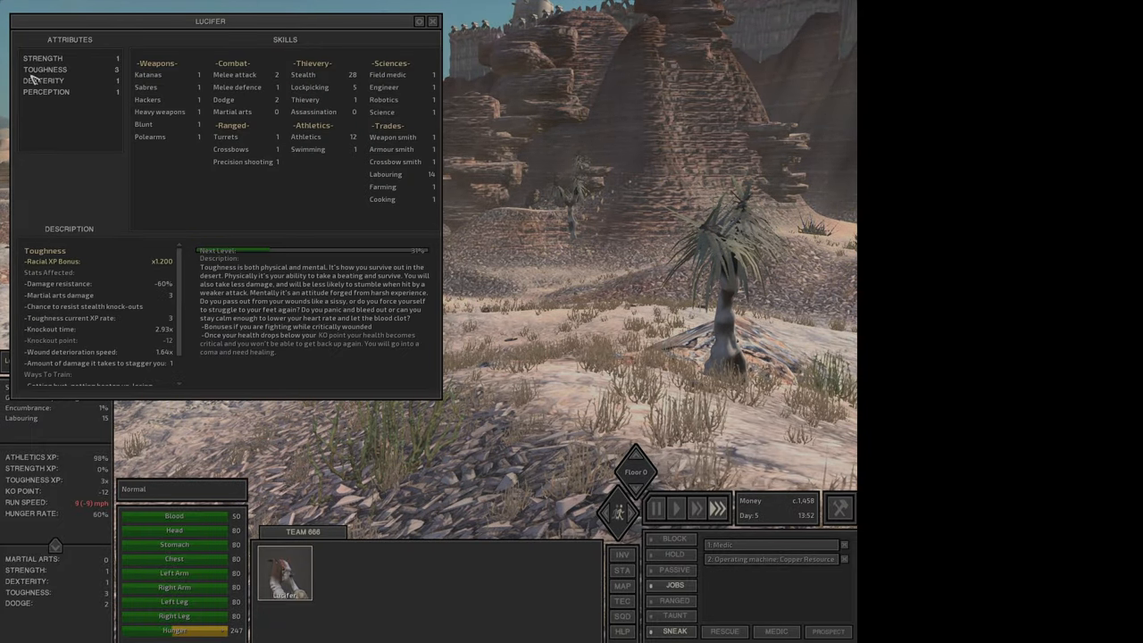
Select Lucifer at the copper mine and send him to the round tower in town.
click(433, 20)
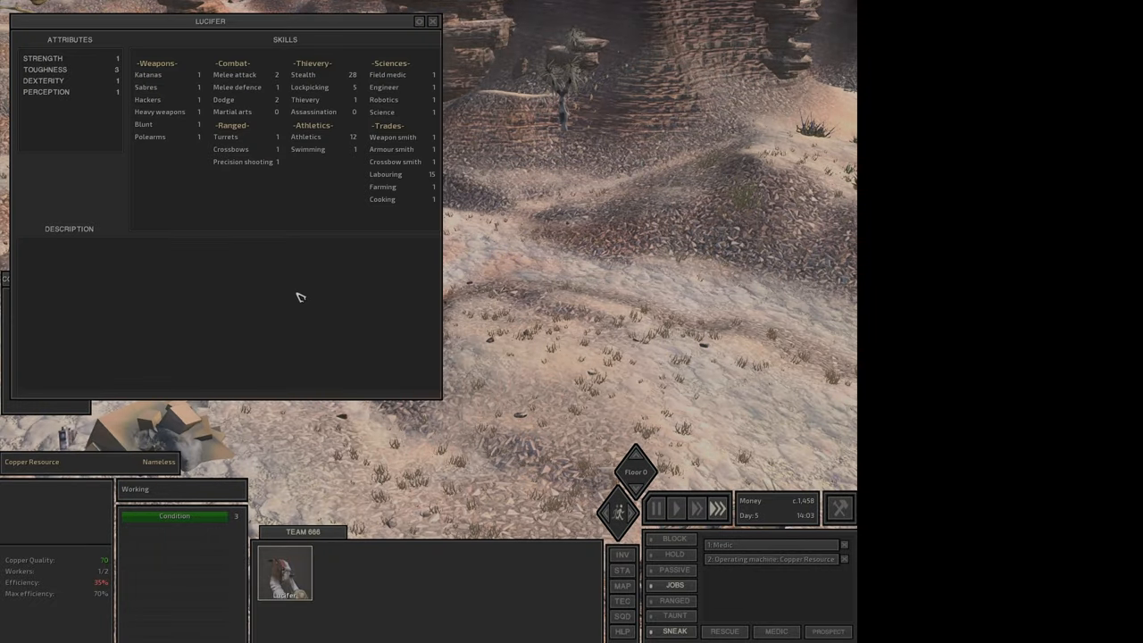
click(432, 20)
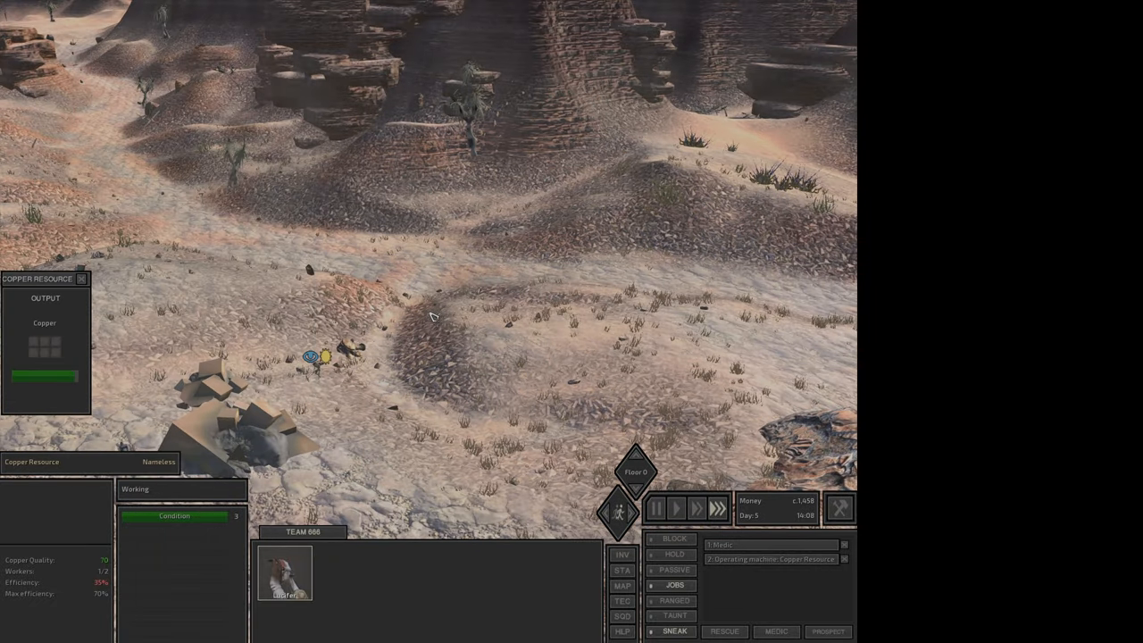
click(285, 574)
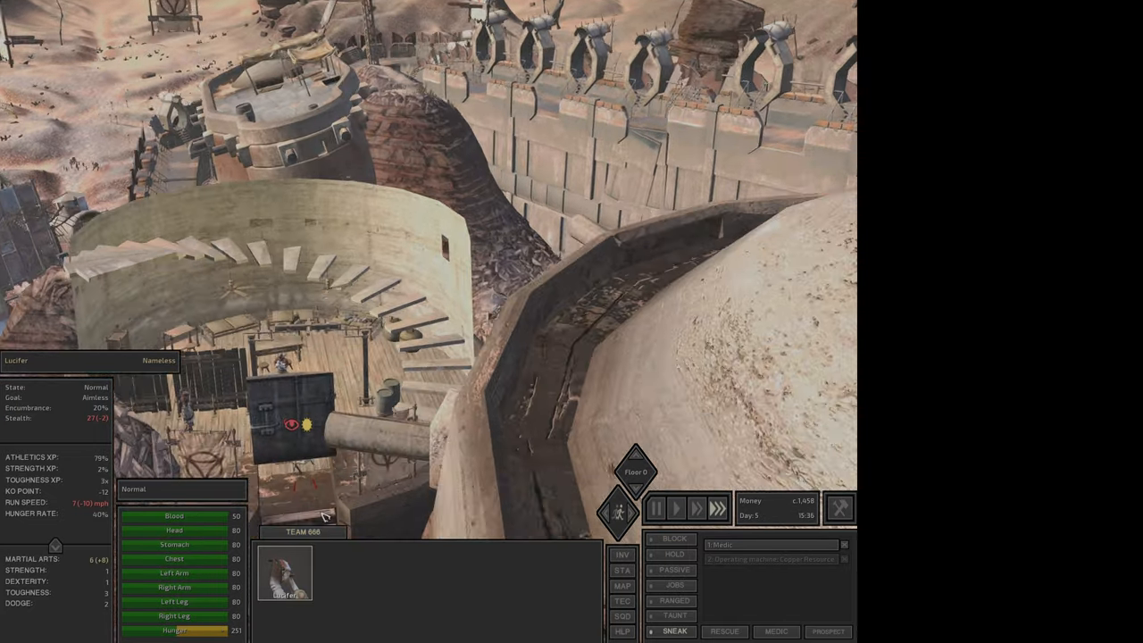
Have Lucifer train on the dummy and view the tower's training floor.
click(636, 456)
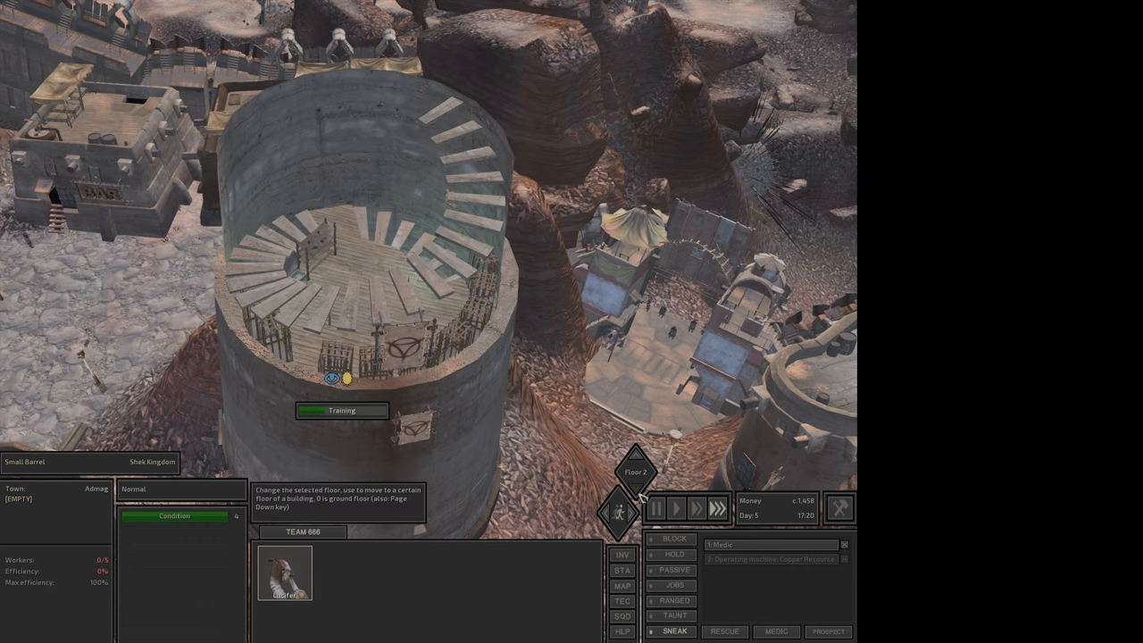
click(619, 507)
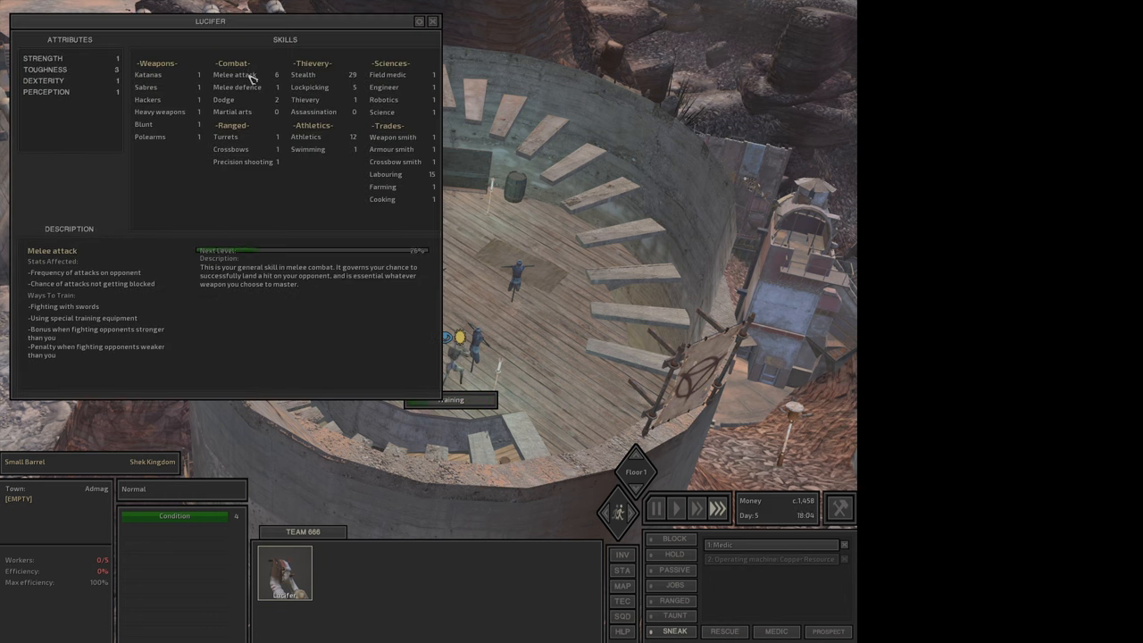
Review Melee attack training progress in Lucifer's skills sheet as it climbs toward 11.
click(432, 21)
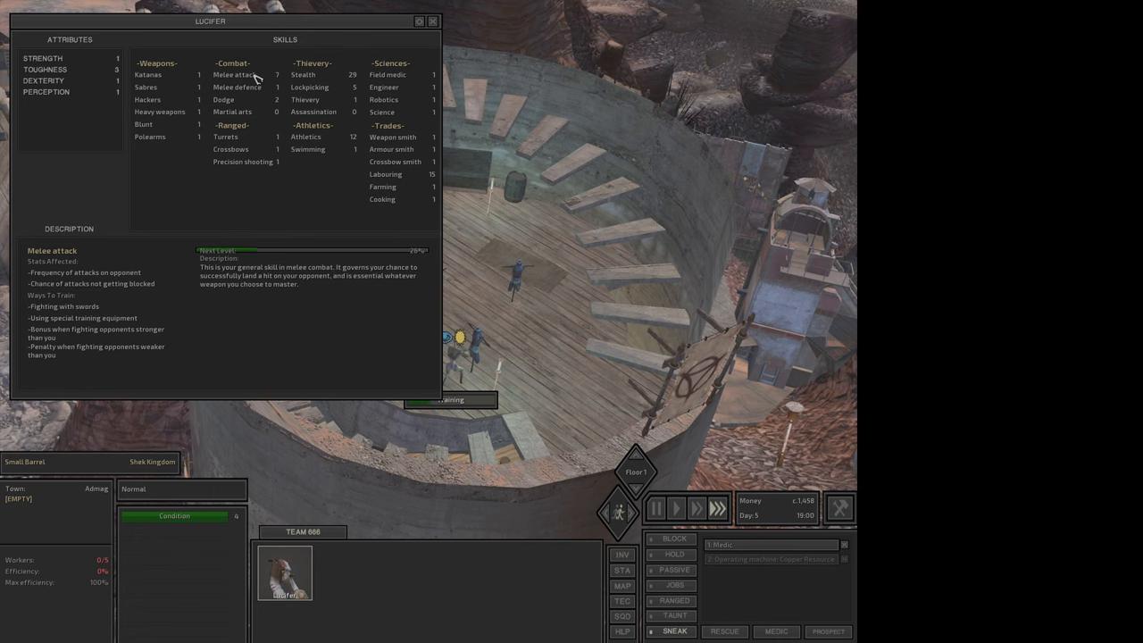
click(232, 111)
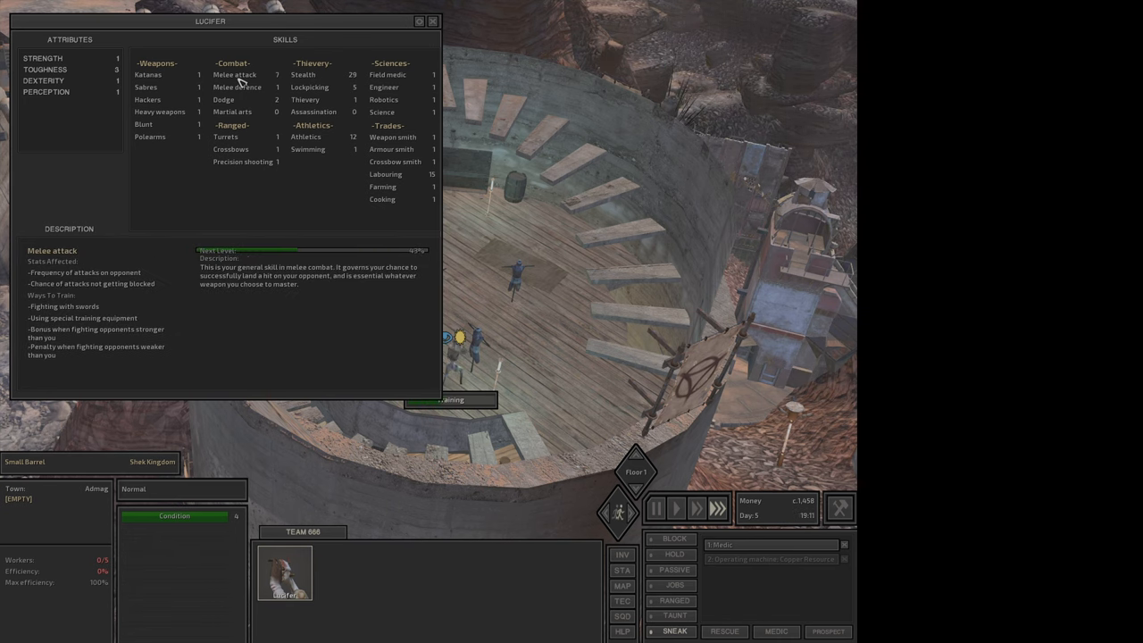
click(385, 174)
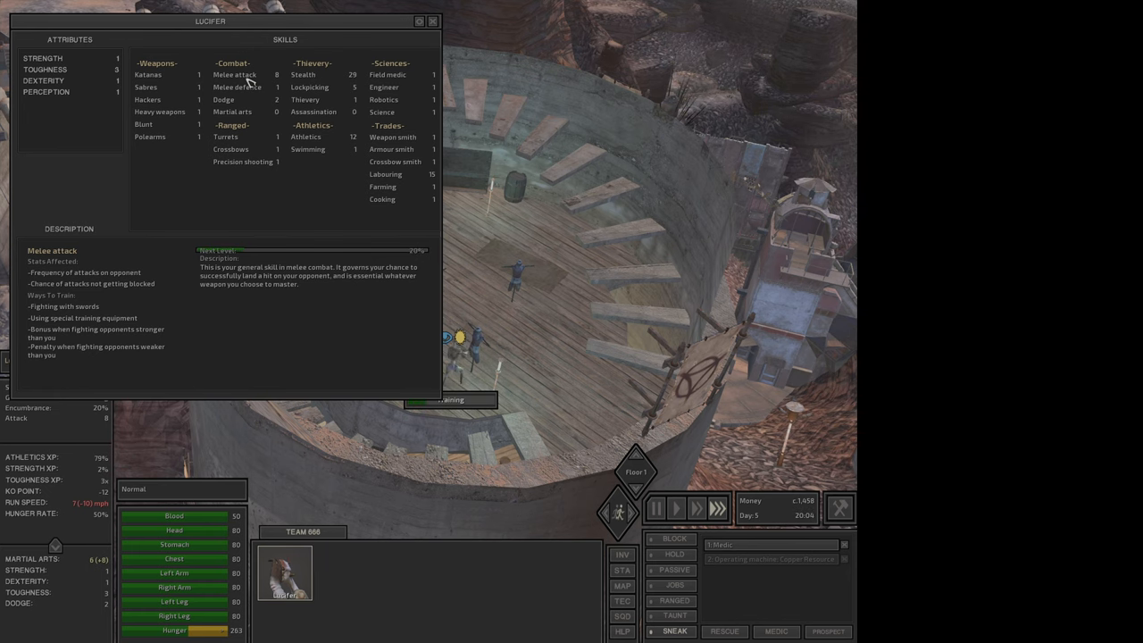
click(385, 87)
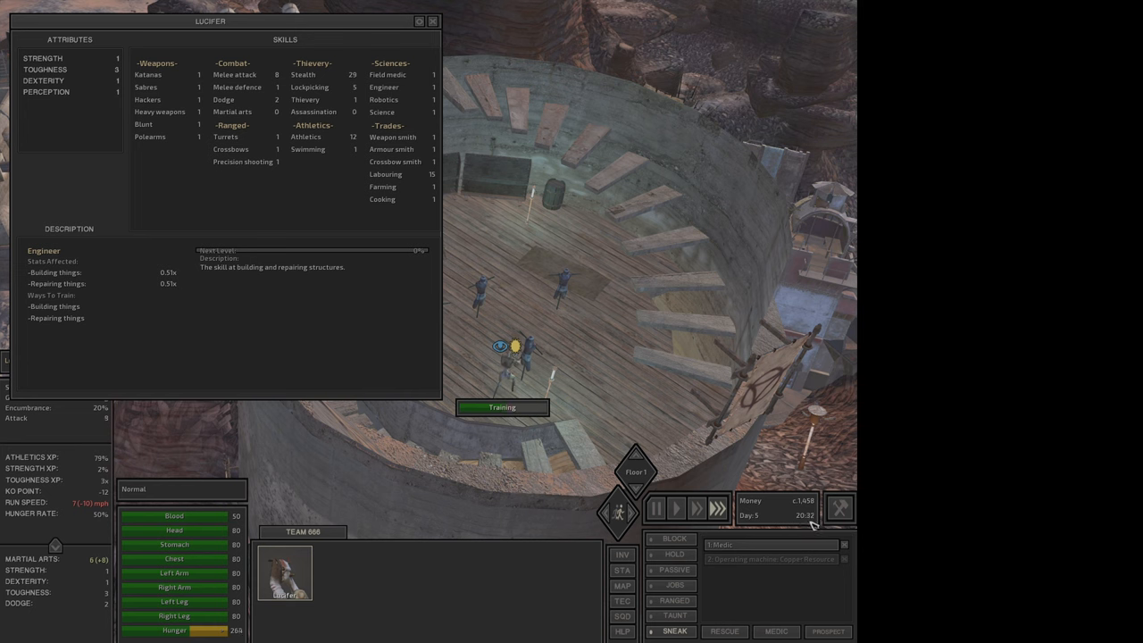
click(235, 74)
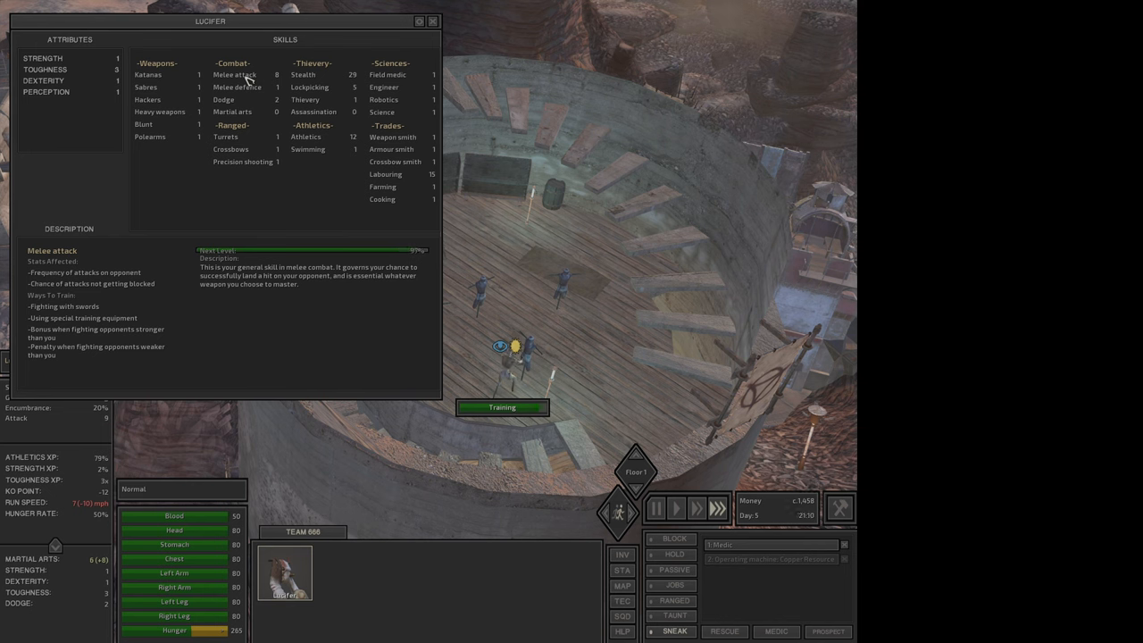
click(43, 80)
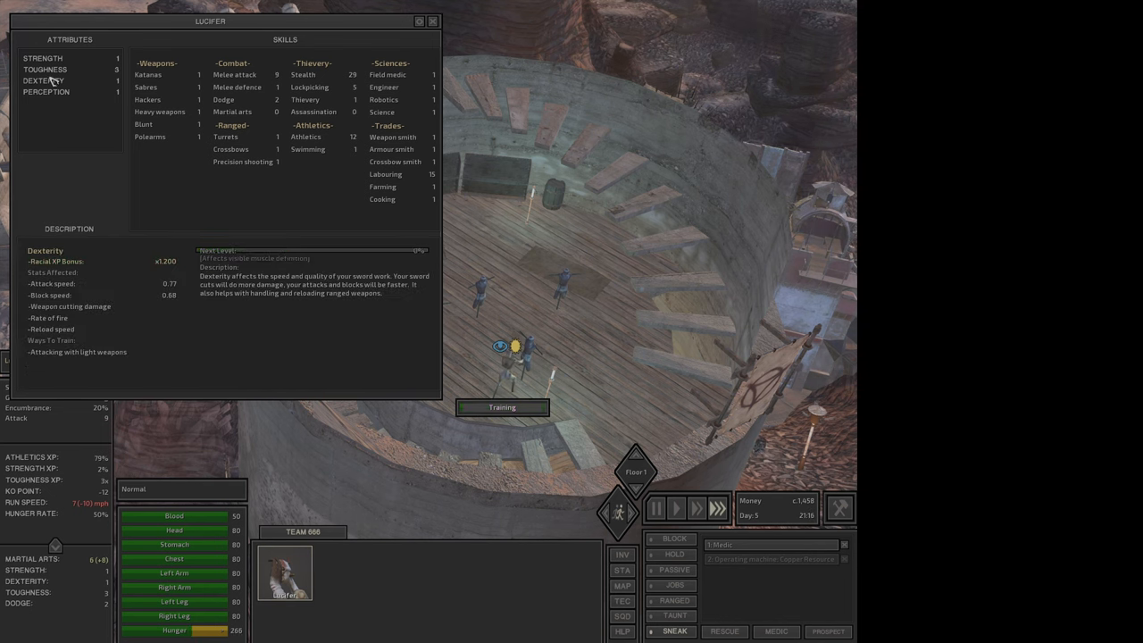
Read the Dexterity and Athletics skill descriptions, leaving Lucifer training in Admag's tower.
click(235, 74)
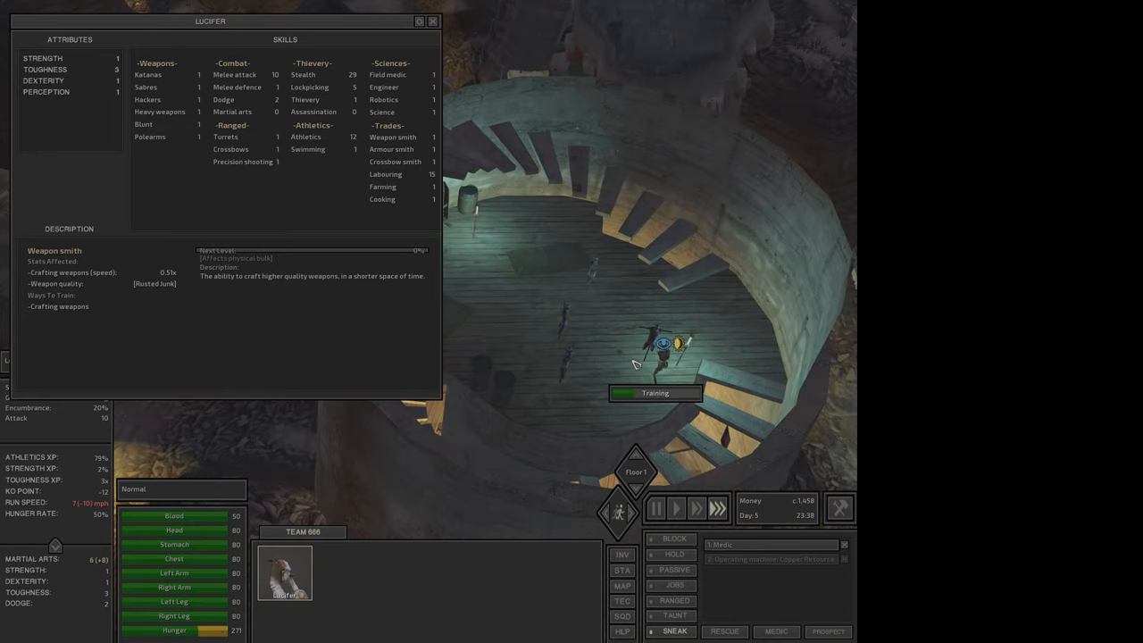
click(307, 137)
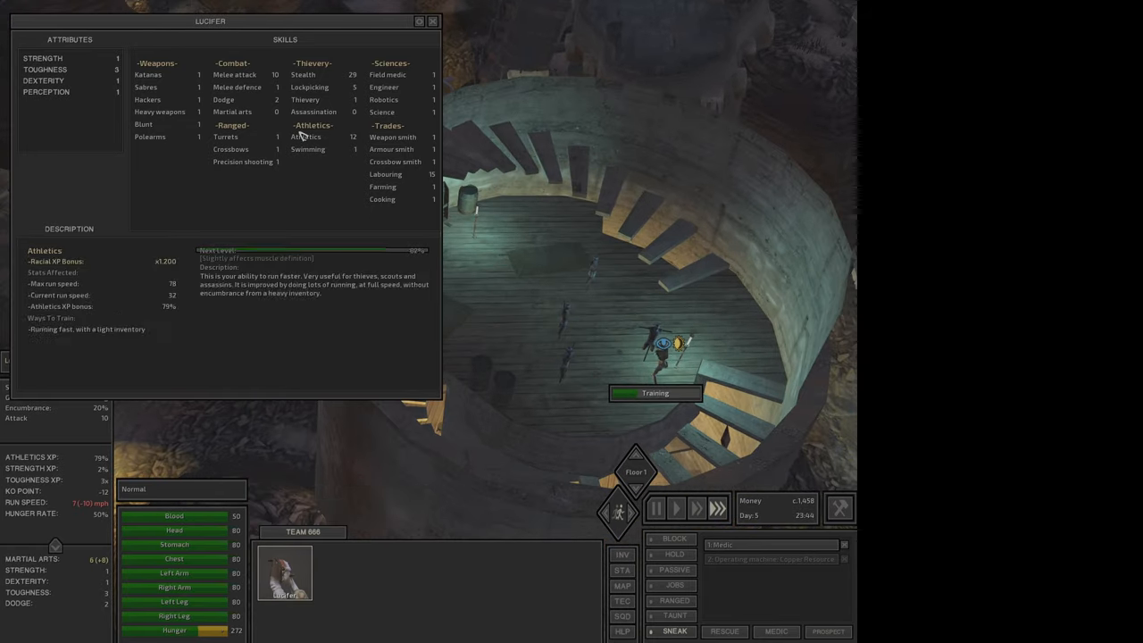
click(235, 74)
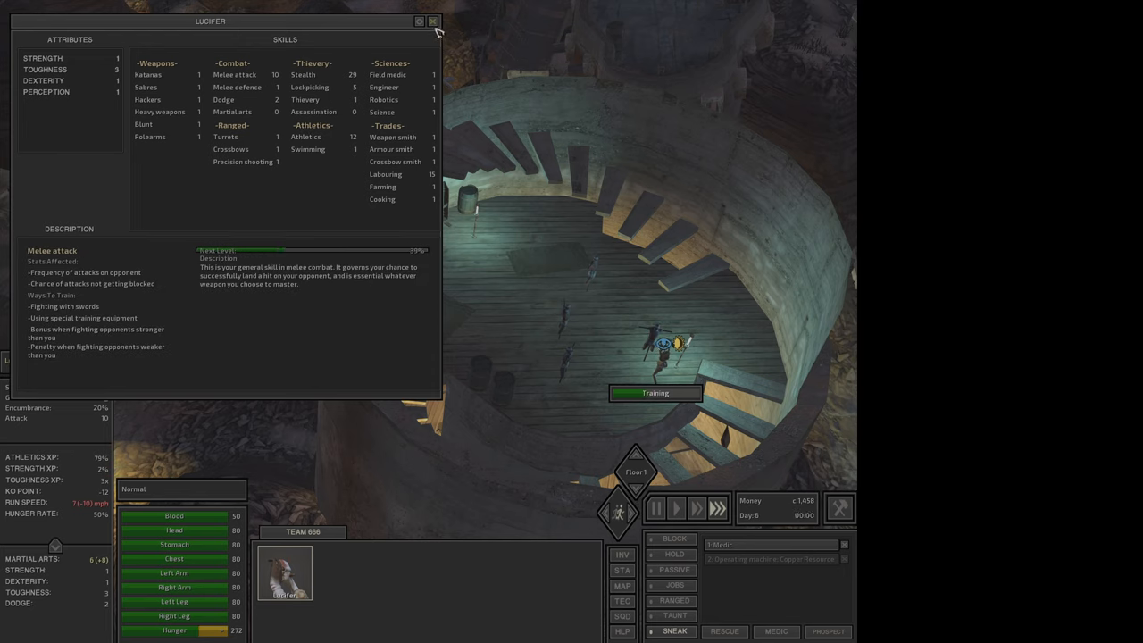
click(433, 20)
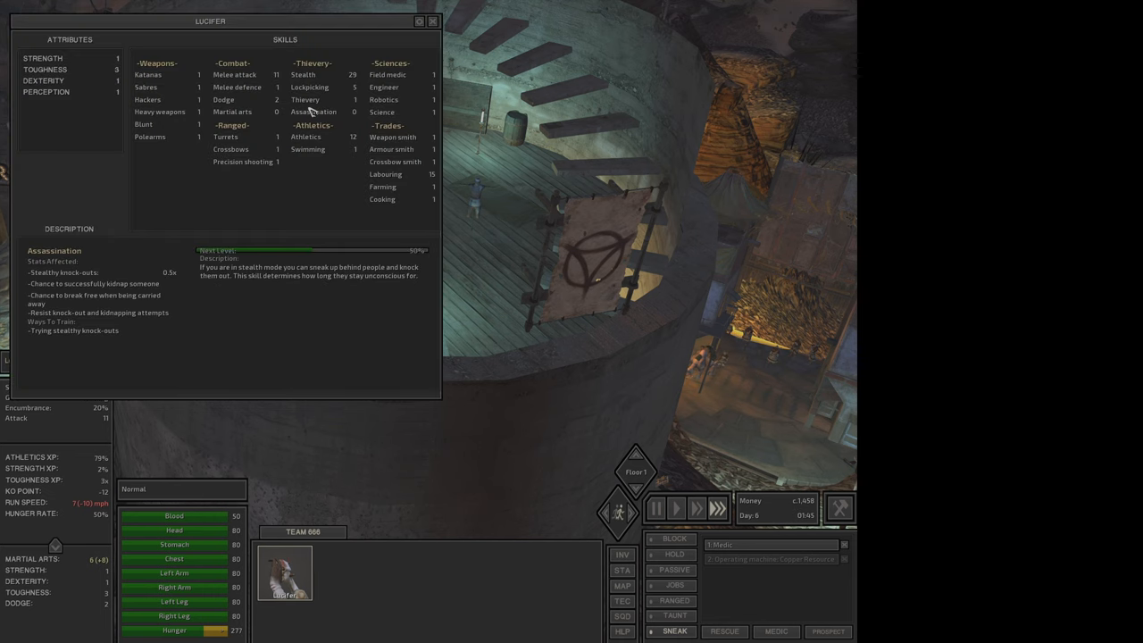
Recheck the Melee attack description as Lucifer's attack stat reaches 12.
click(235, 74)
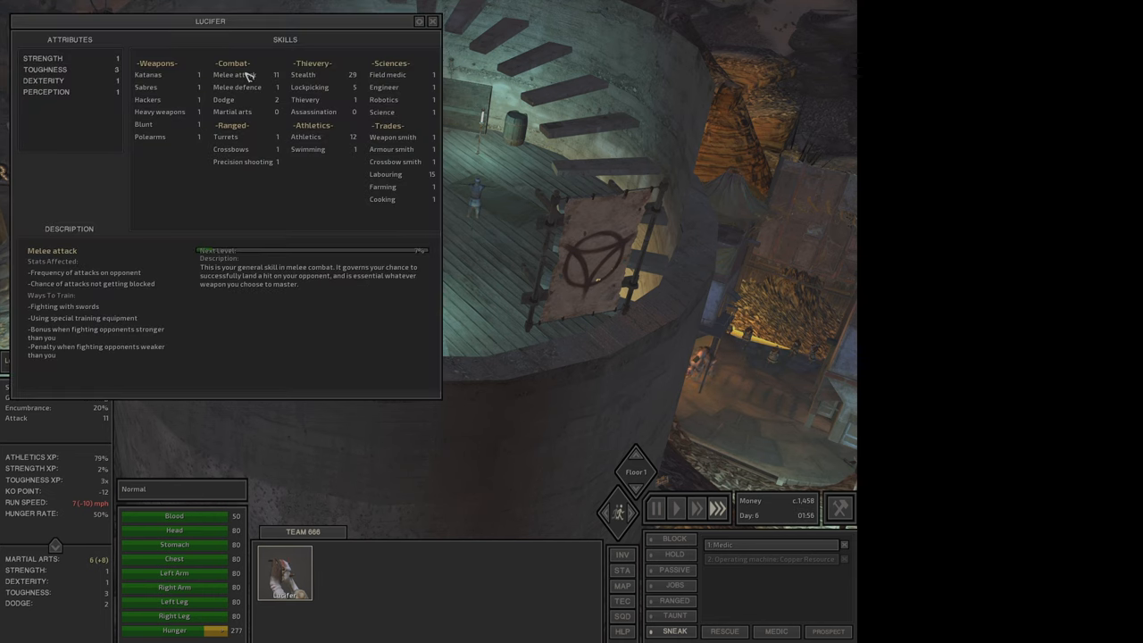
click(433, 21)
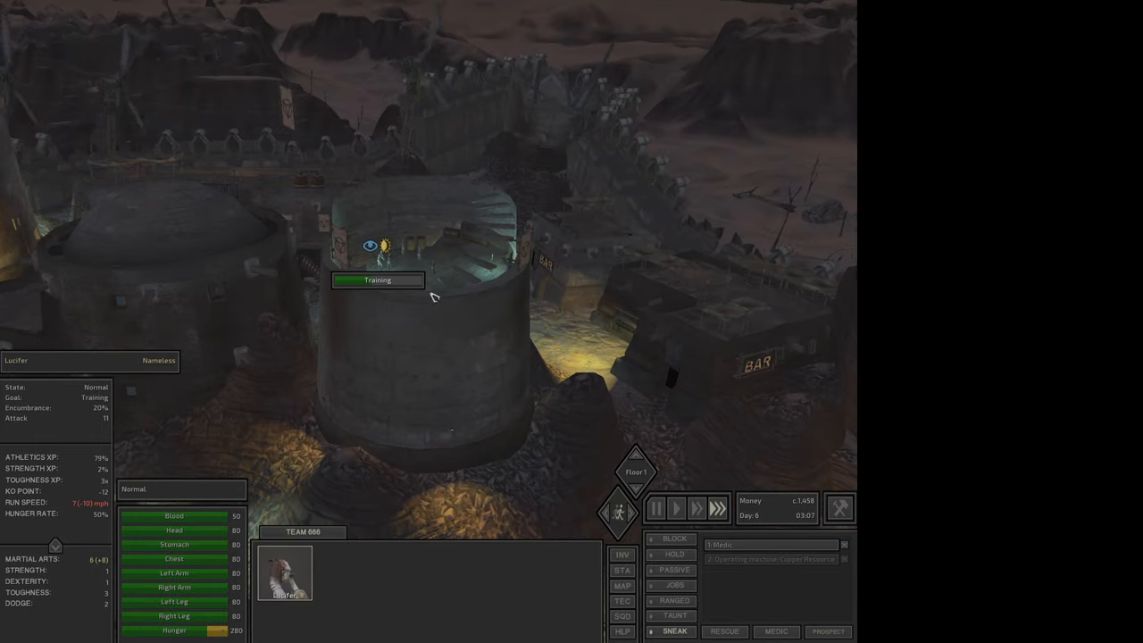
mouse_move(416, 281)
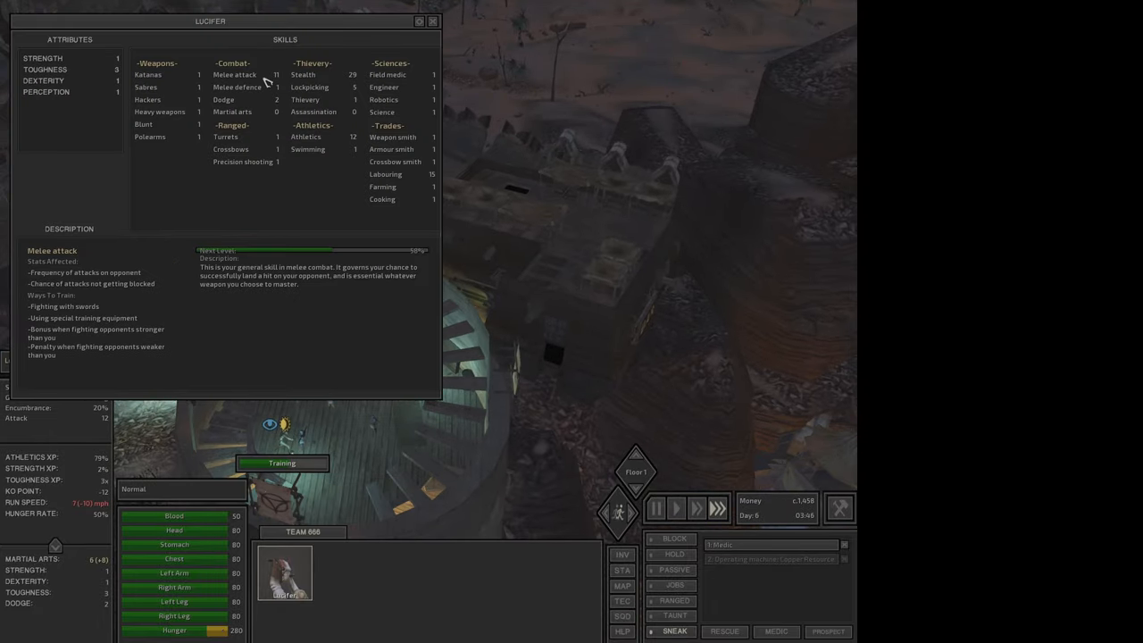
click(432, 22)
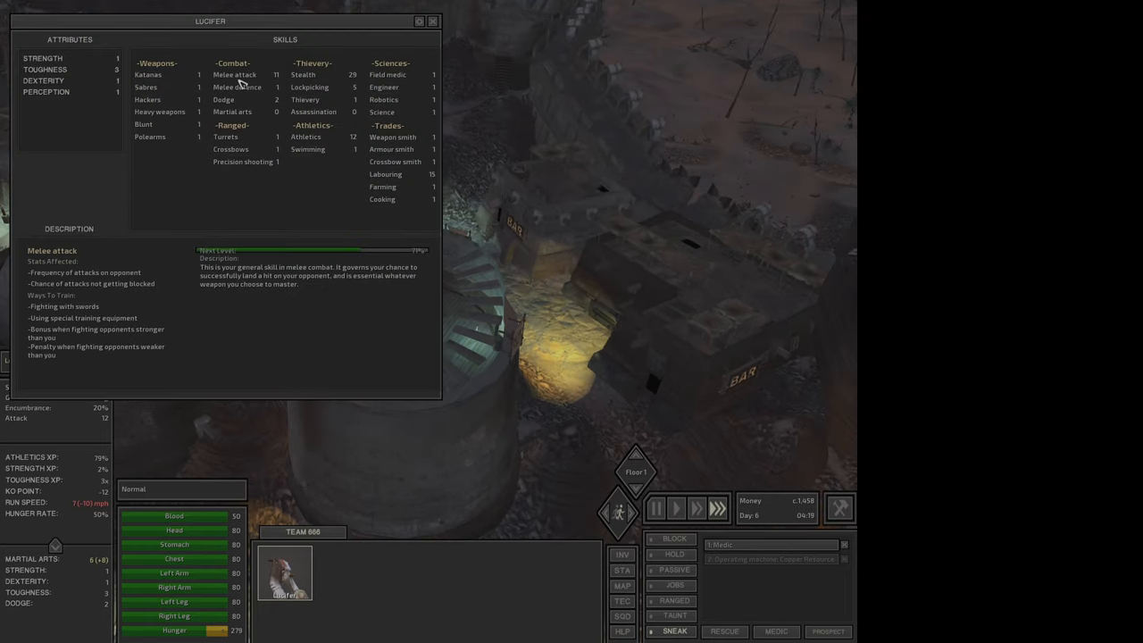
Confirm Melee attack 12 in the skills overview before Lucifer returns to the copper machine.
click(432, 21)
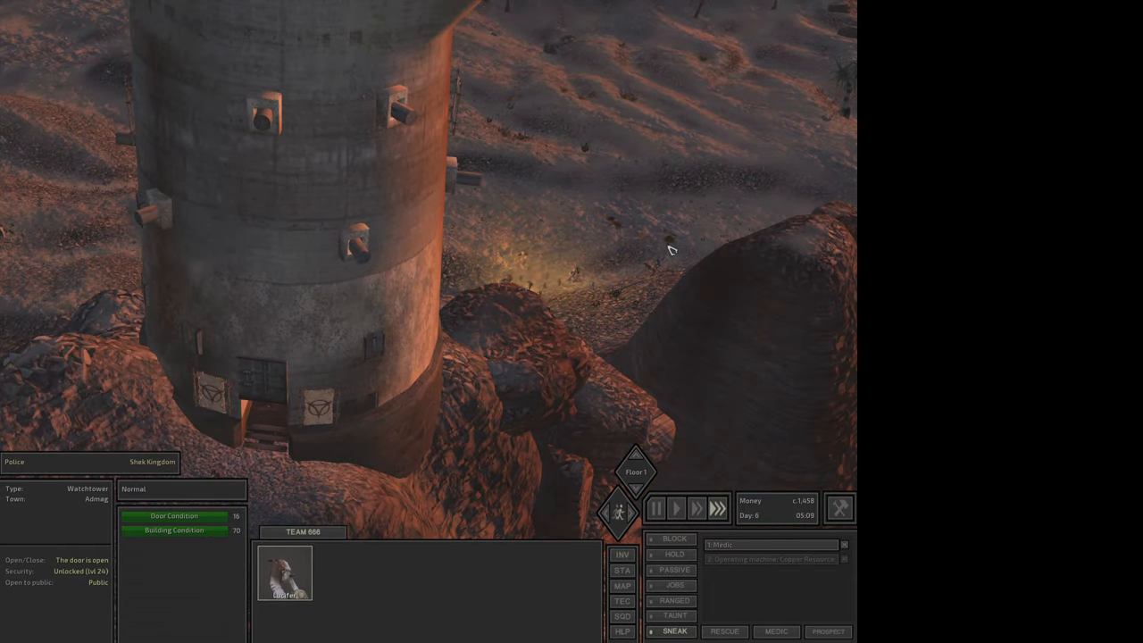
mouse_move(615, 225)
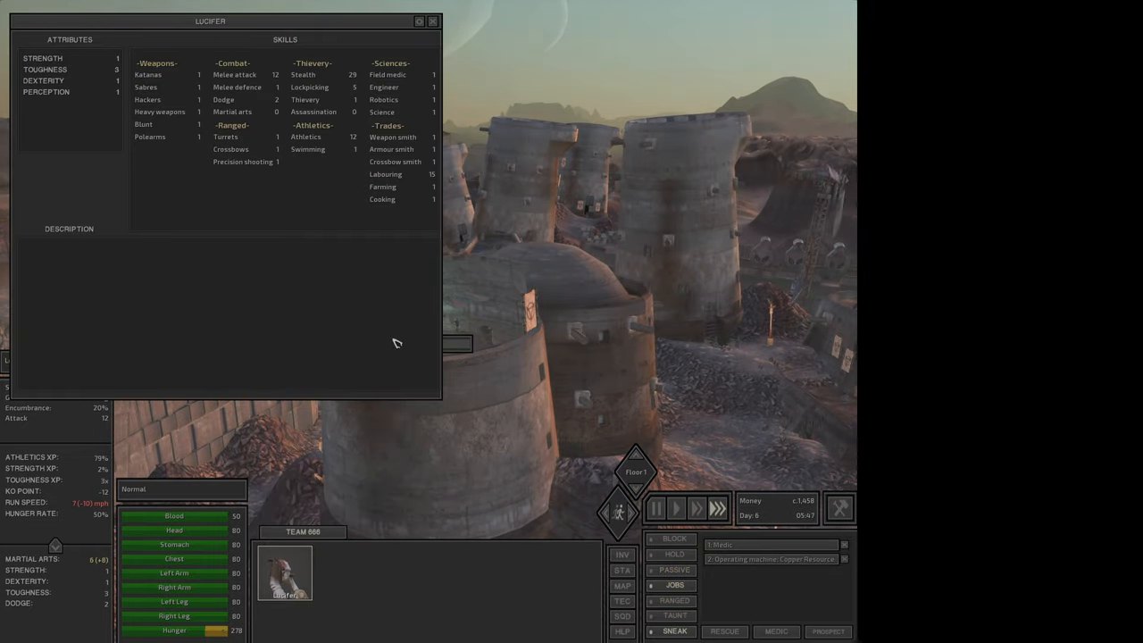
click(432, 20)
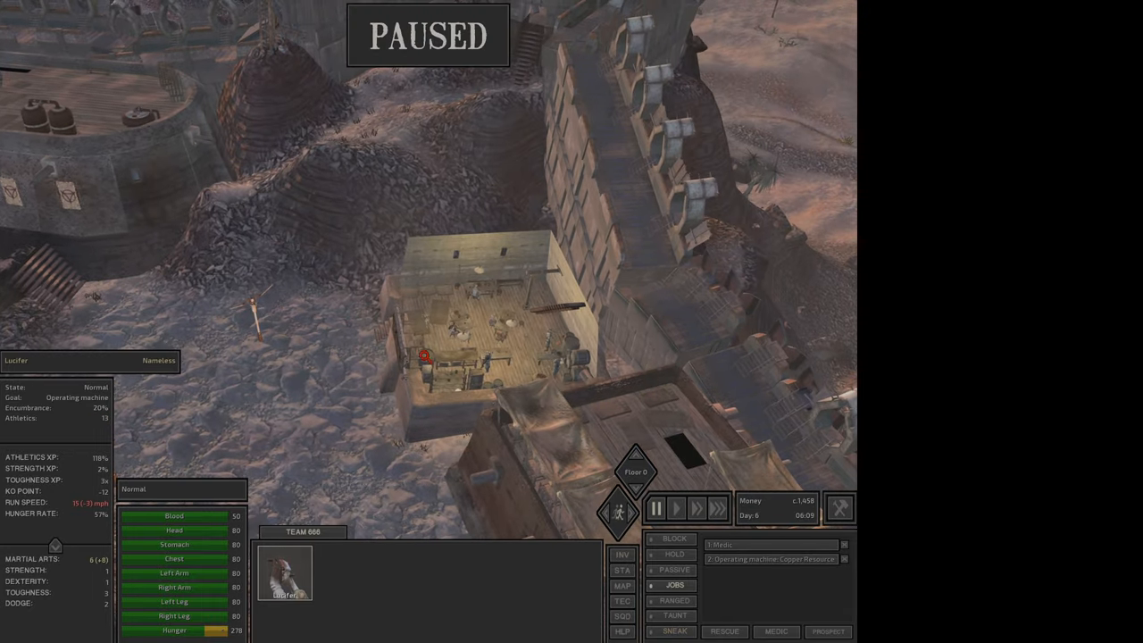
Bring up Lucifer's character stats window with attributes and skills.
click(696, 508)
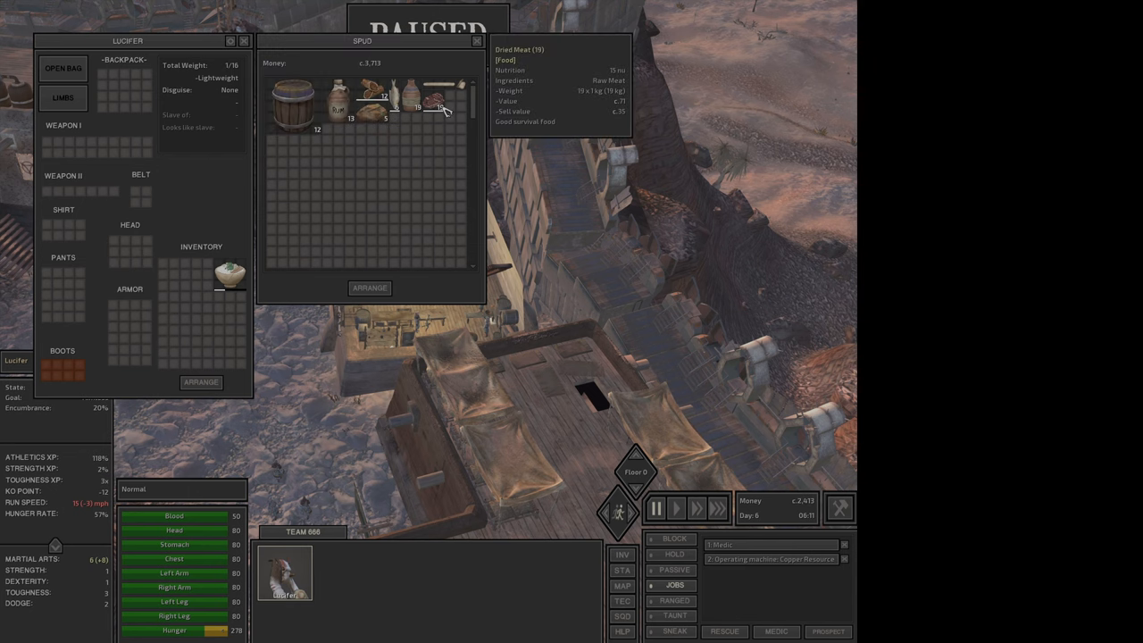
mouse_move(442, 110)
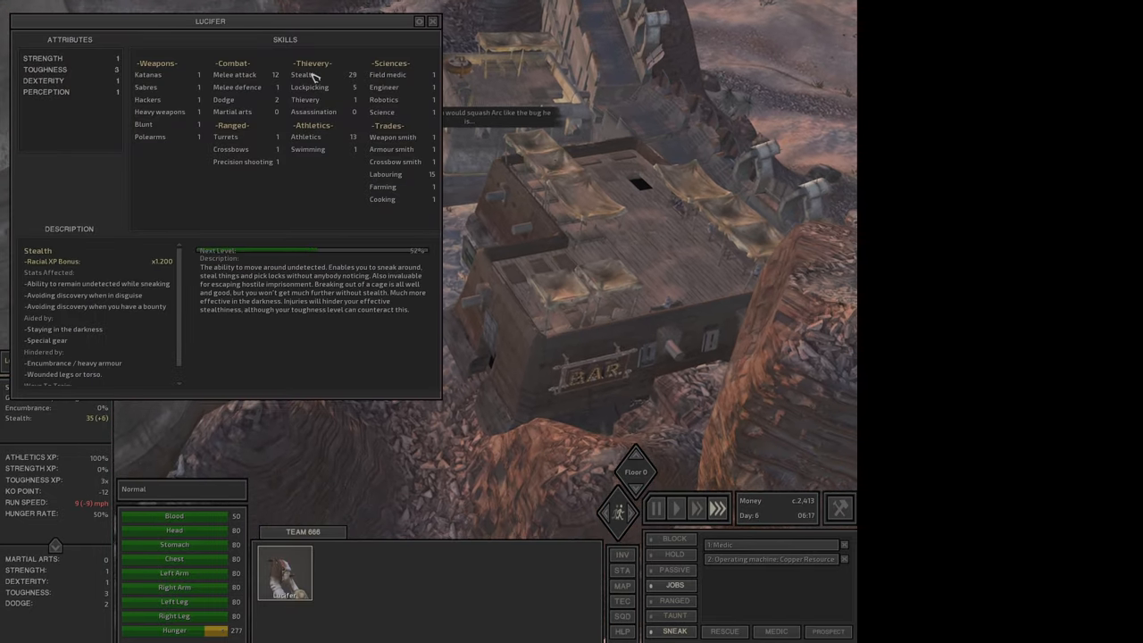
Read the Martial arts skill description in Lucifer's skills sheet.
click(45, 70)
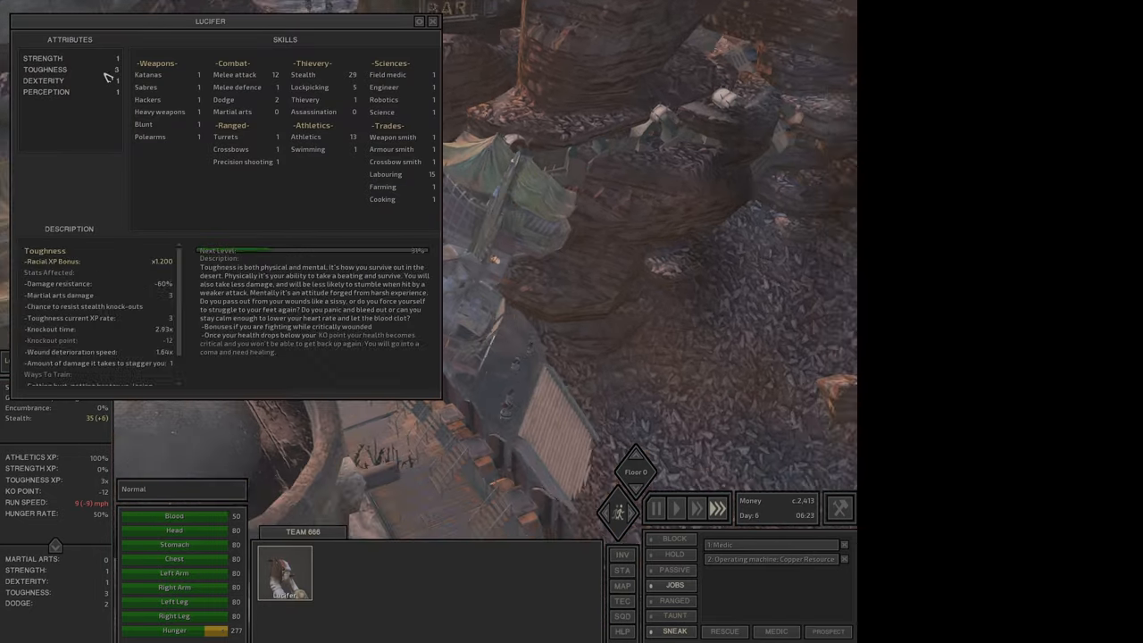
click(42, 58)
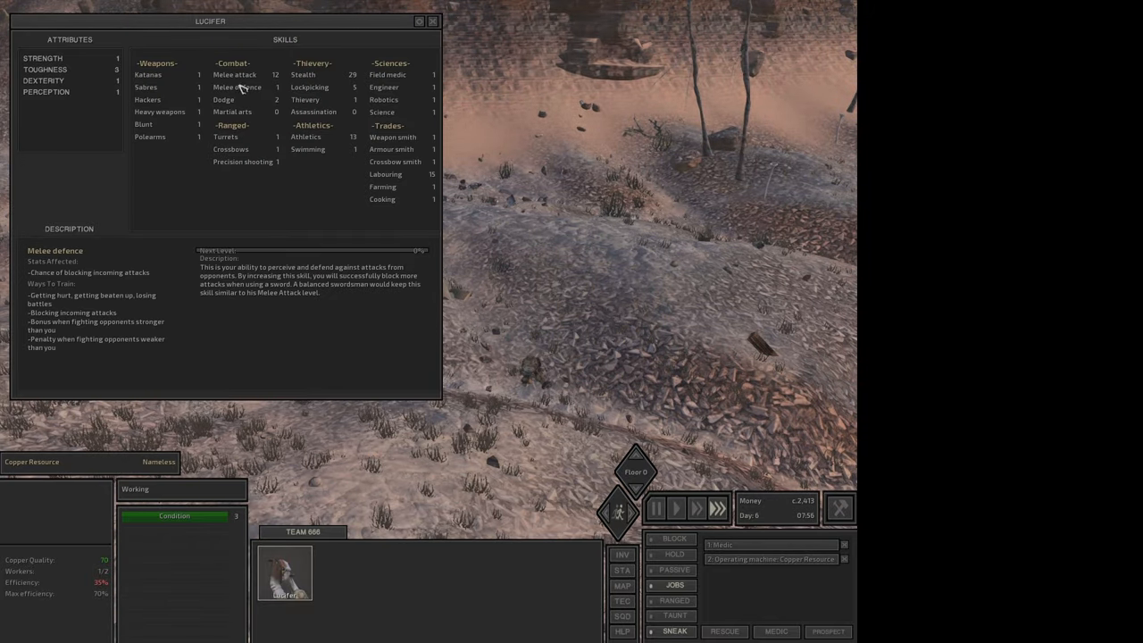
click(233, 112)
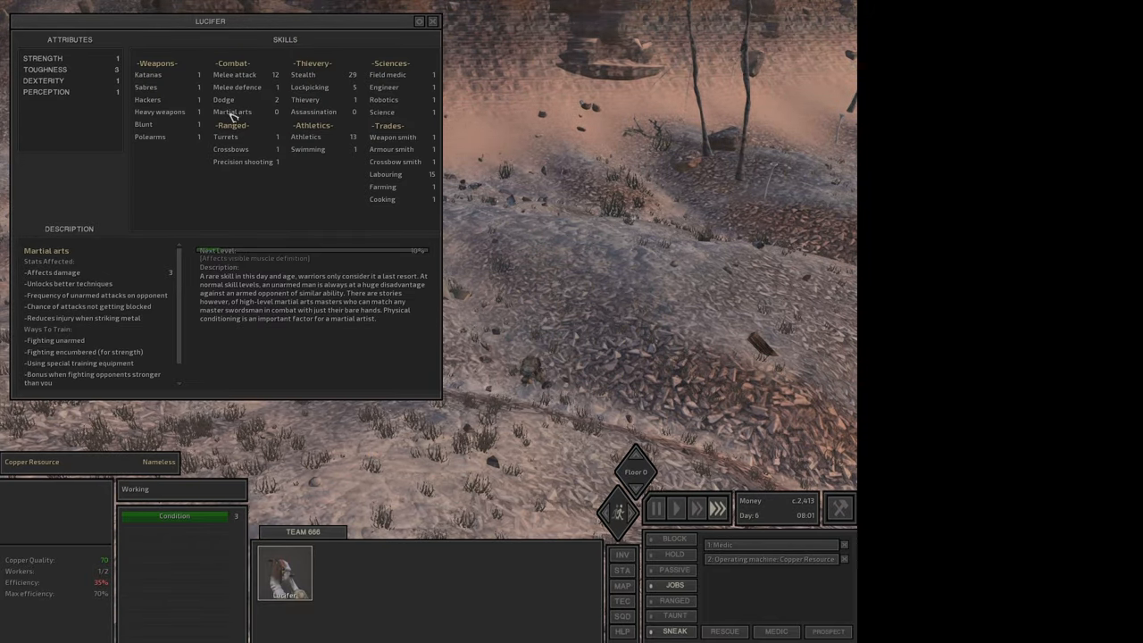
click(432, 21)
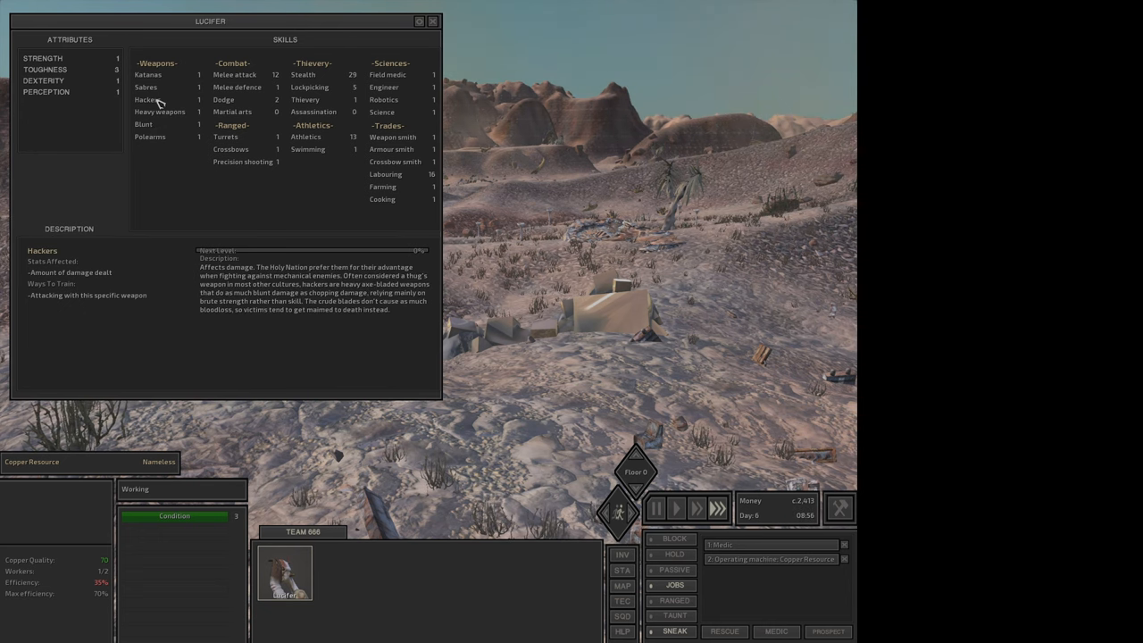
Read the Sabres, Blunt, Polearms and Heavy weapons descriptions, ending on Polearms.
click(145, 88)
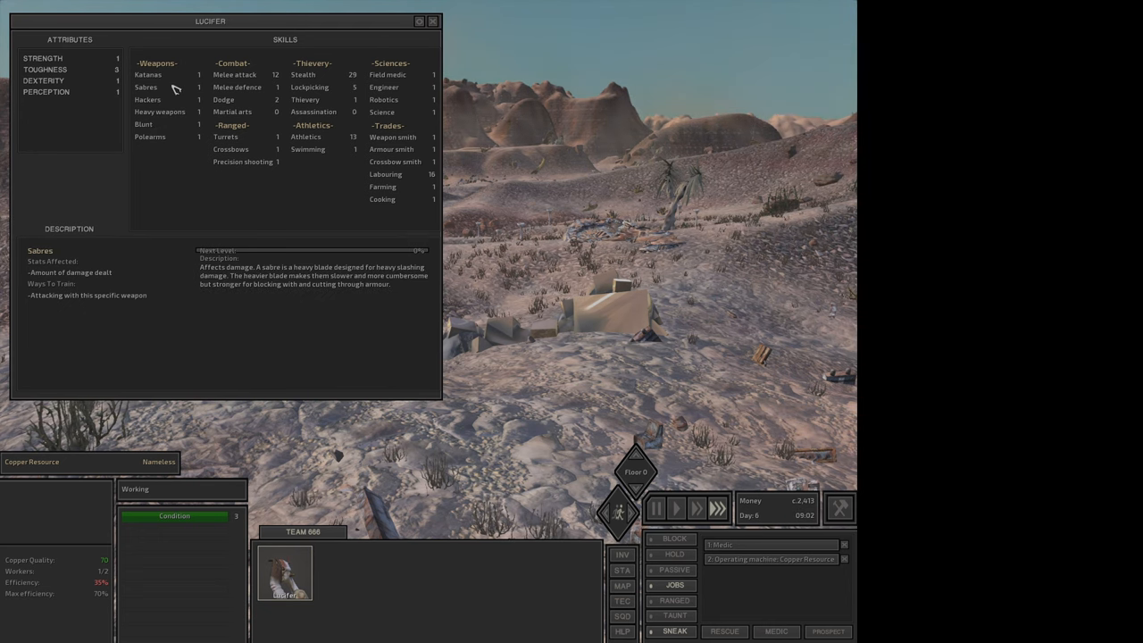
click(142, 124)
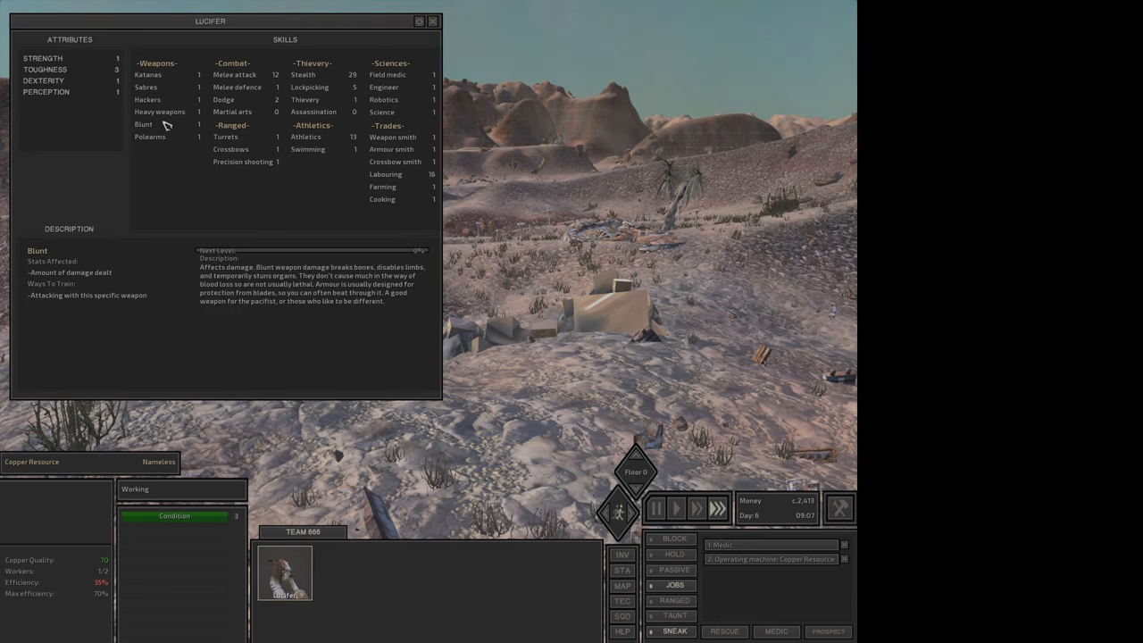
click(150, 137)
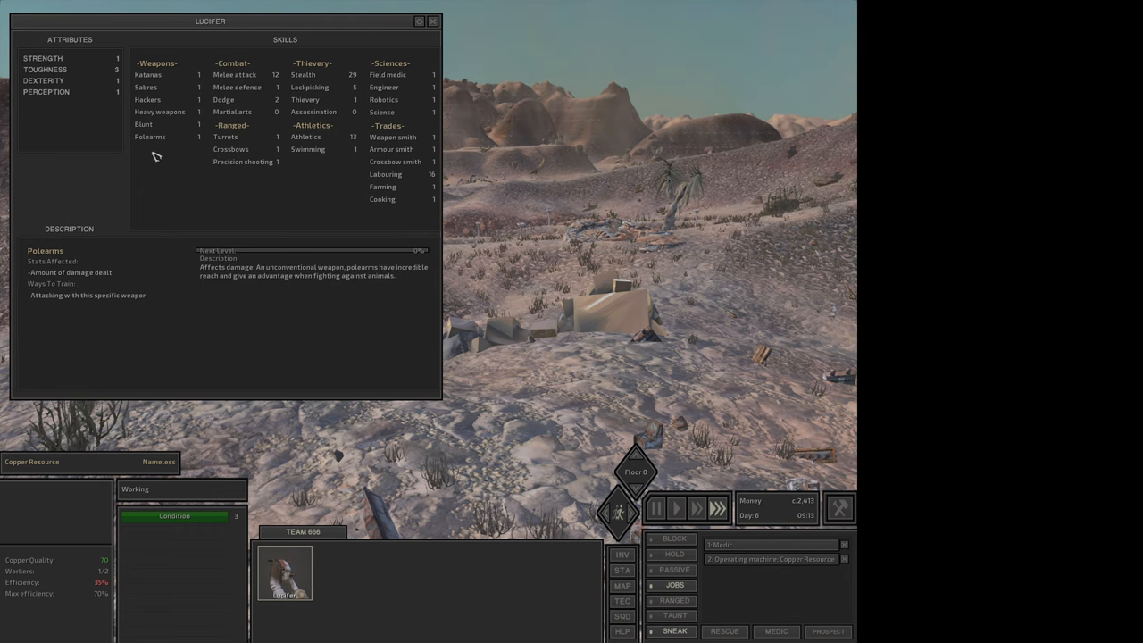
click(160, 111)
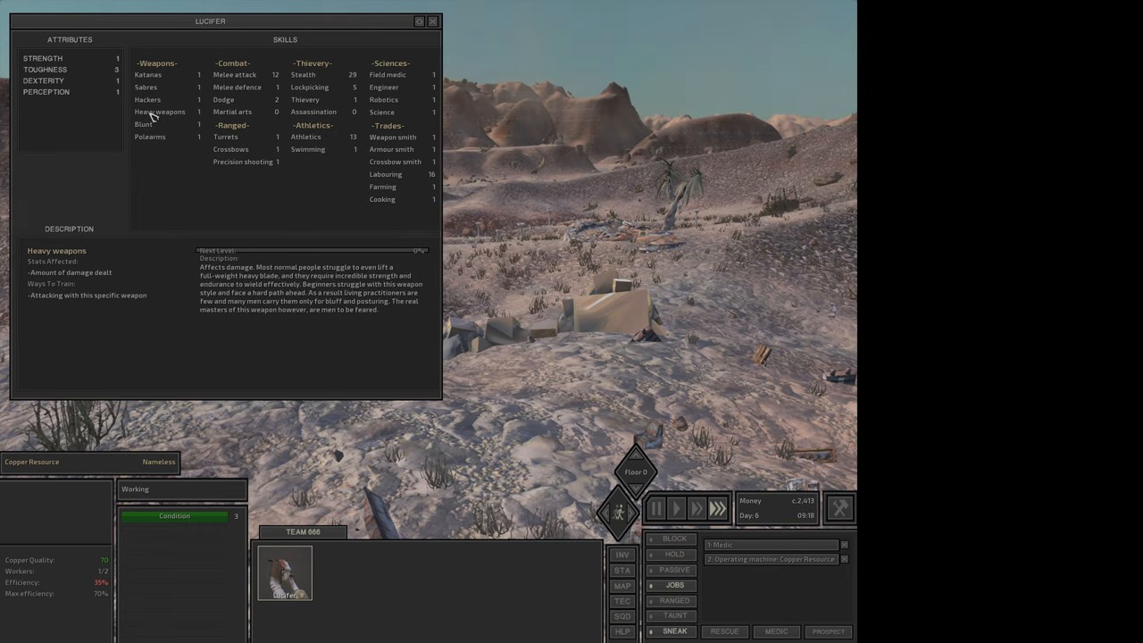
click(148, 100)
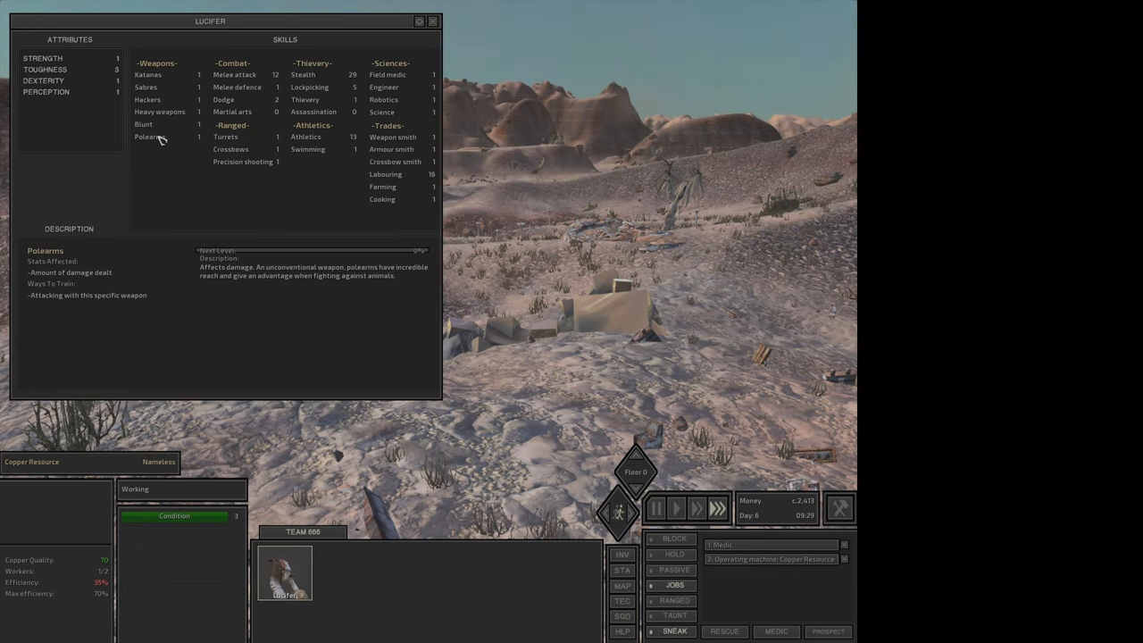
click(434, 20)
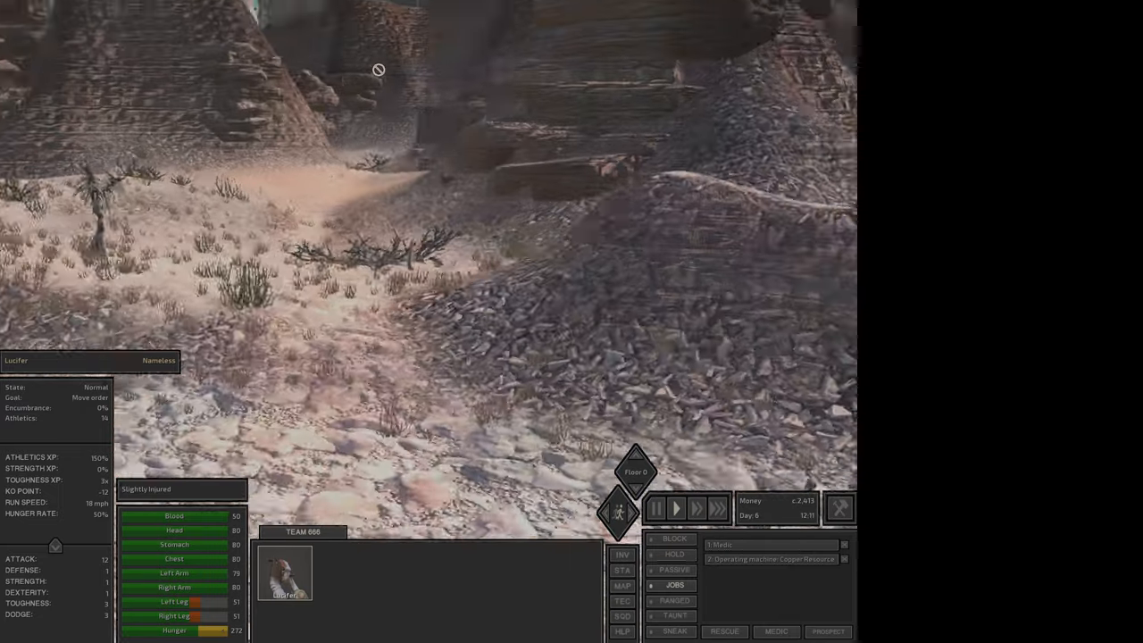
Pause, read the Turrets skill description, and close the skills sheet to loot the body in the canyon.
click(654, 508)
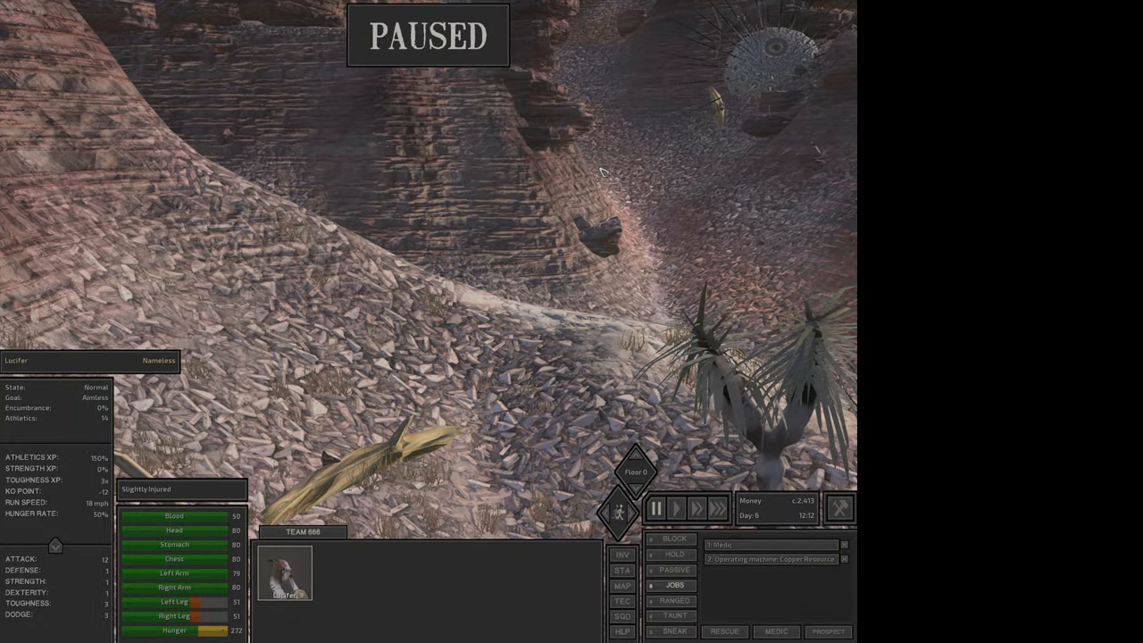
click(677, 508)
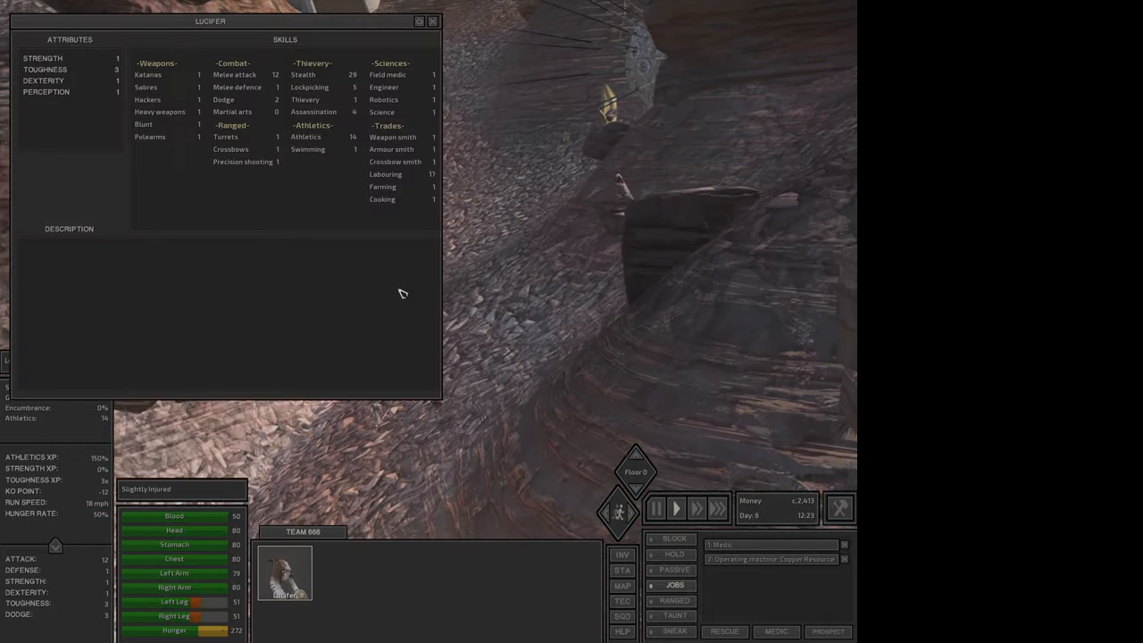
click(235, 74)
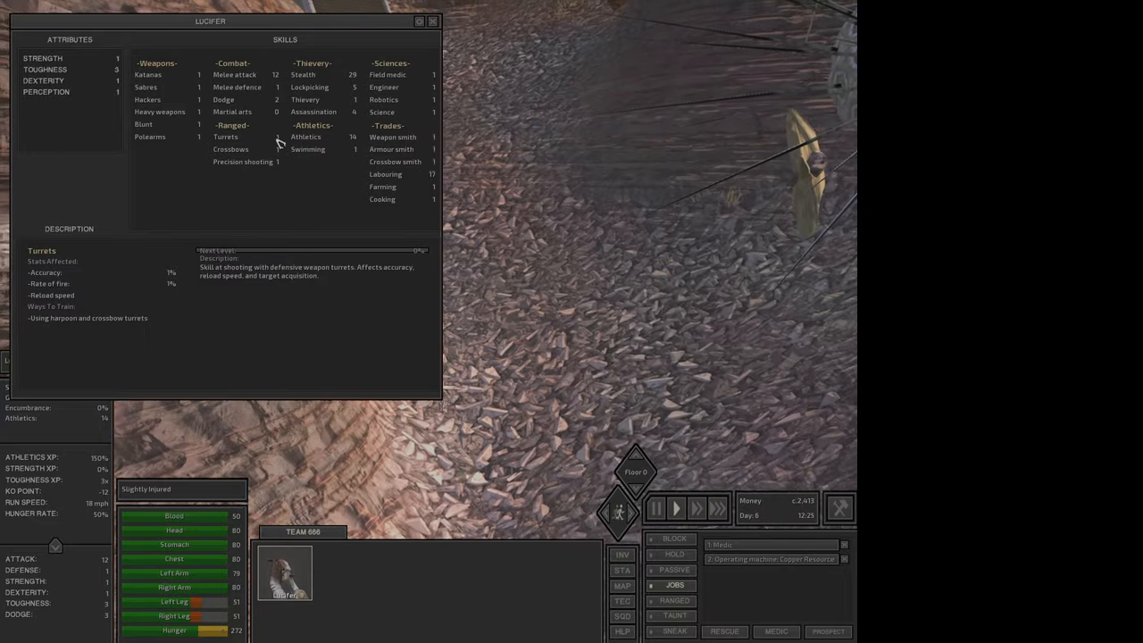
click(433, 21)
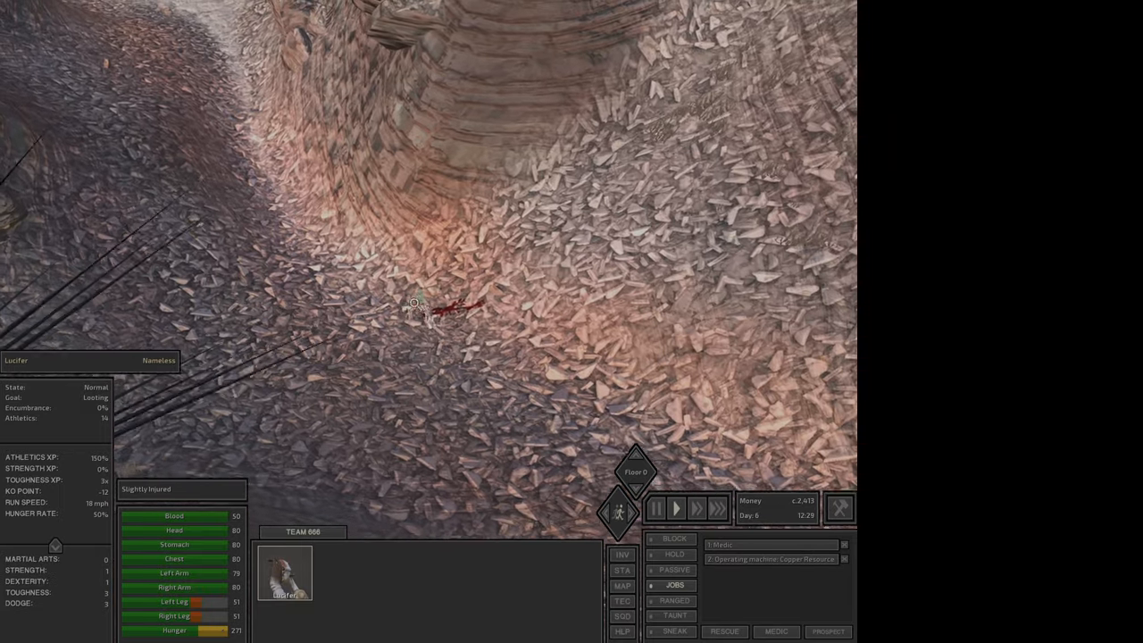
Pick up the body, pushing Lucifer's encumbrance to 49%.
click(655, 508)
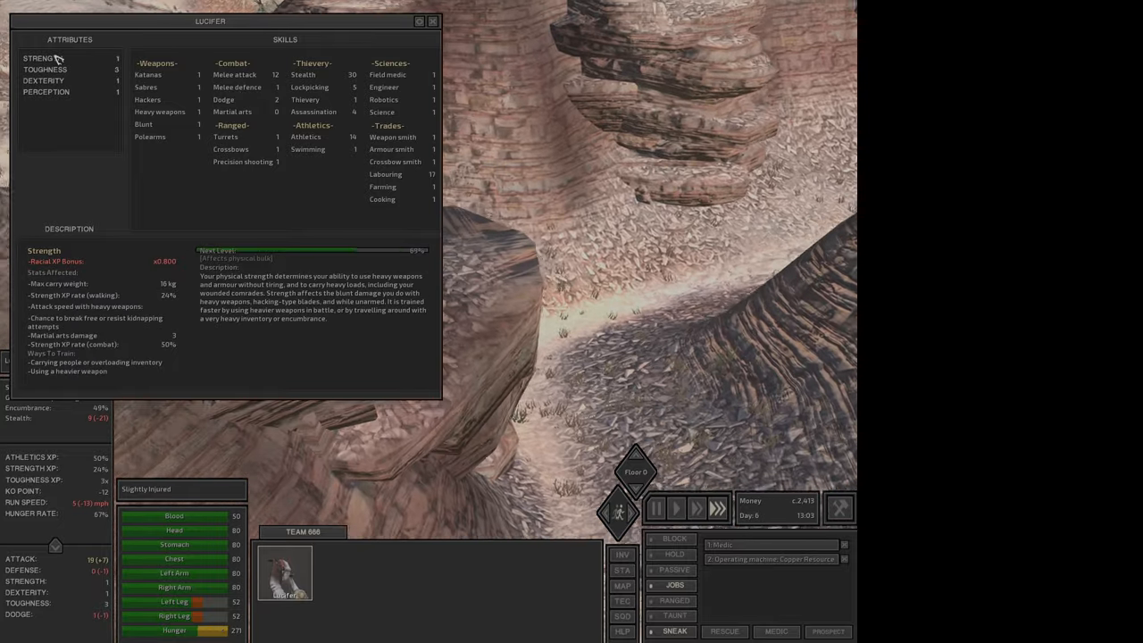
Close the skills sheet so the How to do bounties tutorial shows for the unconscious Lost drone.
click(433, 21)
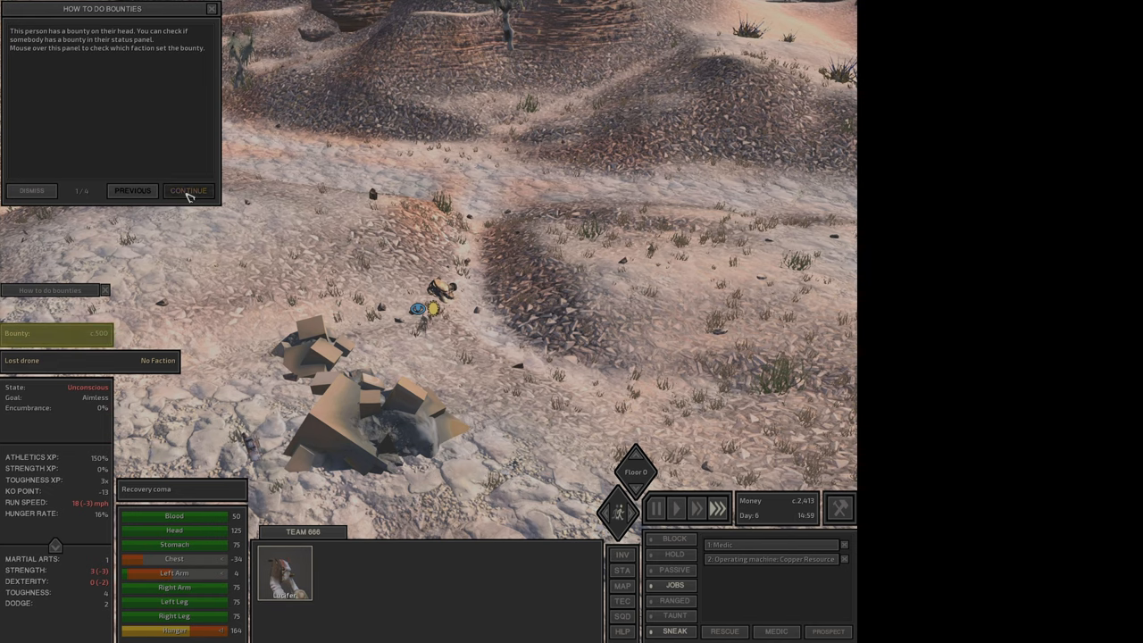
Continue past the bounties tutorial, take the mined copper and check the map toward town.
click(189, 190)
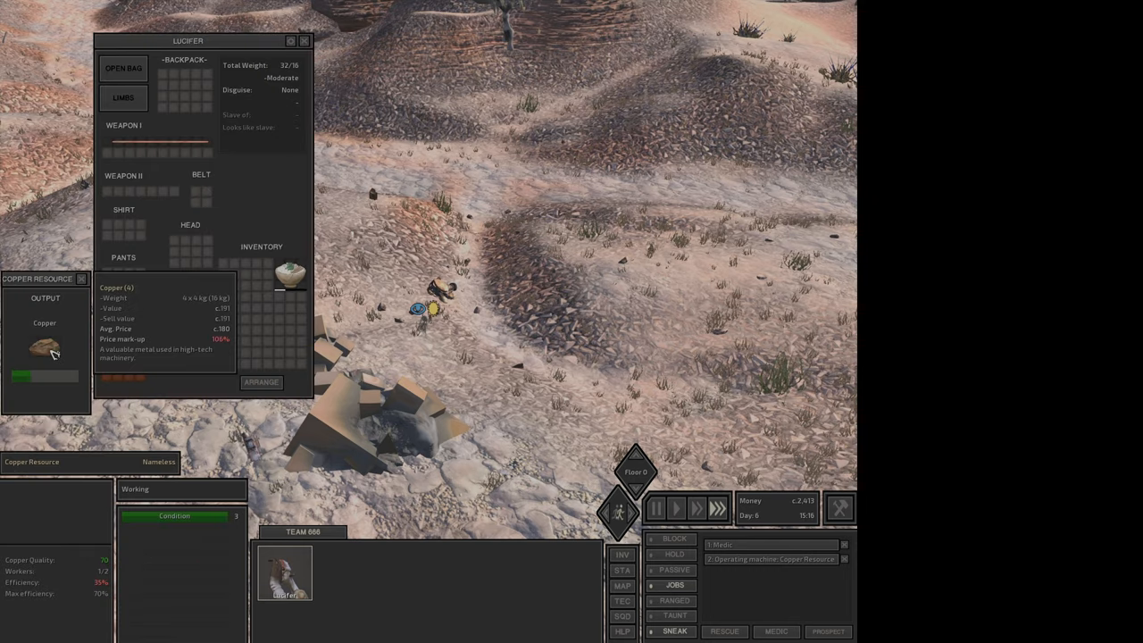
click(623, 586)
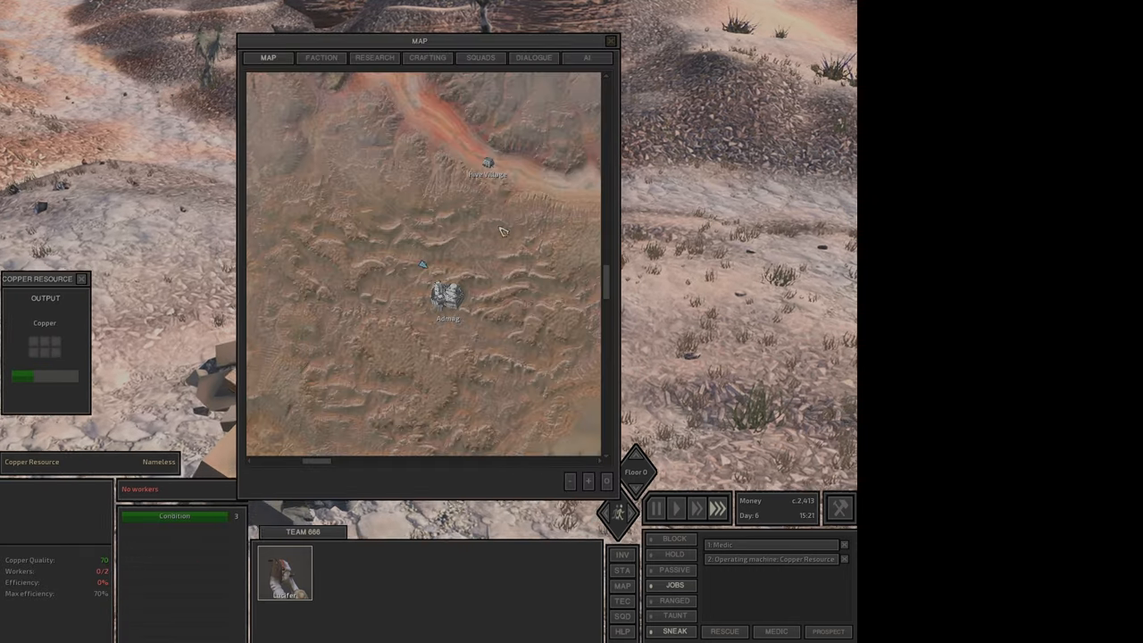
click(611, 40)
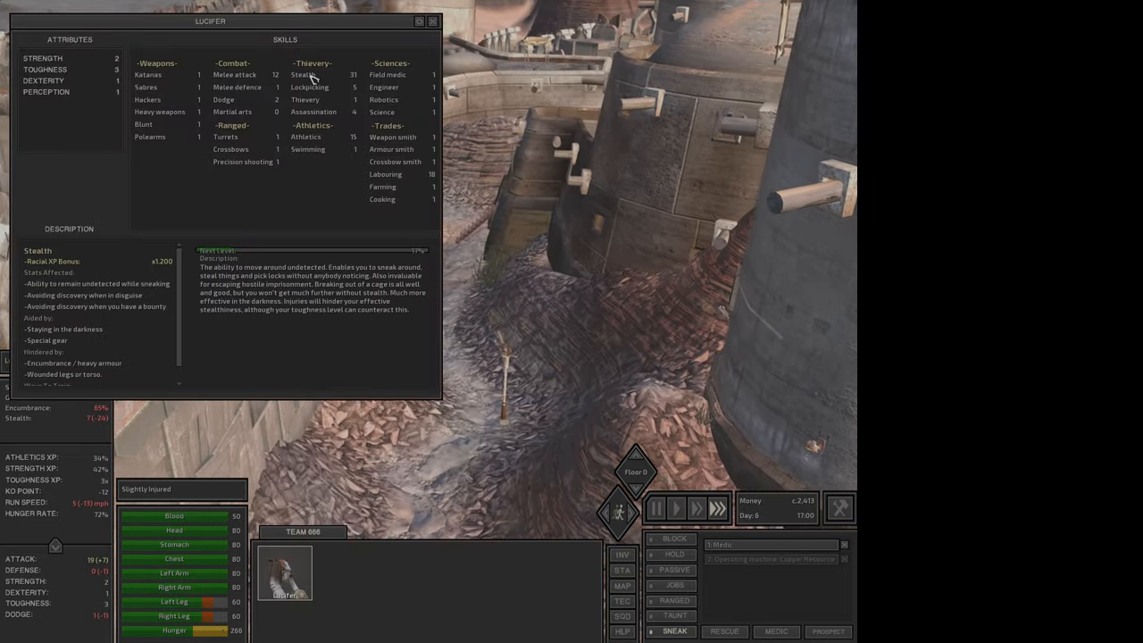
Read the Athletics skill description on reaching Admag with the bounty body.
click(306, 137)
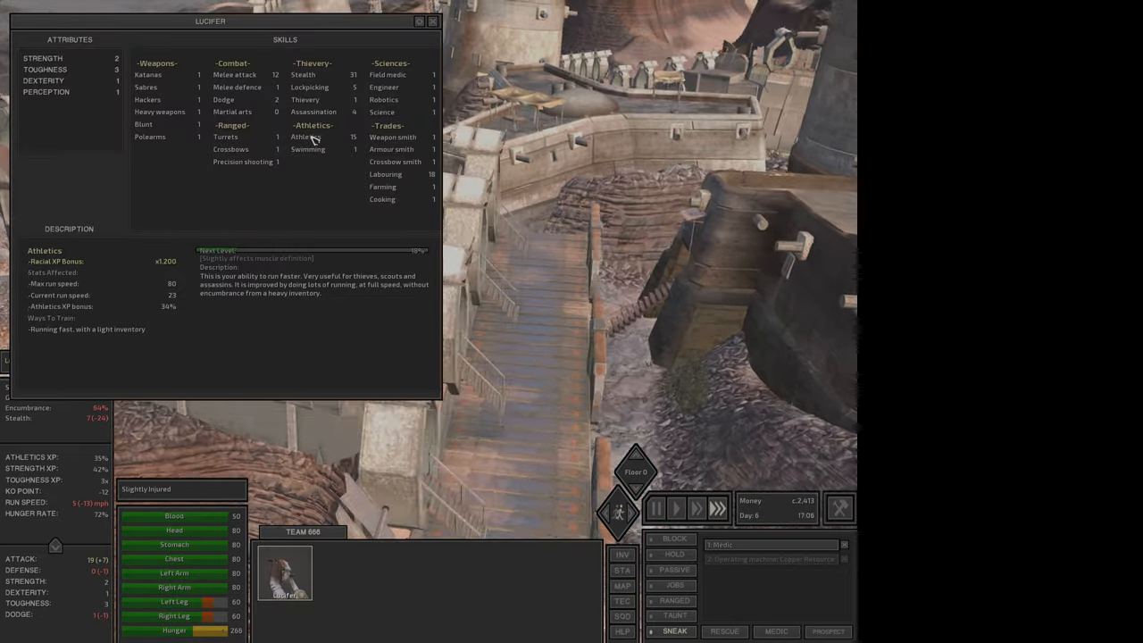
click(433, 21)
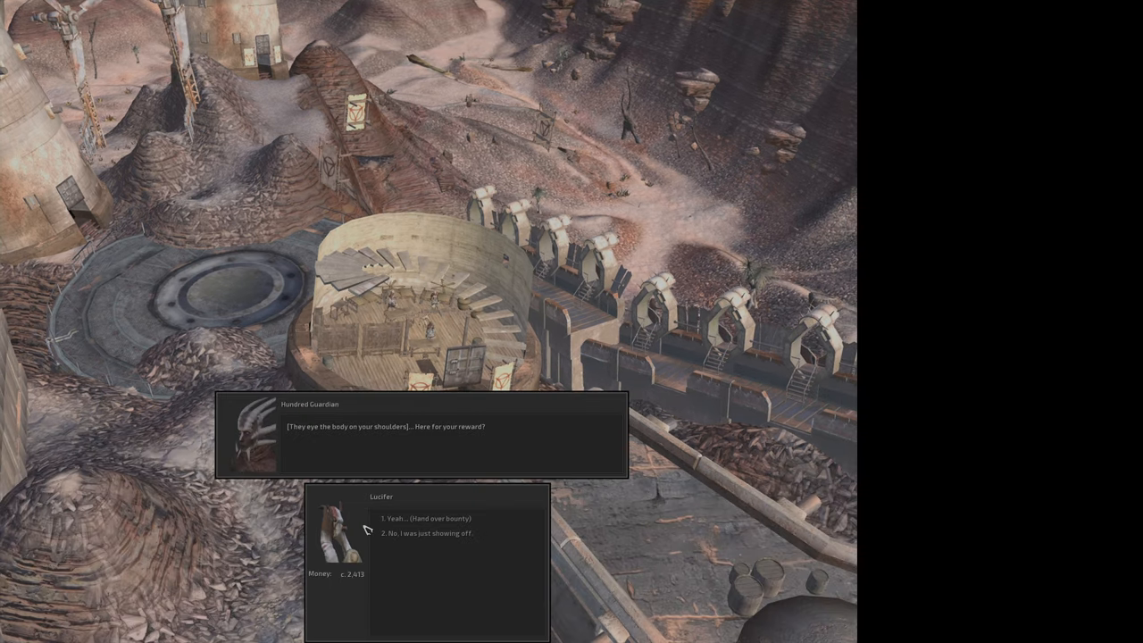
Hand the captive to the Hundred Guardian for the 500-cat bounty, reaching 2,913 cats.
click(429, 519)
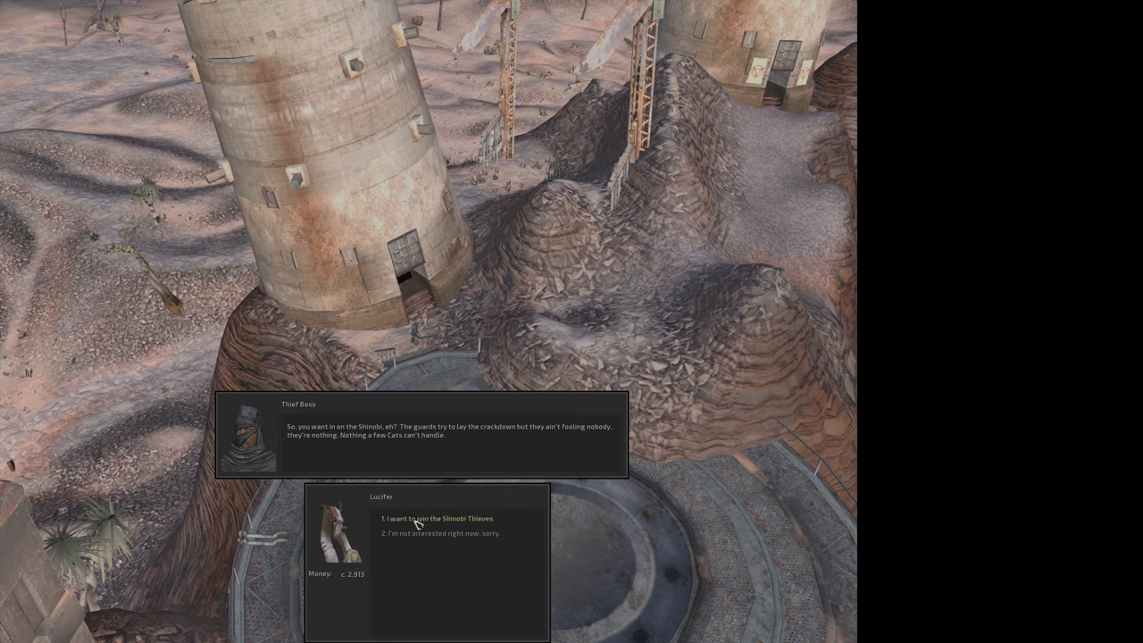
Ask the Thief Boss about joining the Shinobi Thieves, any test, and what the guild offers.
click(436, 518)
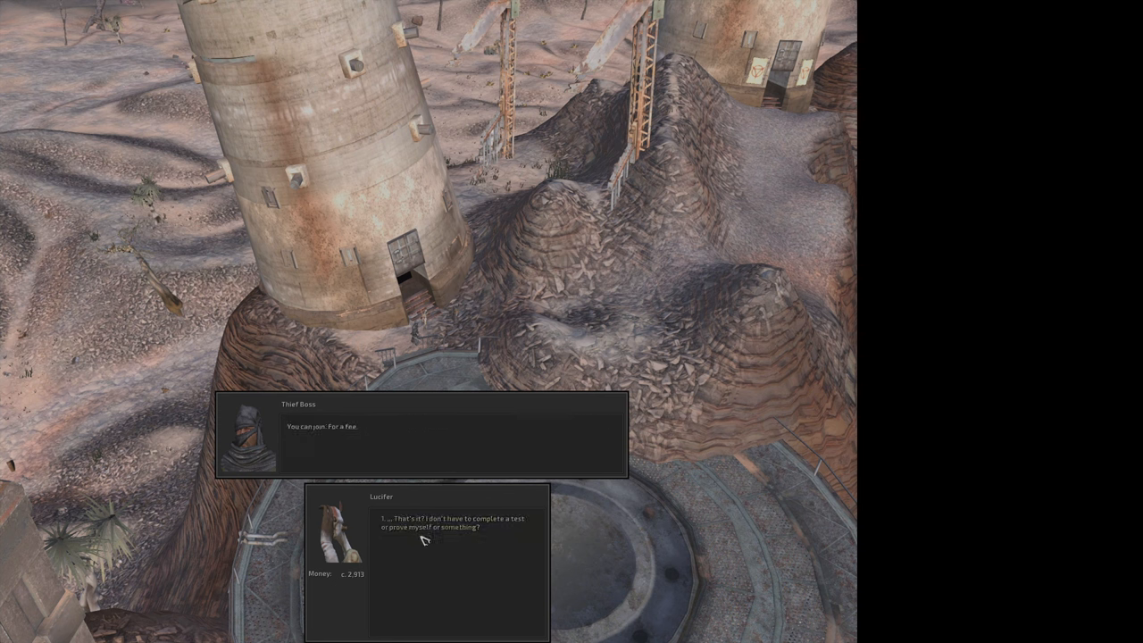
click(451, 523)
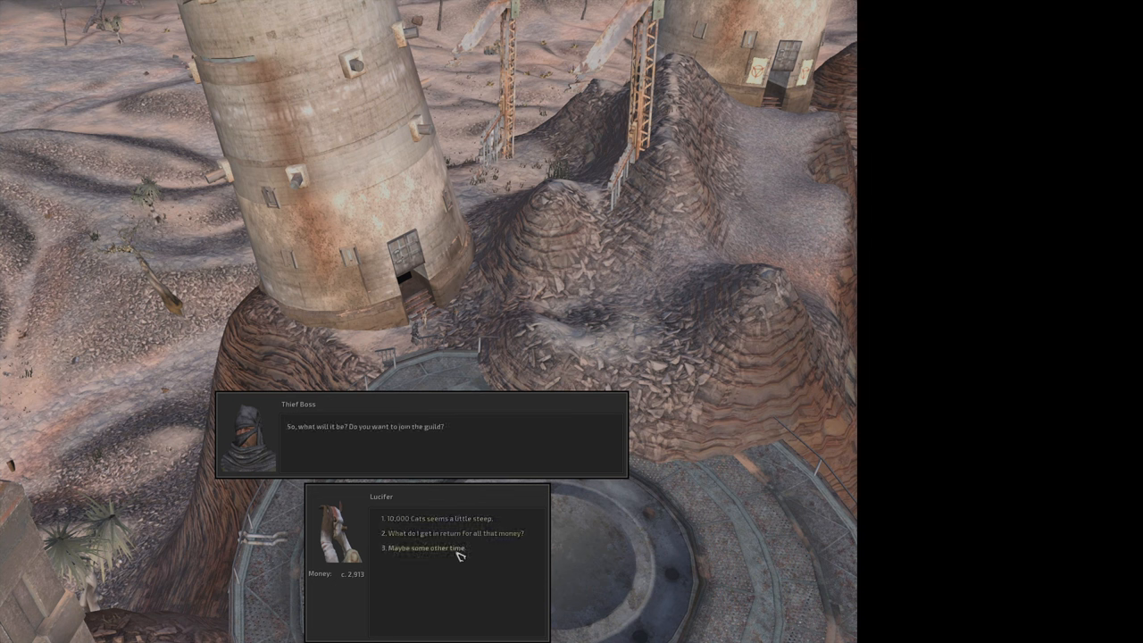
click(452, 533)
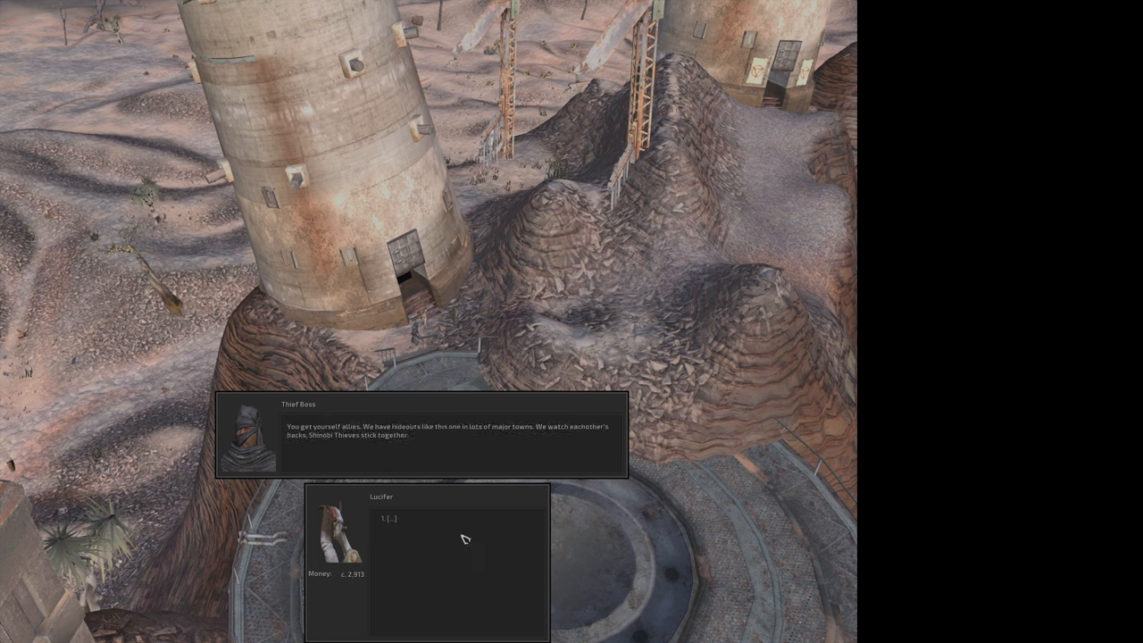
mouse_move(440, 436)
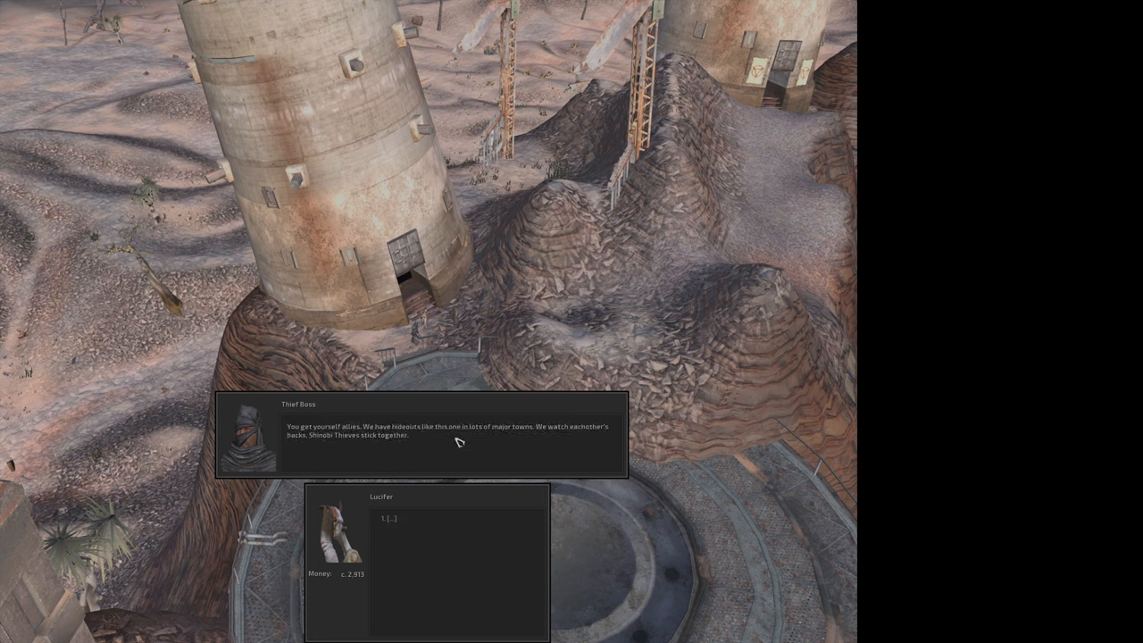
mouse_move(337, 453)
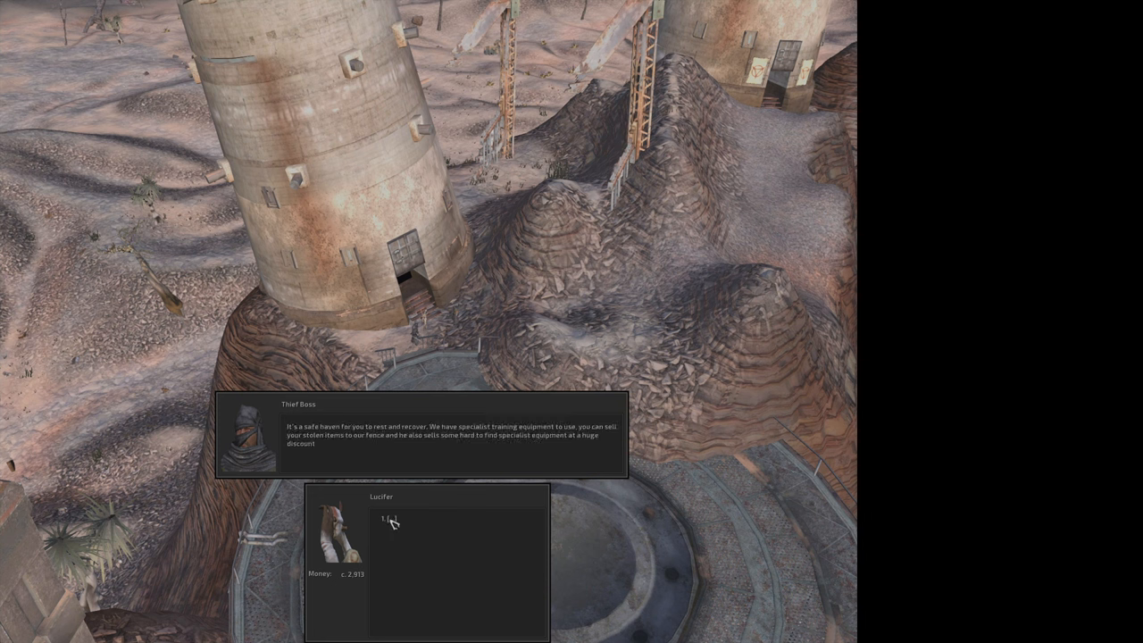
Hear out the guild benefits, call the 10,000-cat fee too steep, and take the Boss's reply.
click(386, 519)
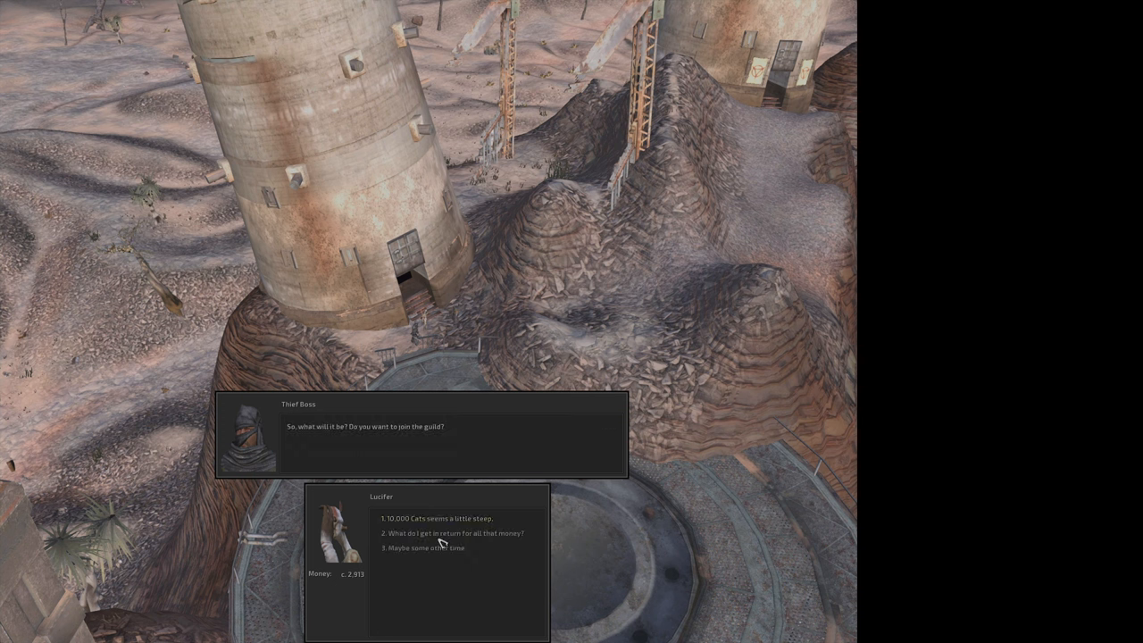
click(452, 533)
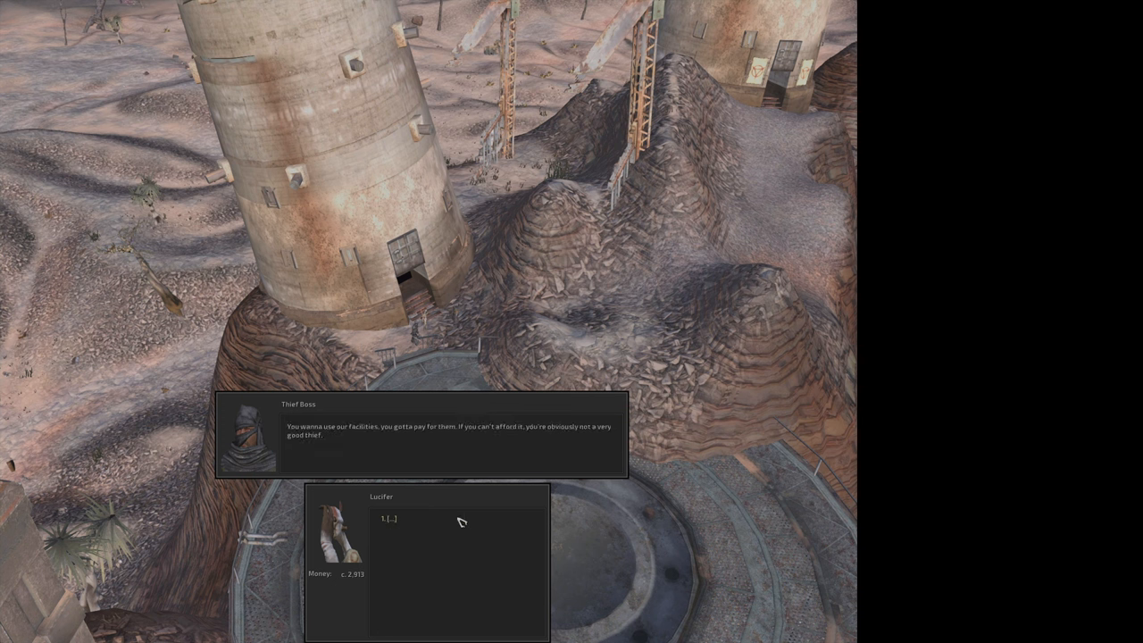
mouse_move(474, 440)
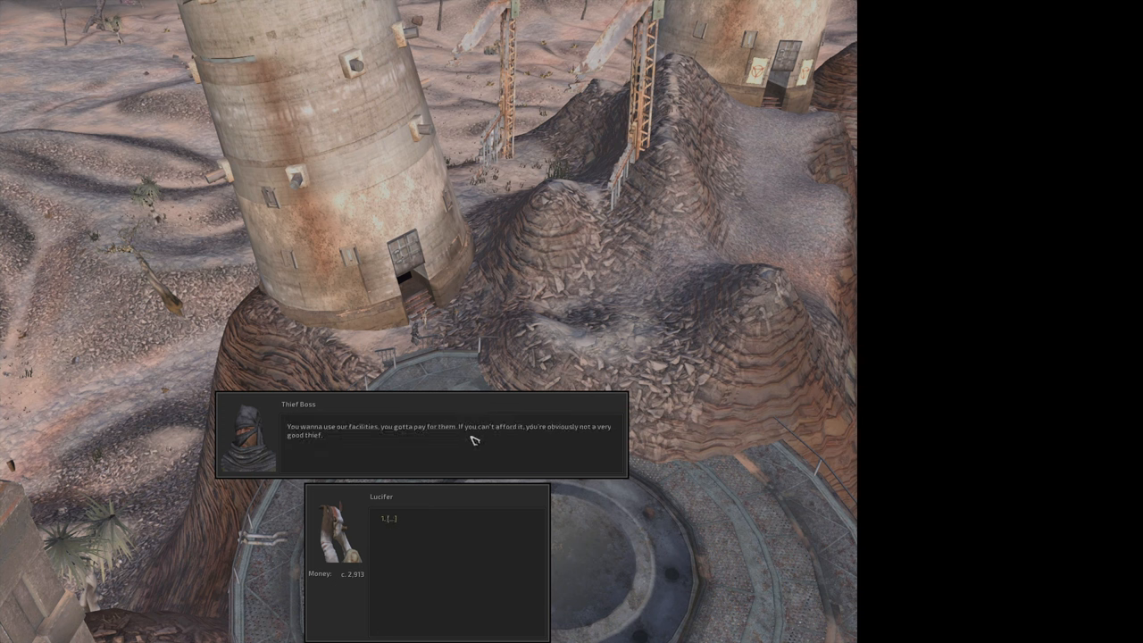
click(391, 519)
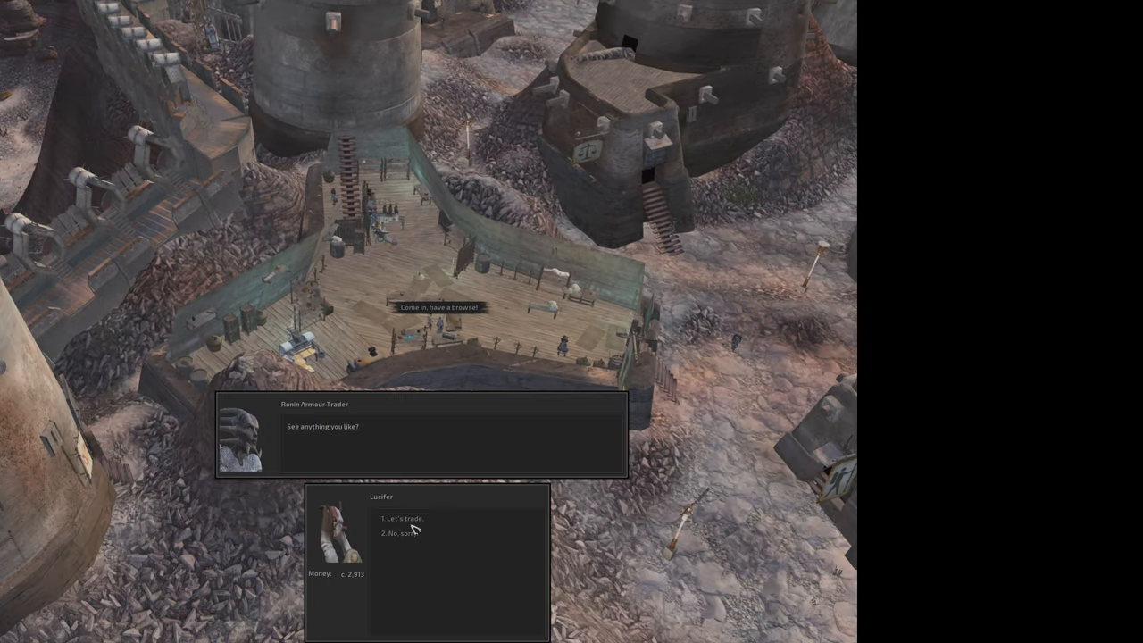
Start trading with the Ronin Armour Trader to view his armour wares.
click(403, 518)
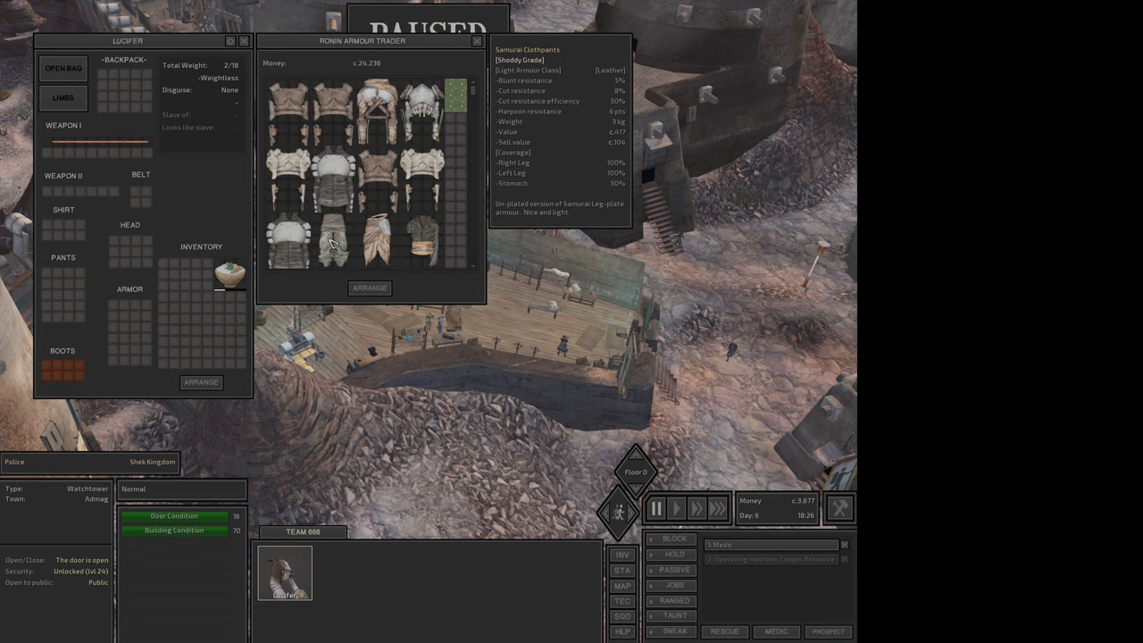
mouse_move(373, 250)
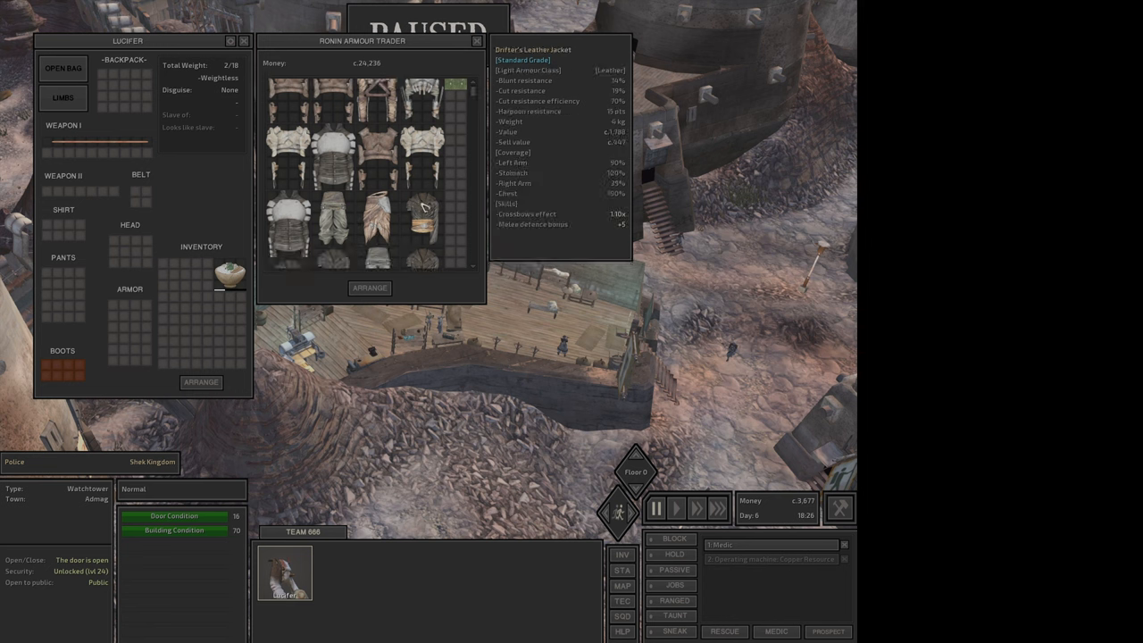
mouse_move(423, 208)
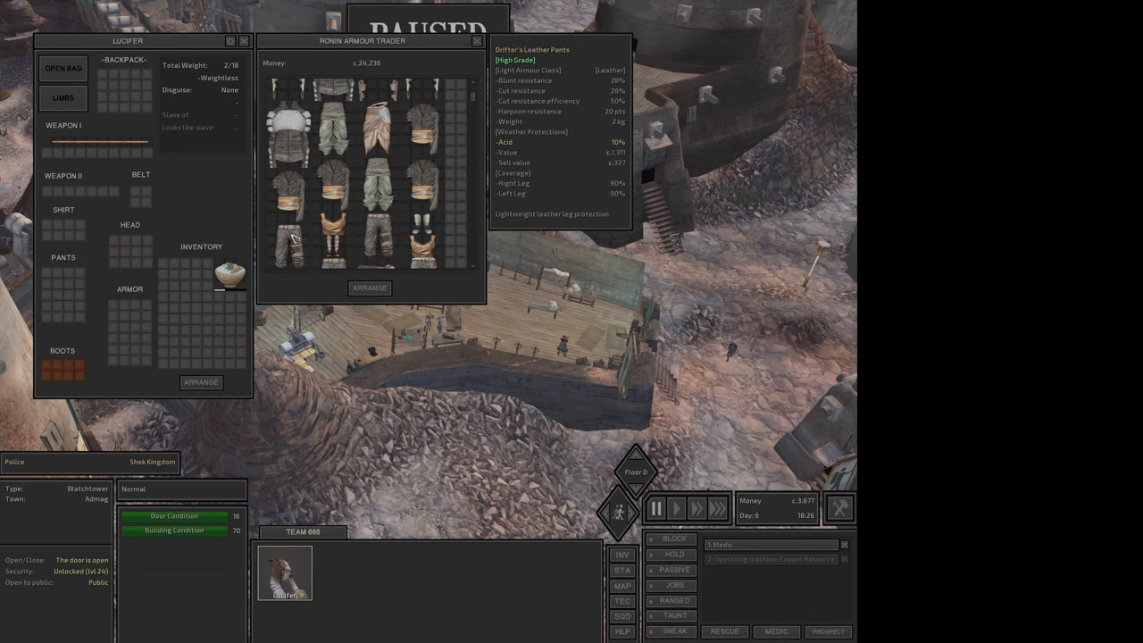
mouse_move(280, 250)
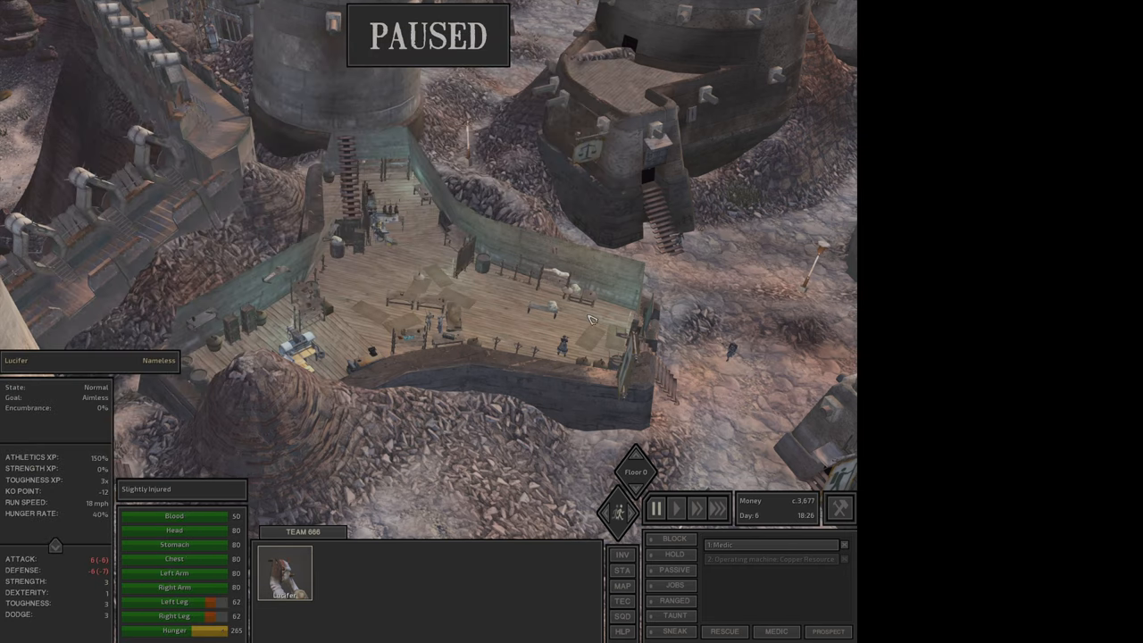
mouse_move(556, 348)
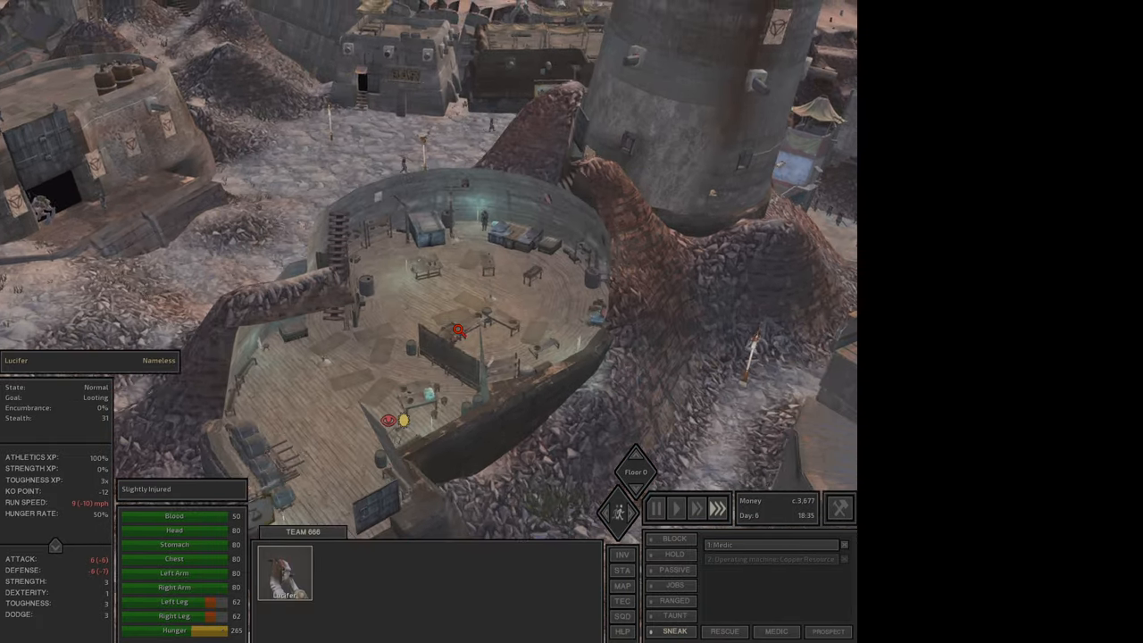
Browse the Trade Goods shopkeeper's wares and buy an item, leaving 3,588 cats.
click(655, 508)
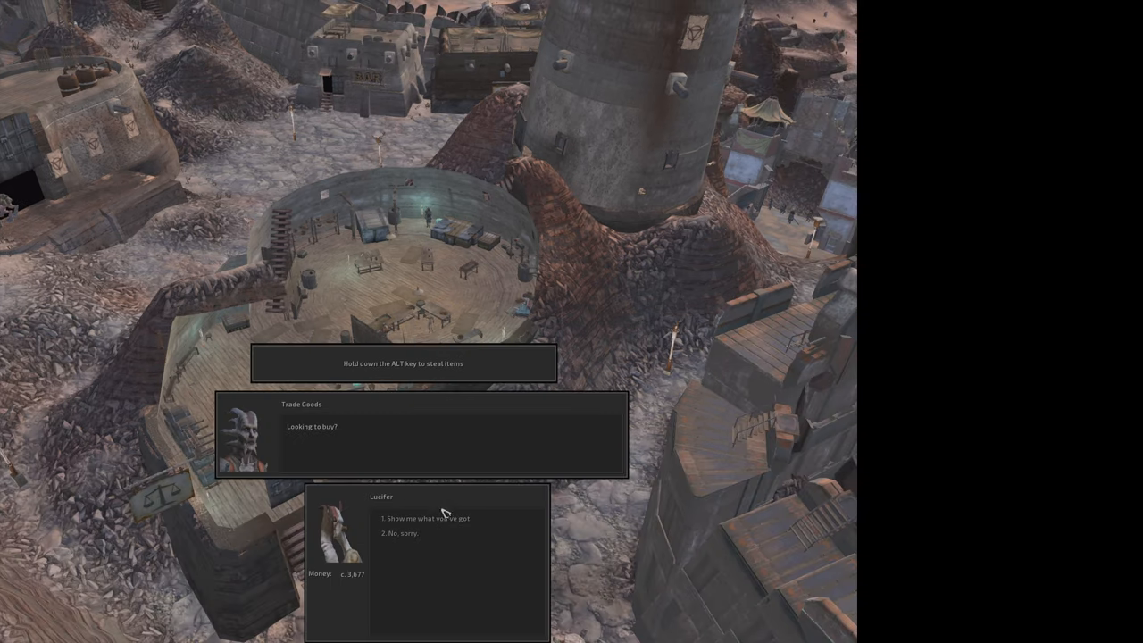
click(429, 518)
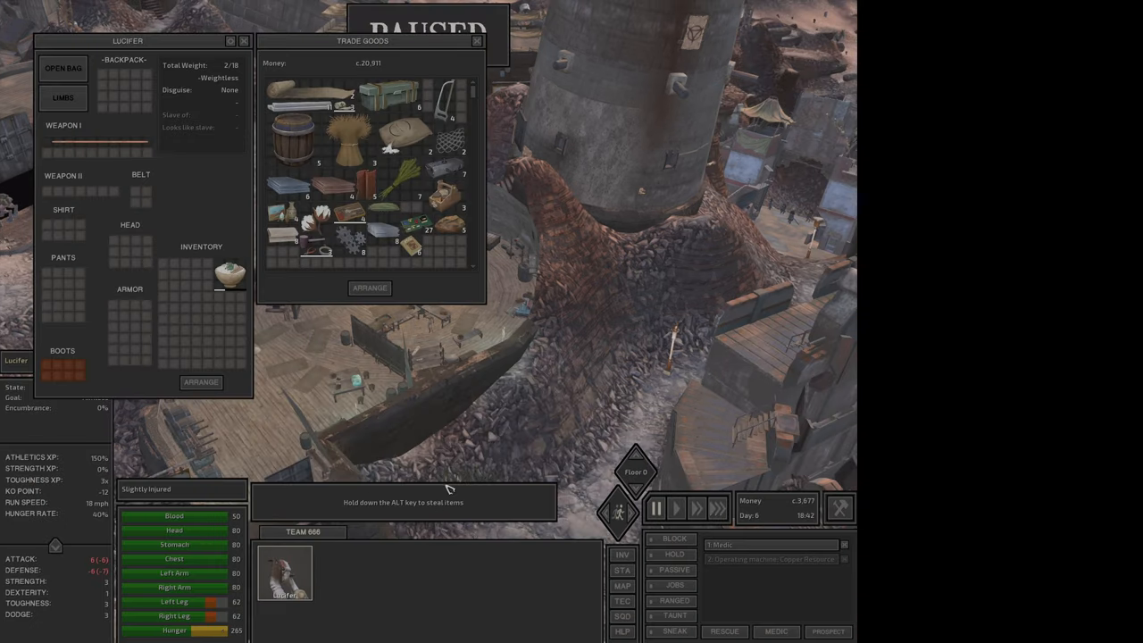
mouse_move(562, 392)
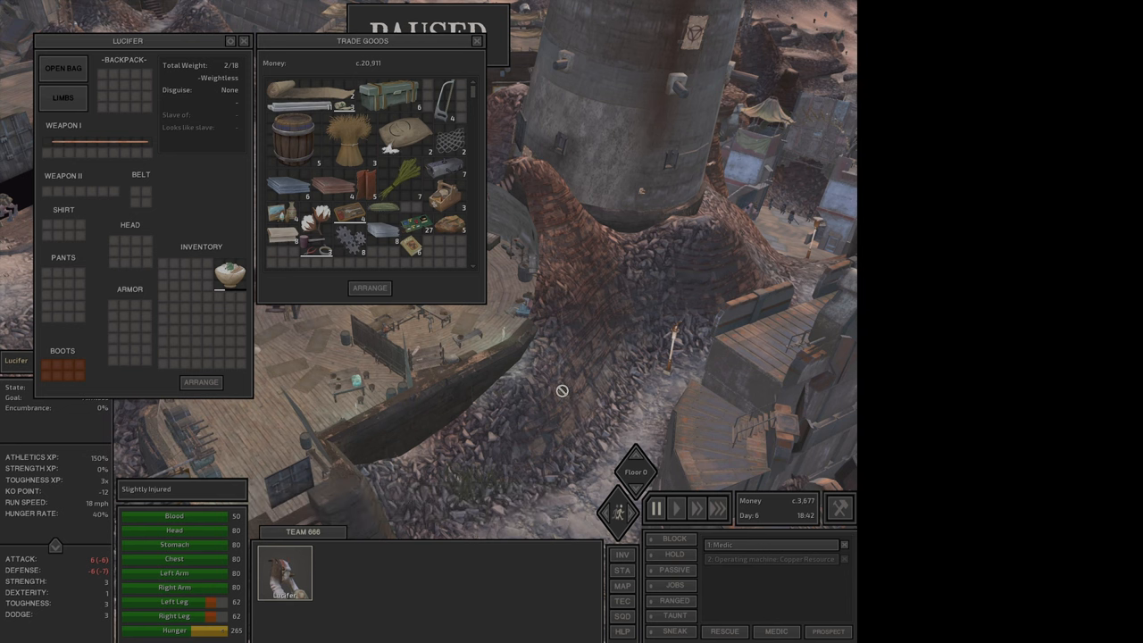
mouse_move(447, 250)
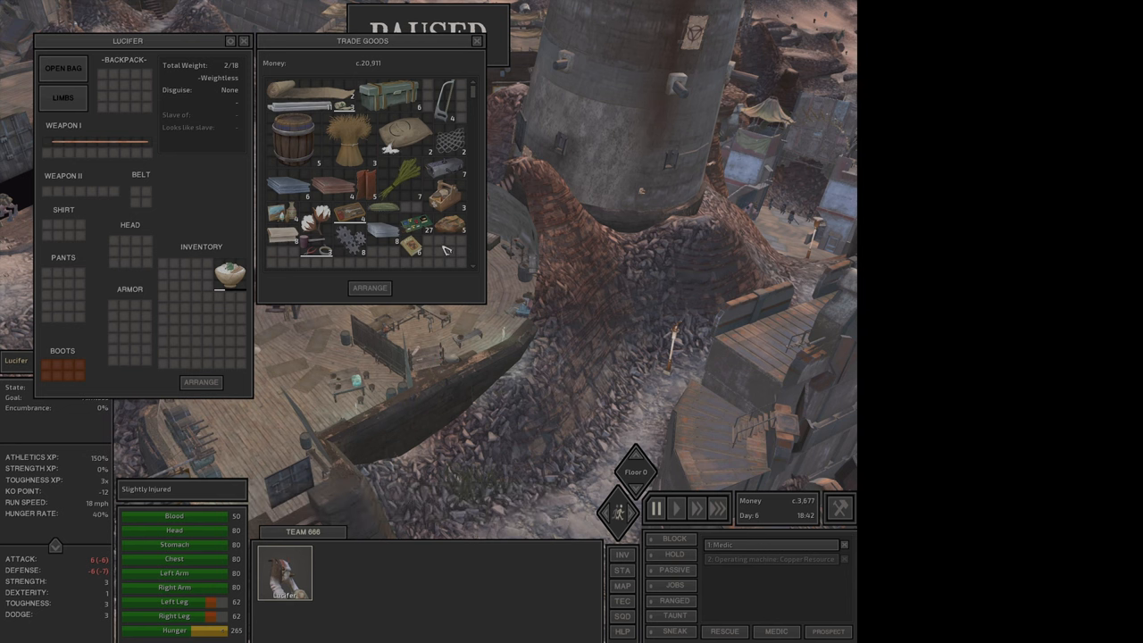
mouse_move(350, 114)
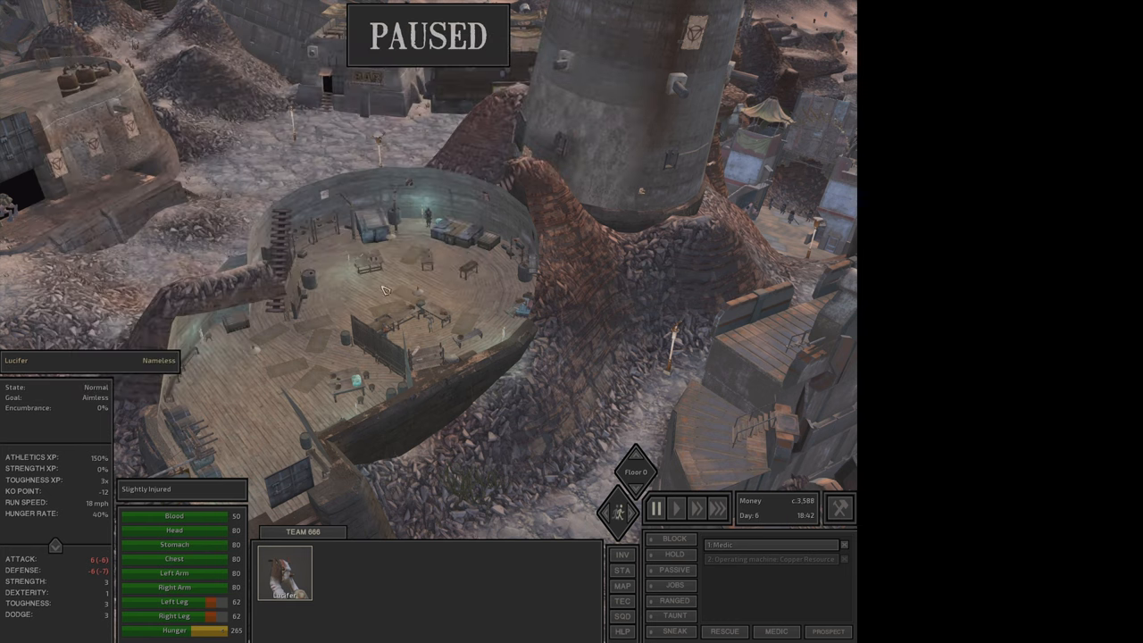
click(676, 509)
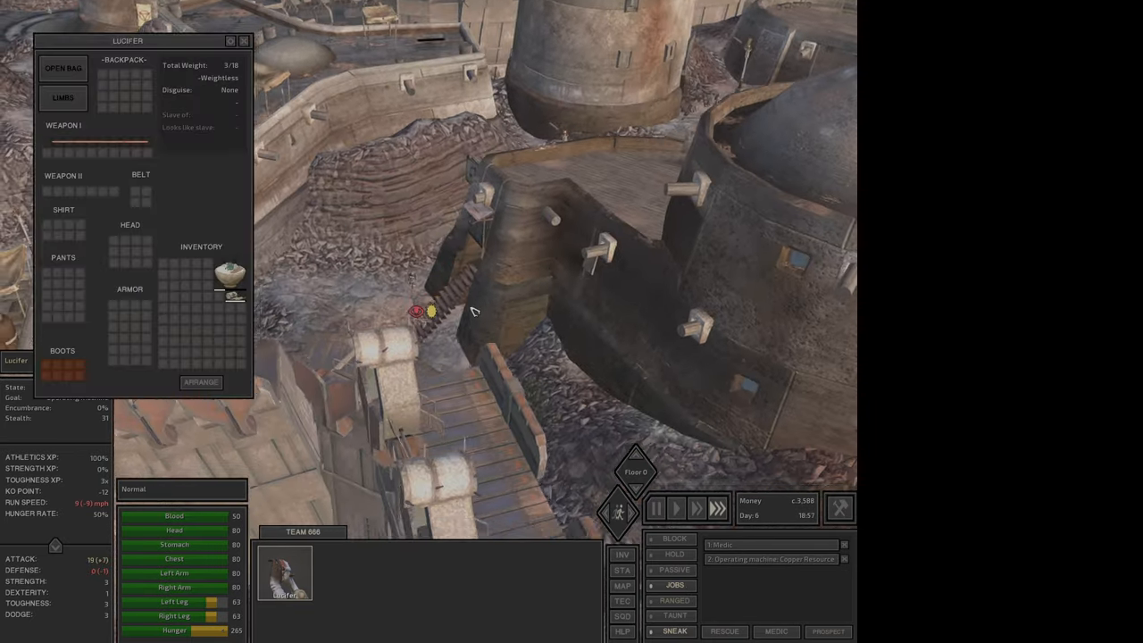
Close Lucifer's inventory and bring up the faction relations overview while he walks out.
click(243, 40)
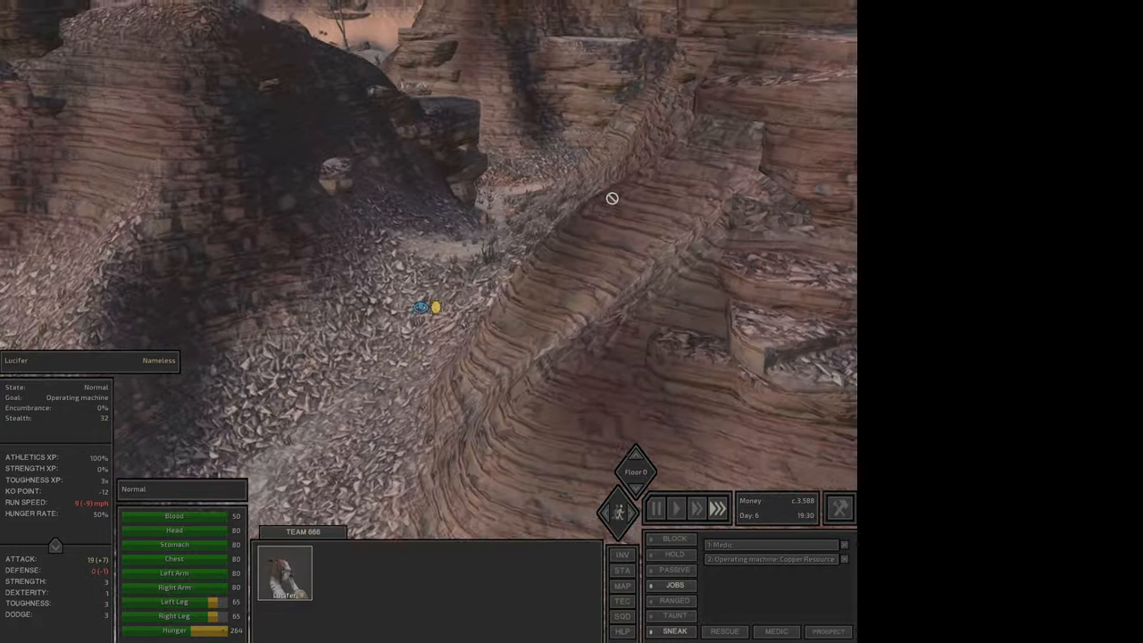
click(321, 57)
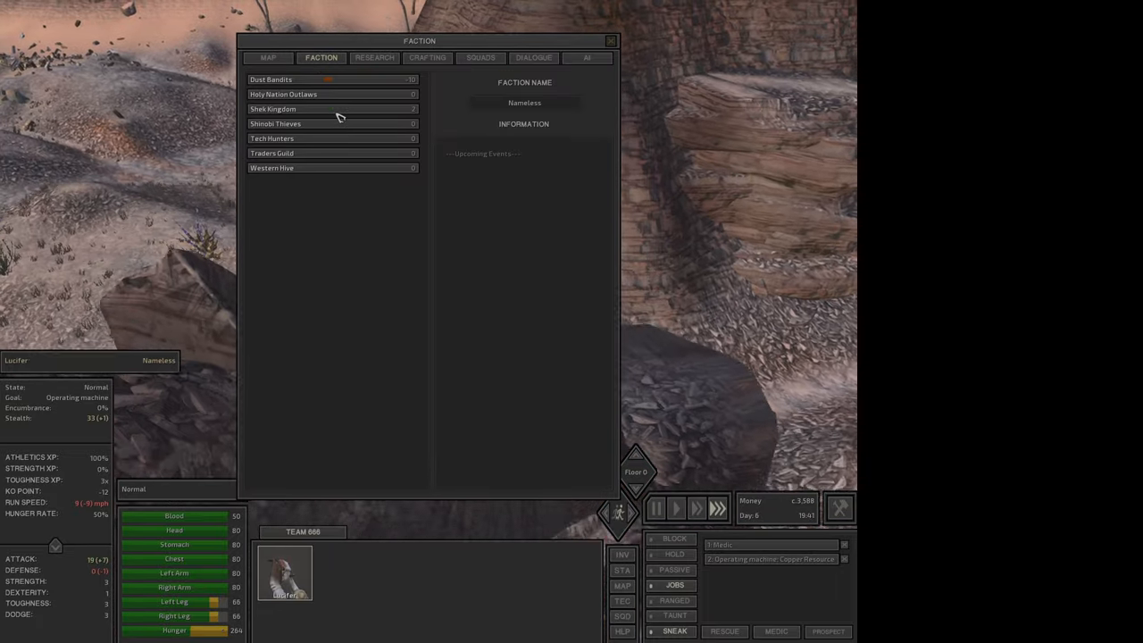
Inspect a faction in the relations list as Lucifer arrives at the copper node.
click(611, 41)
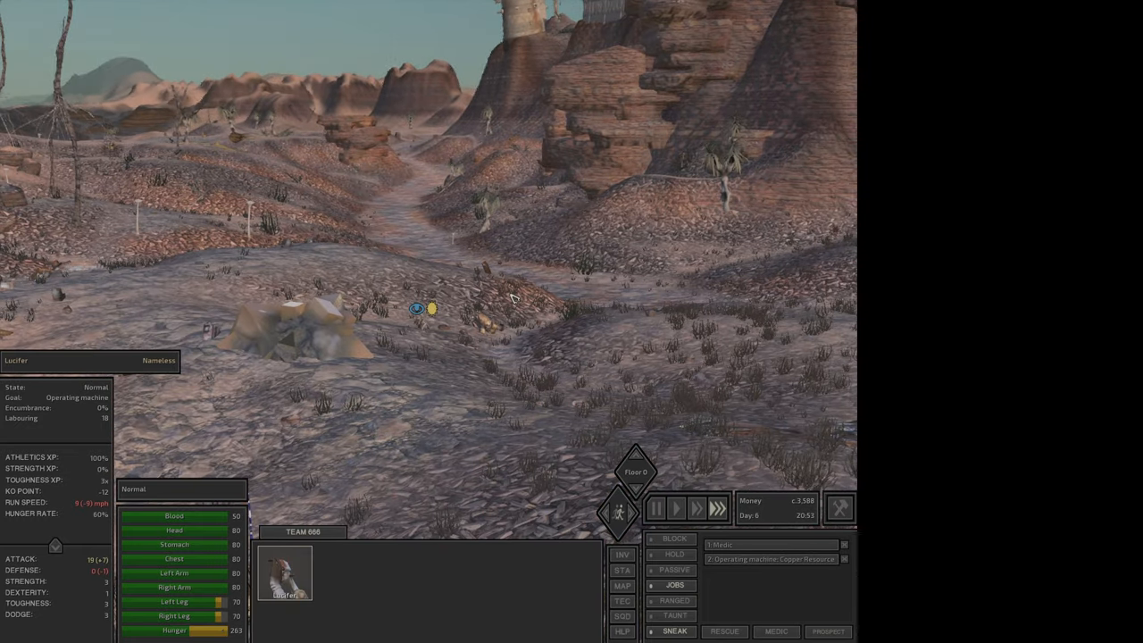
View the world map and pan it to the terrain around Admag and Hive Village.
click(622, 586)
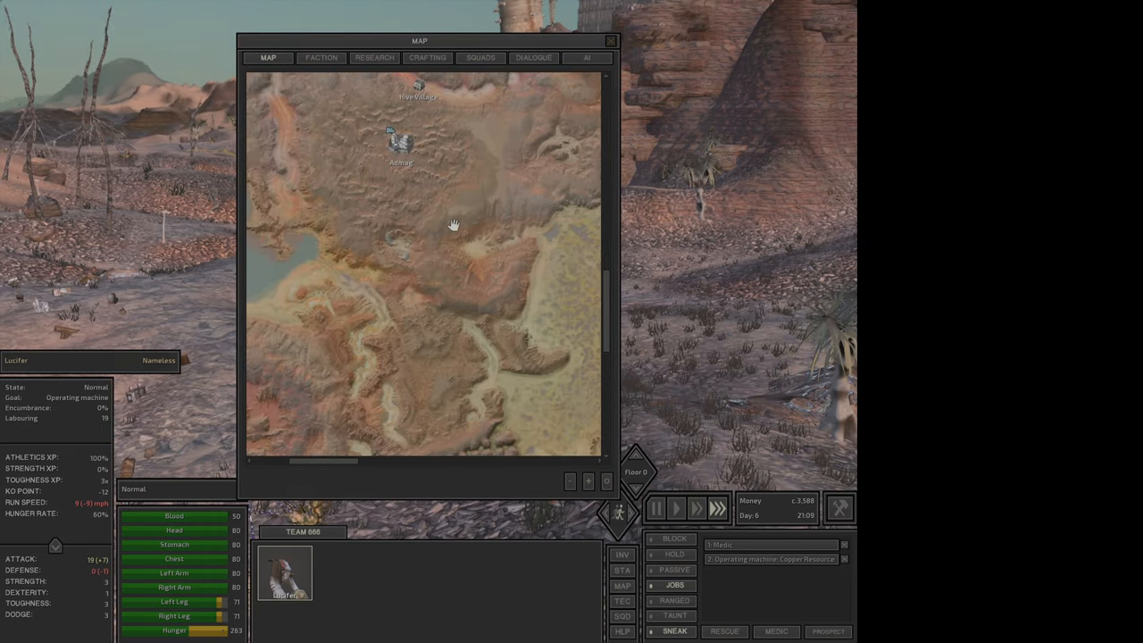
drag(455, 224, 304, 312)
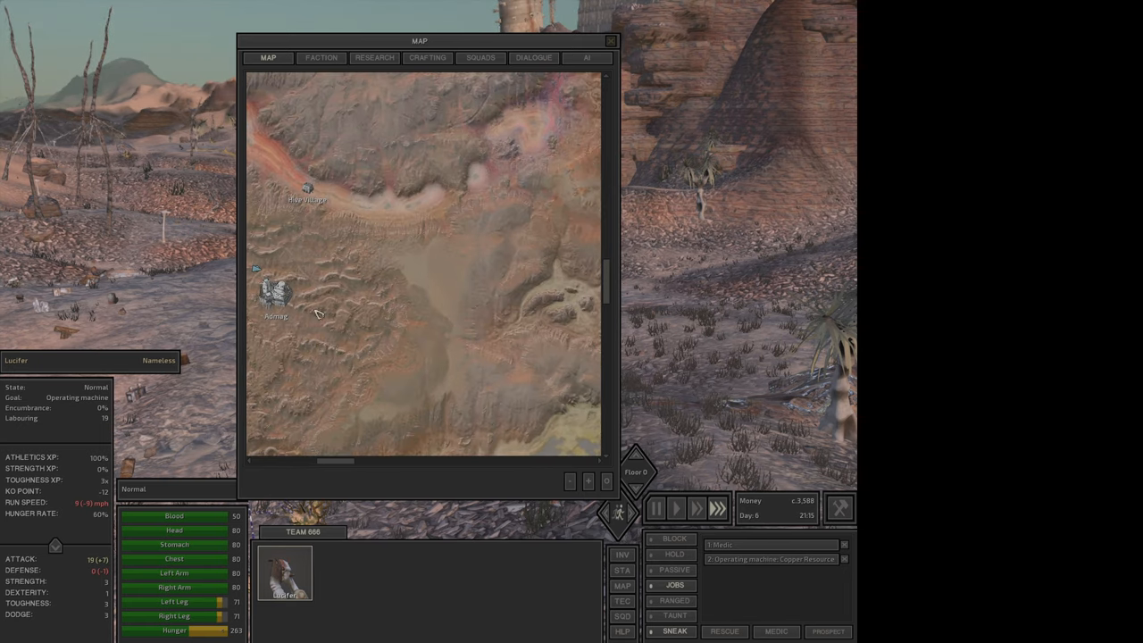
mouse_move(487, 254)
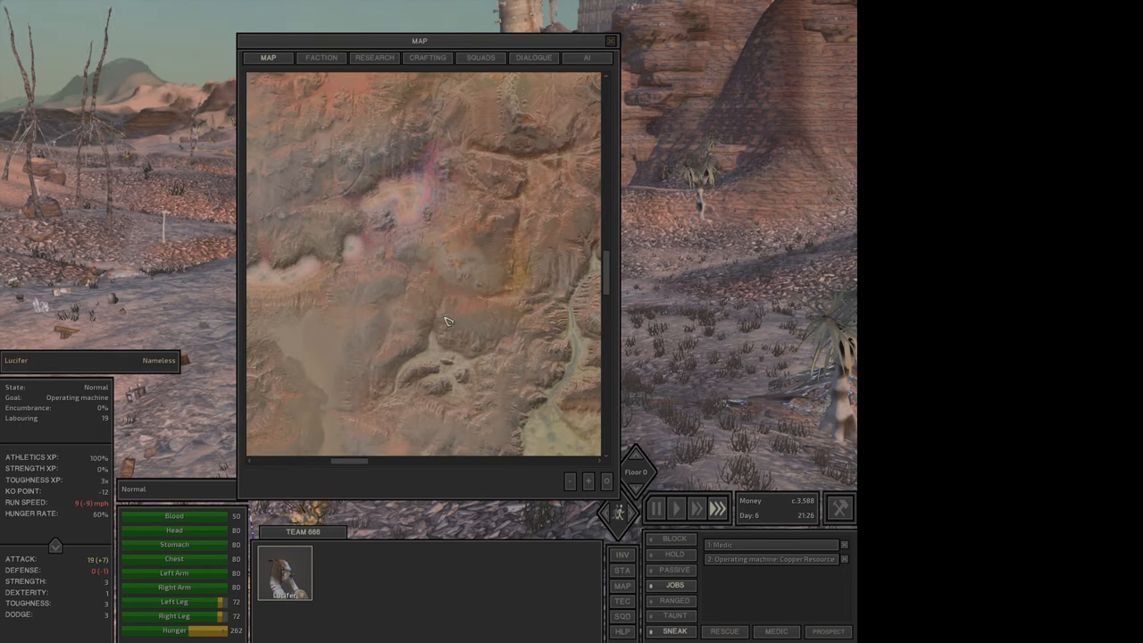
mouse_move(382, 219)
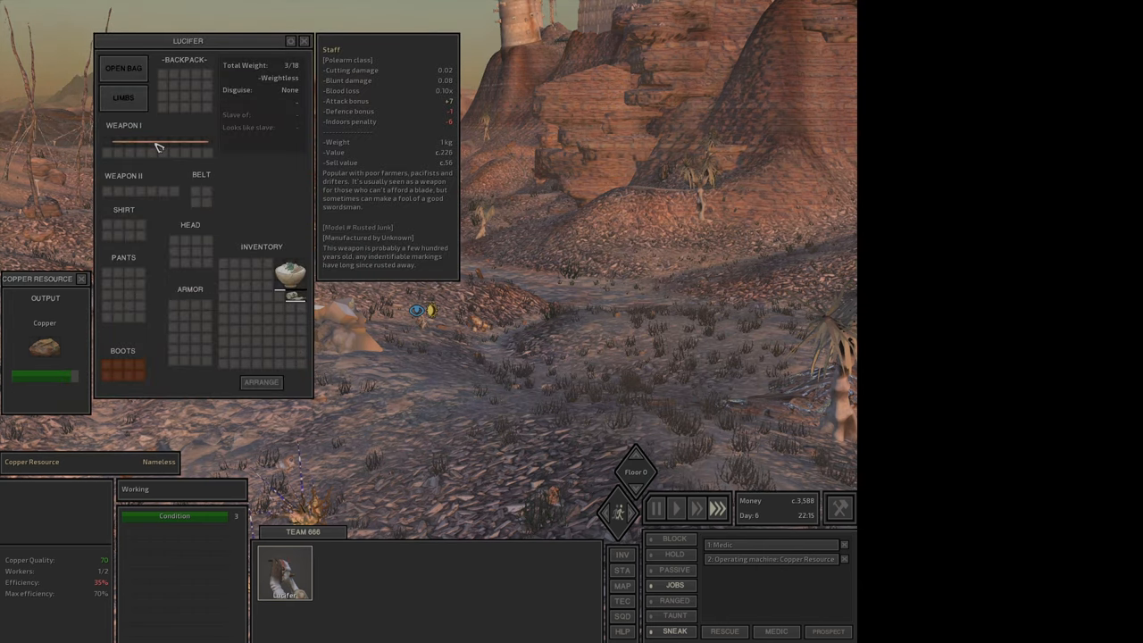
mouse_move(148, 329)
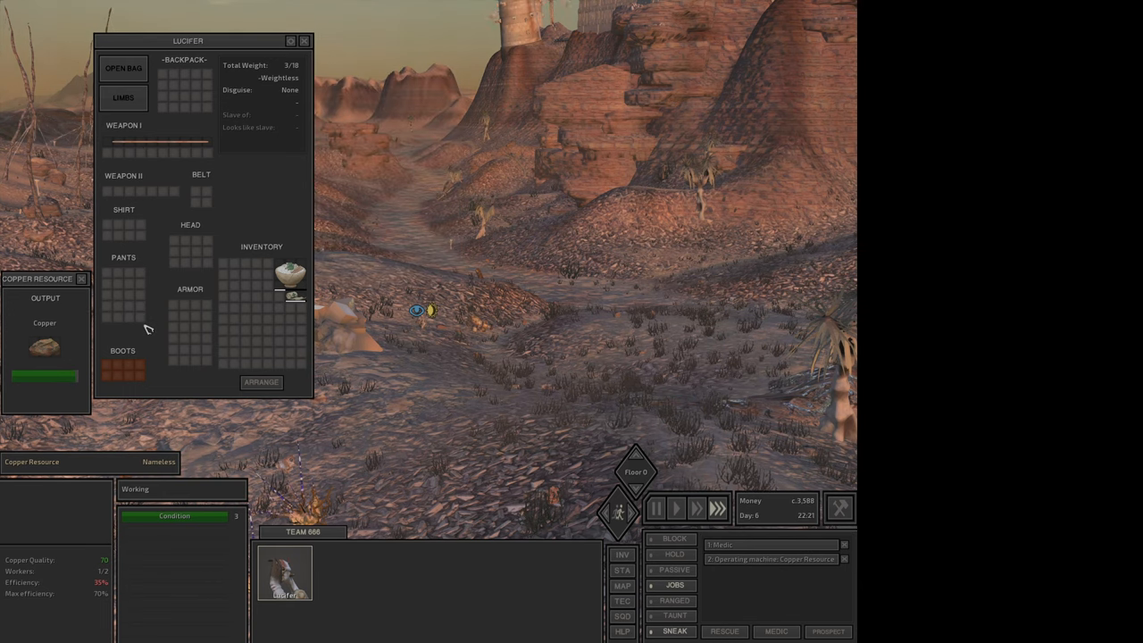